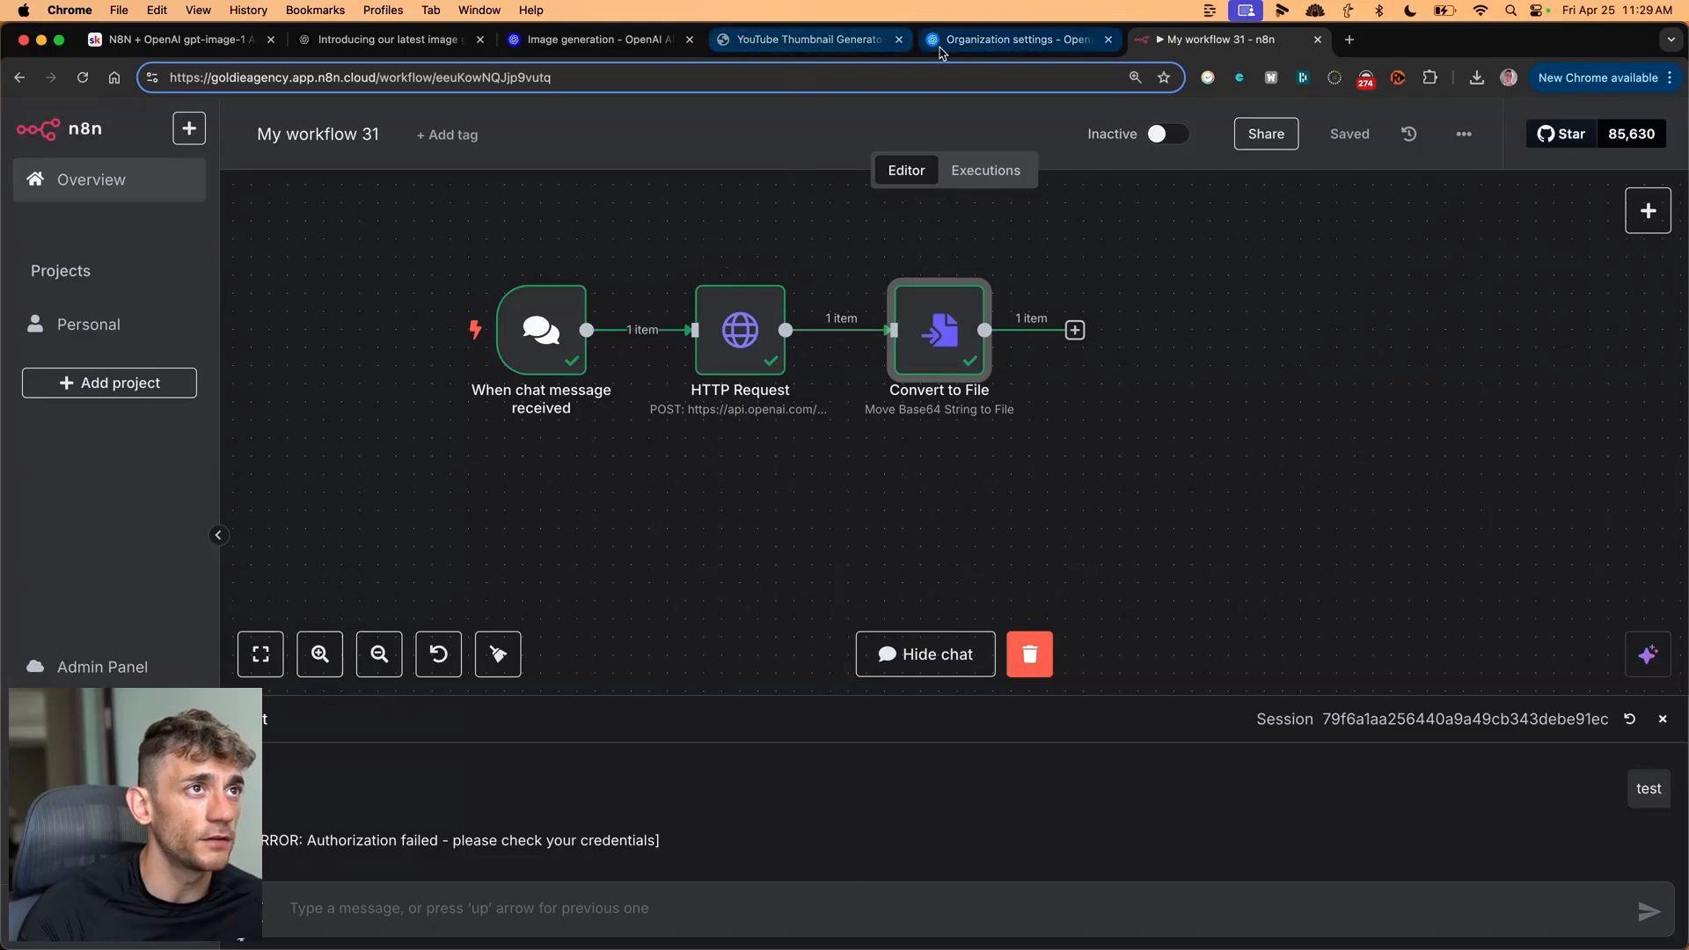
- Switch to the local thumbnail generator and view its shocked-man-and-robot thumbnail
left_click(1013, 39)
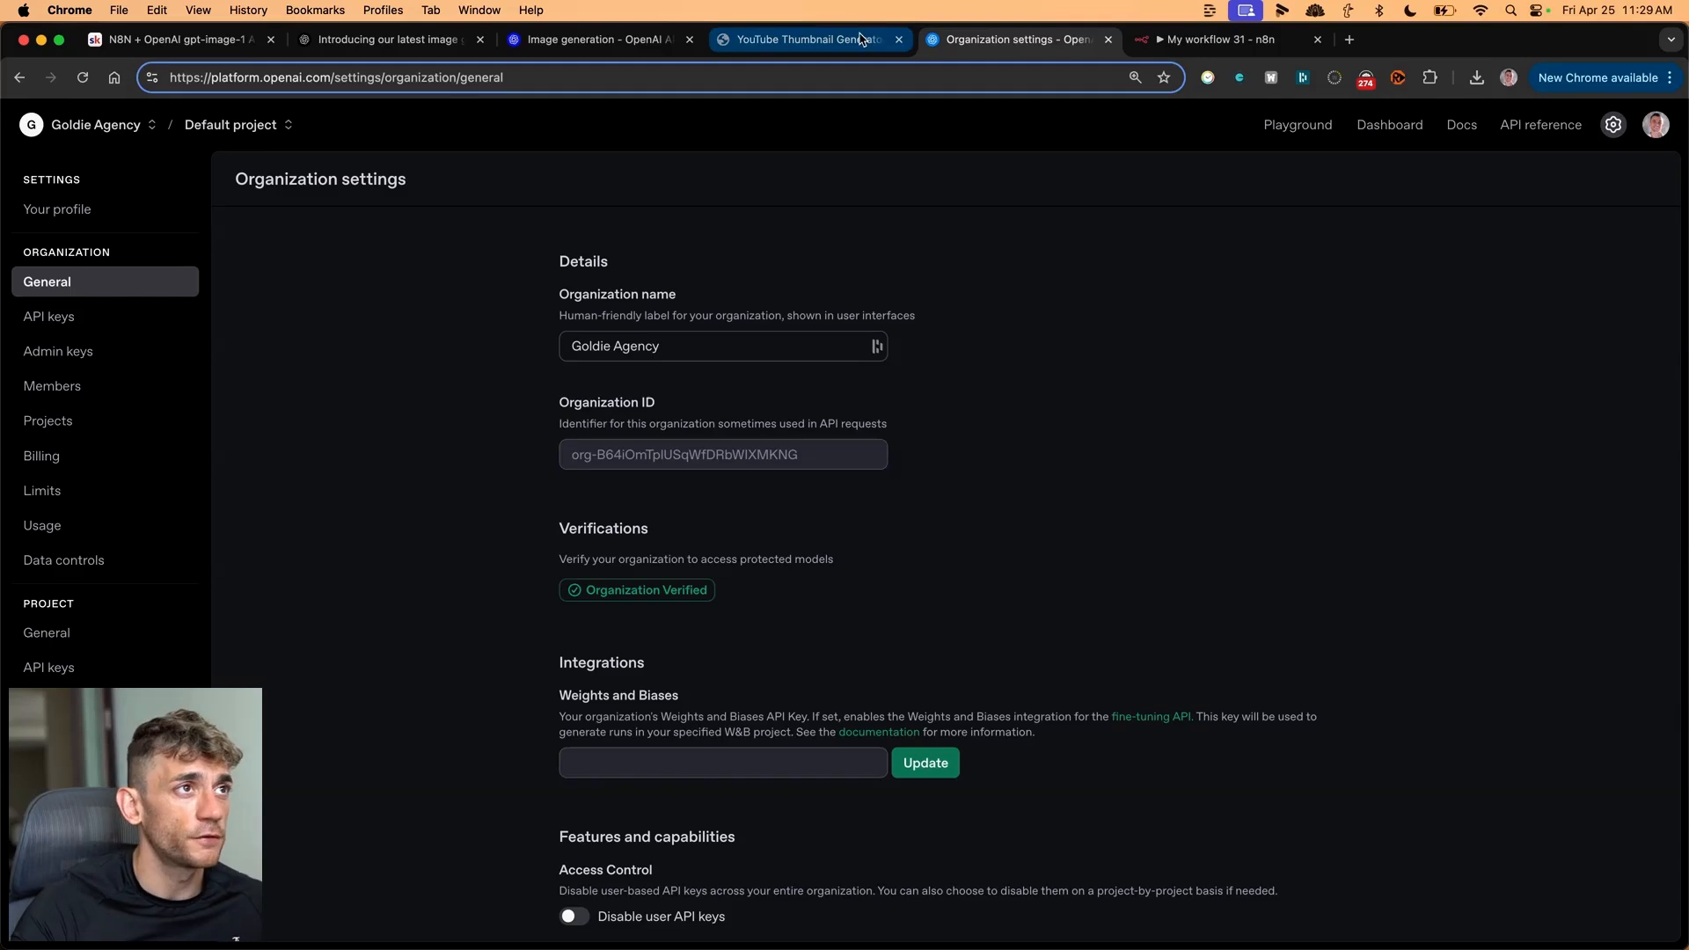
left_click(805, 39)
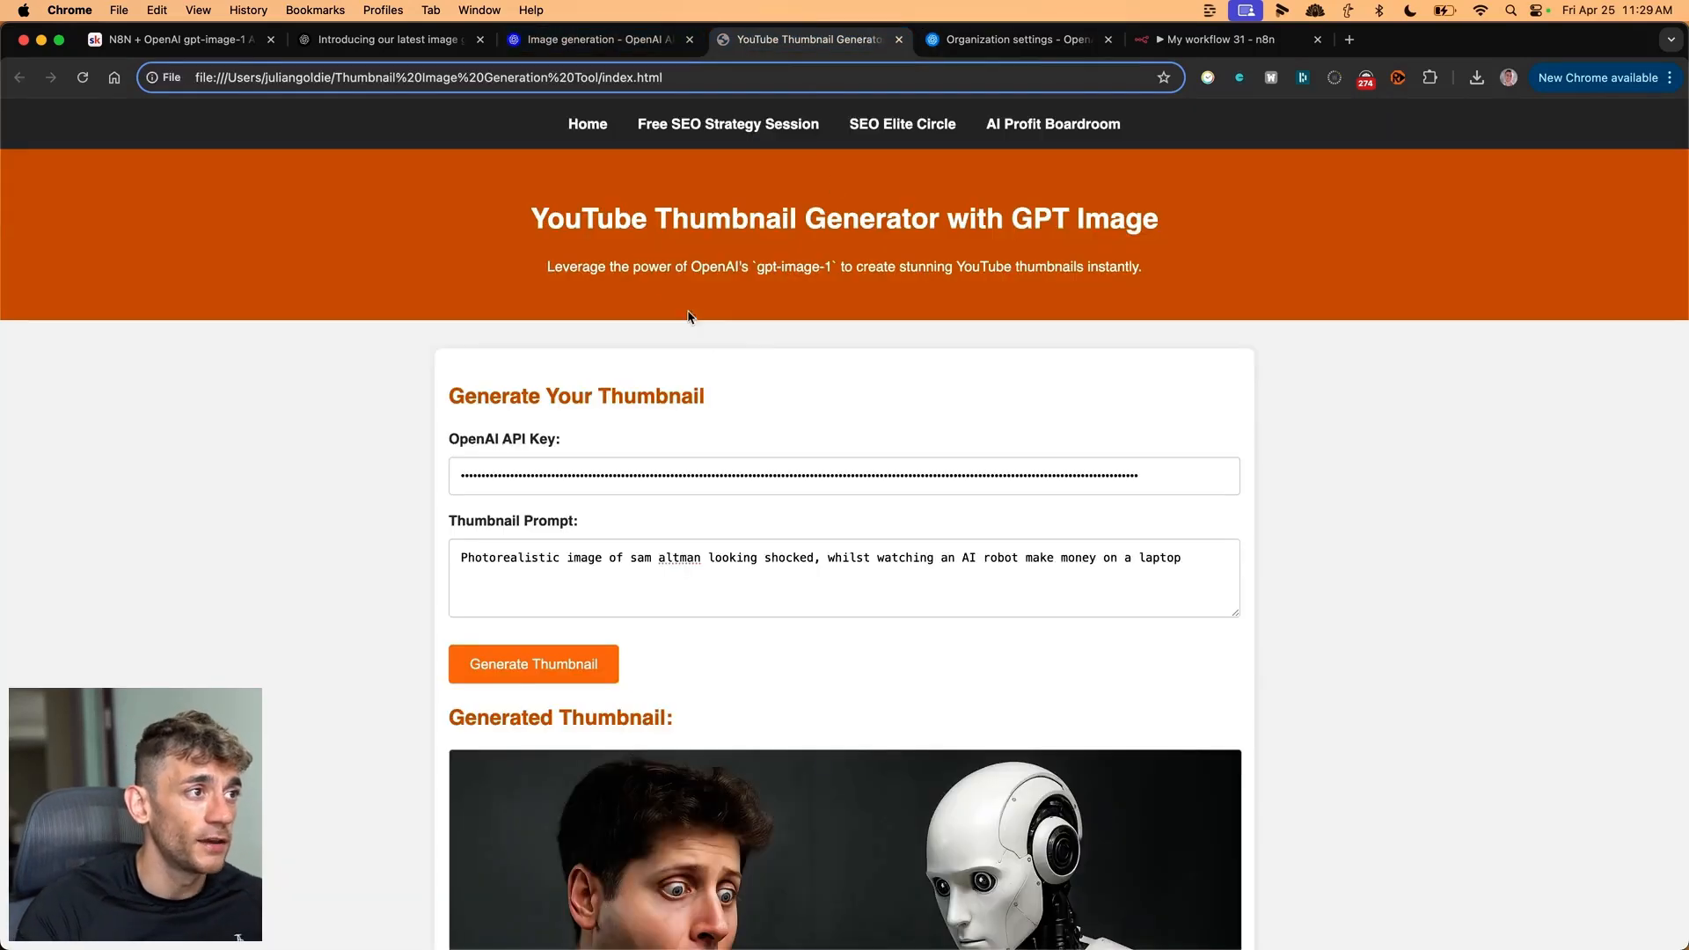
scroll("down", 3)
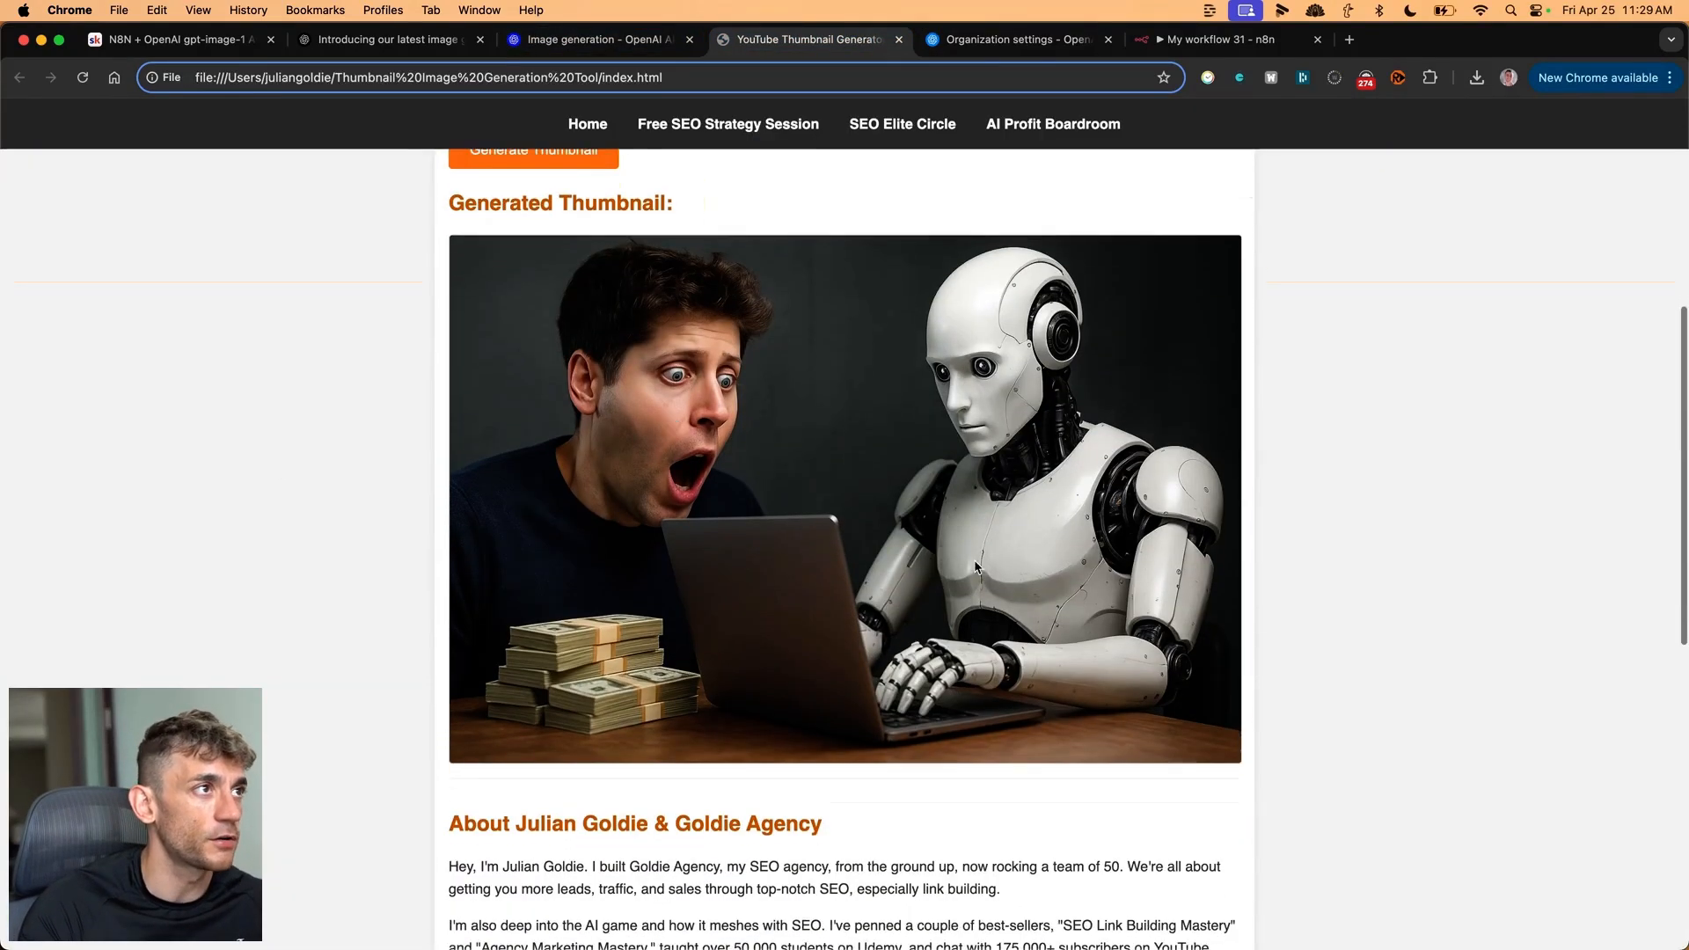
scroll("up", 3)
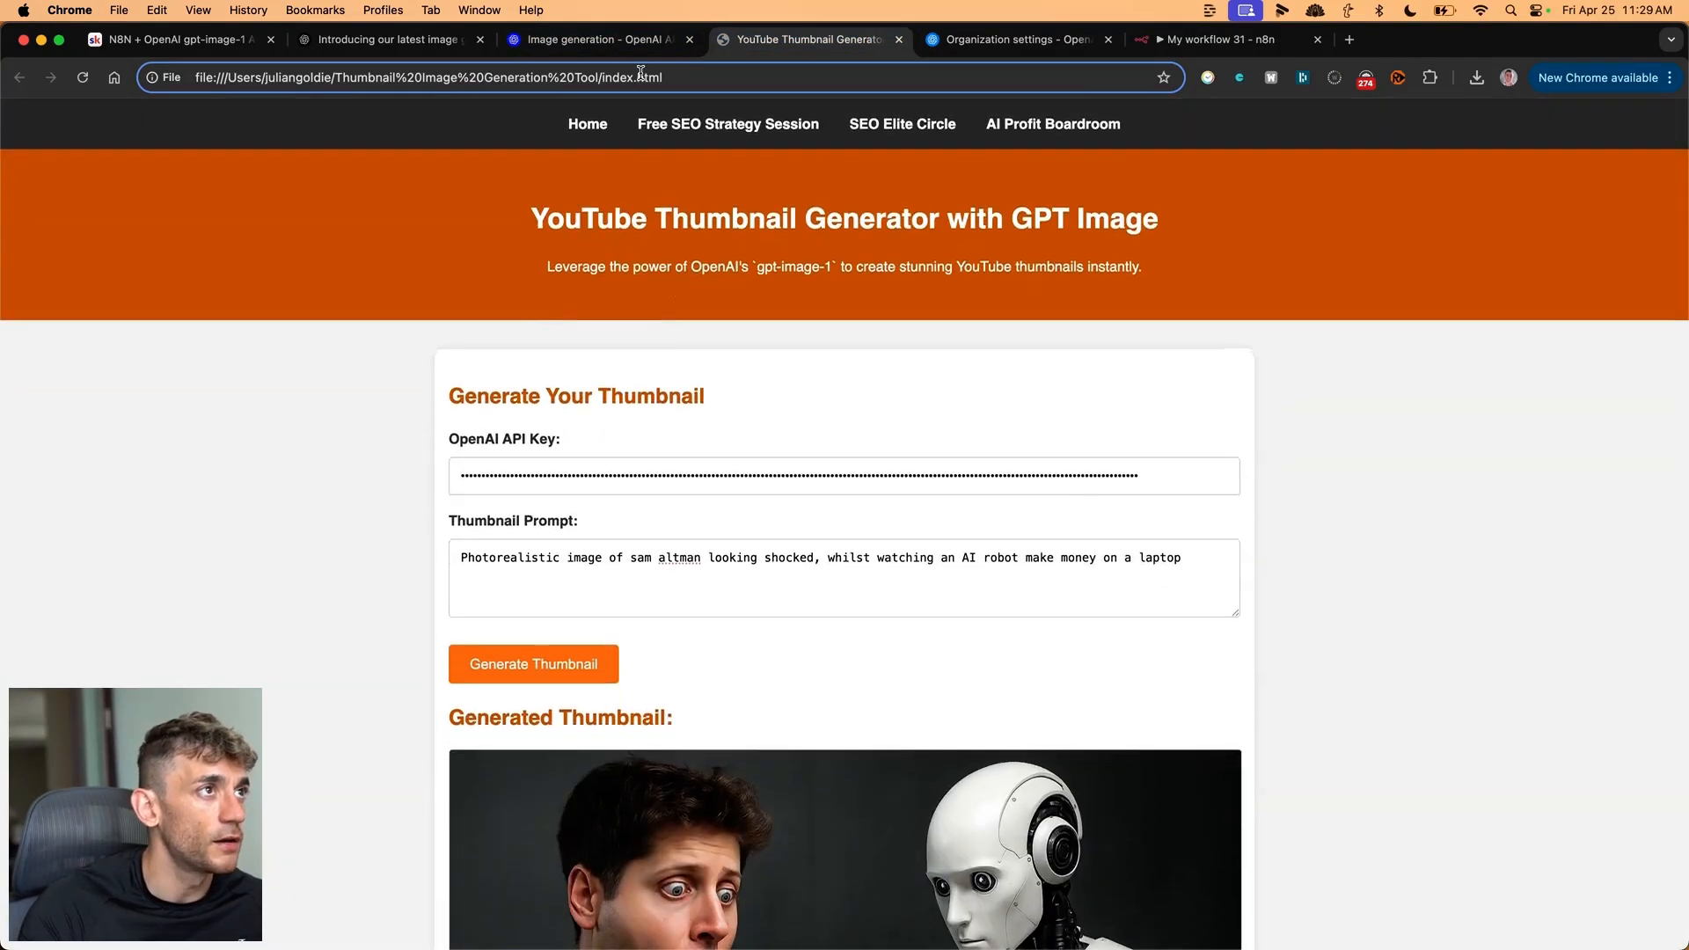
- Review OpenAI's image generation docs and the latest image model API announcement article
left_click(596, 39)
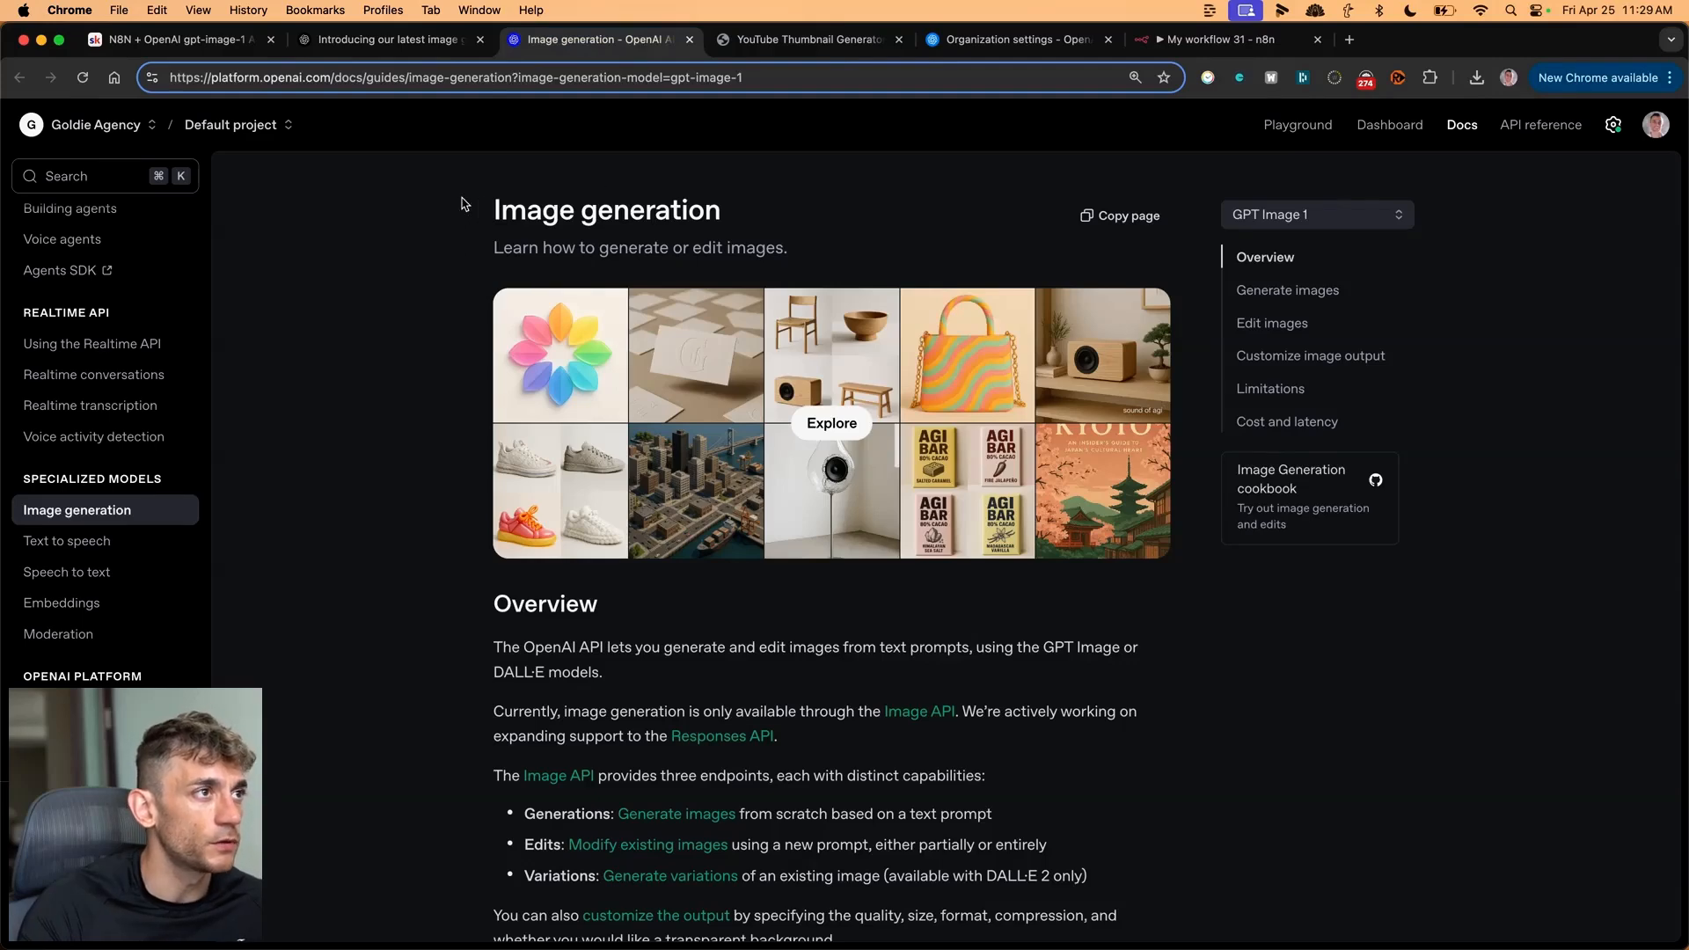
mouse_move(334, 253)
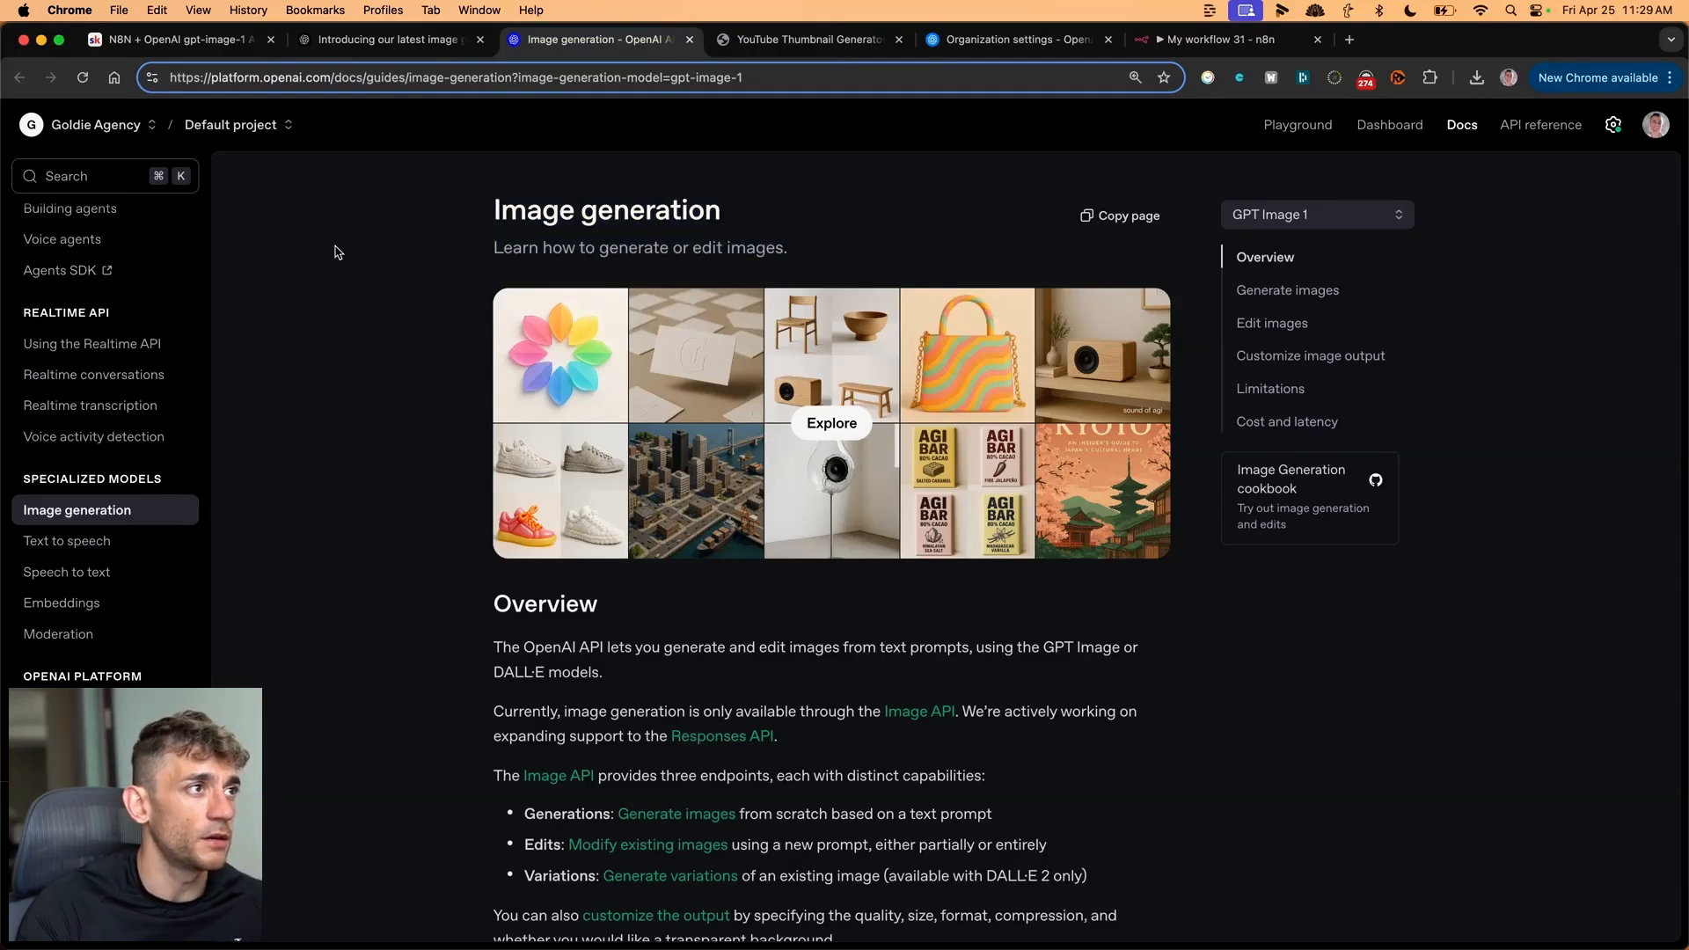
scroll("down", 3)
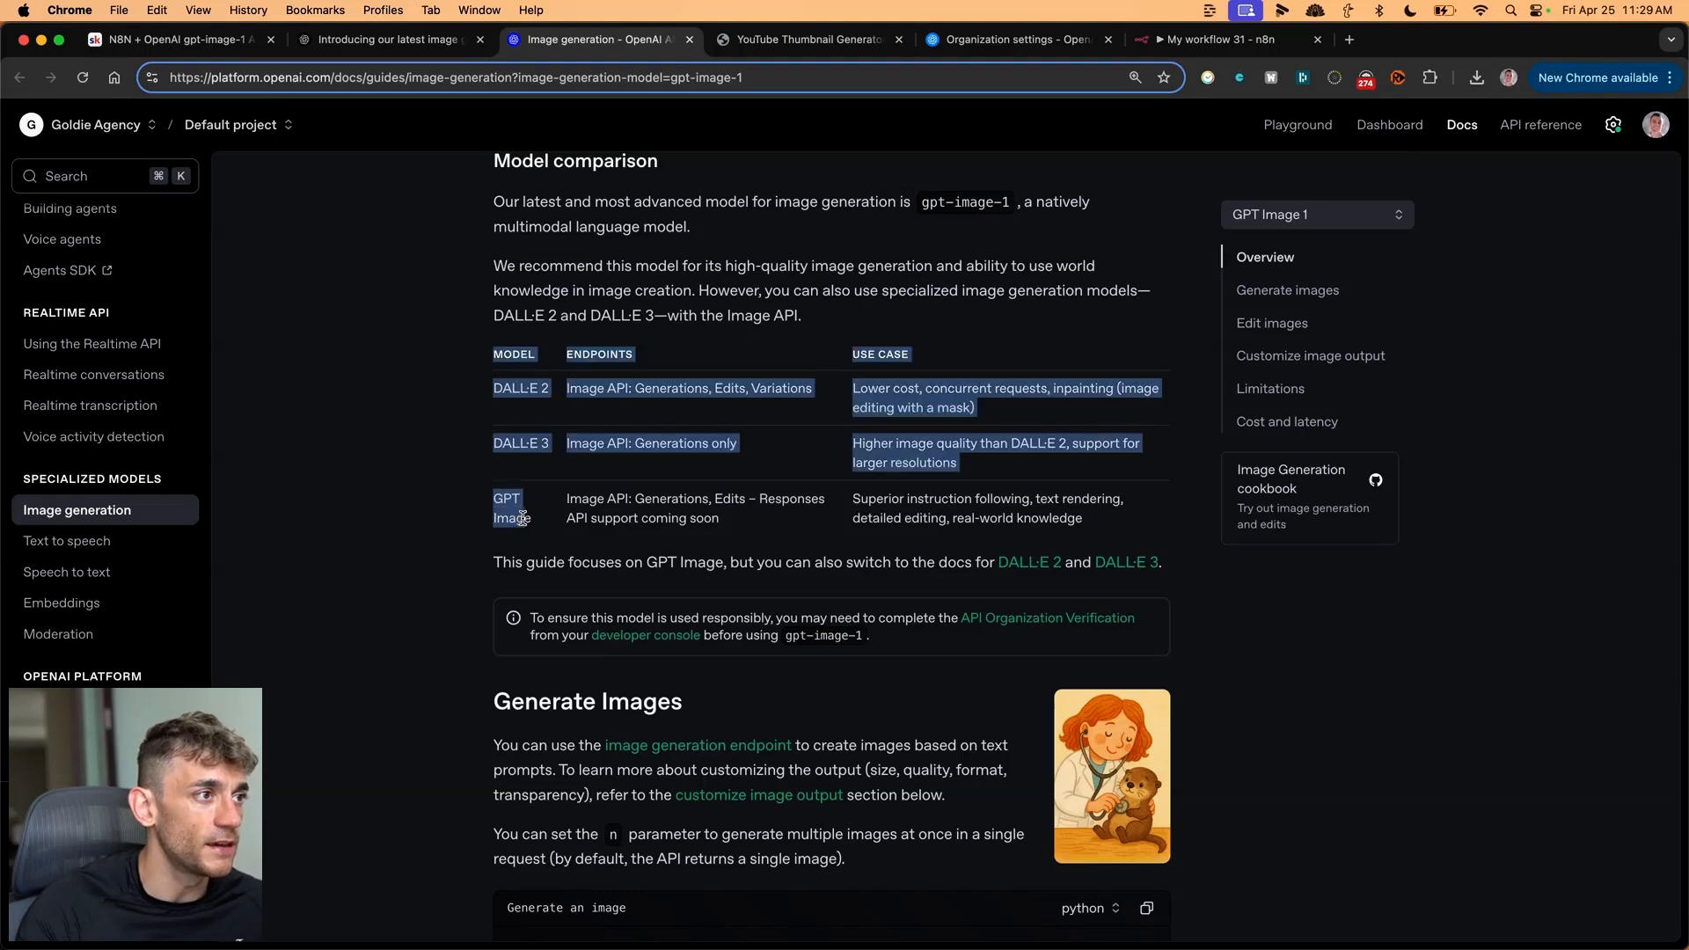
left_click(388, 39)
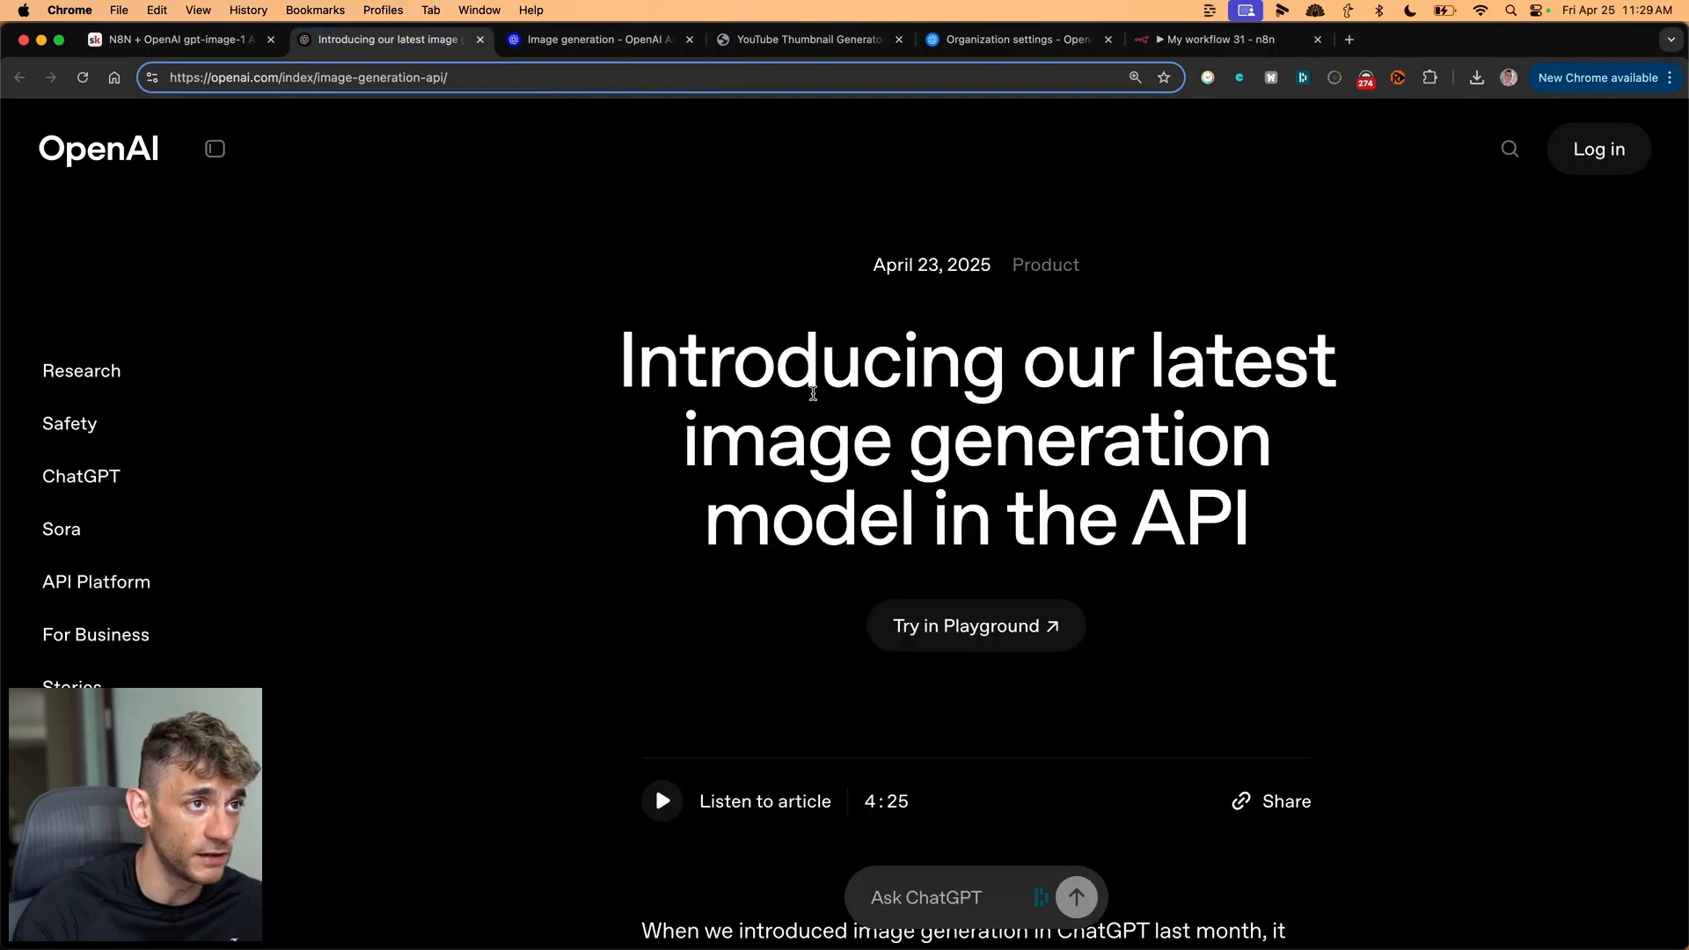
scroll("down", 3)
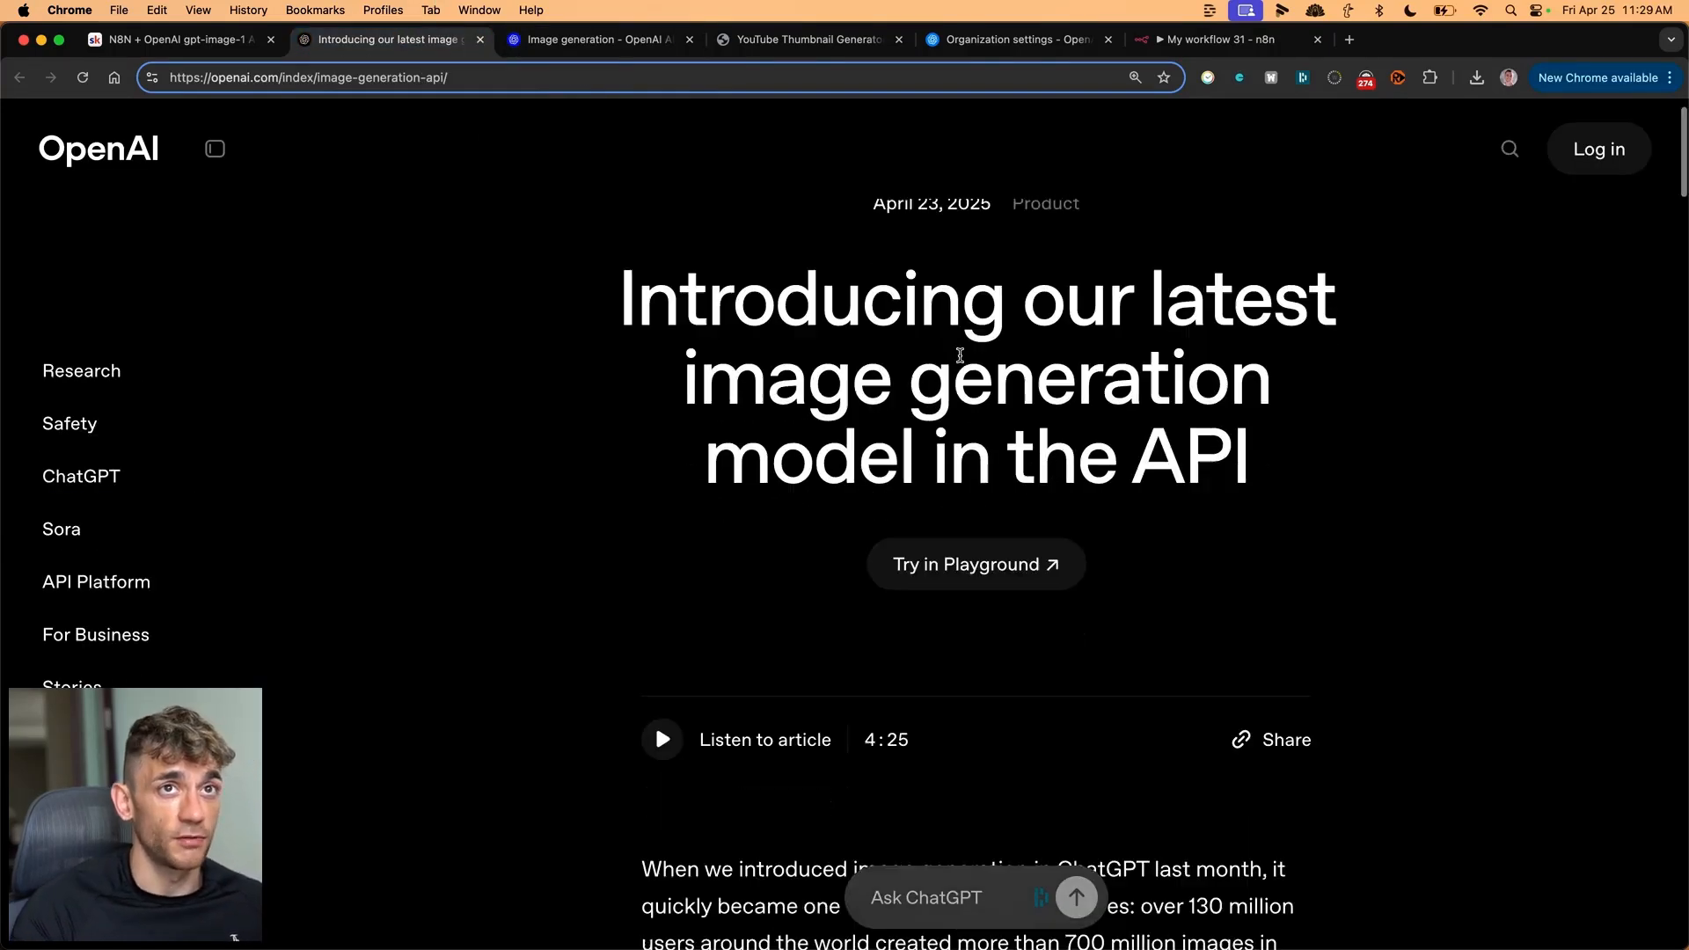
scroll("down", 3)
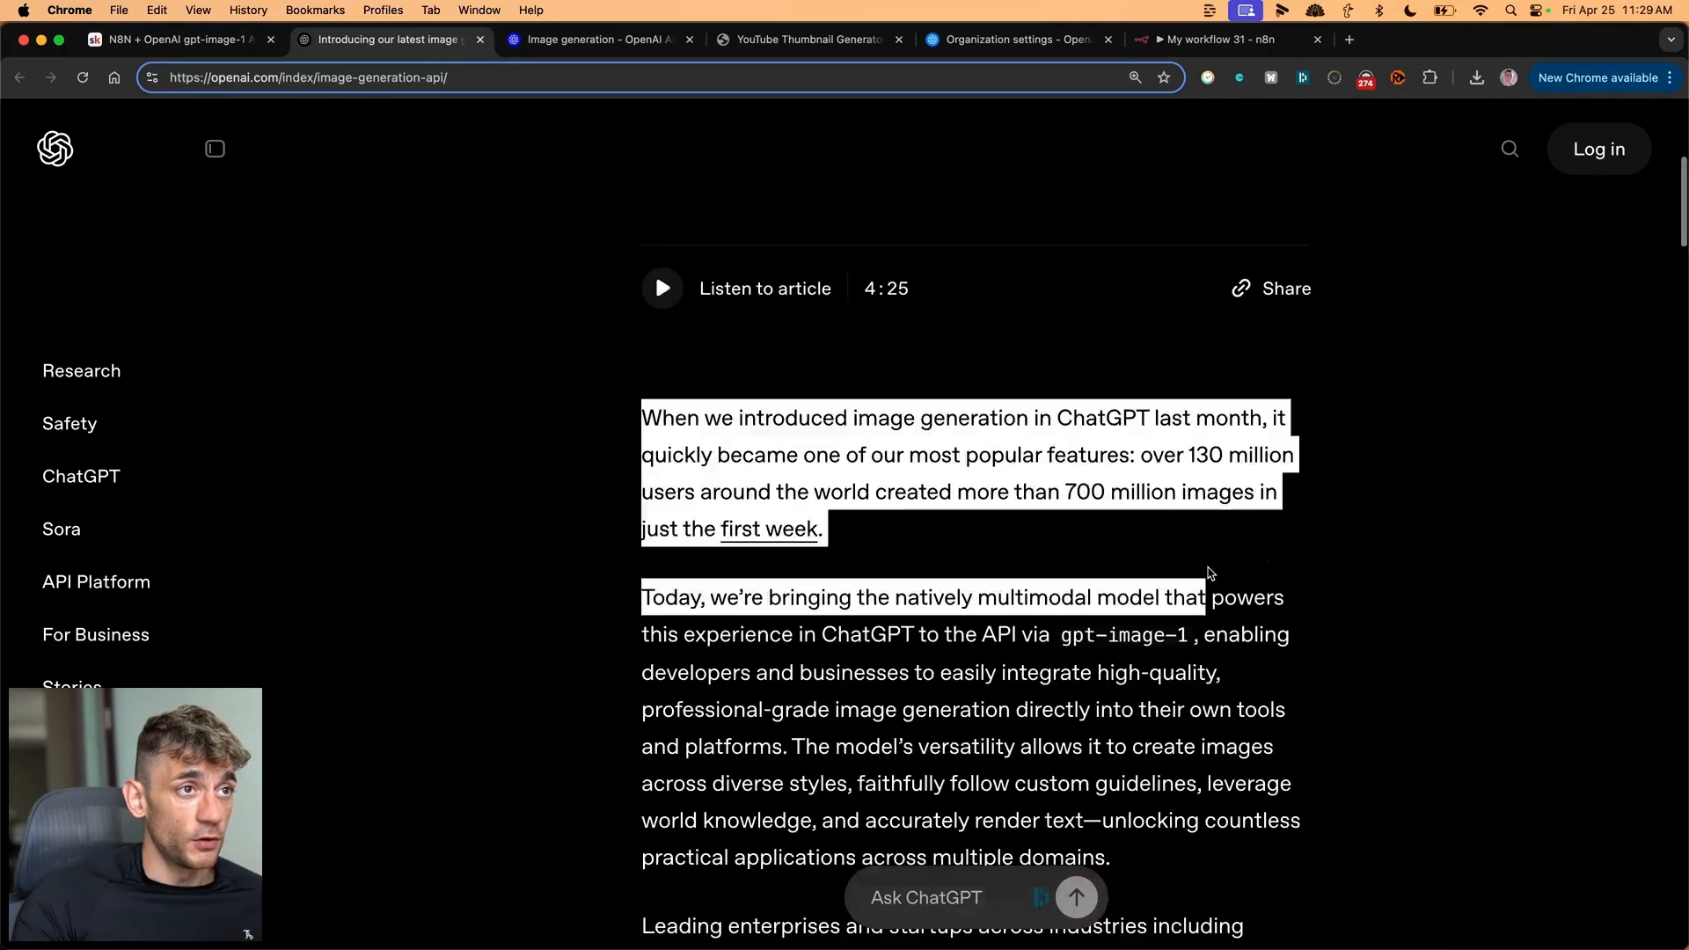
scroll("up", 3)
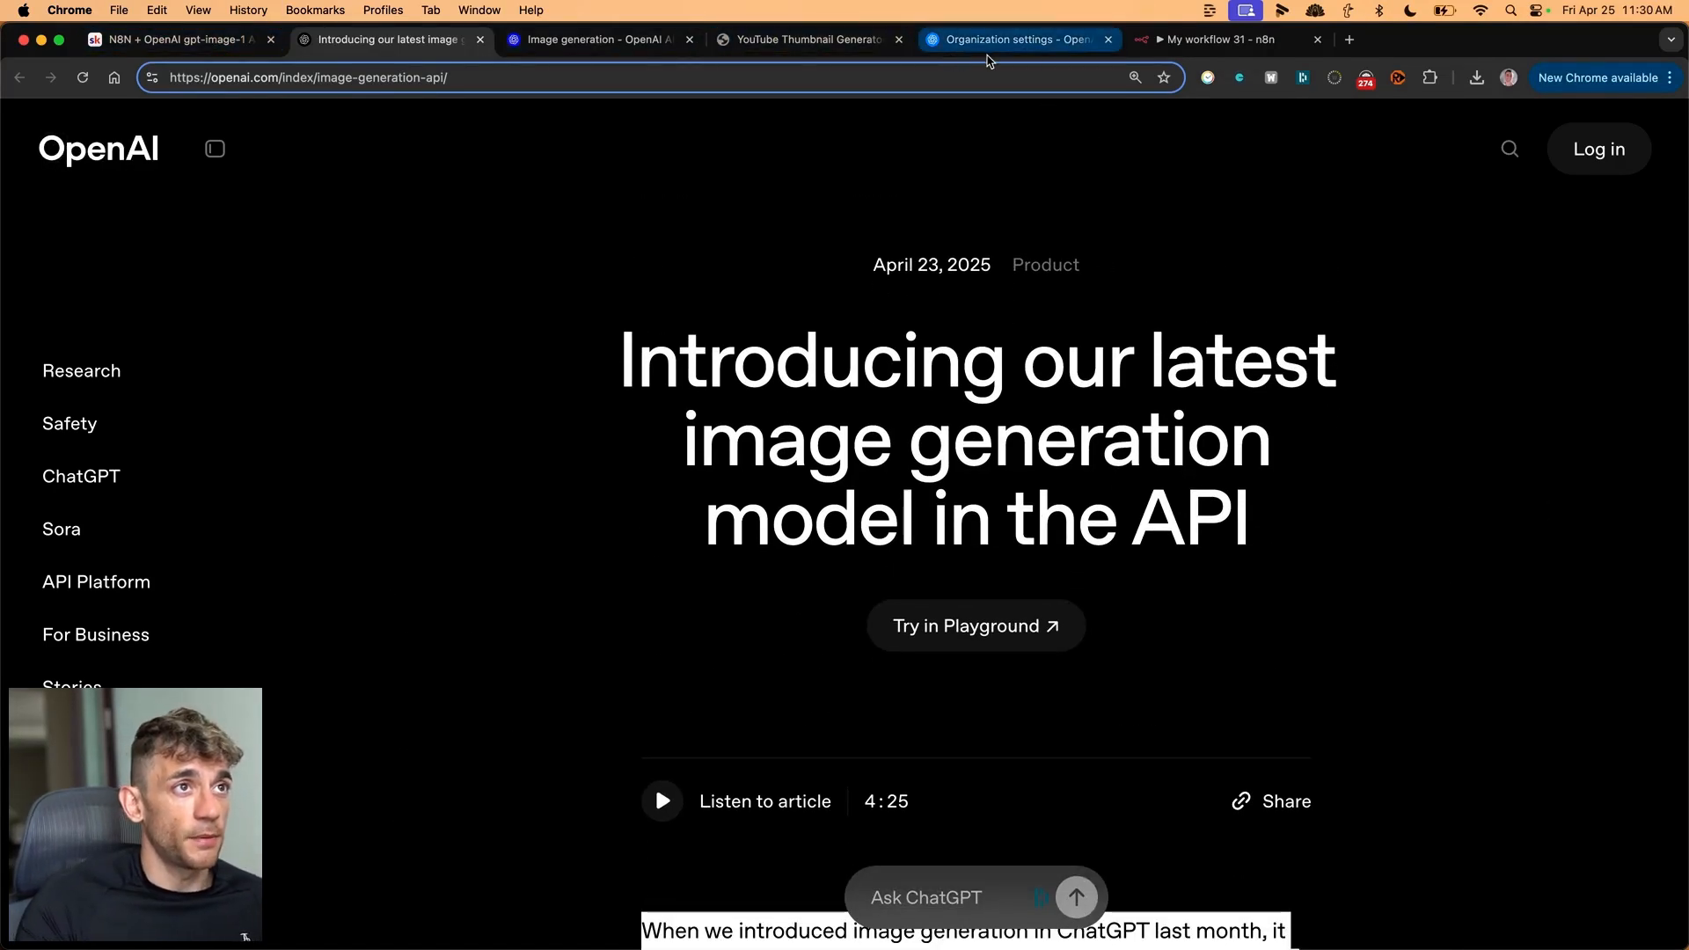
- Back in n8n, inspect the HTTP Request node's settings
left_click(1218, 40)
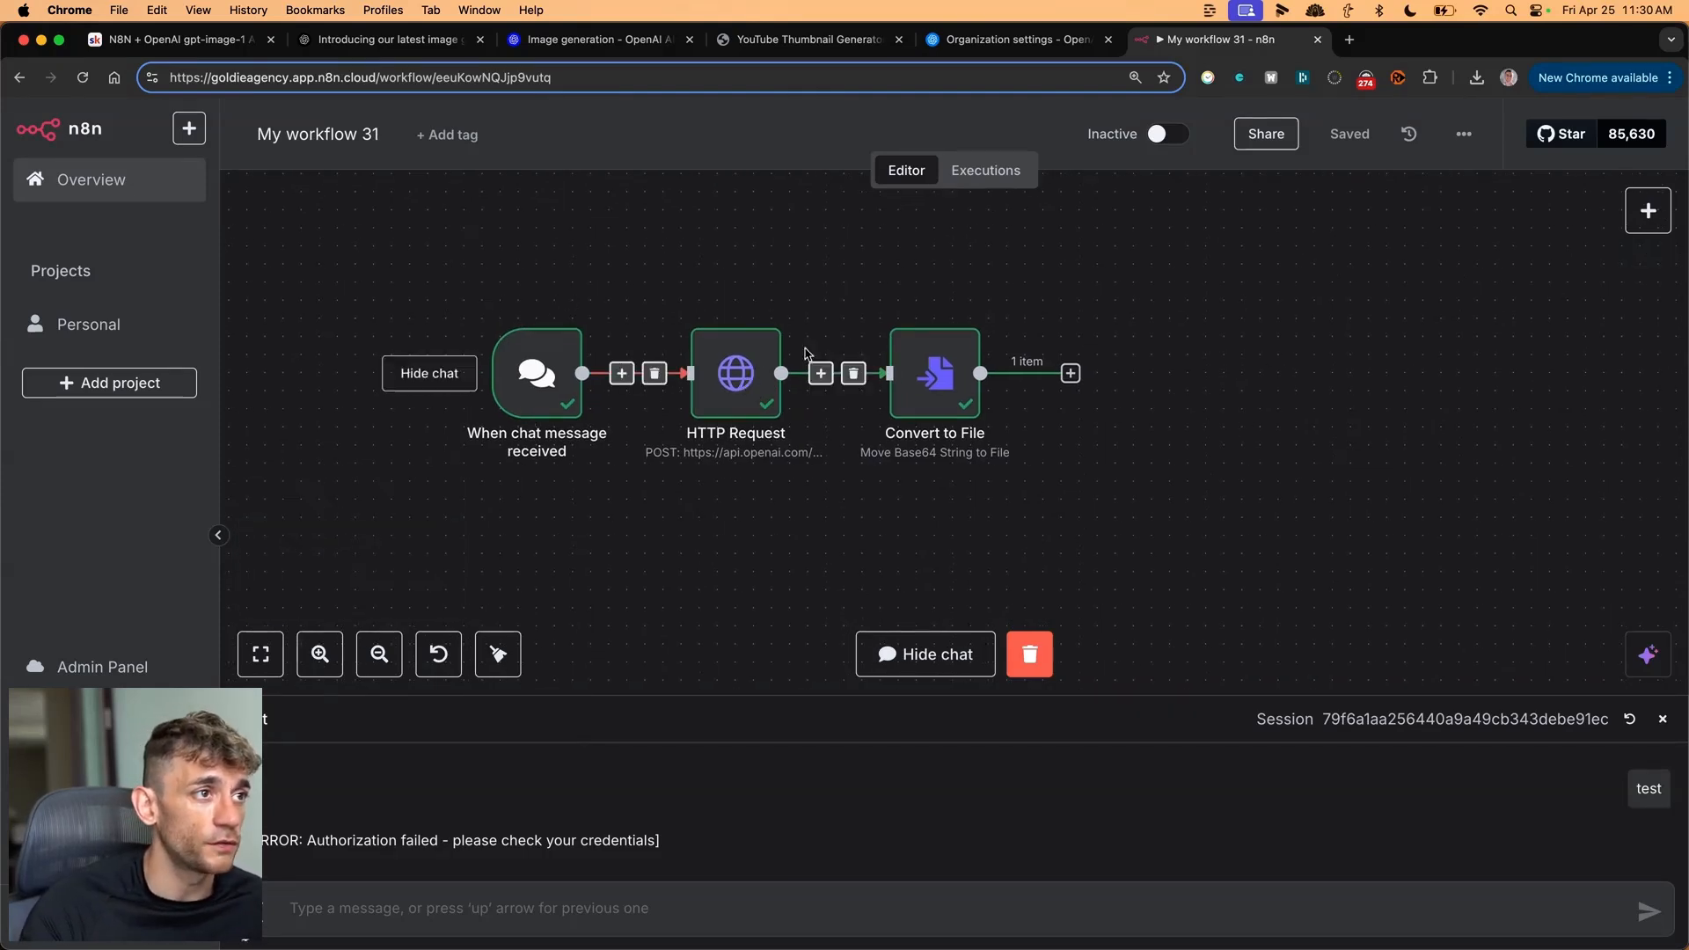
double_click(735, 374)
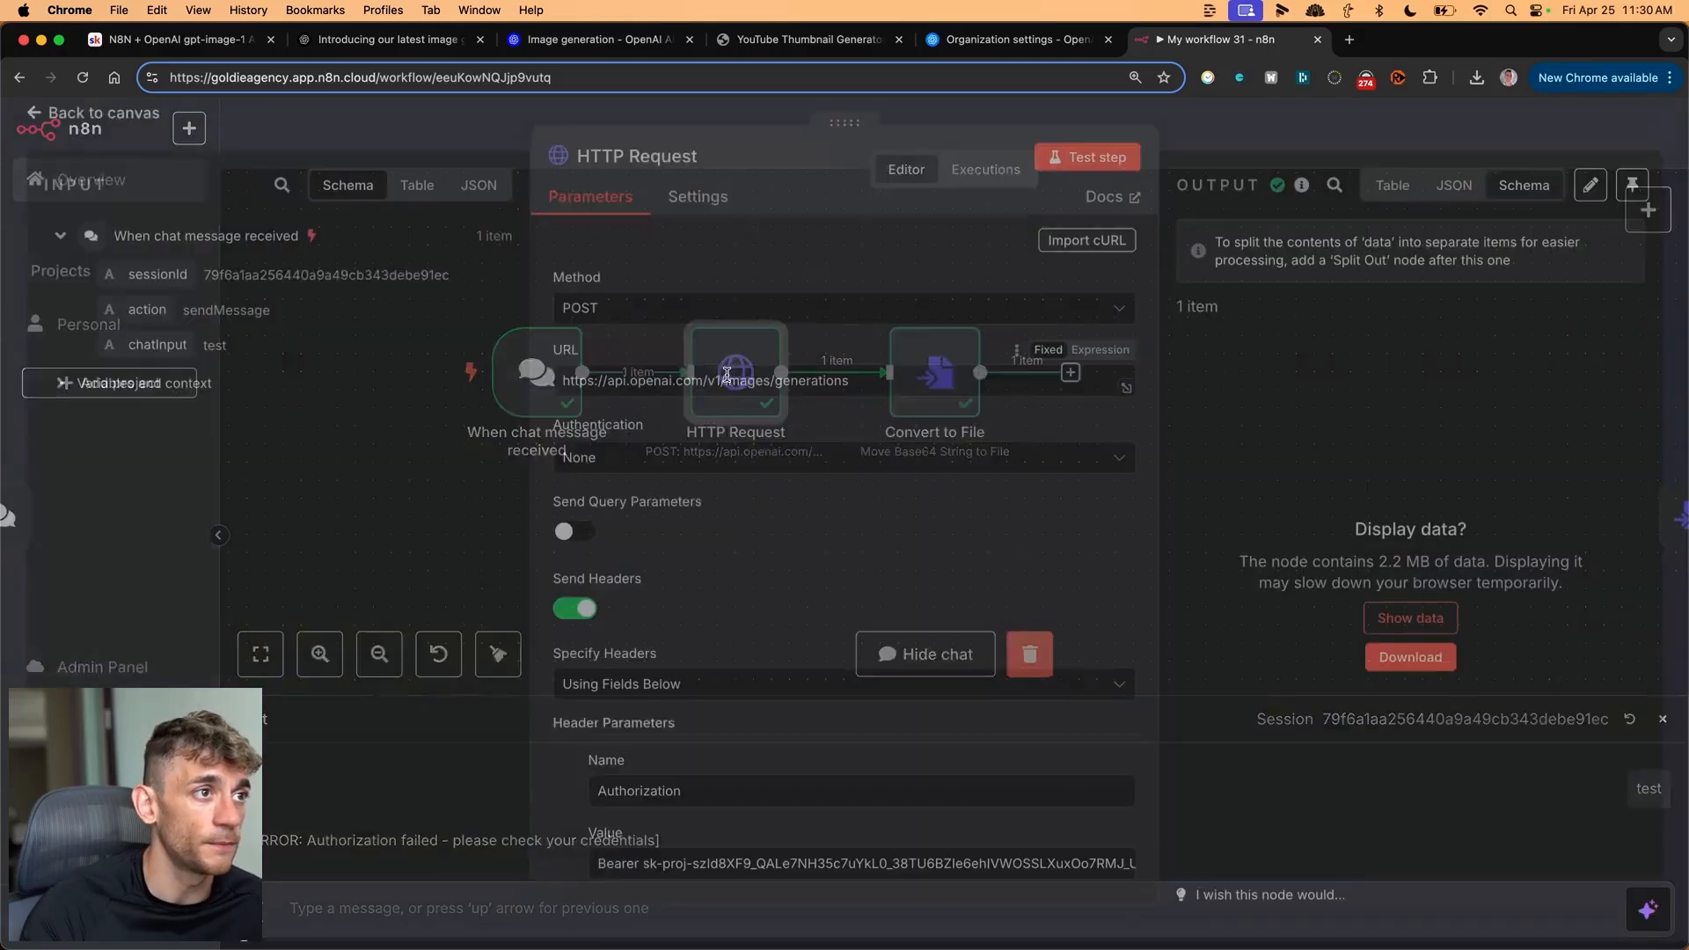
left_click(933, 372)
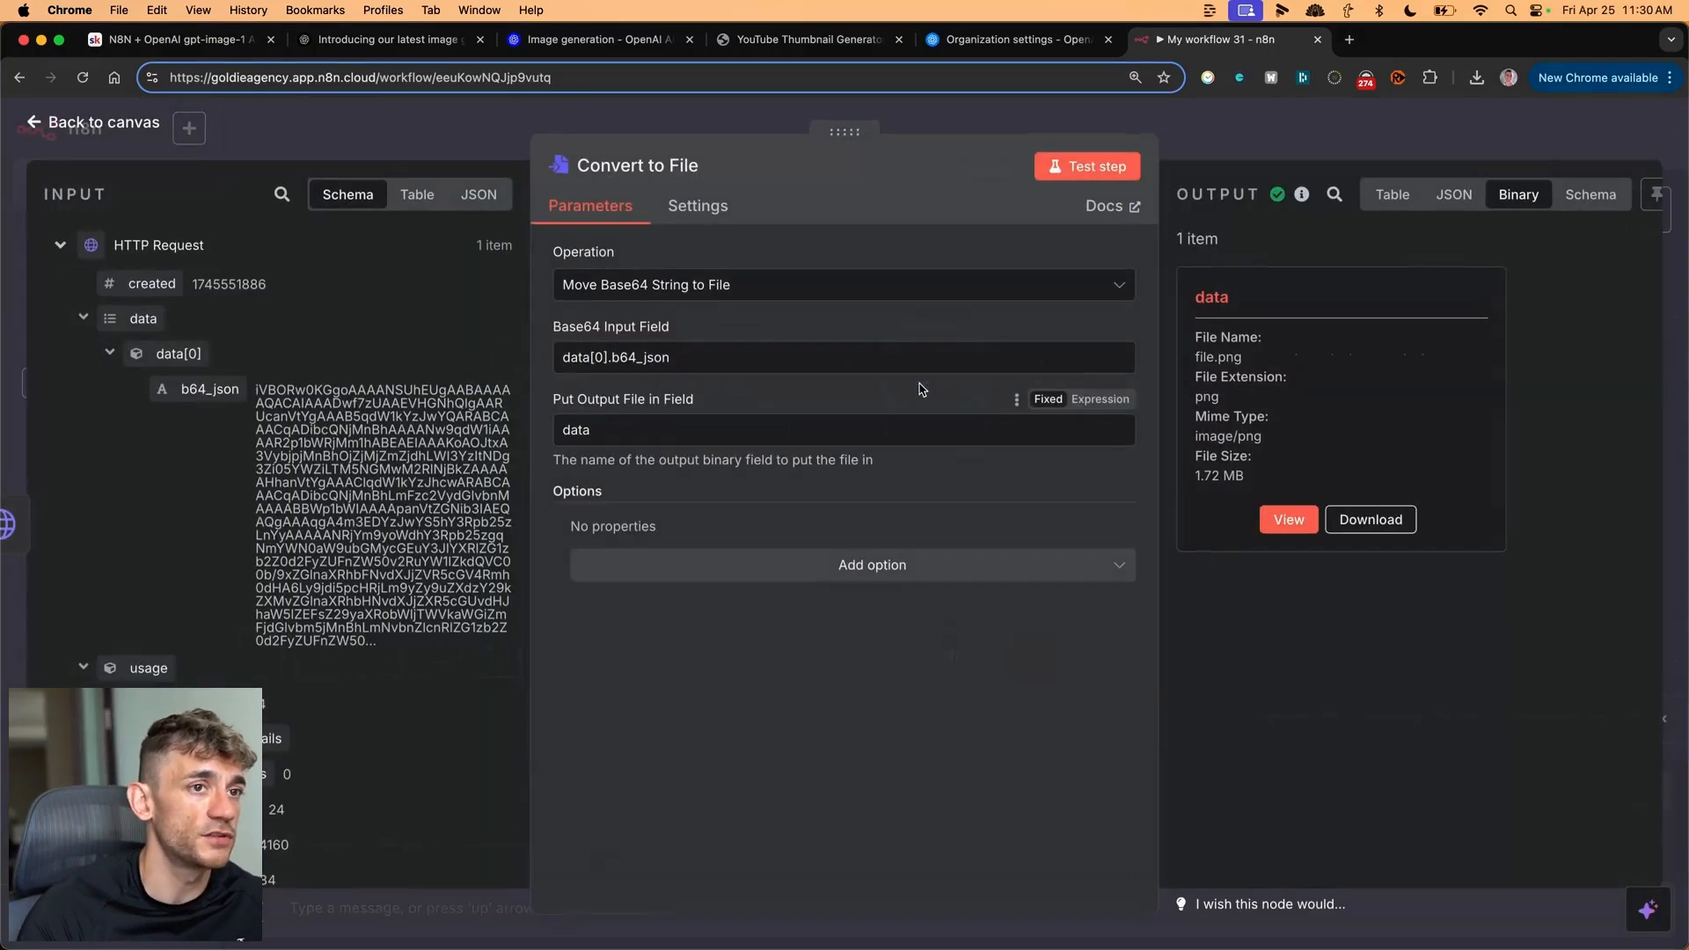
left_click(1287, 519)
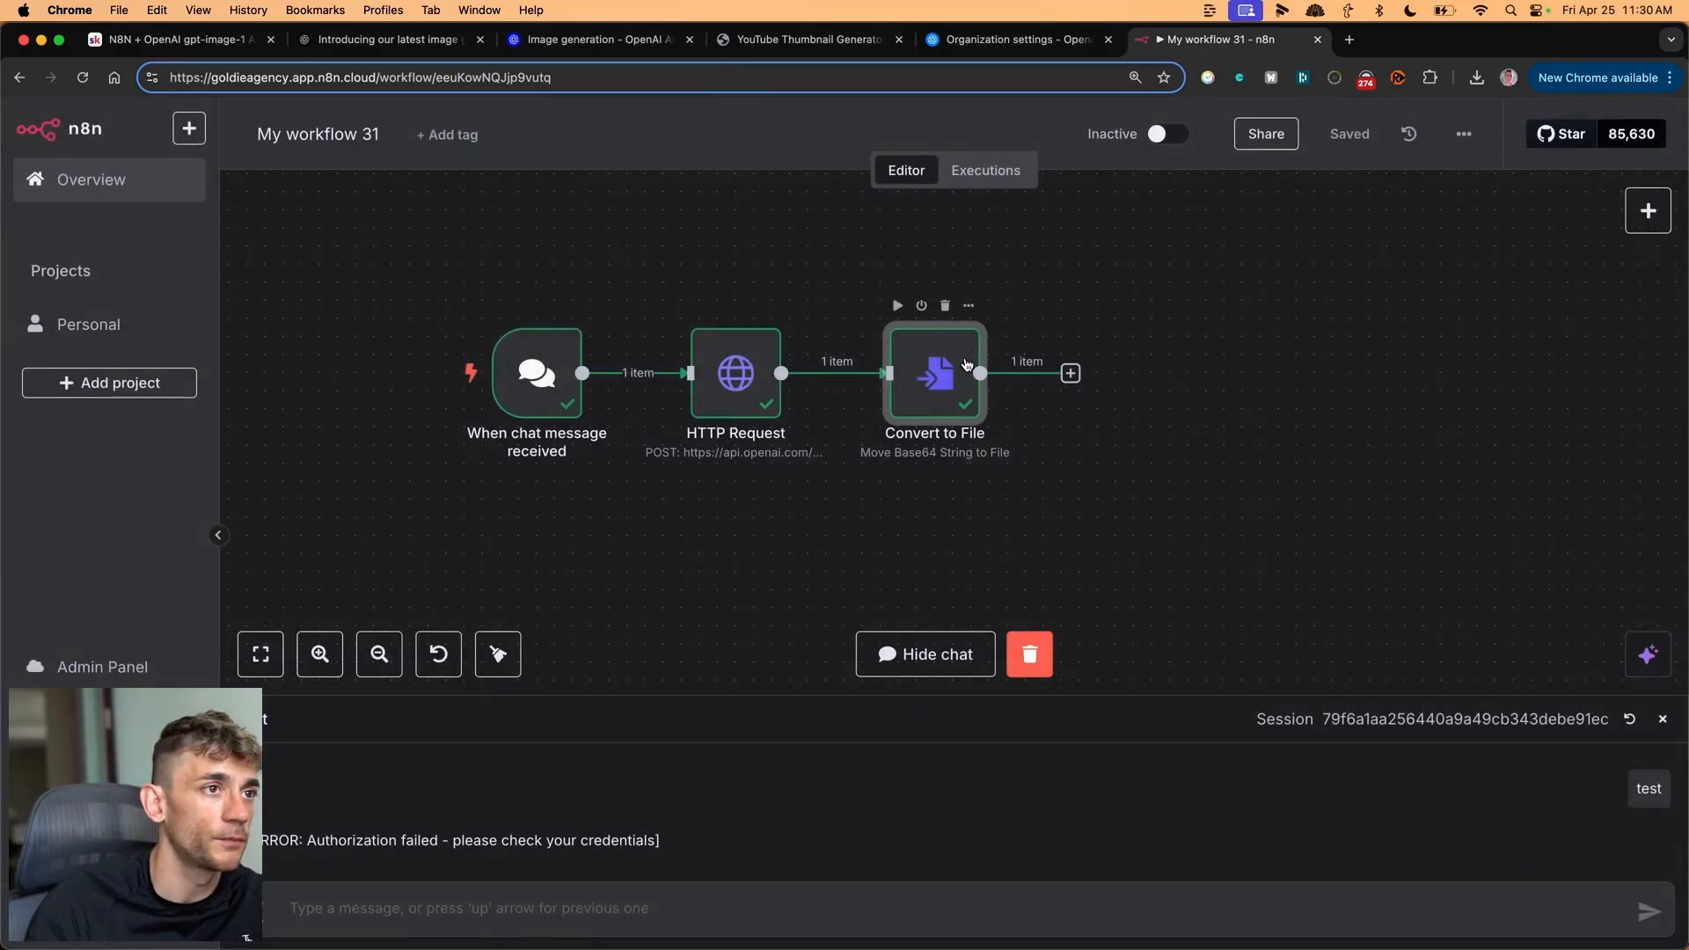
- Open Convert to File and preview the generated SEO-themed thumbnail image
double_click(933, 374)
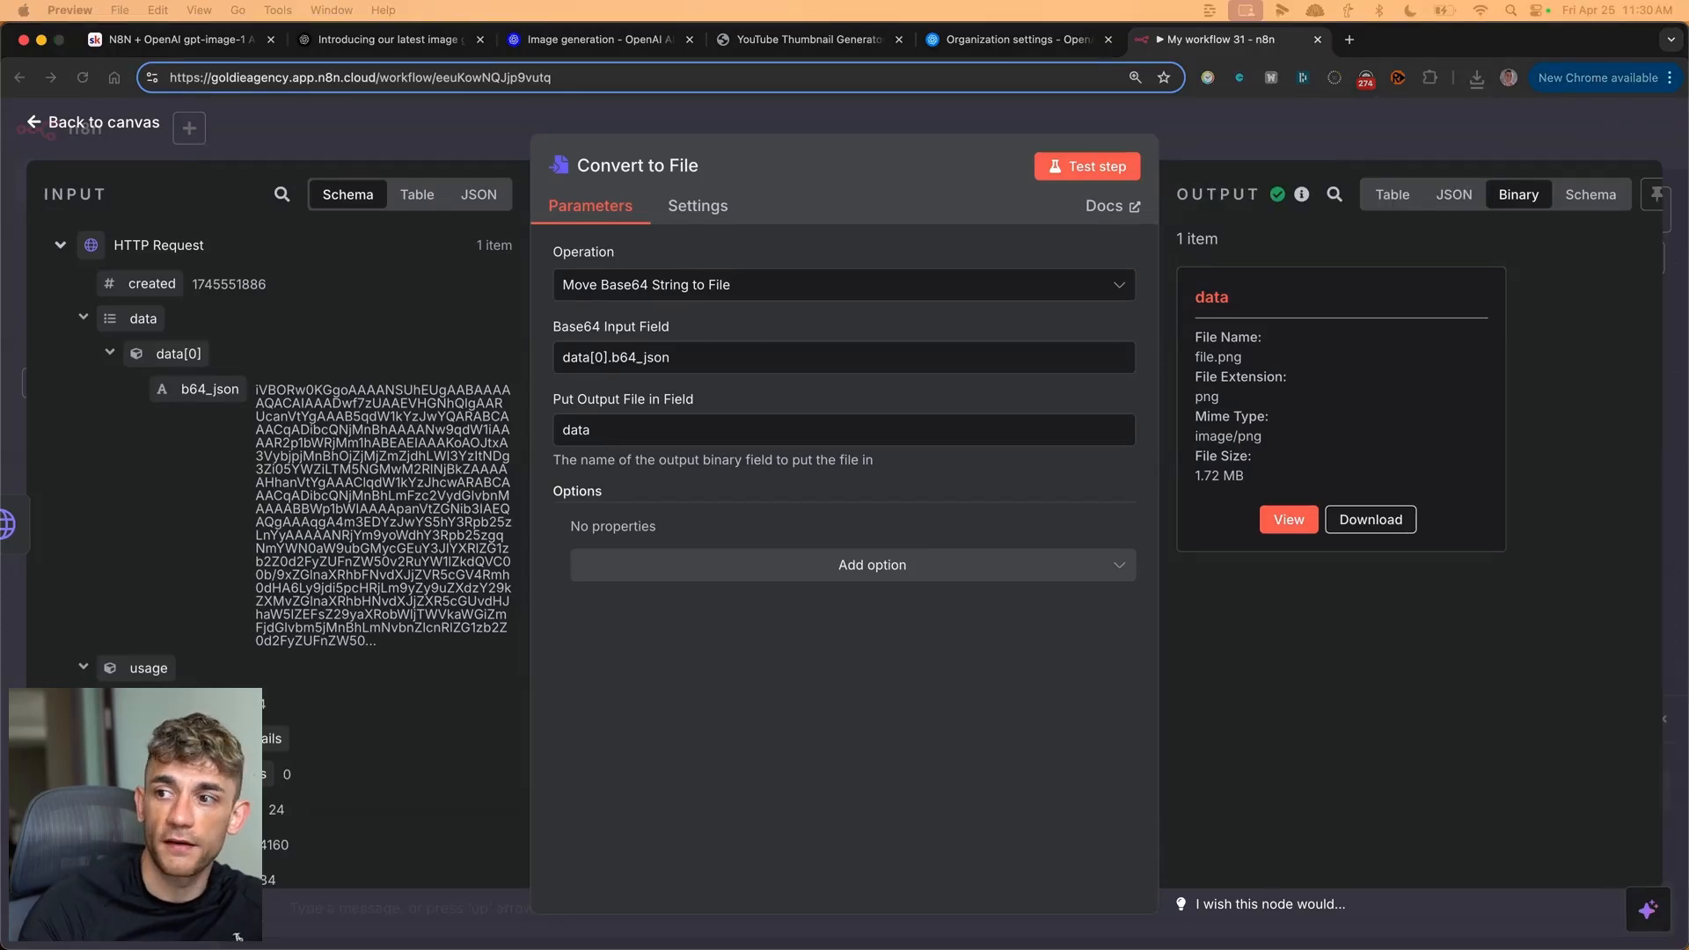
left_click(1288, 519)
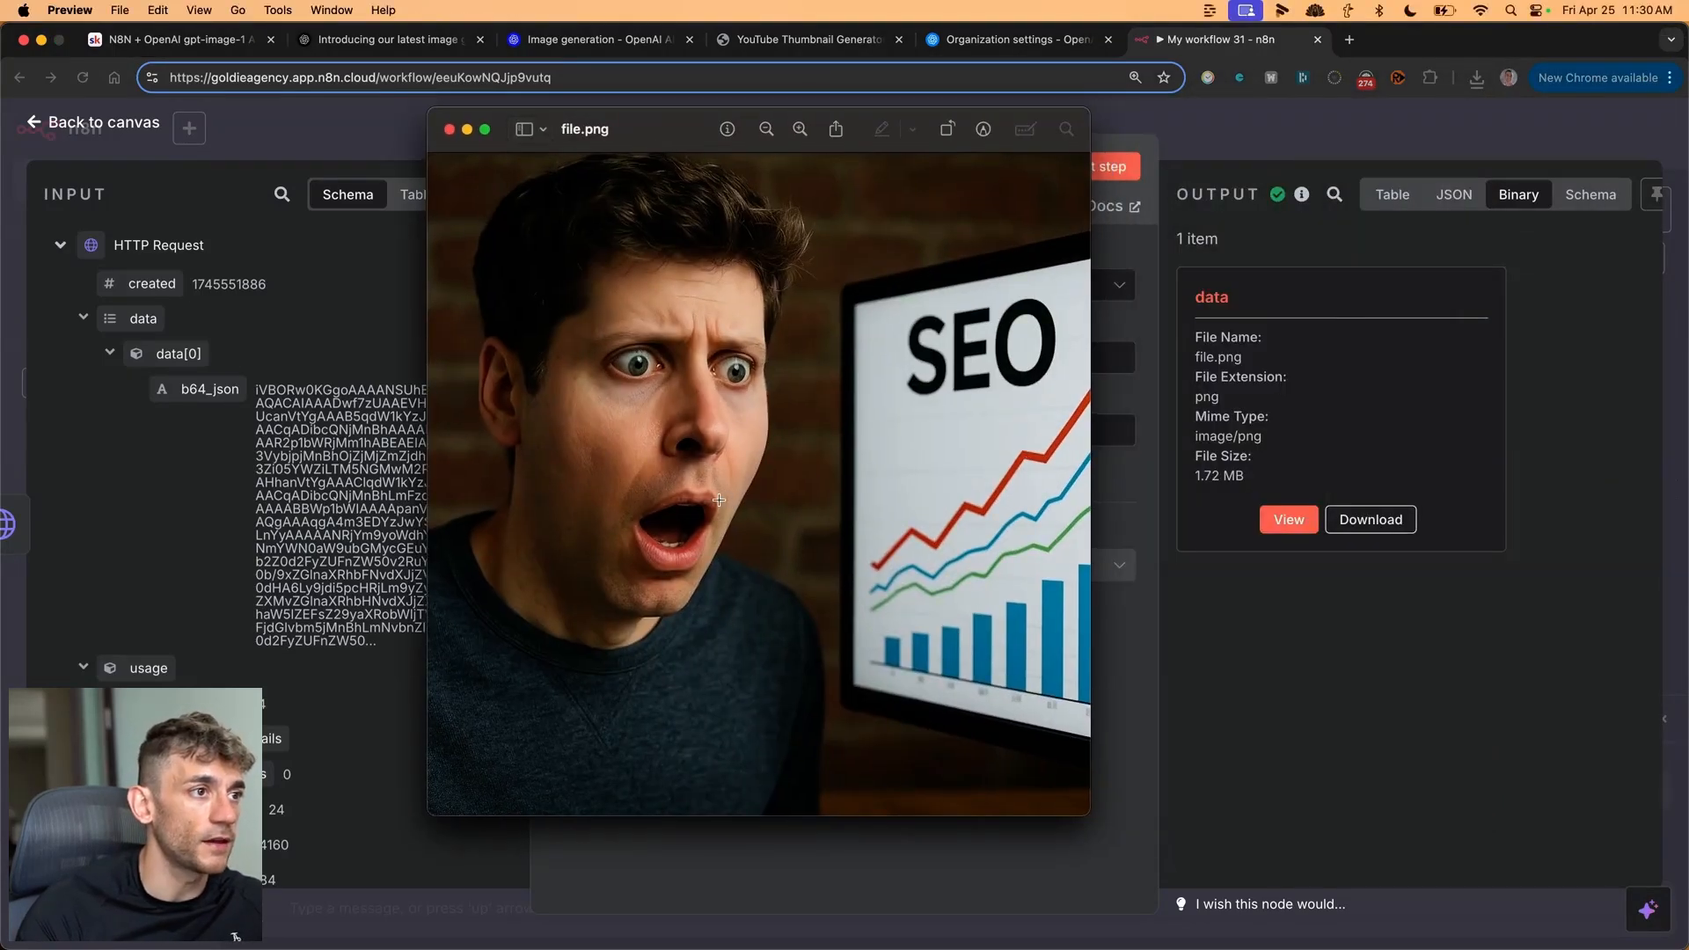
left_click(449, 129)
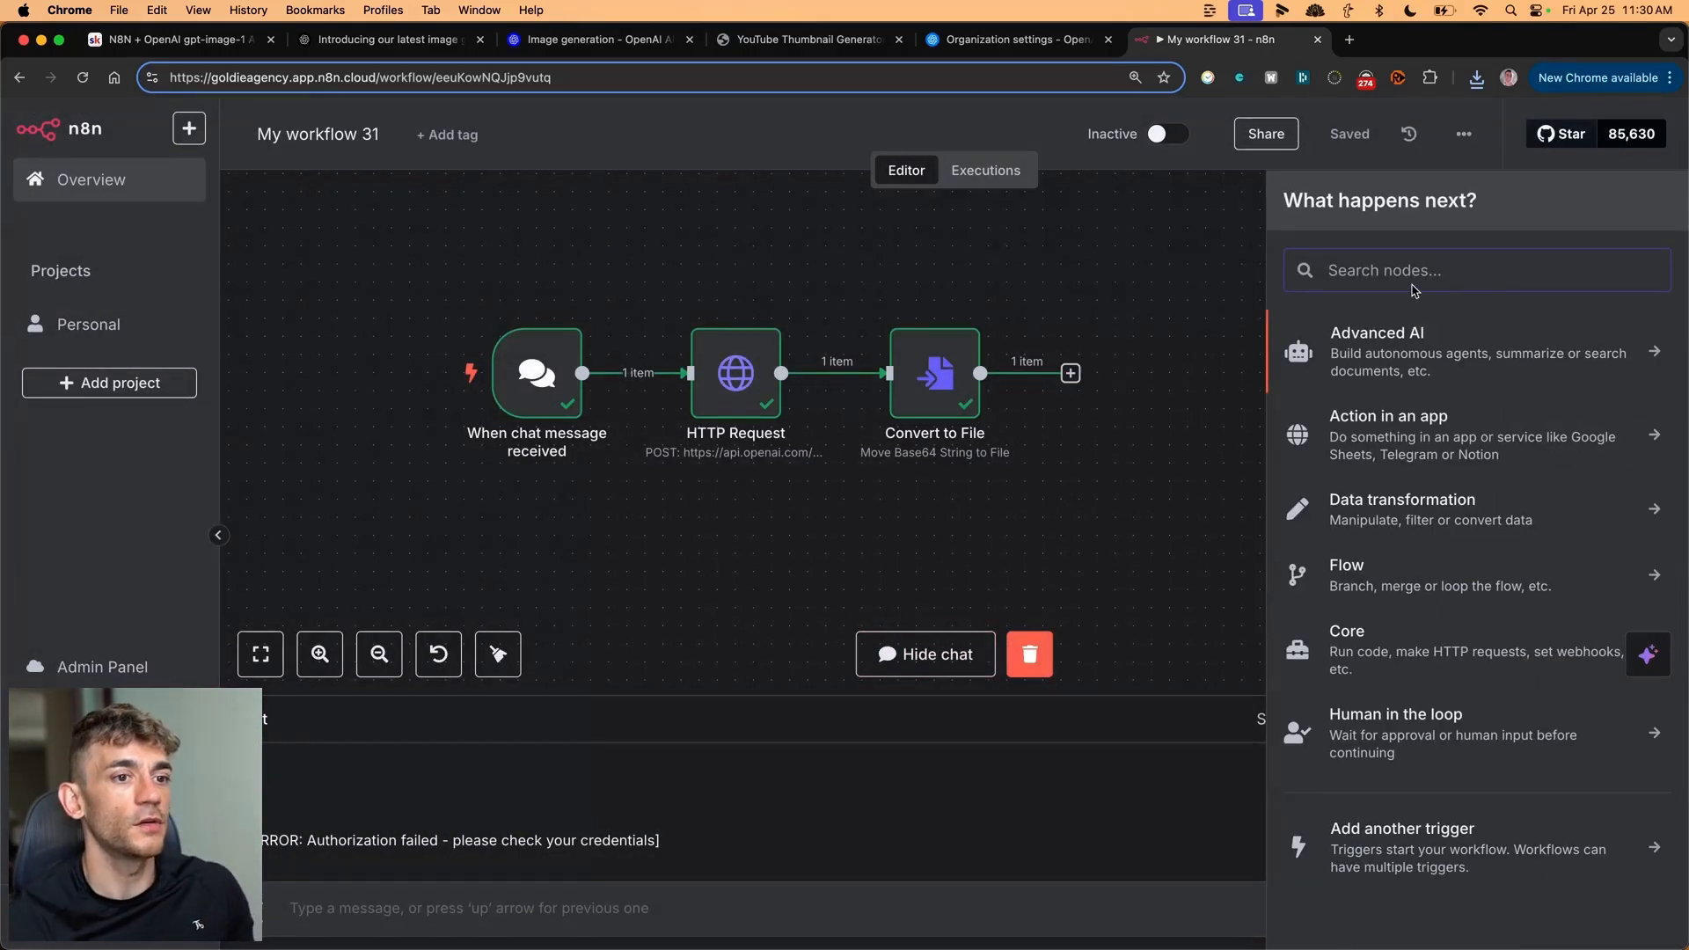
- Search nodes for 'twi', 'linkedin' and 'wordpress' without adding any
type("twi")
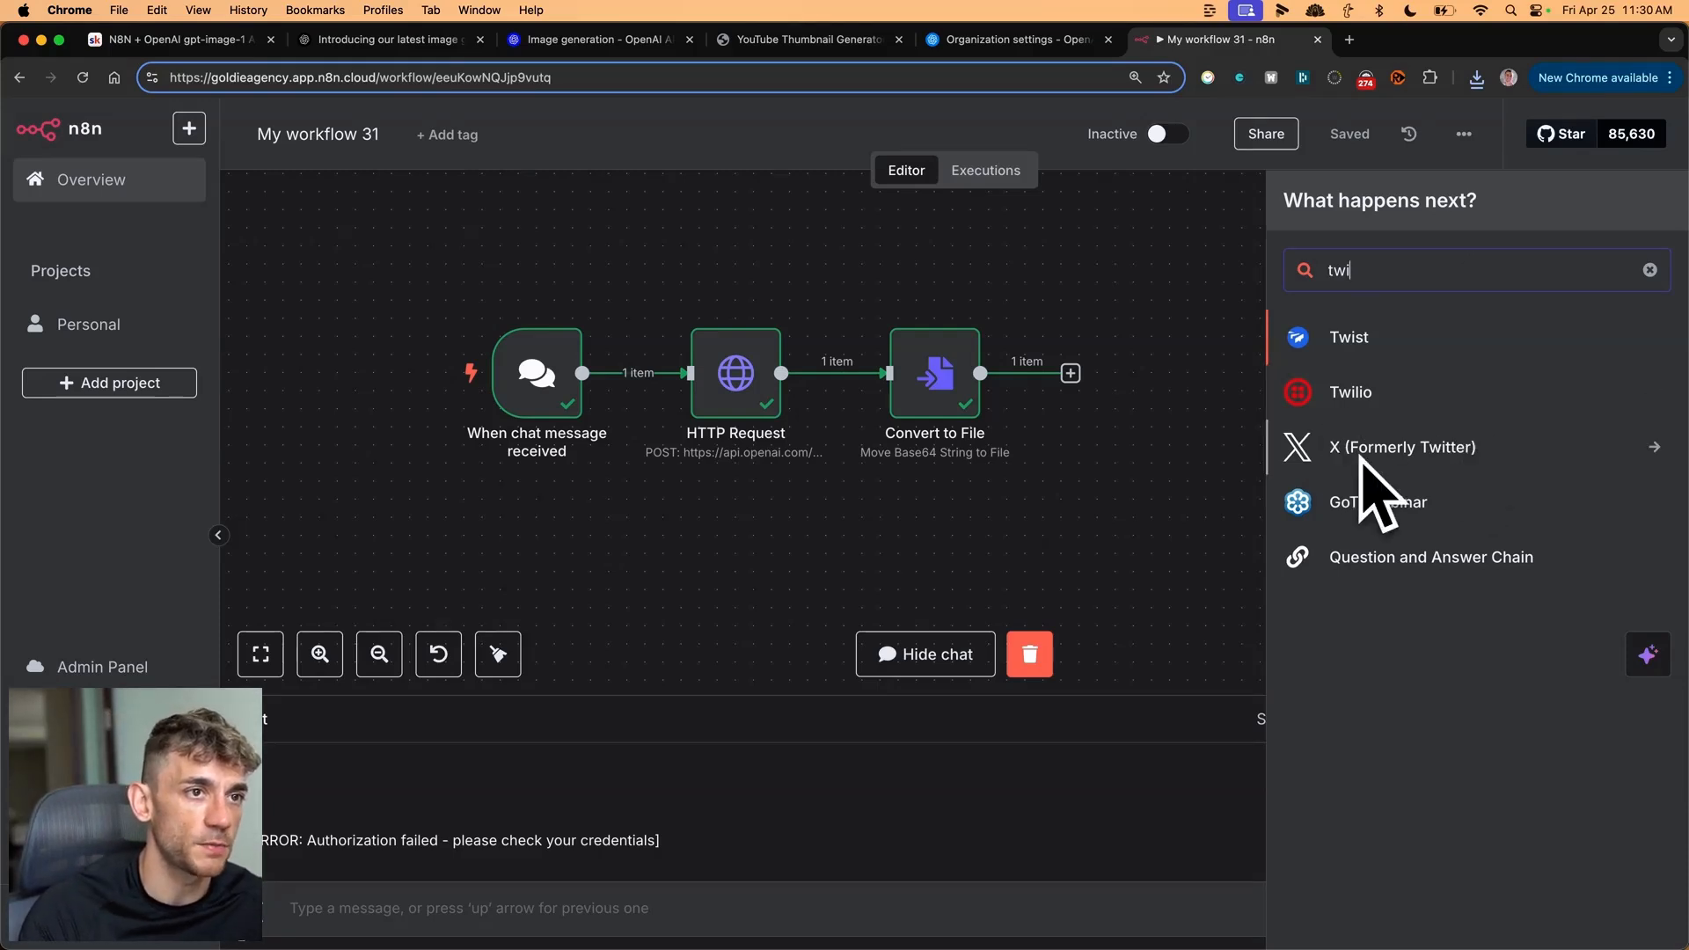
mouse_move(883, 374)
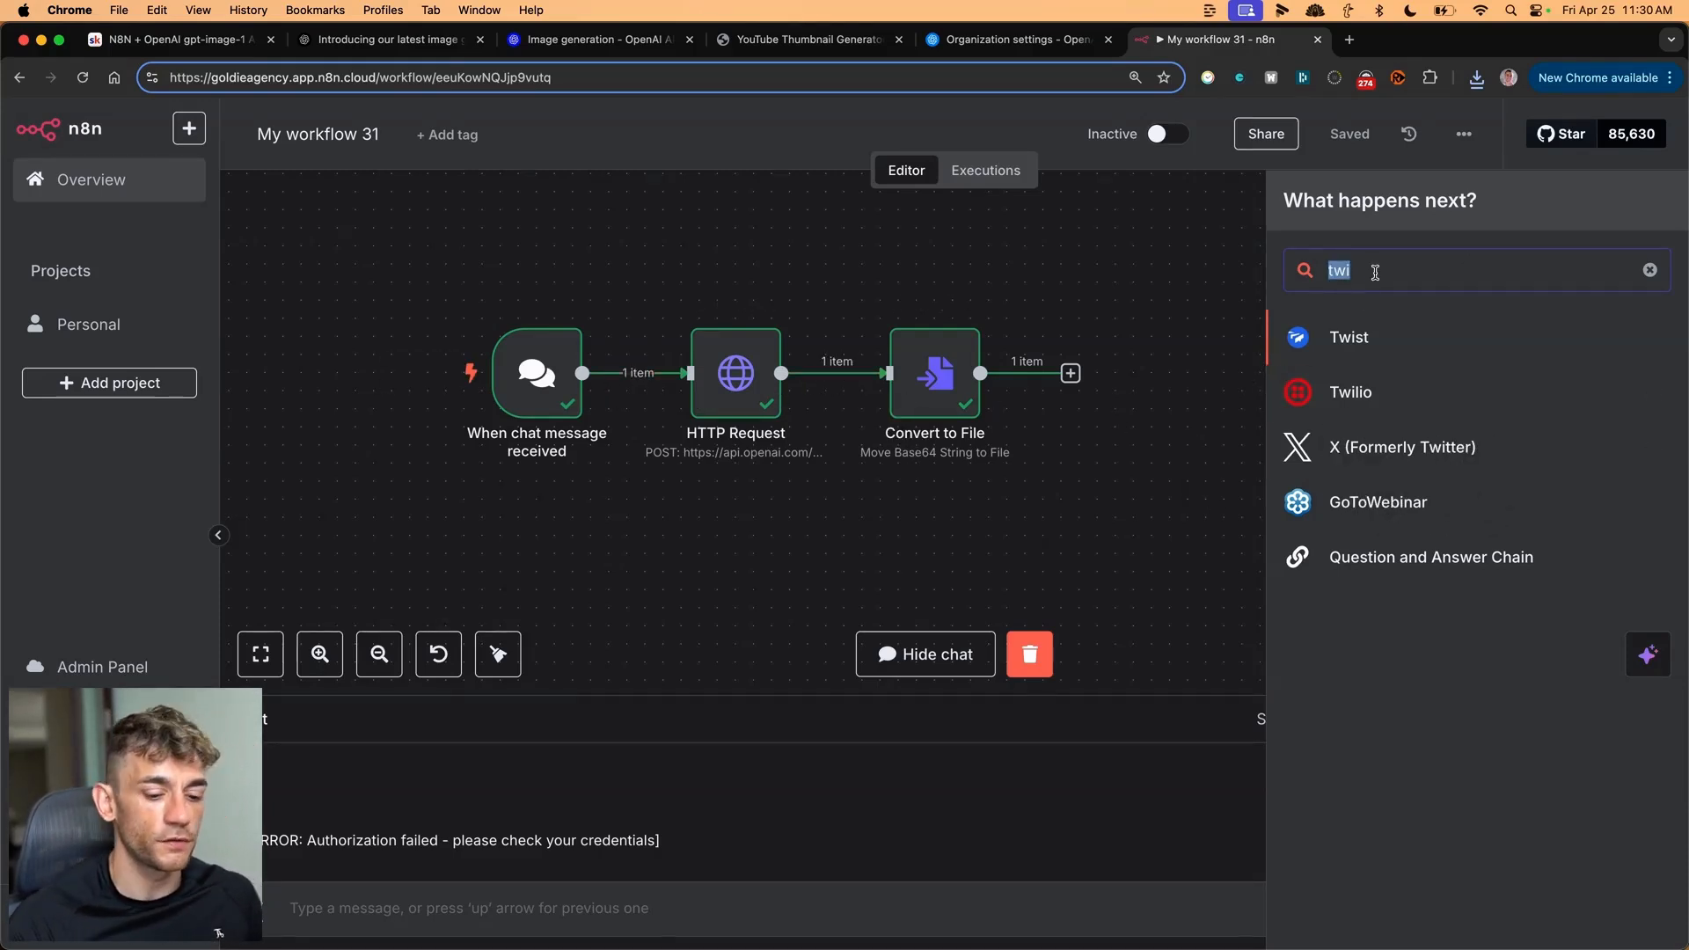
type("linkedin")
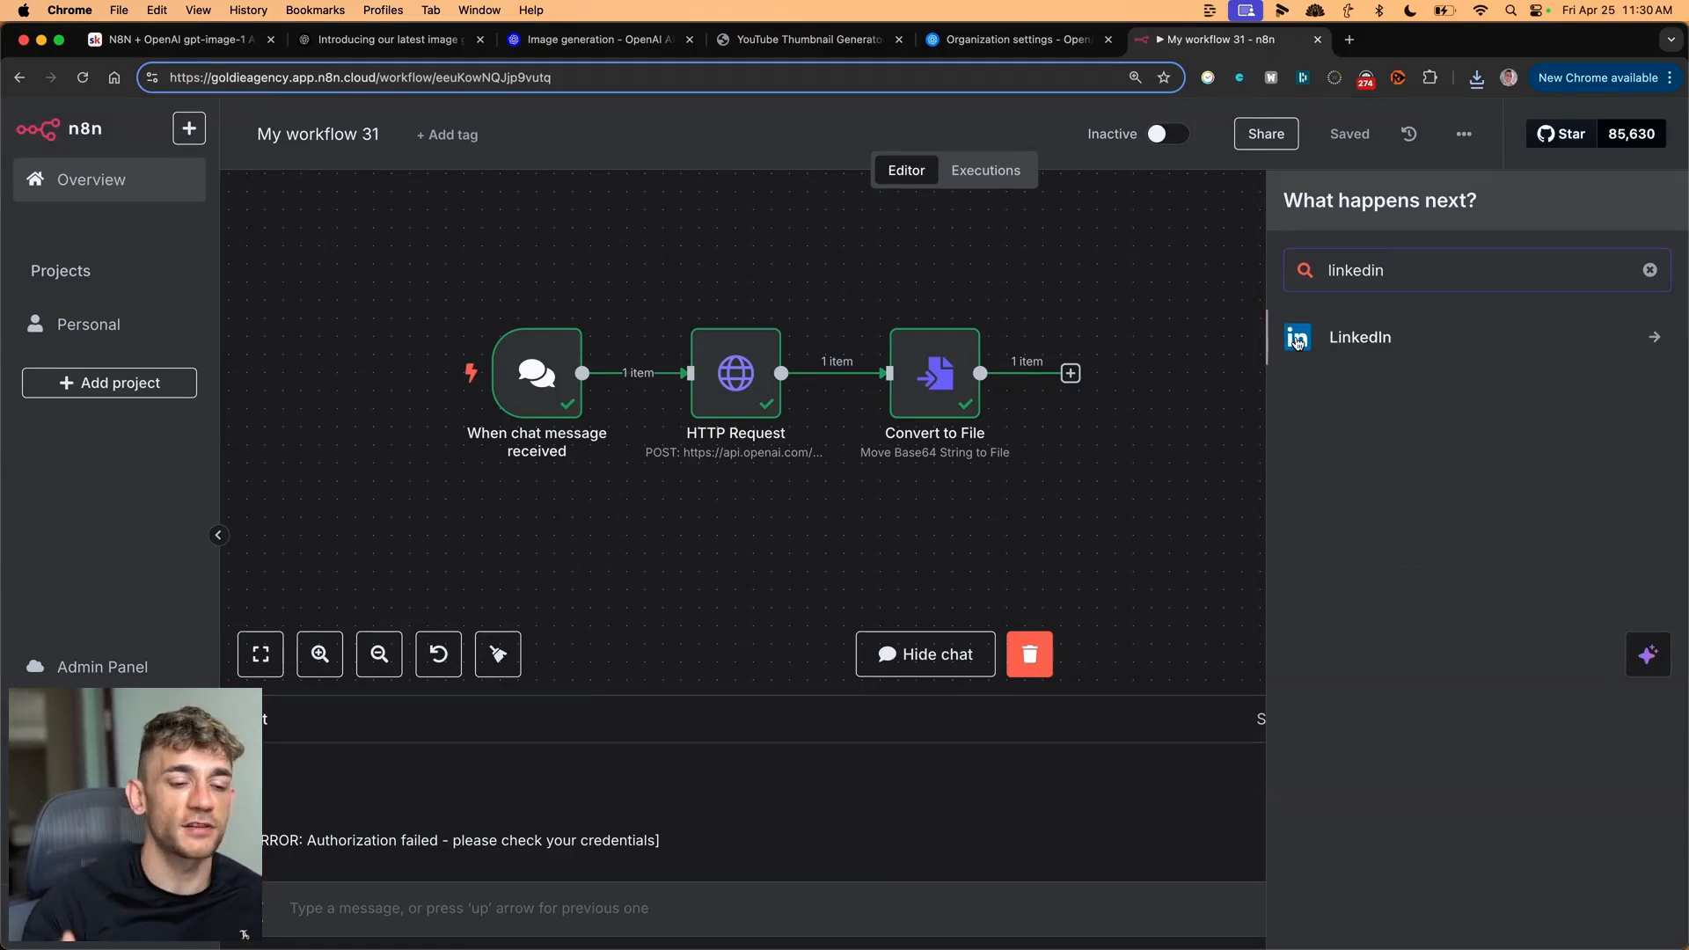
type("wordpress")
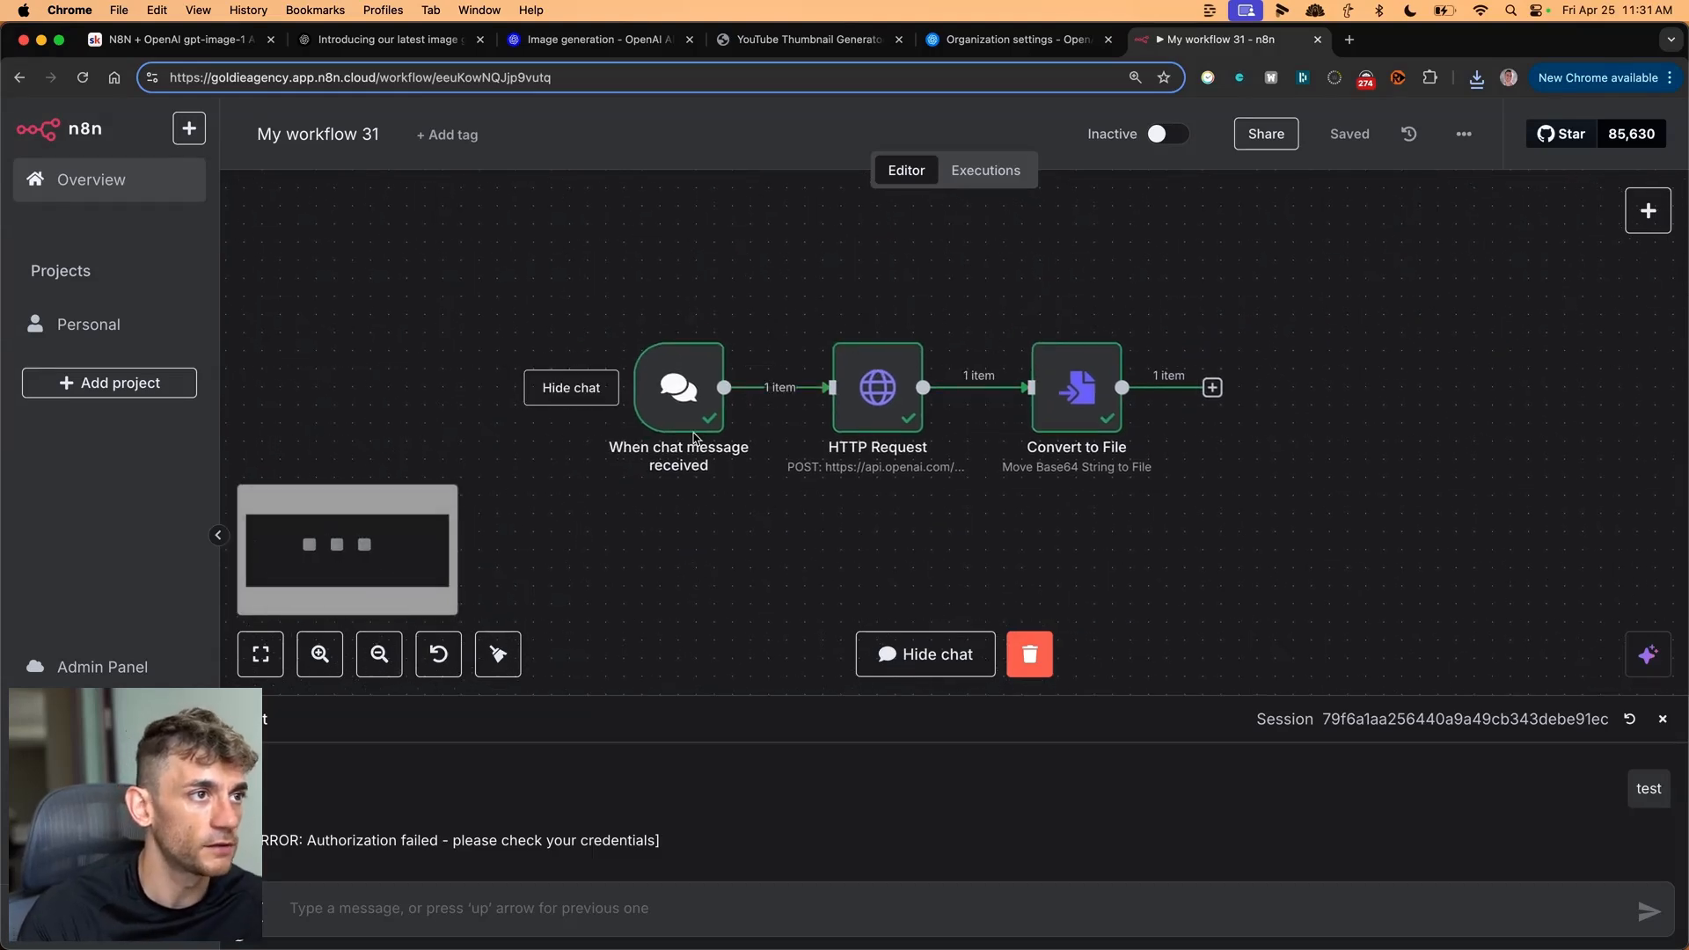
mouse_move(1054, 474)
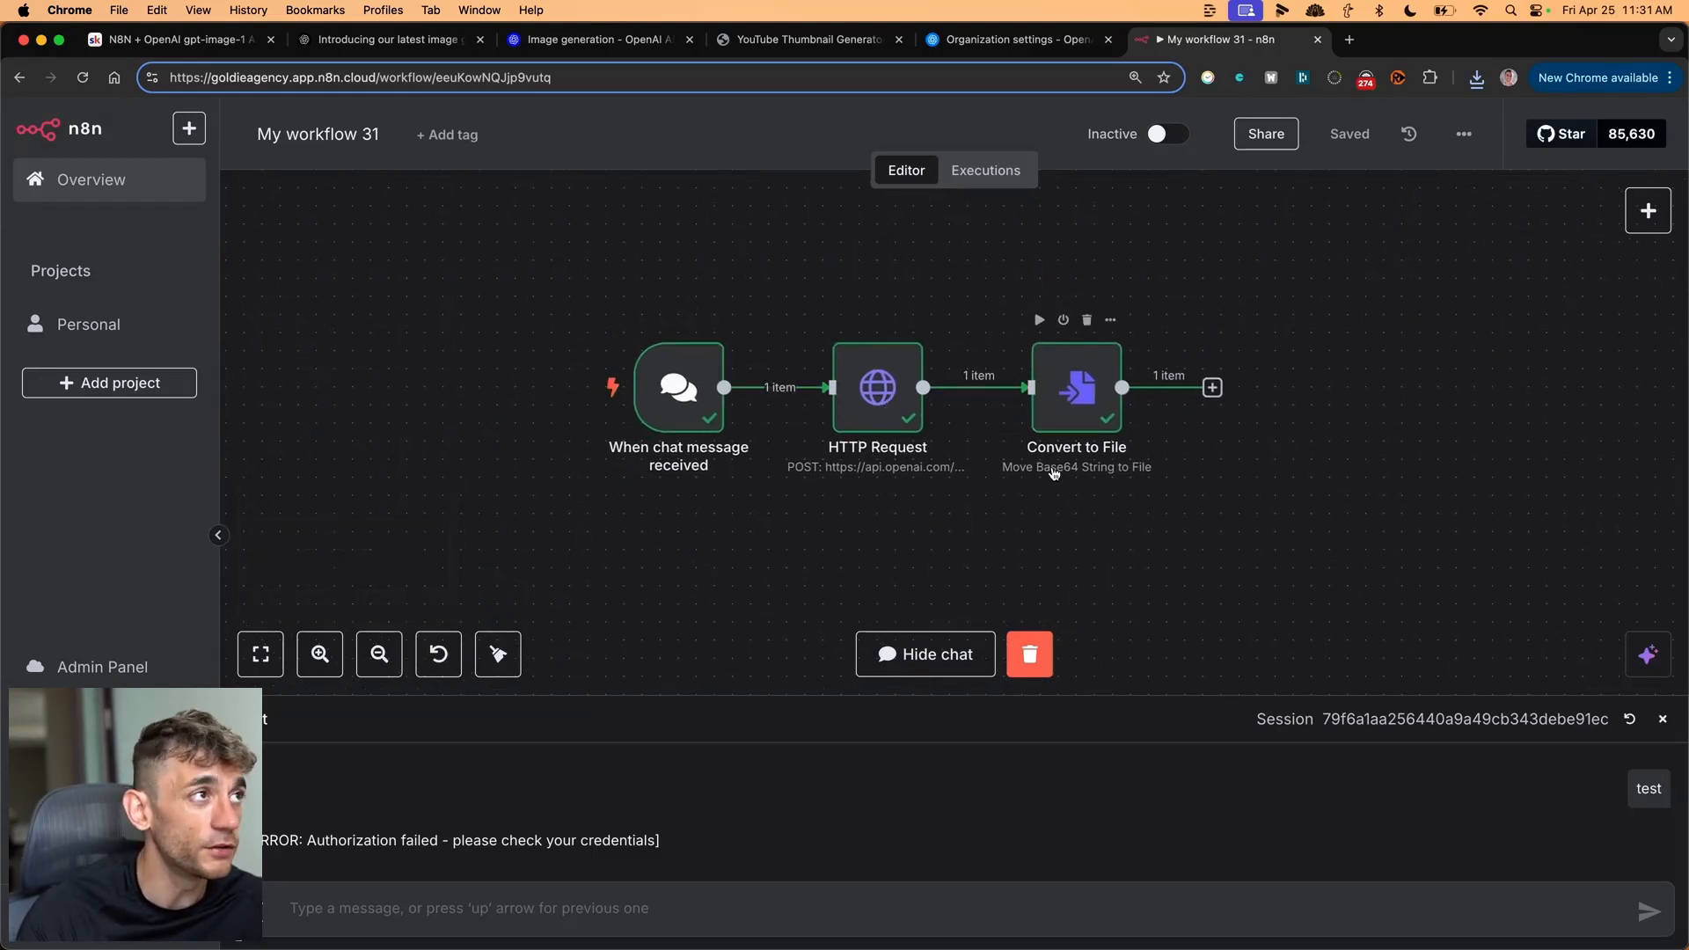
left_click(178, 39)
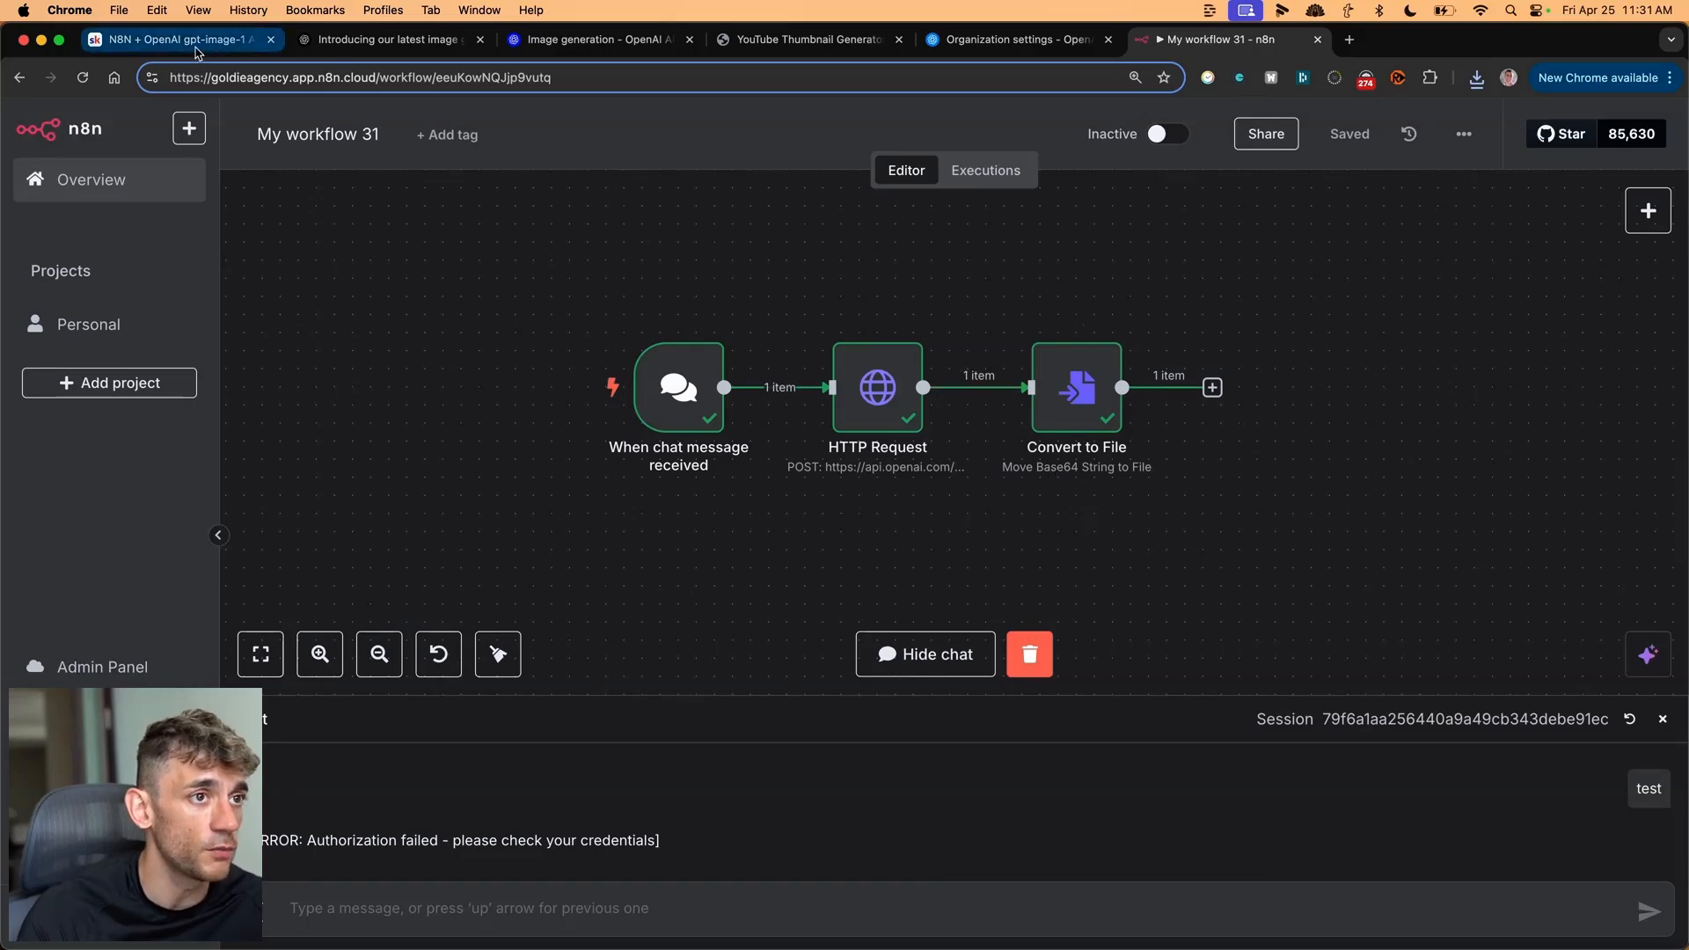
left_click(180, 39)
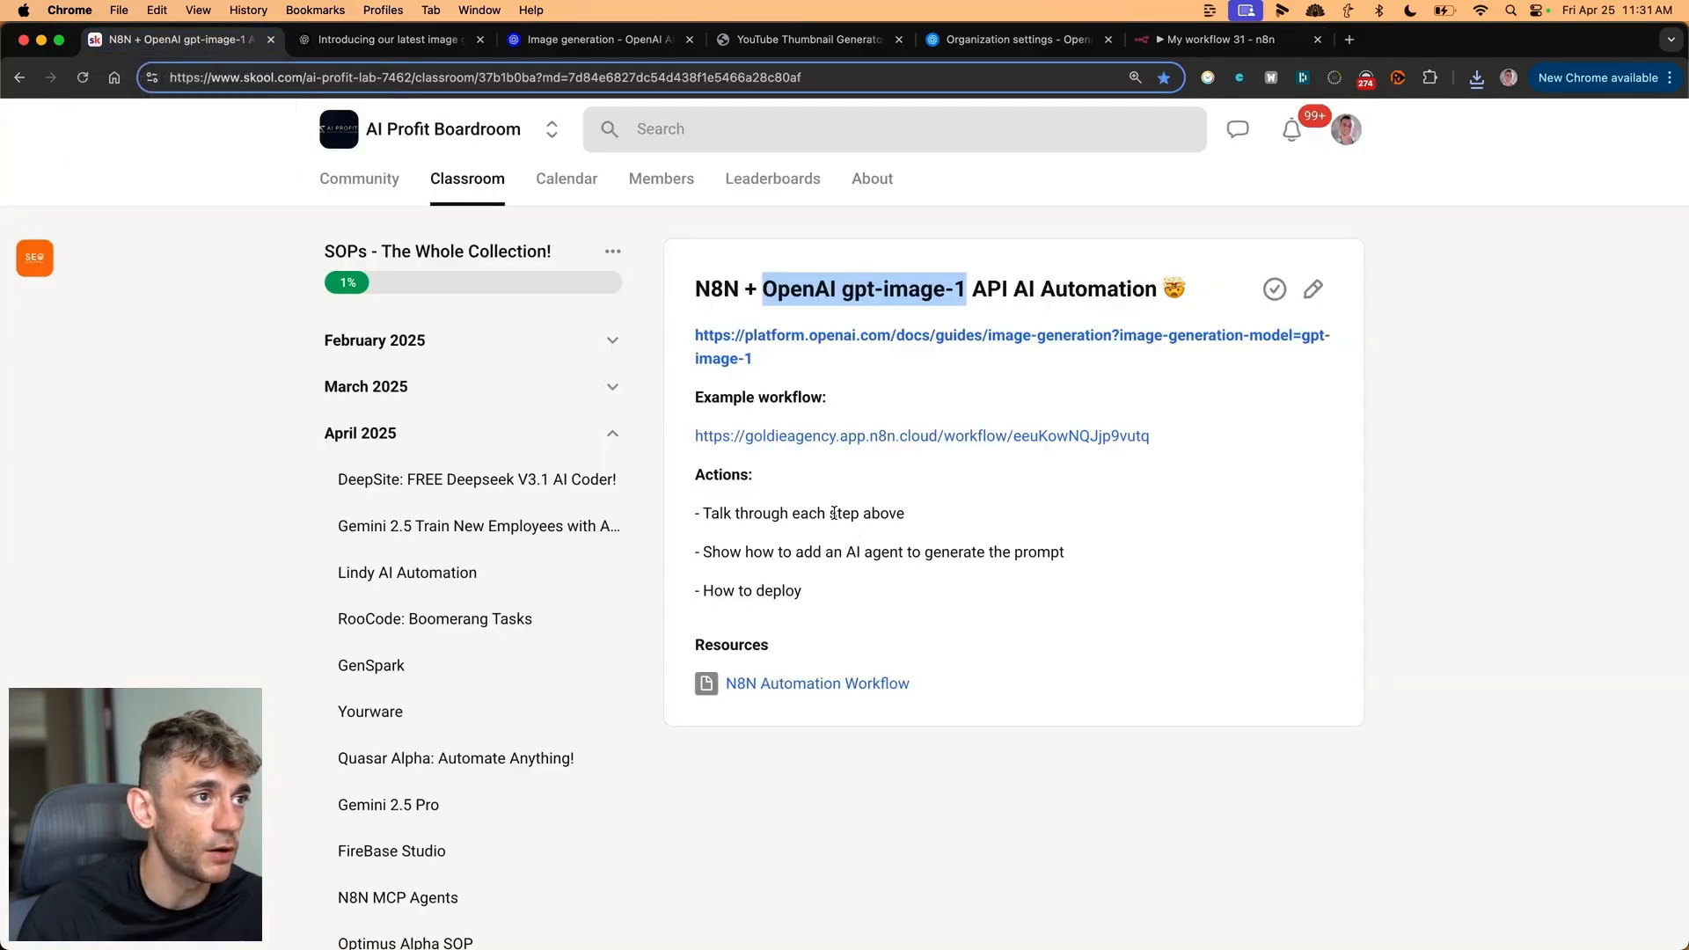
mouse_move(1018, 749)
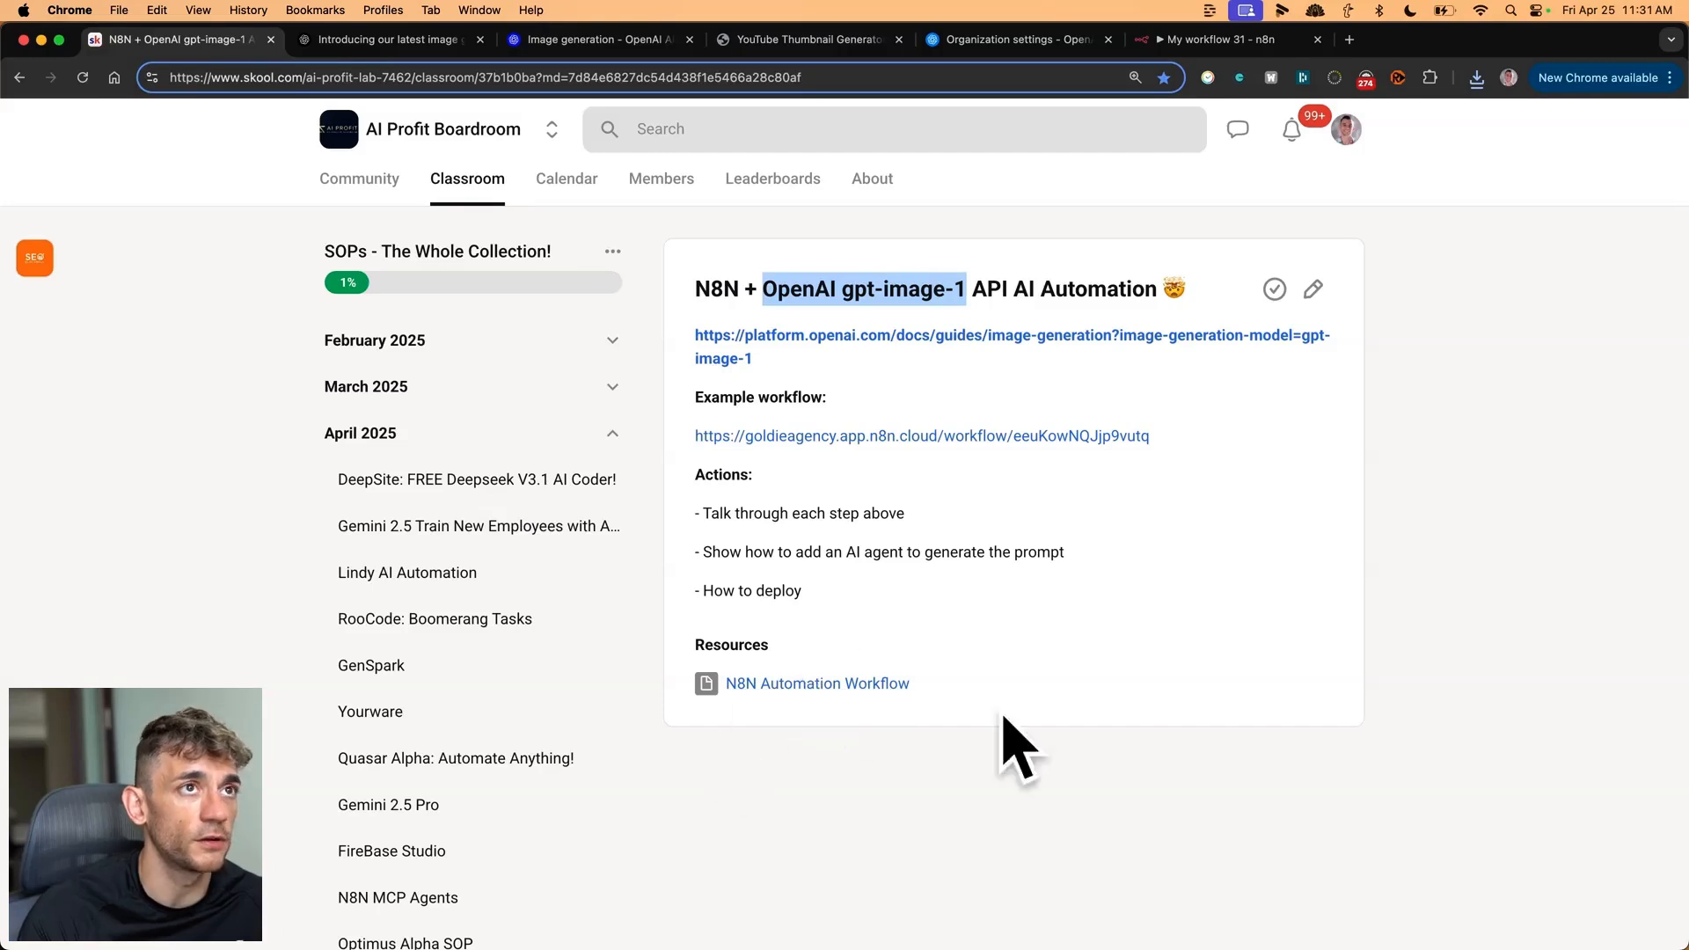
left_click(1199, 39)
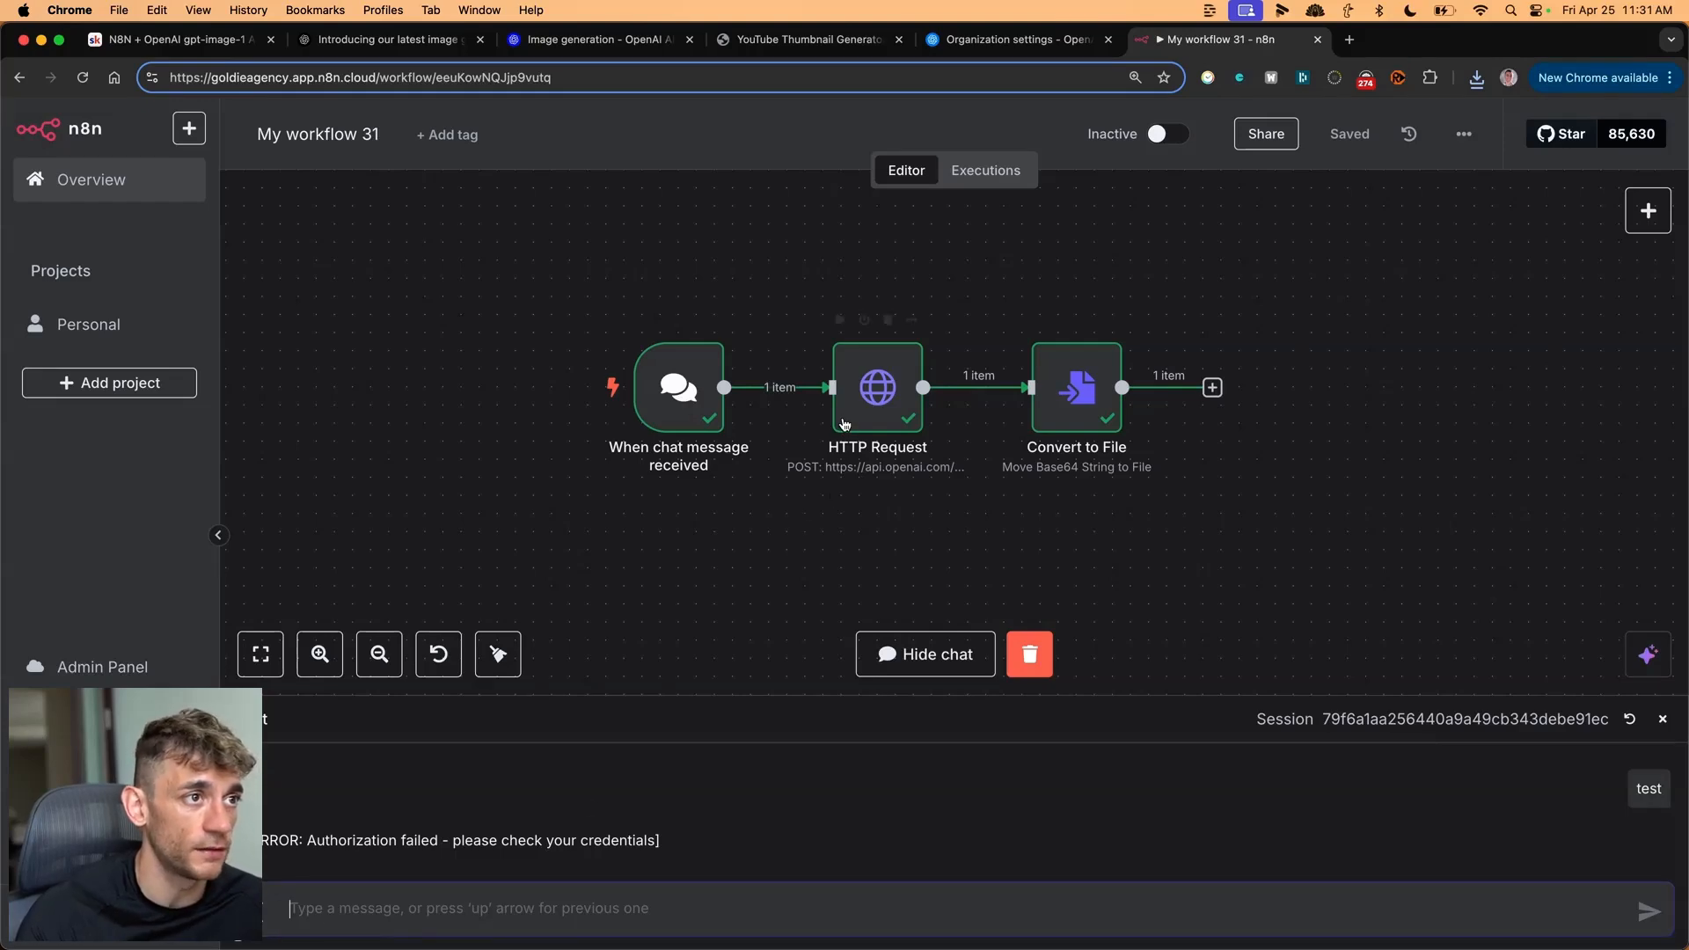
double_click(876, 388)
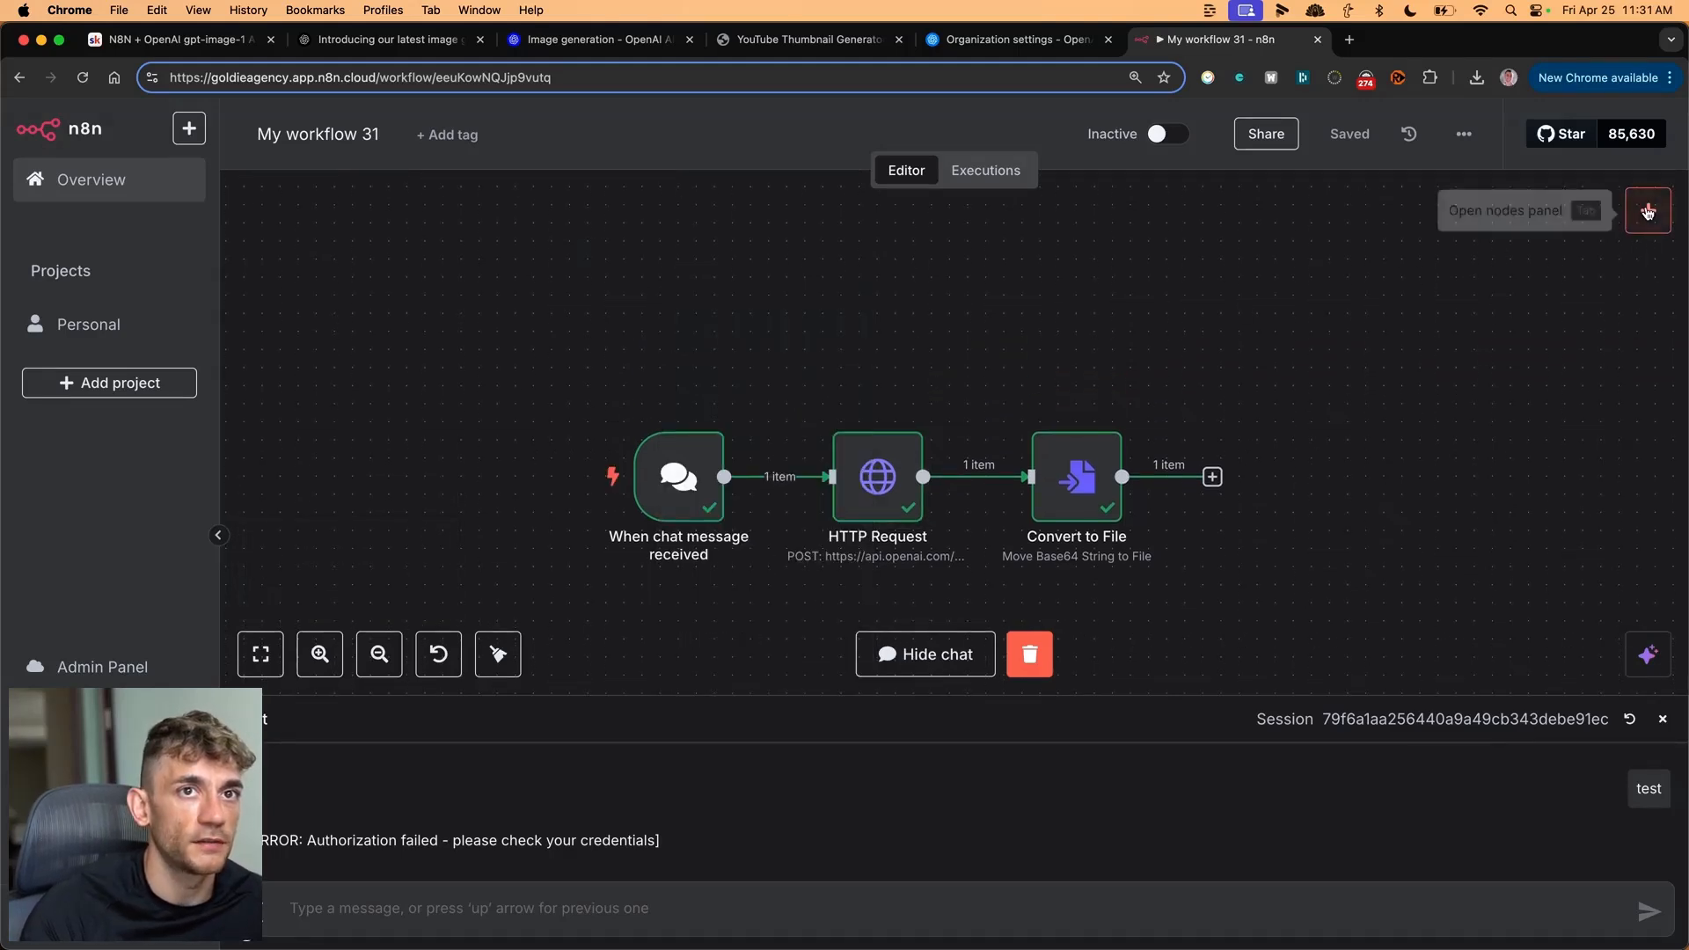
left_click(1647, 210)
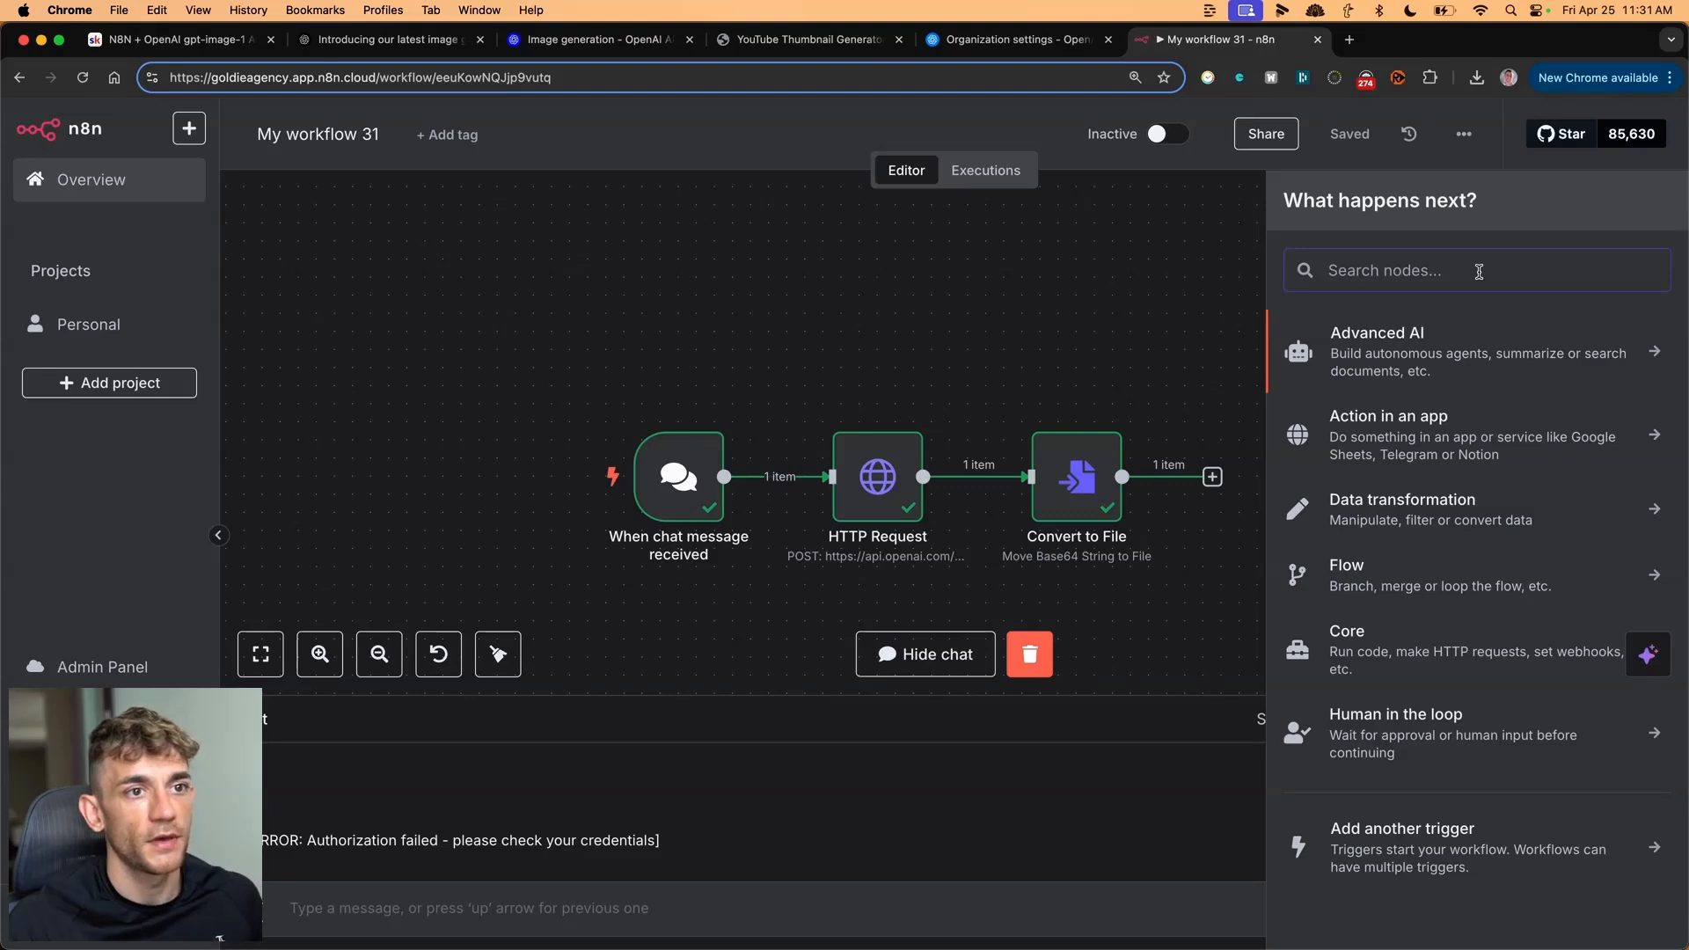
type("chat")
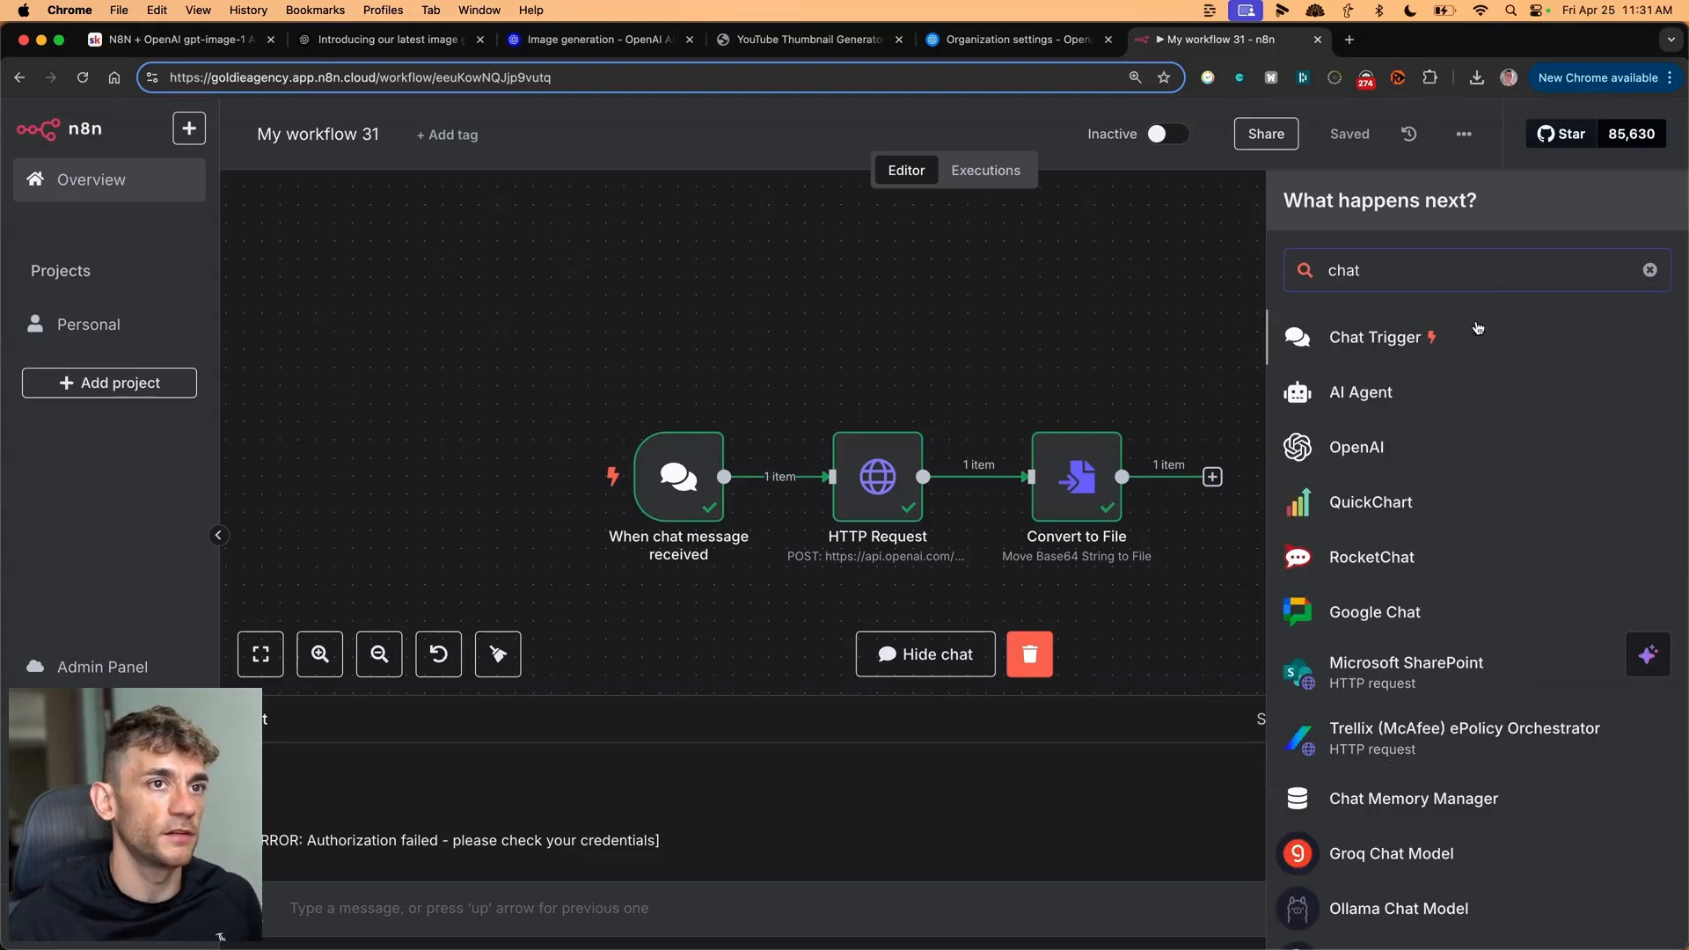
left_click(1650, 270)
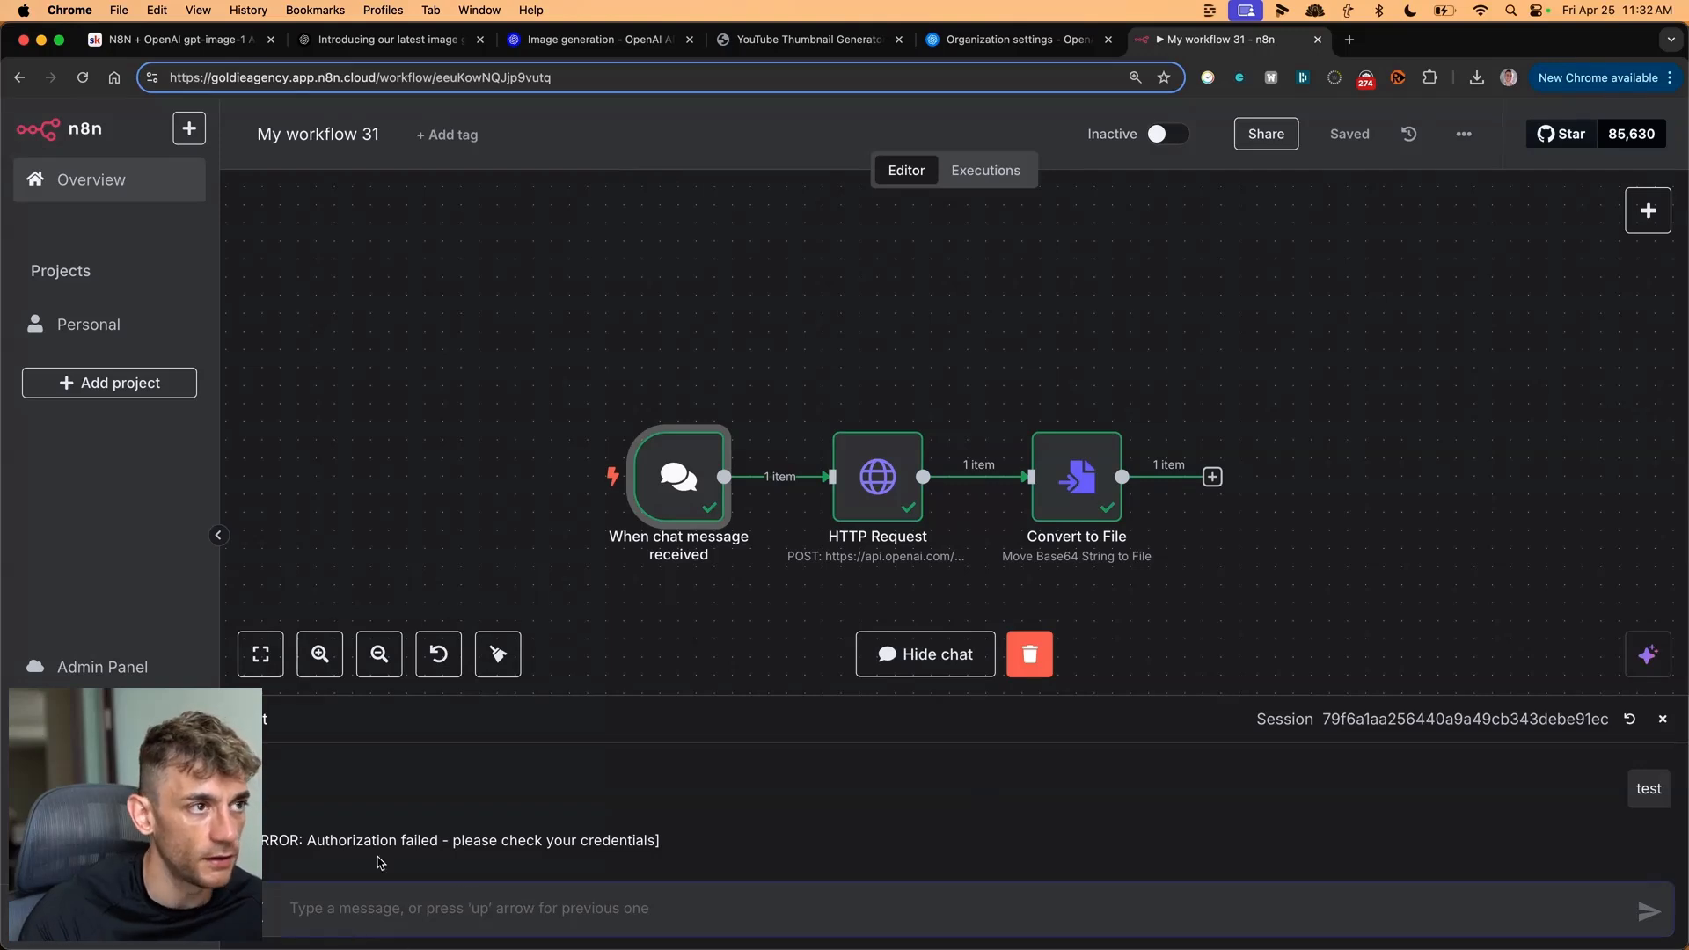
- Drag the chat trigger, HTTP Request and Convert to File nodes into a straight row
left_click_drag(678, 477, 660, 385)
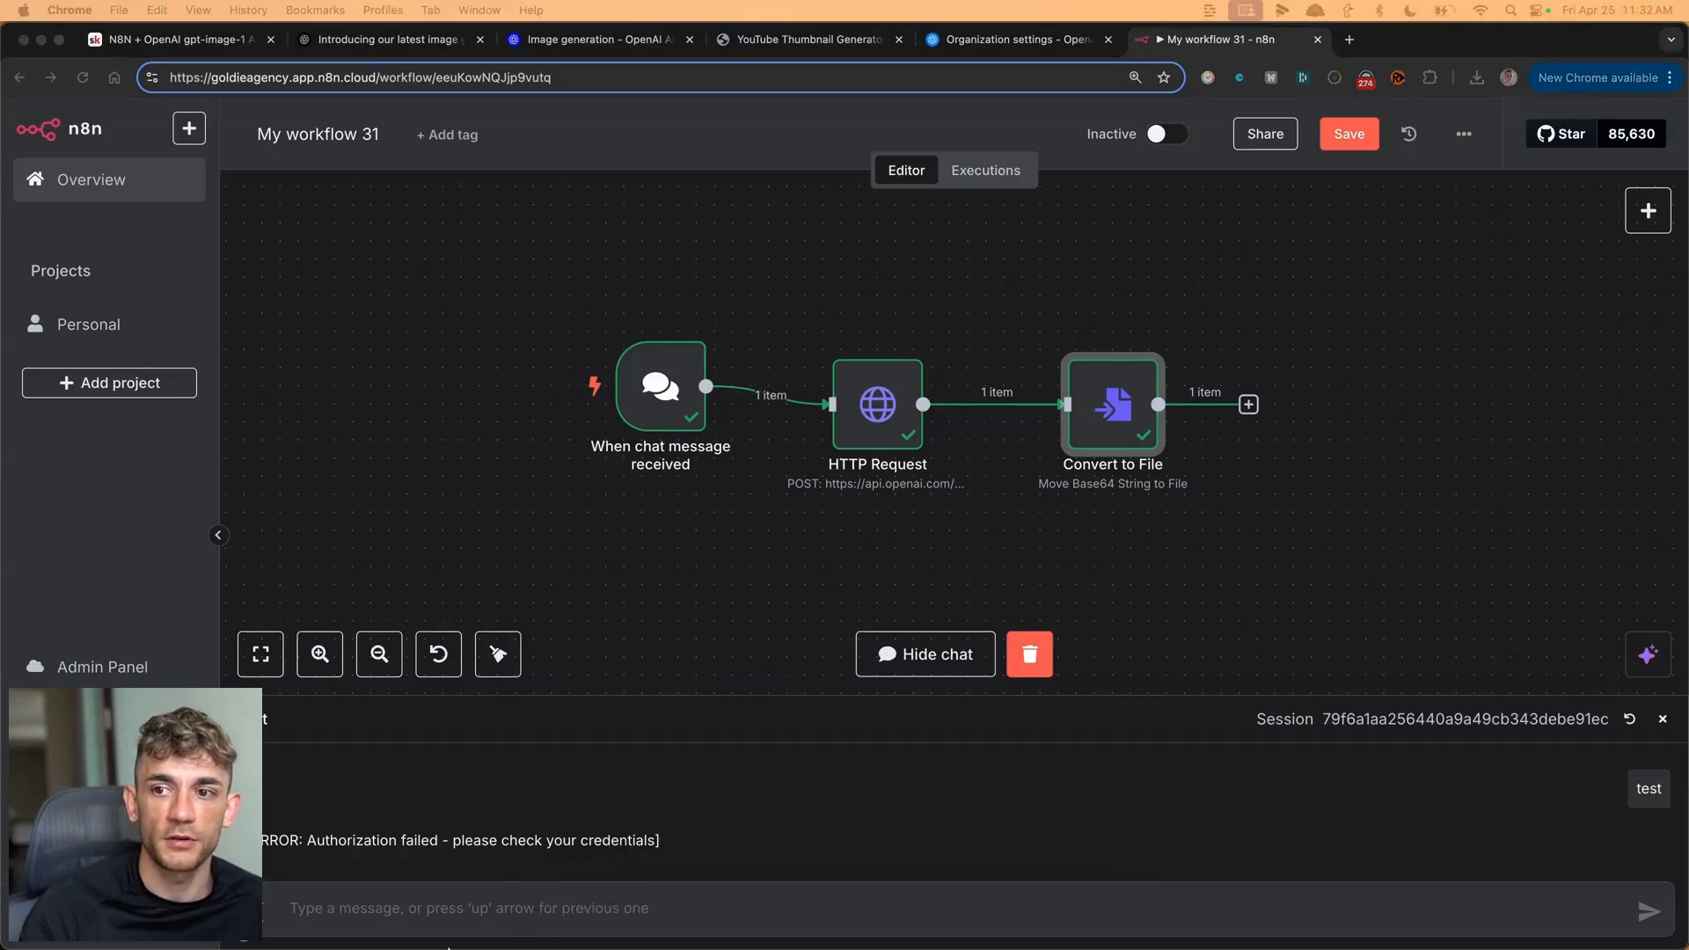
mouse_move(709, 706)
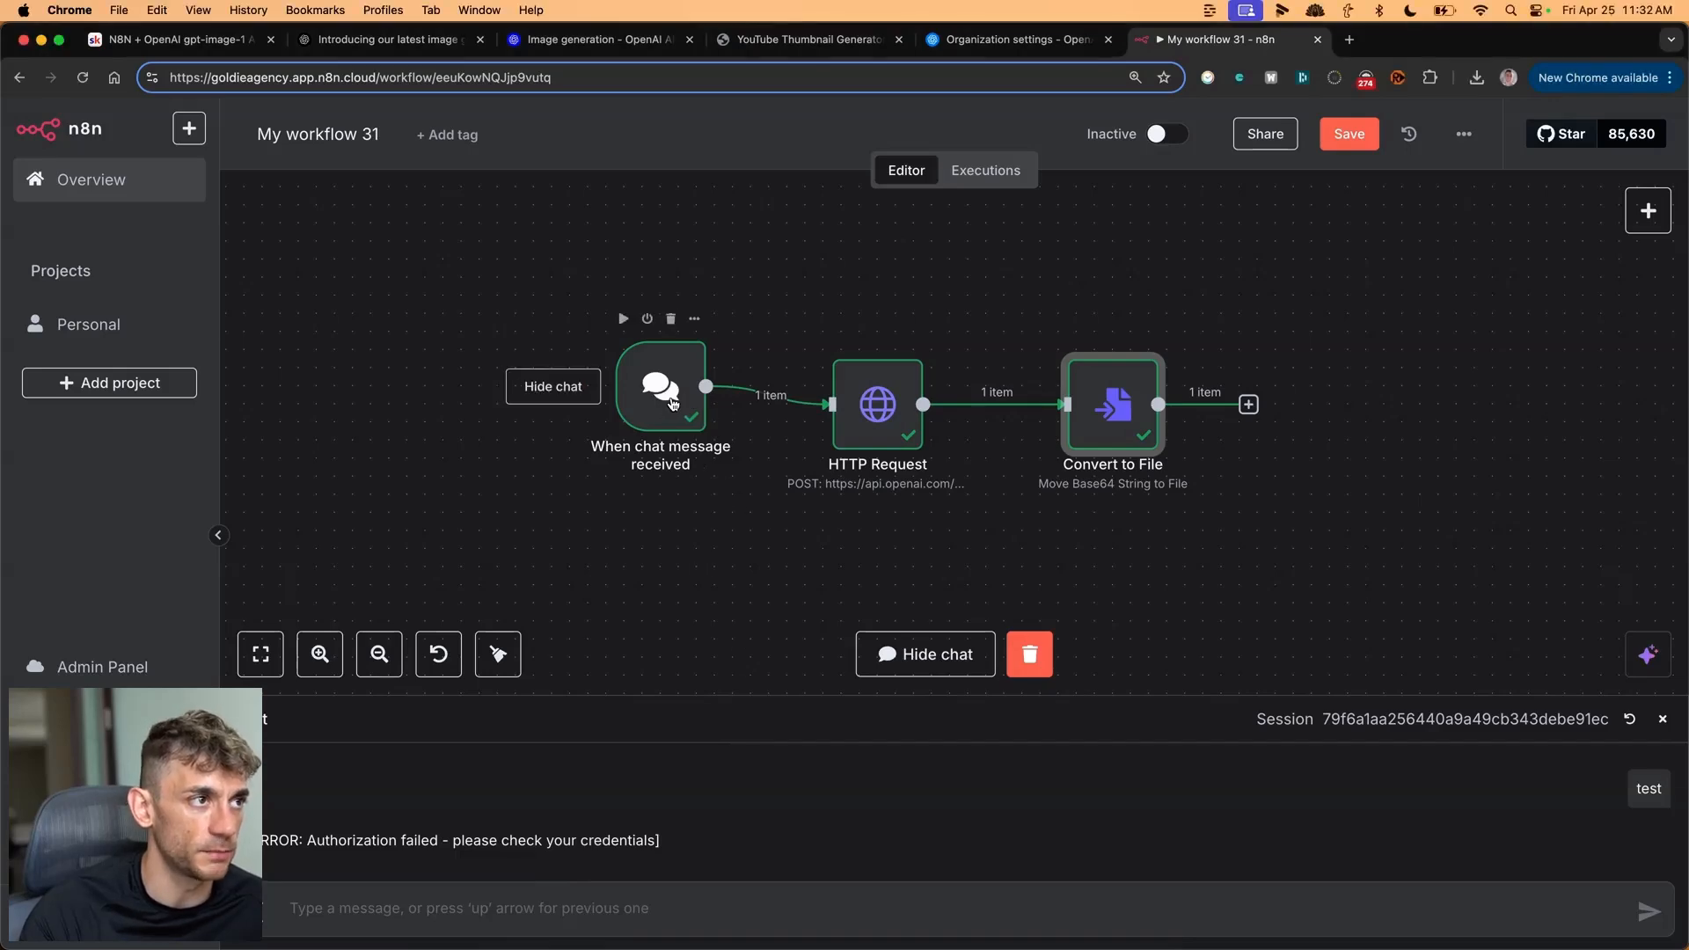
double_click(877, 404)
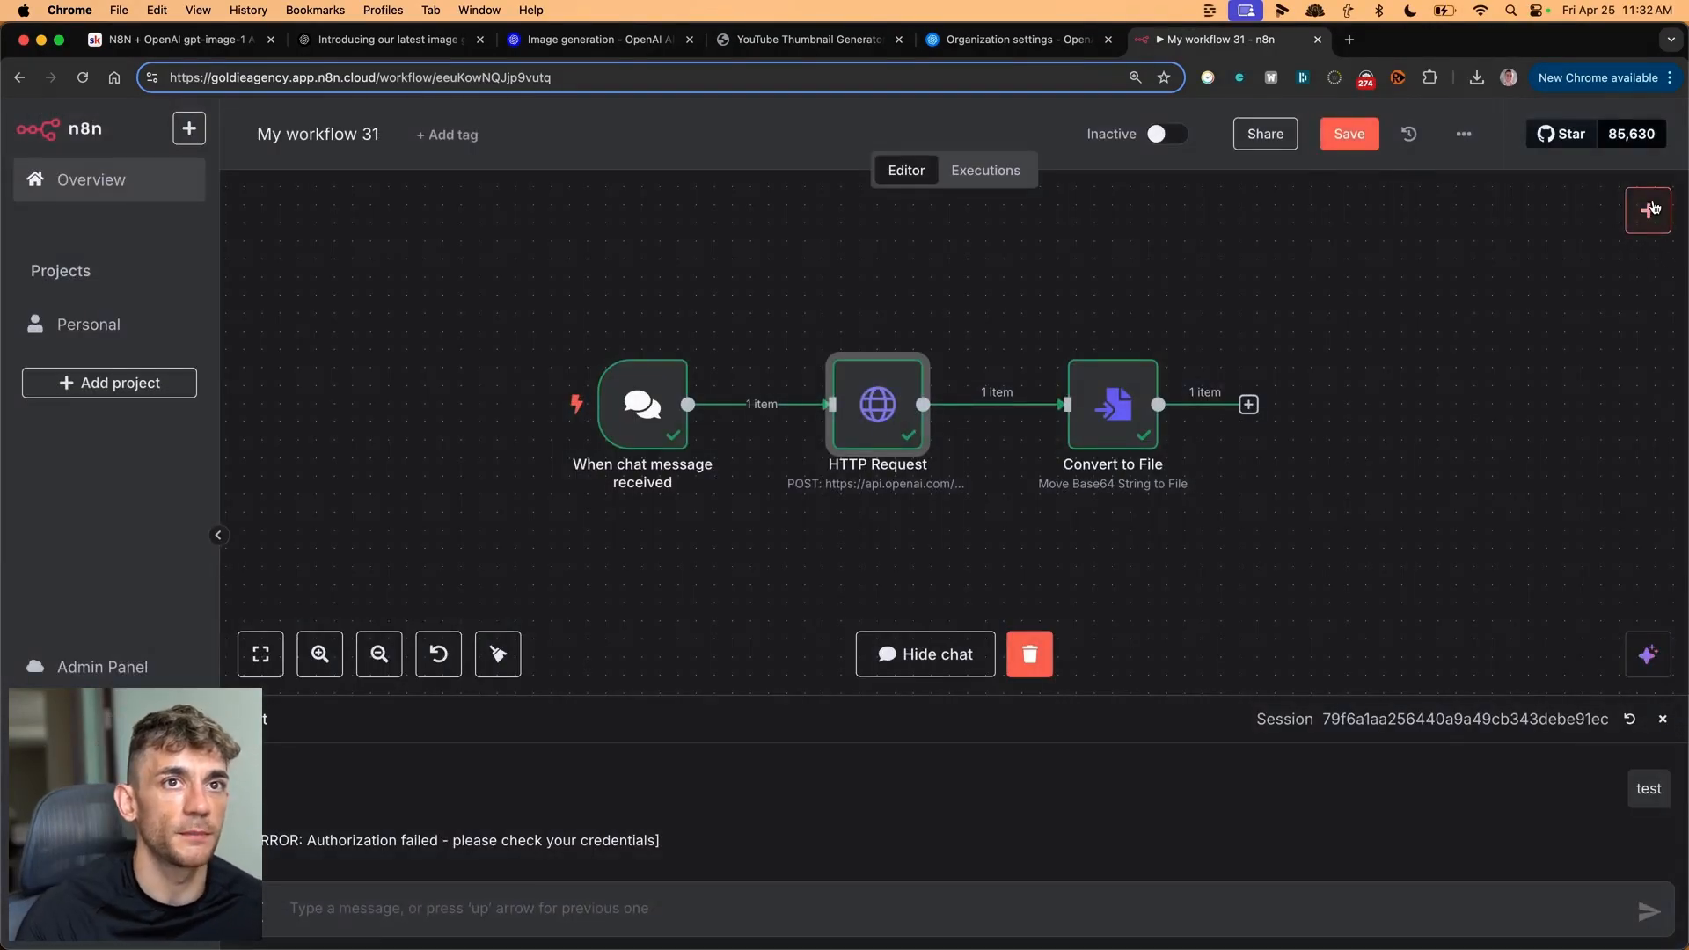
left_click(1650, 210)
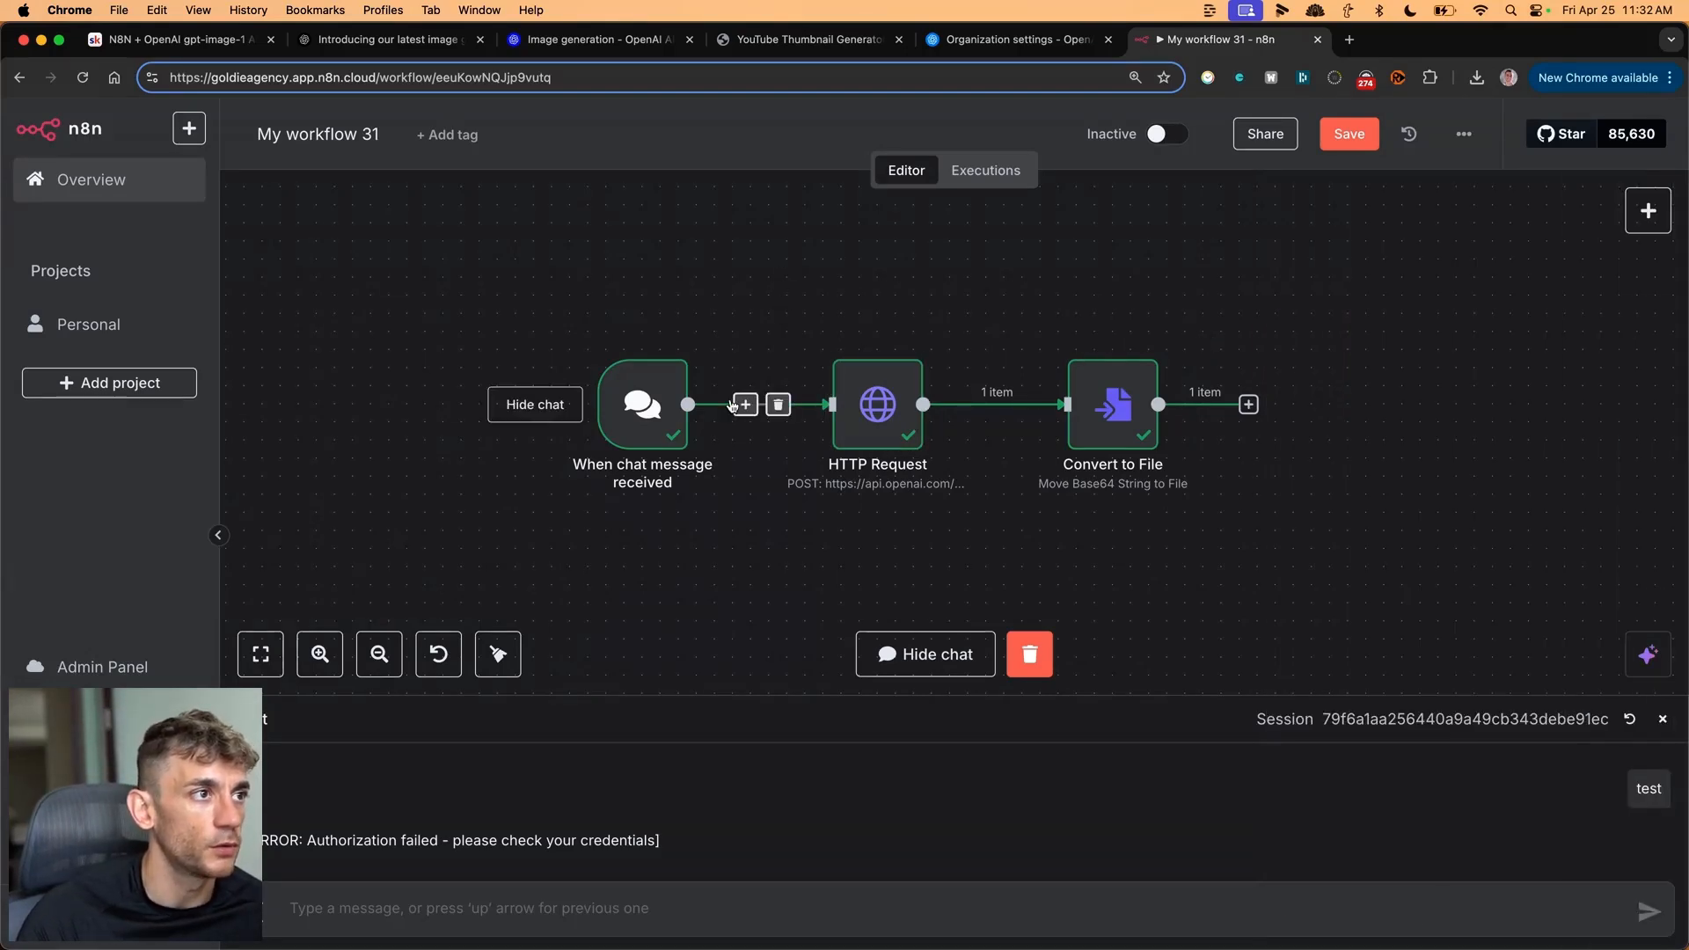
mouse_move(877, 408)
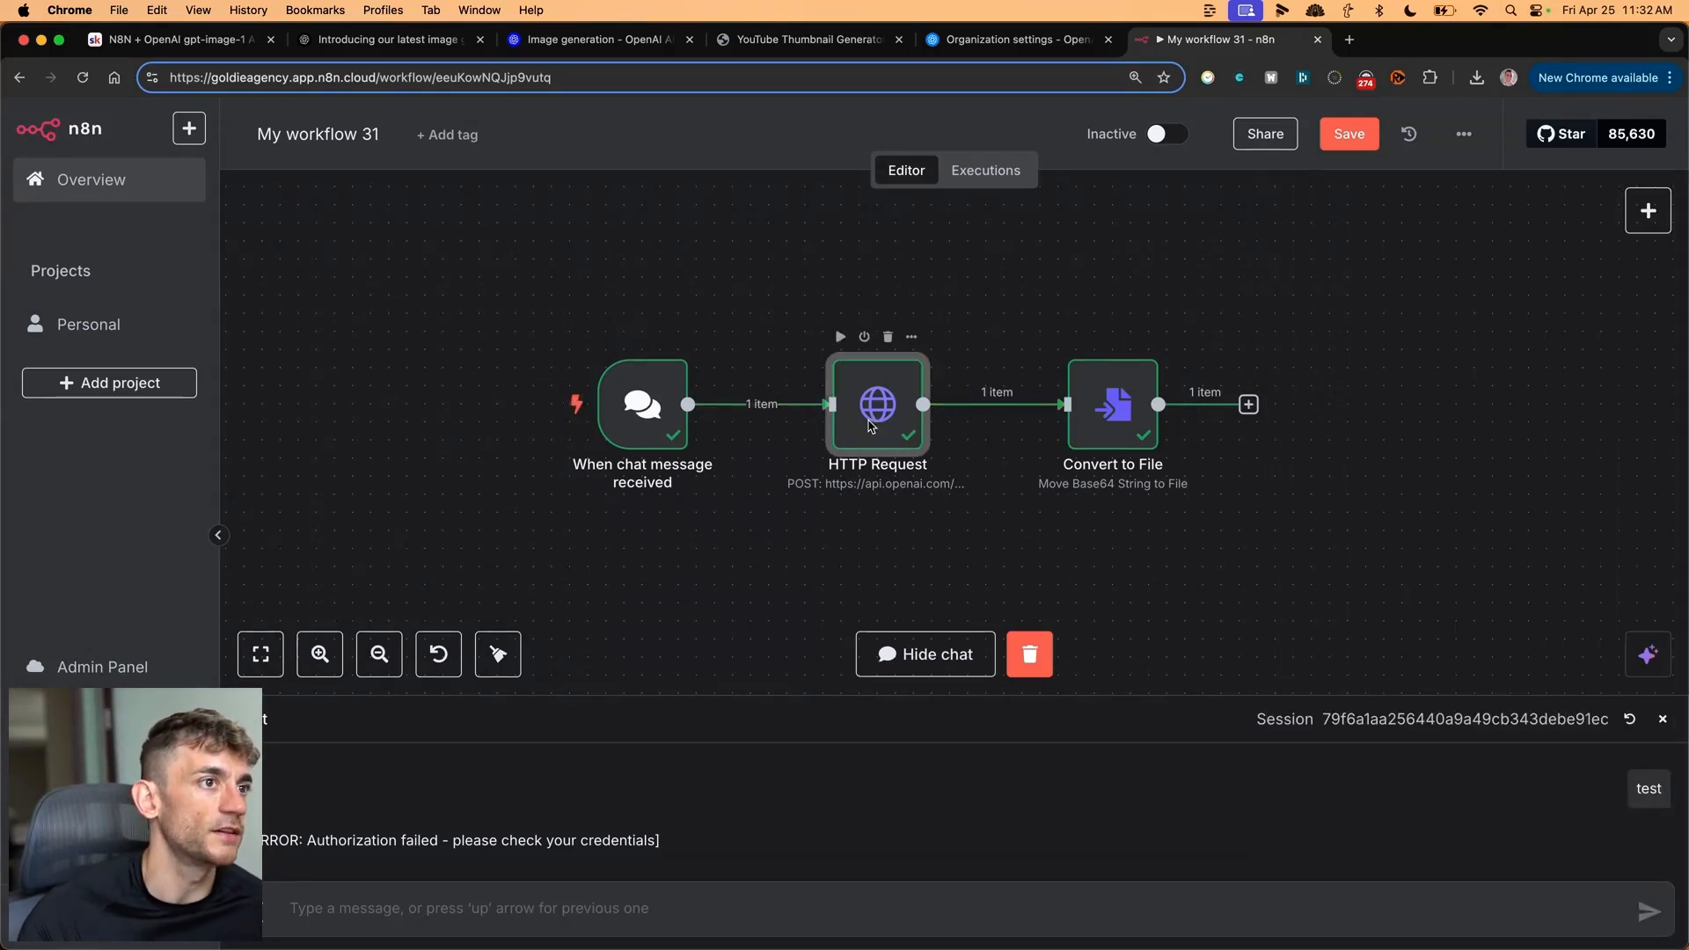
- Inspect the HTTP Request's image generations POST URL and Bearer Authorization header
double_click(876, 404)
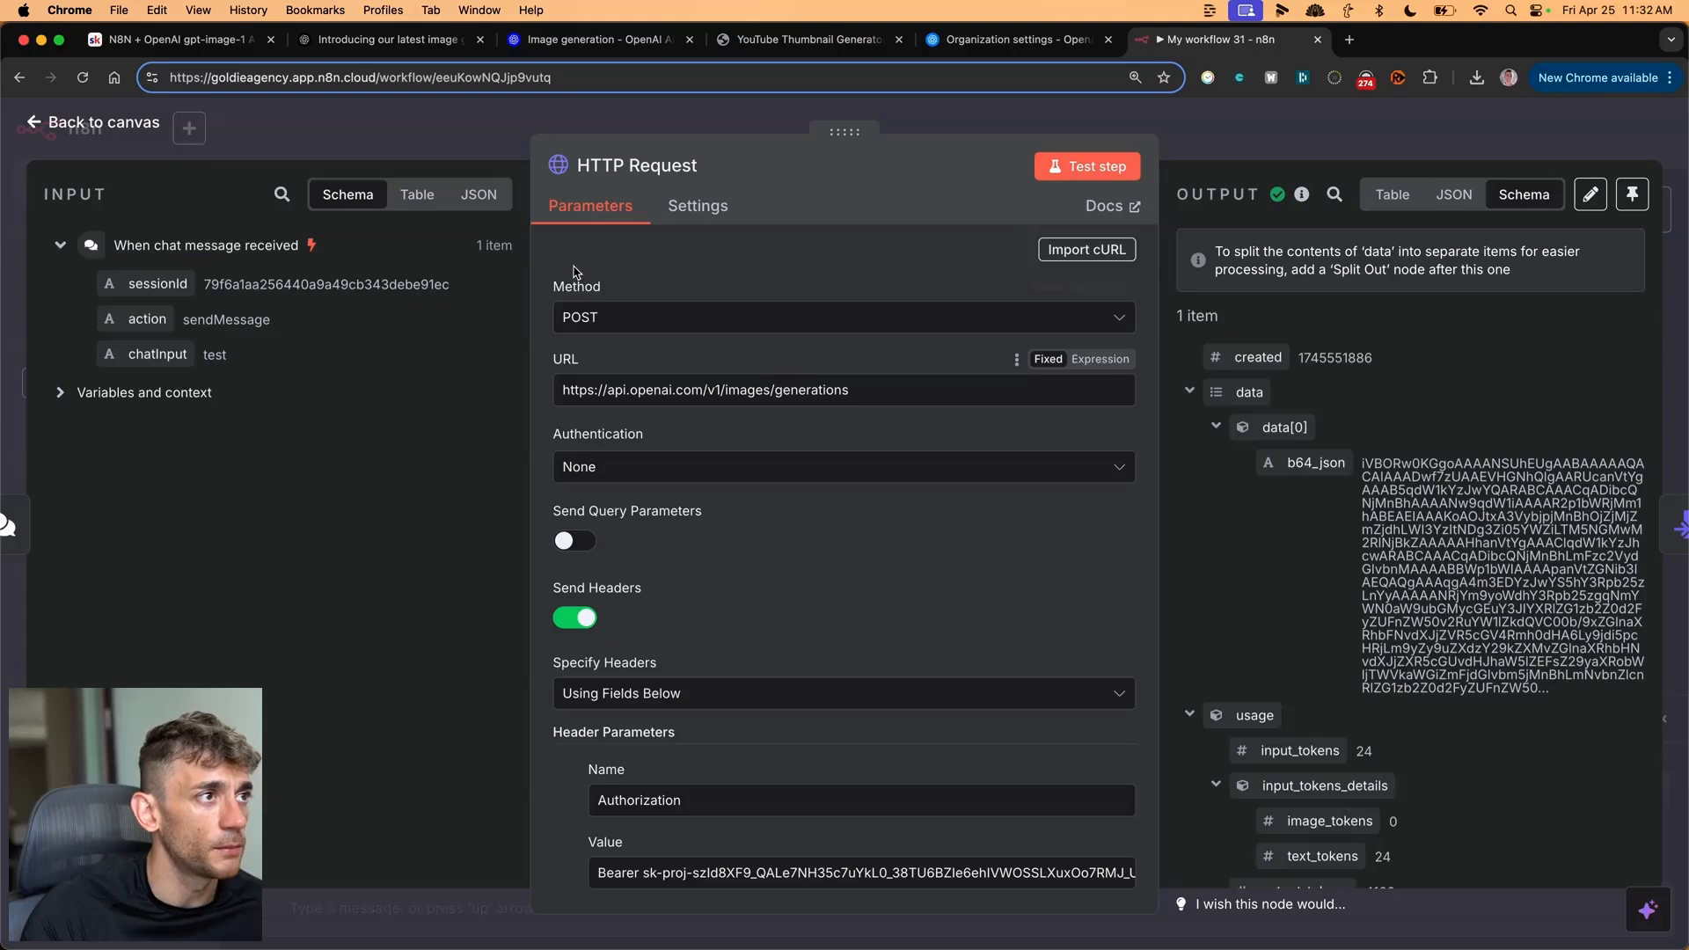
mouse_move(579, 374)
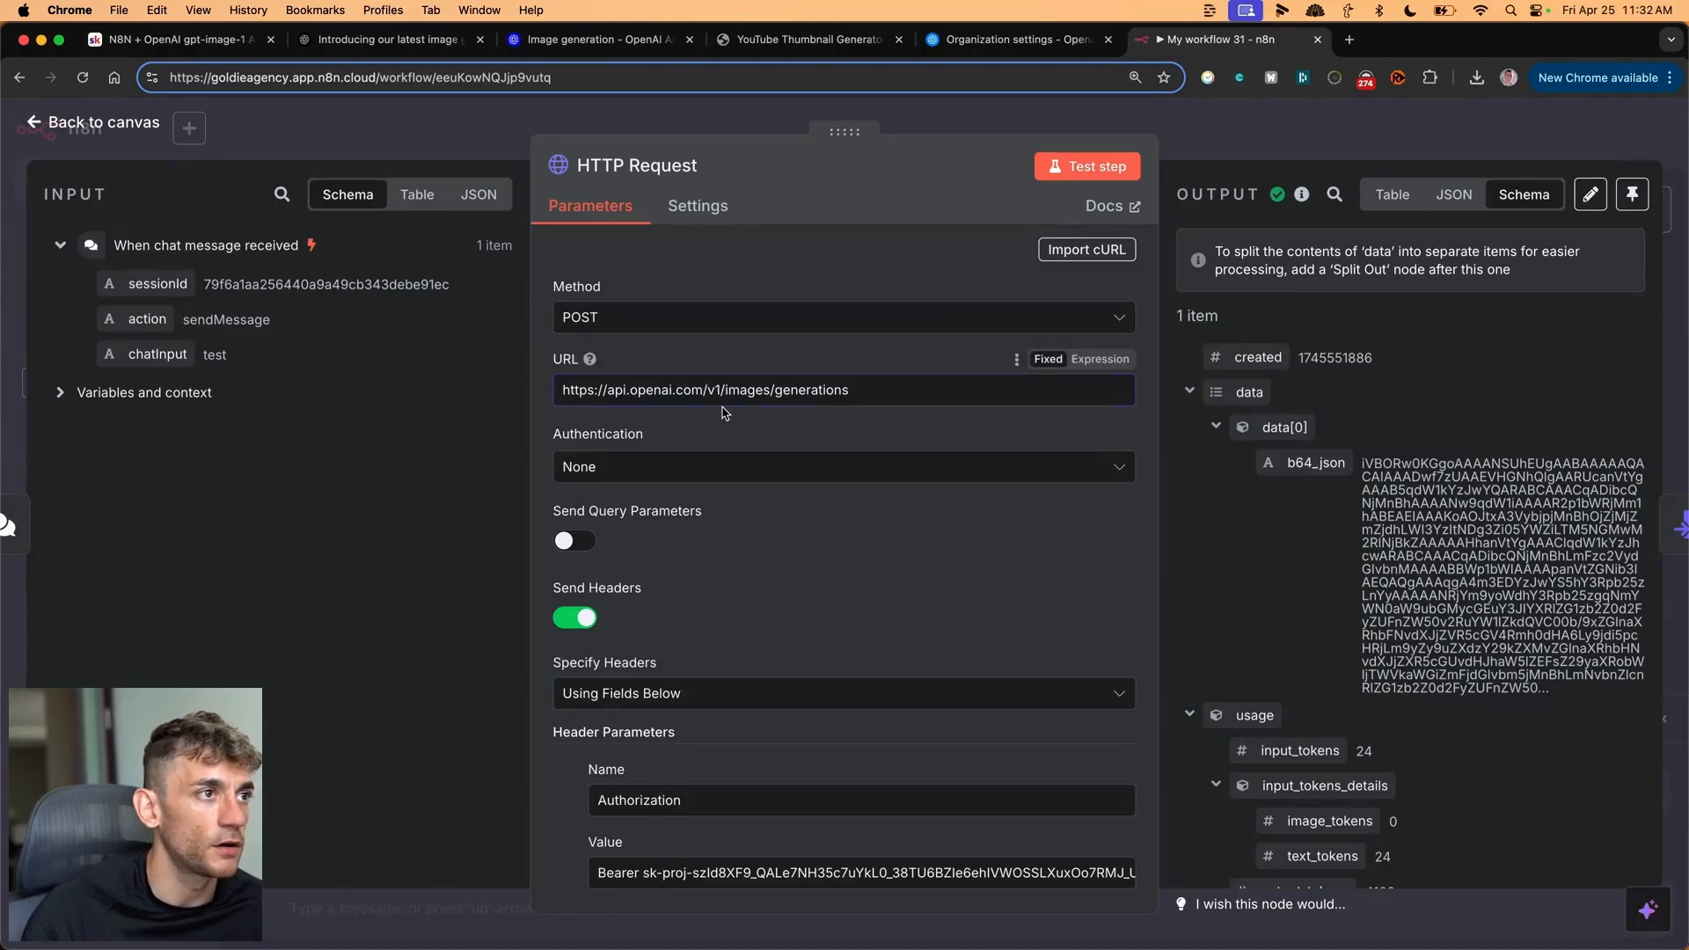
left_click(844, 389)
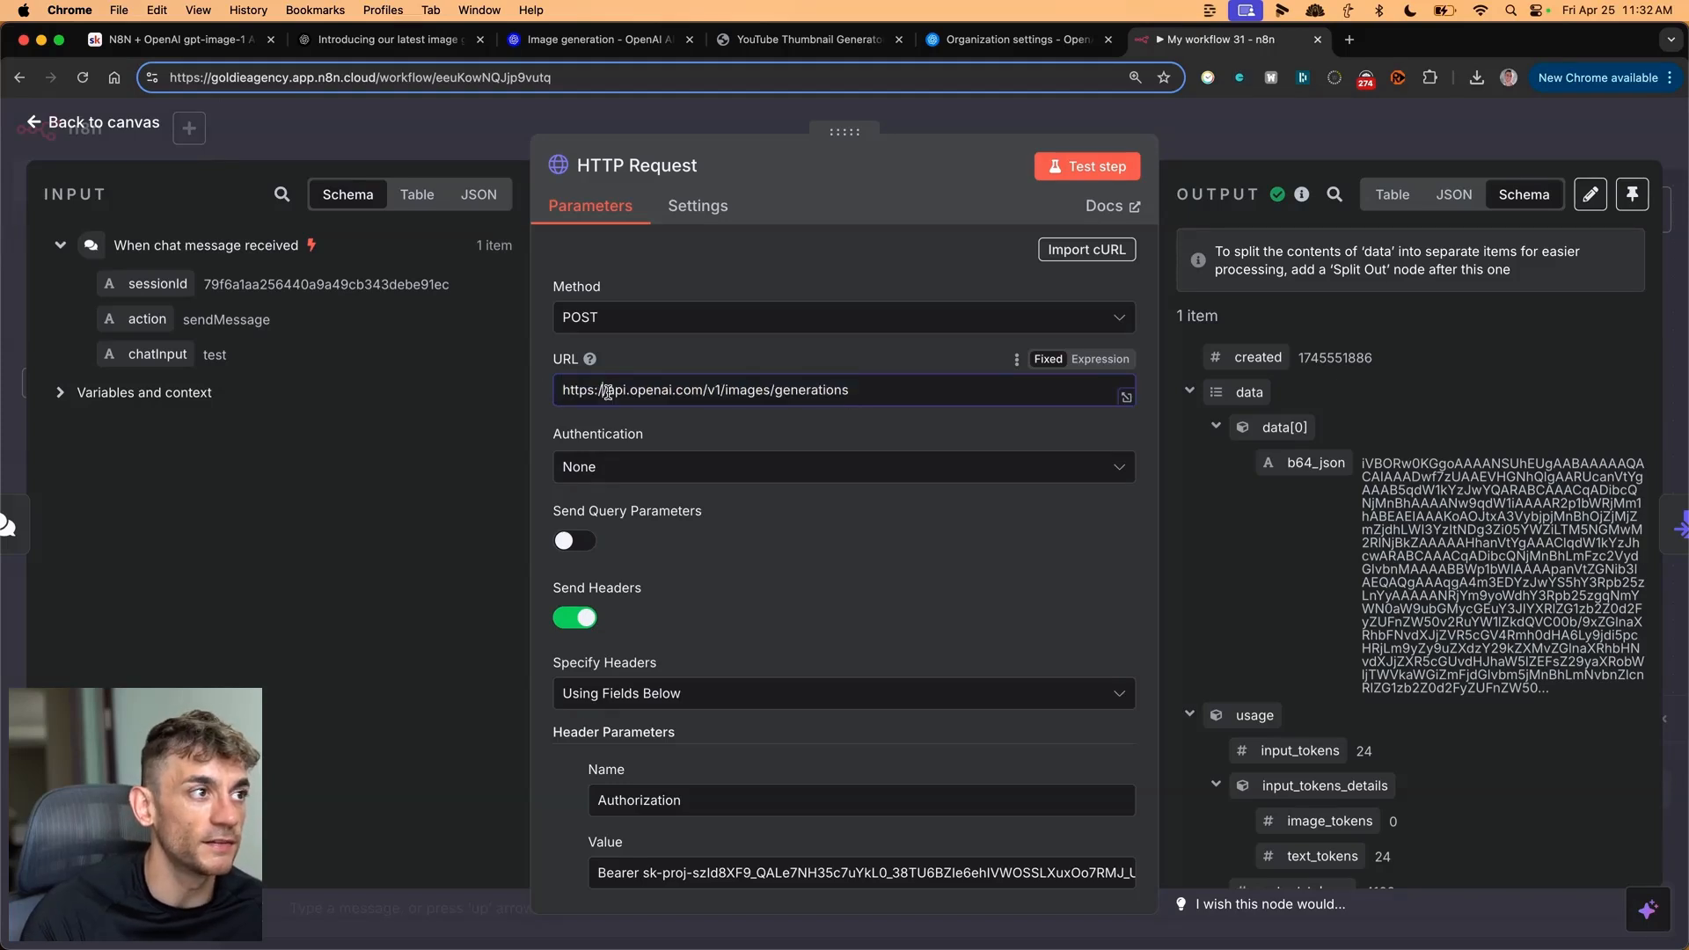
triple_click(707, 389)
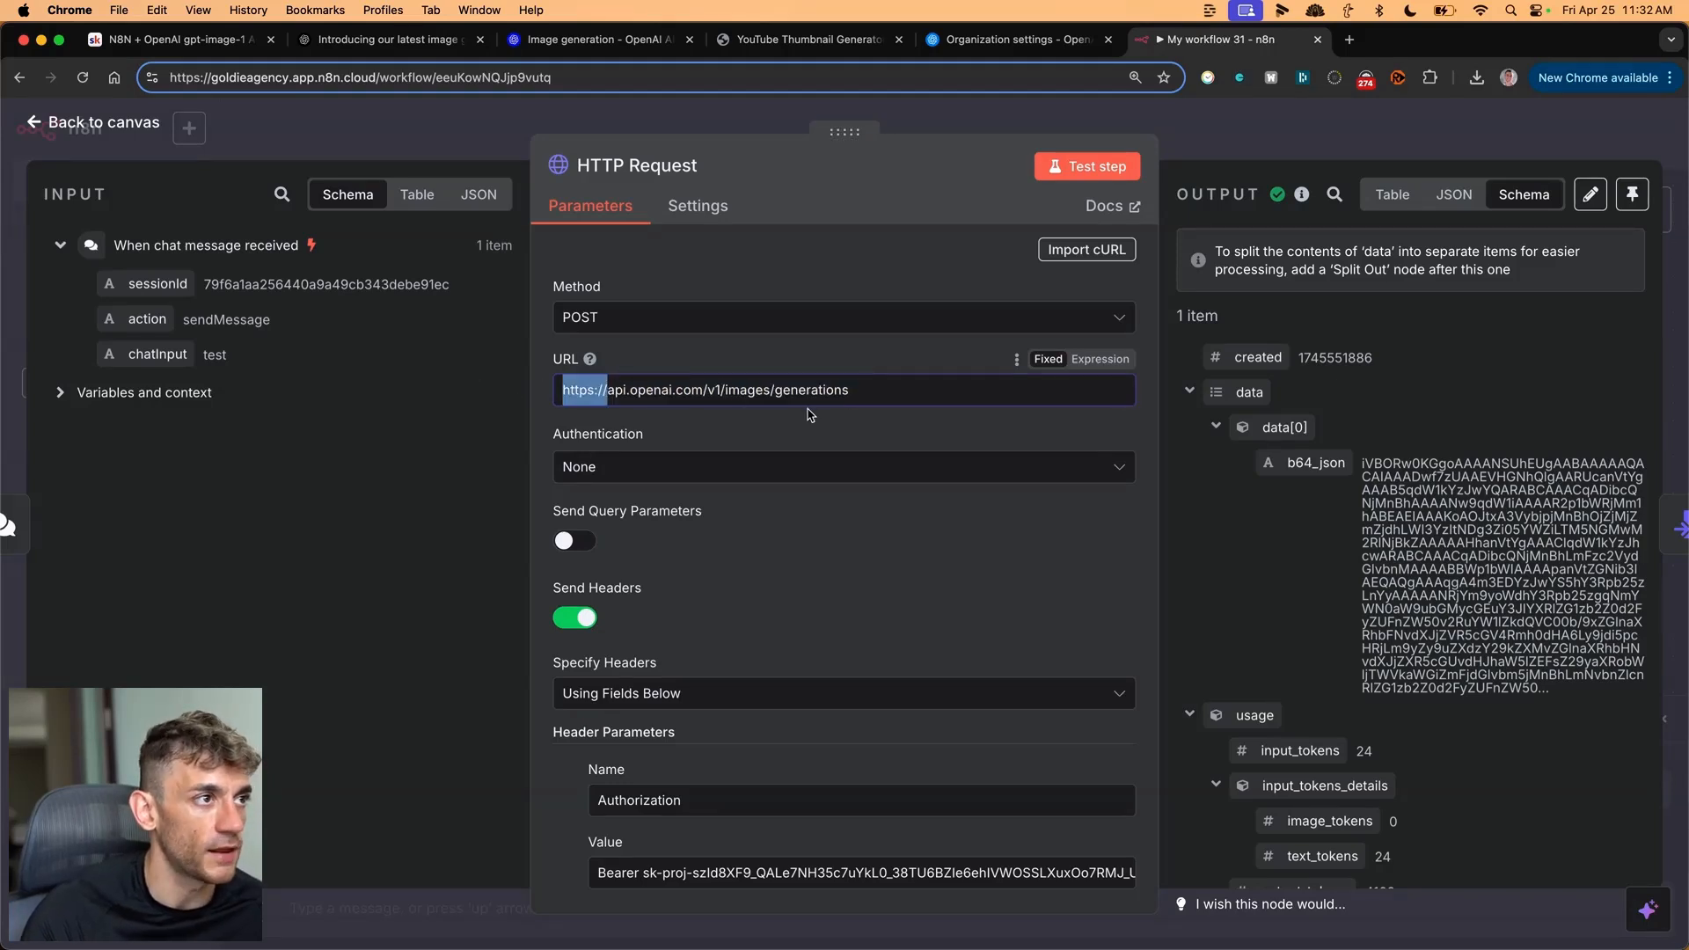
scroll("down", 3)
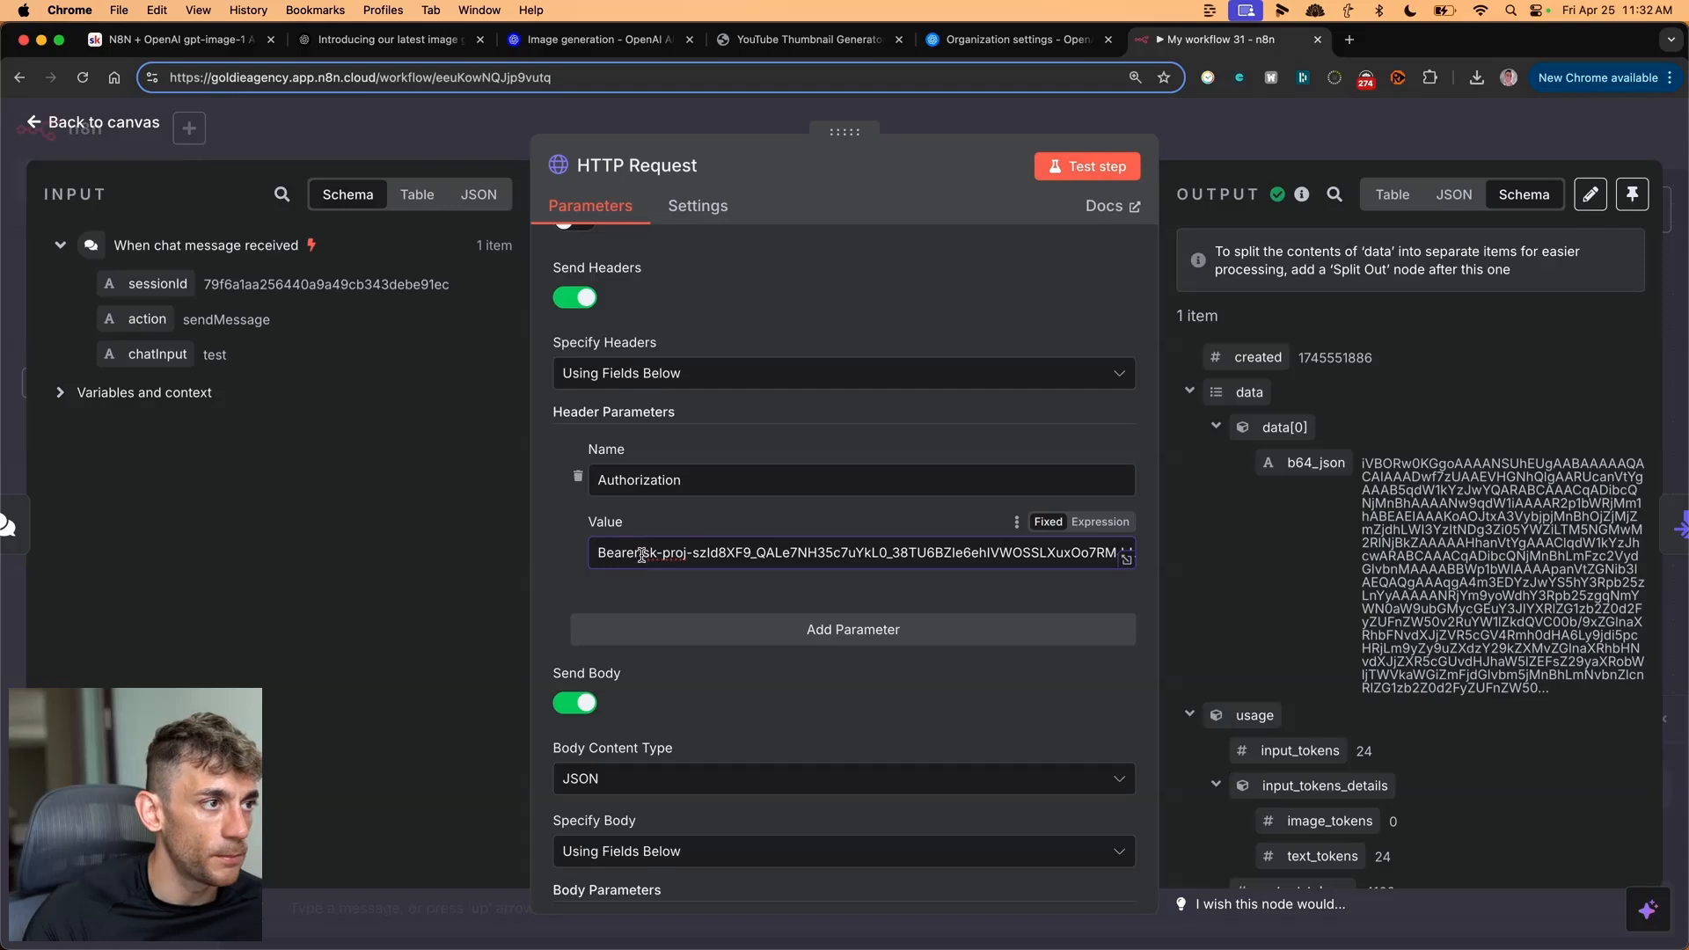
double_click(618, 552)
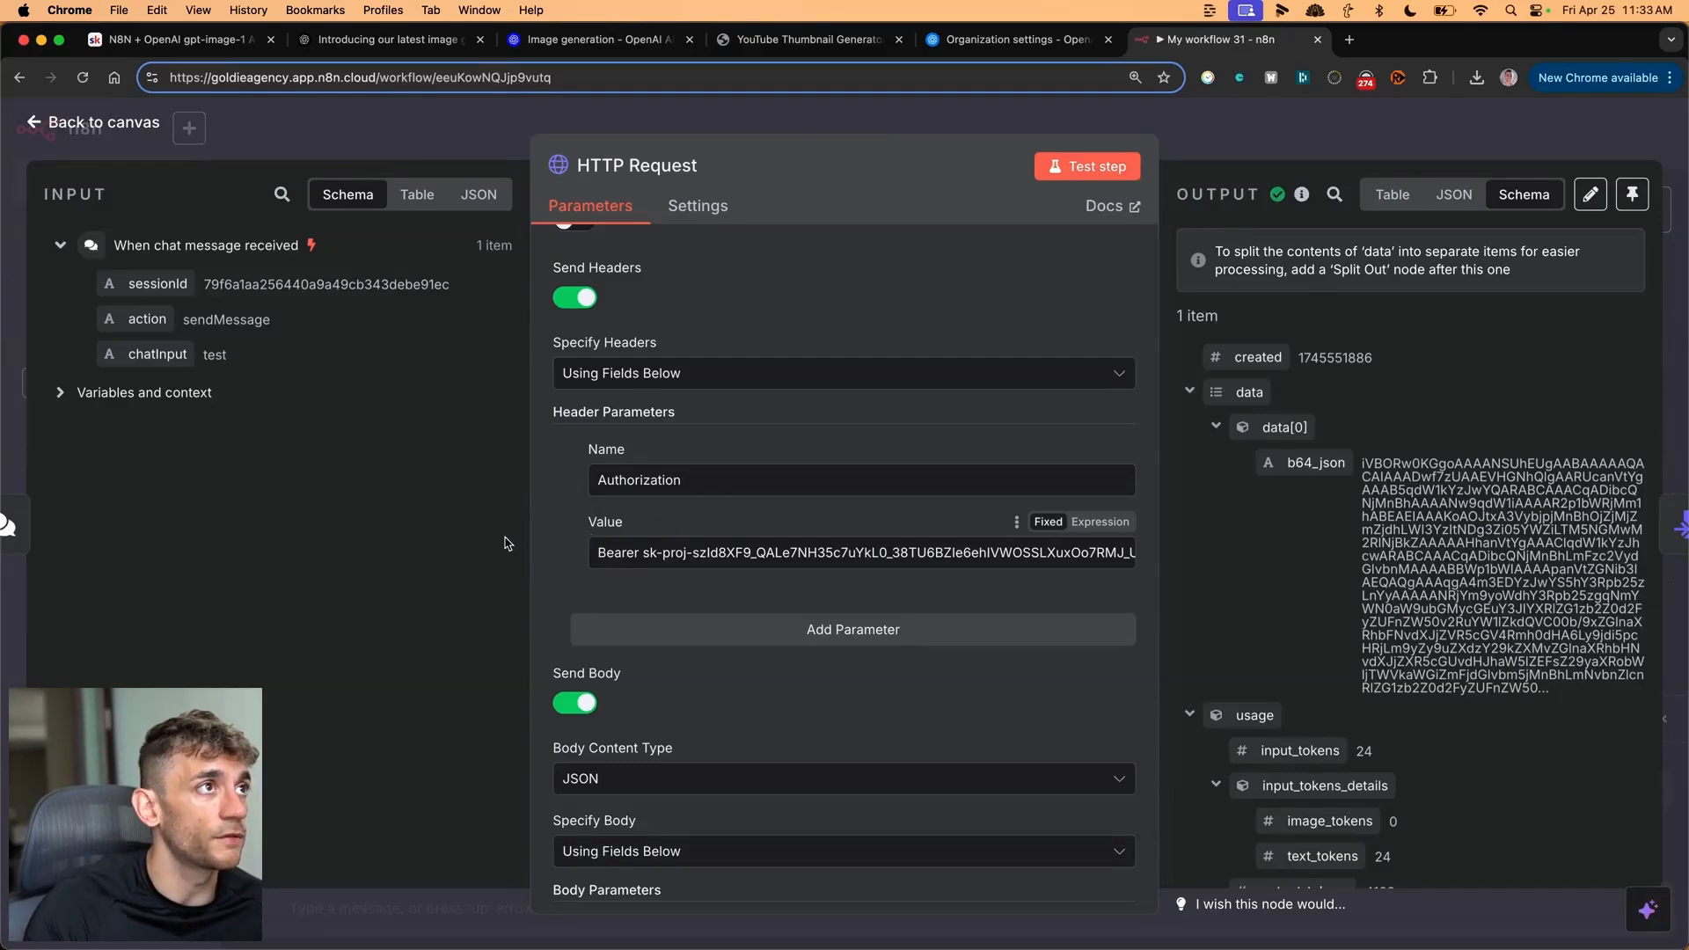
left_click(1012, 39)
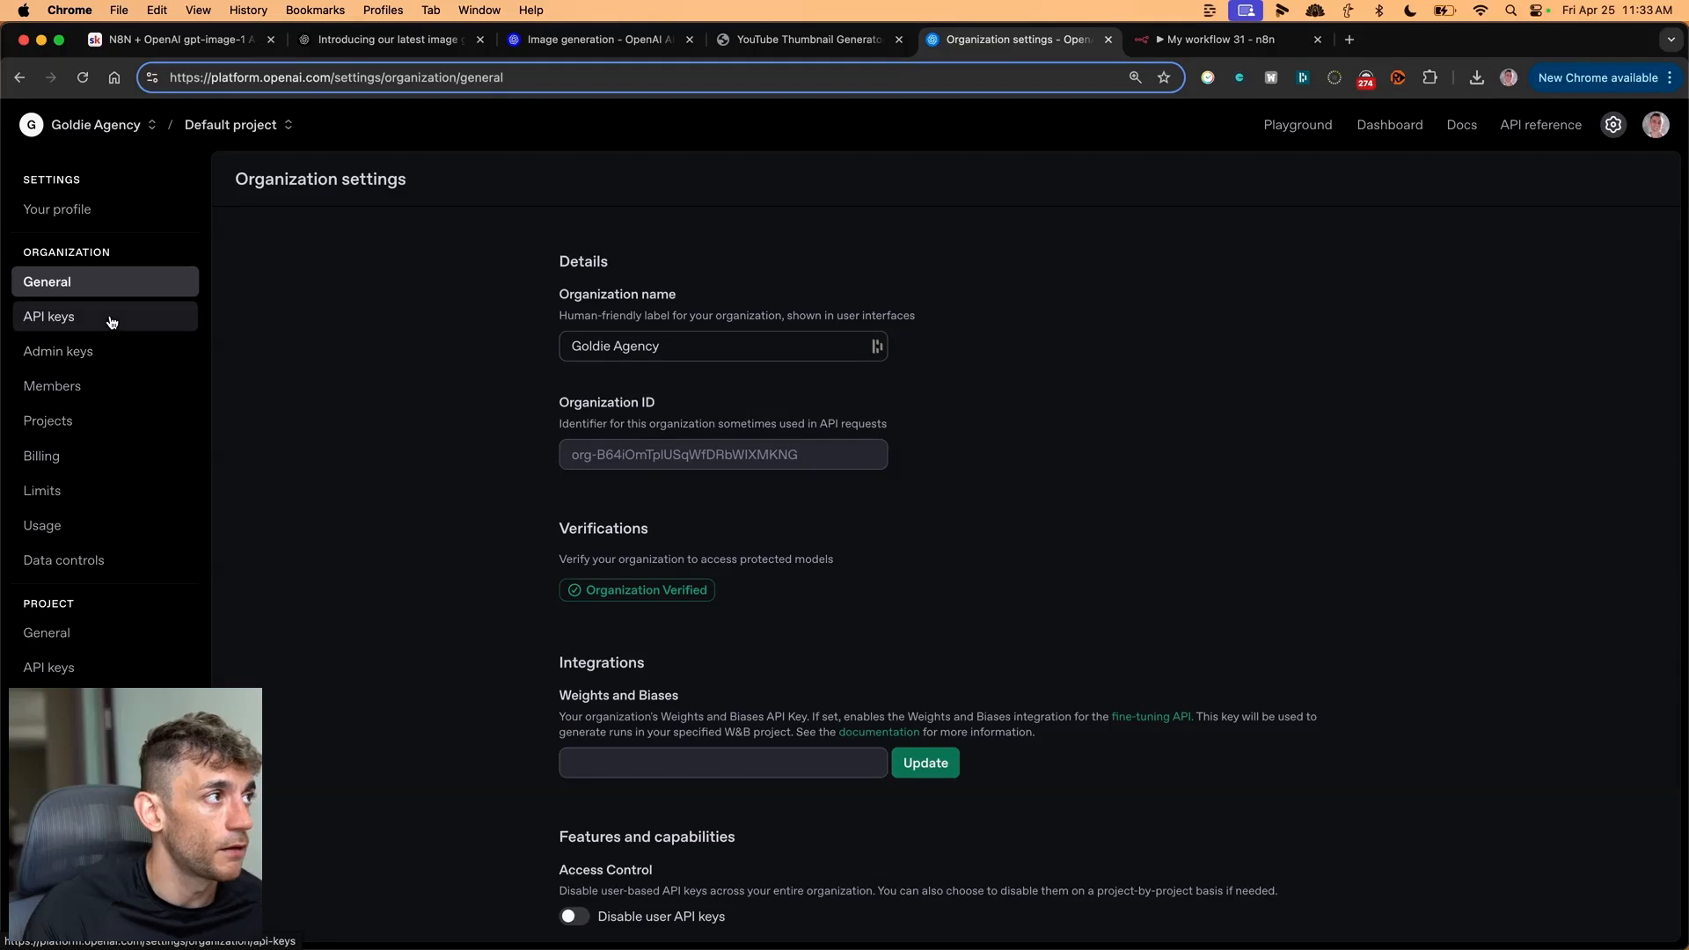
- View the OpenAI organization's API keys list, then go back to n8n
left_click(50, 315)
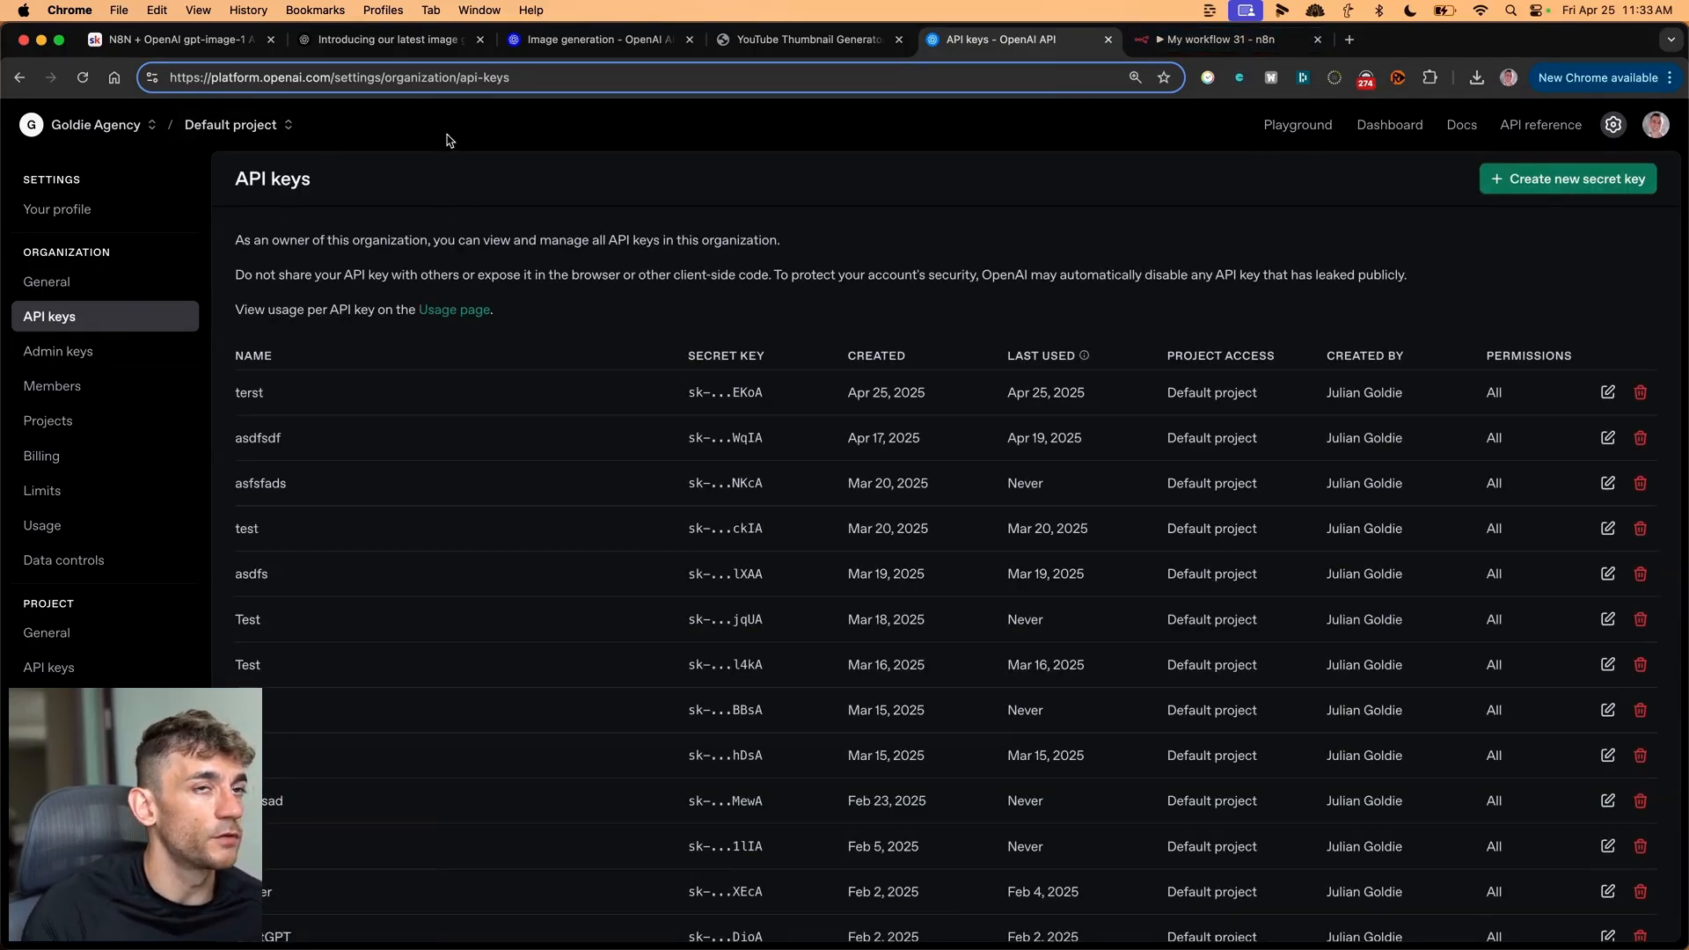
mouse_move(1324, 265)
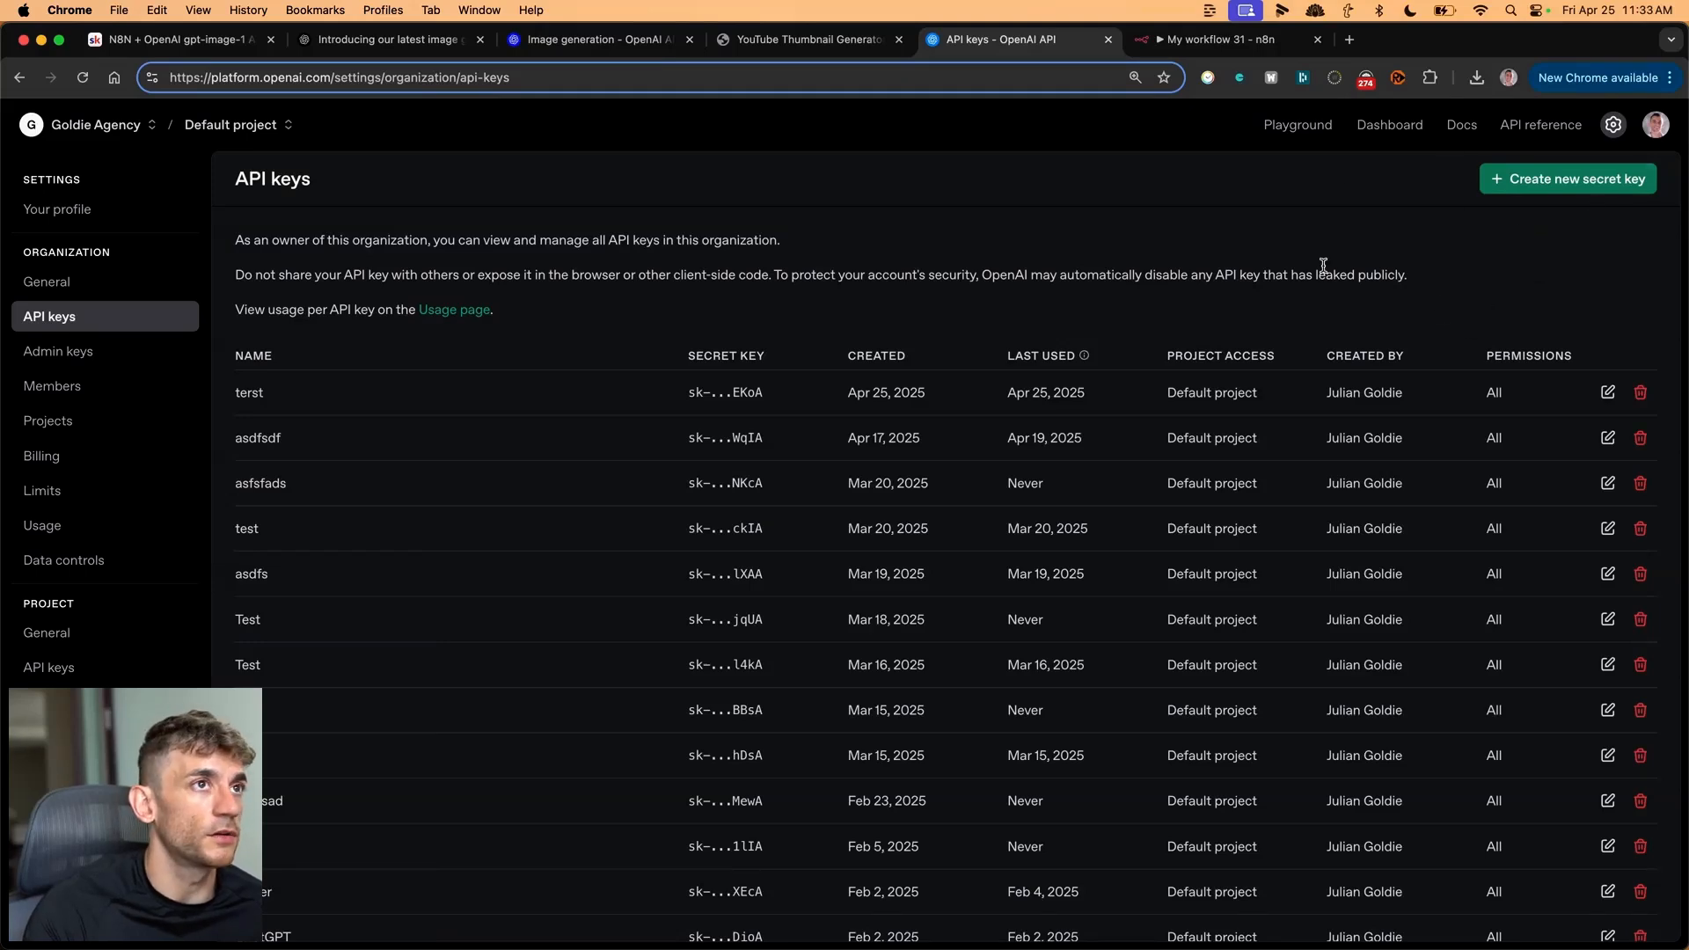
left_click(1223, 39)
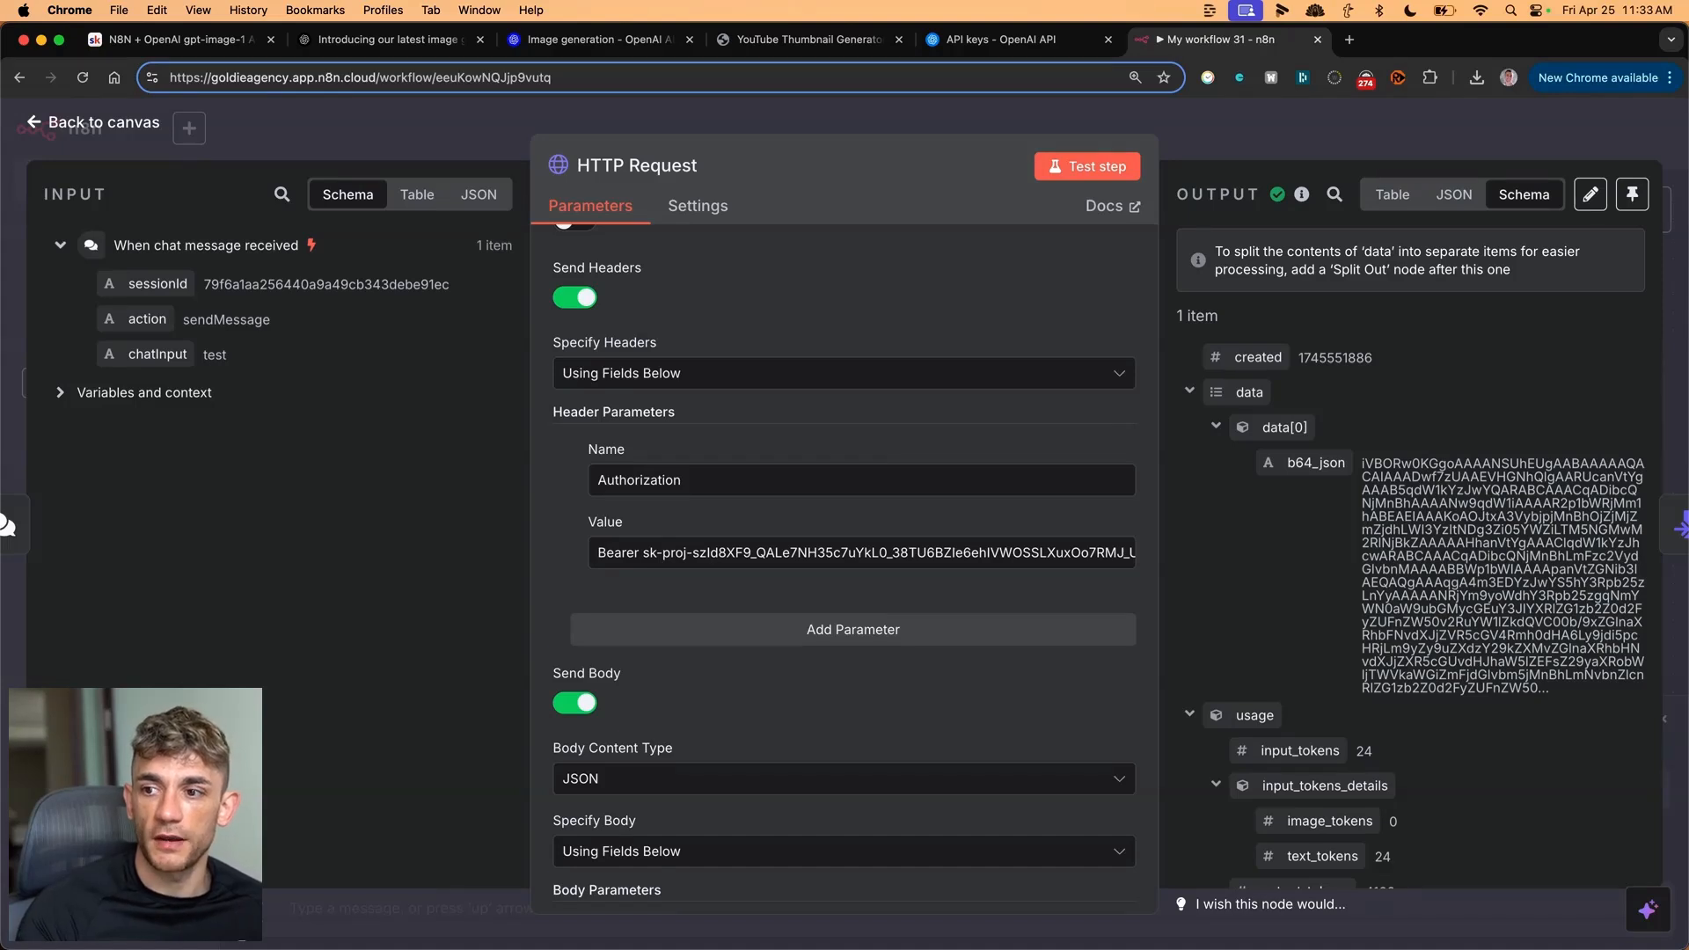
mouse_move(1355, 460)
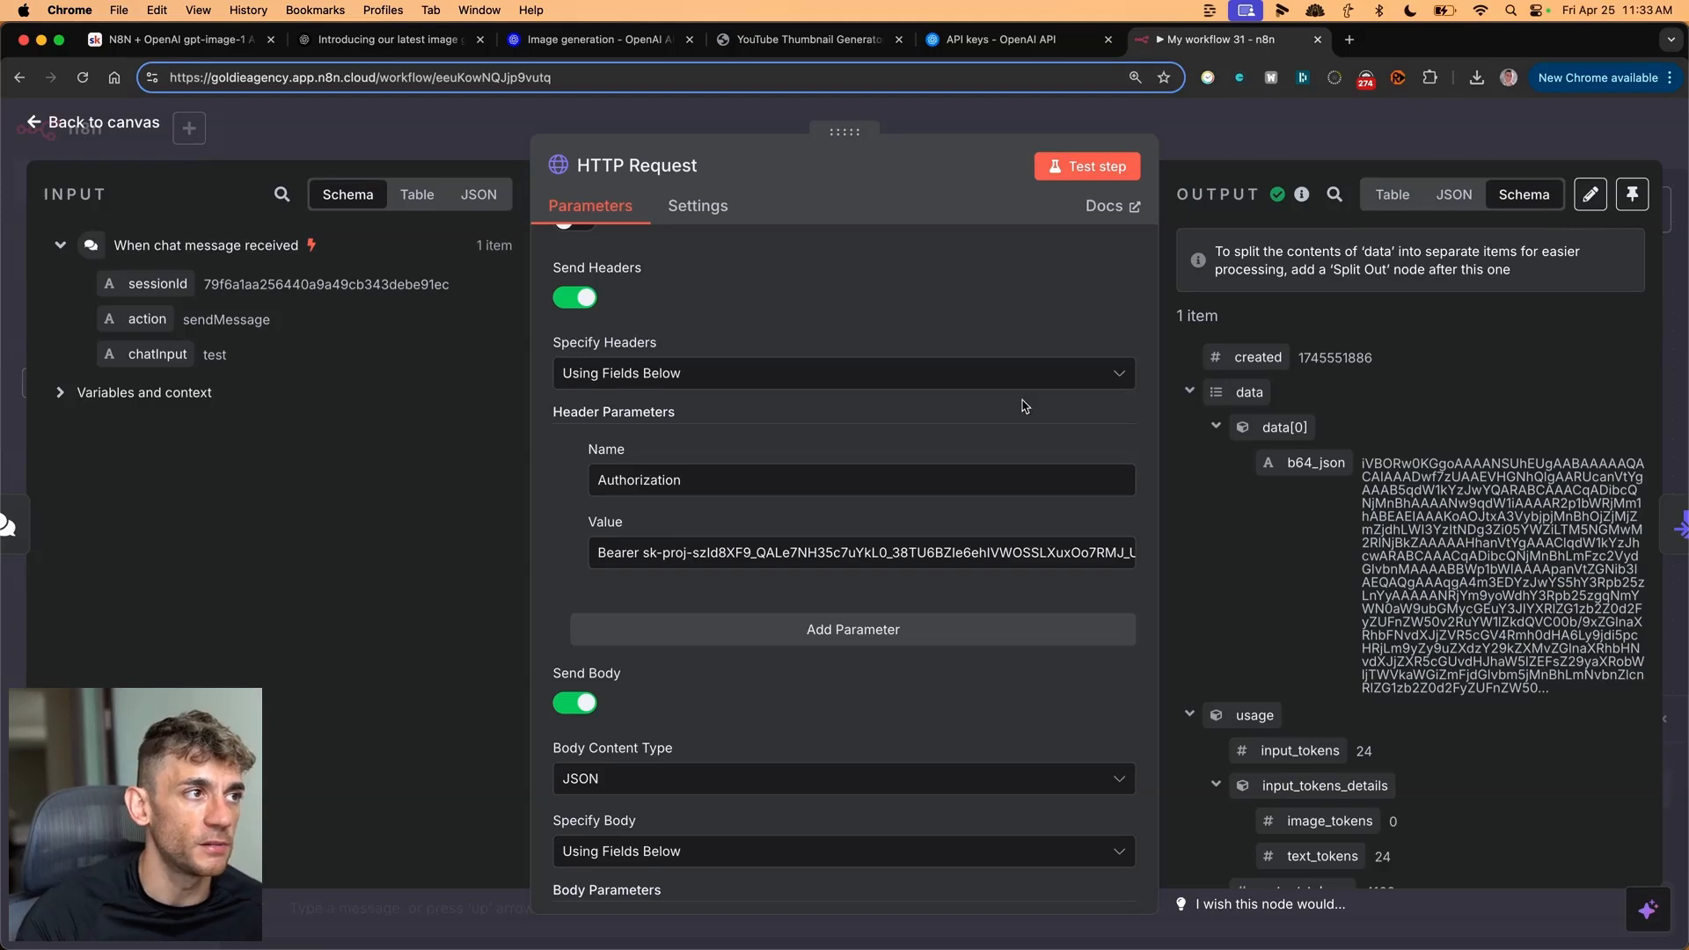
mouse_move(810, 428)
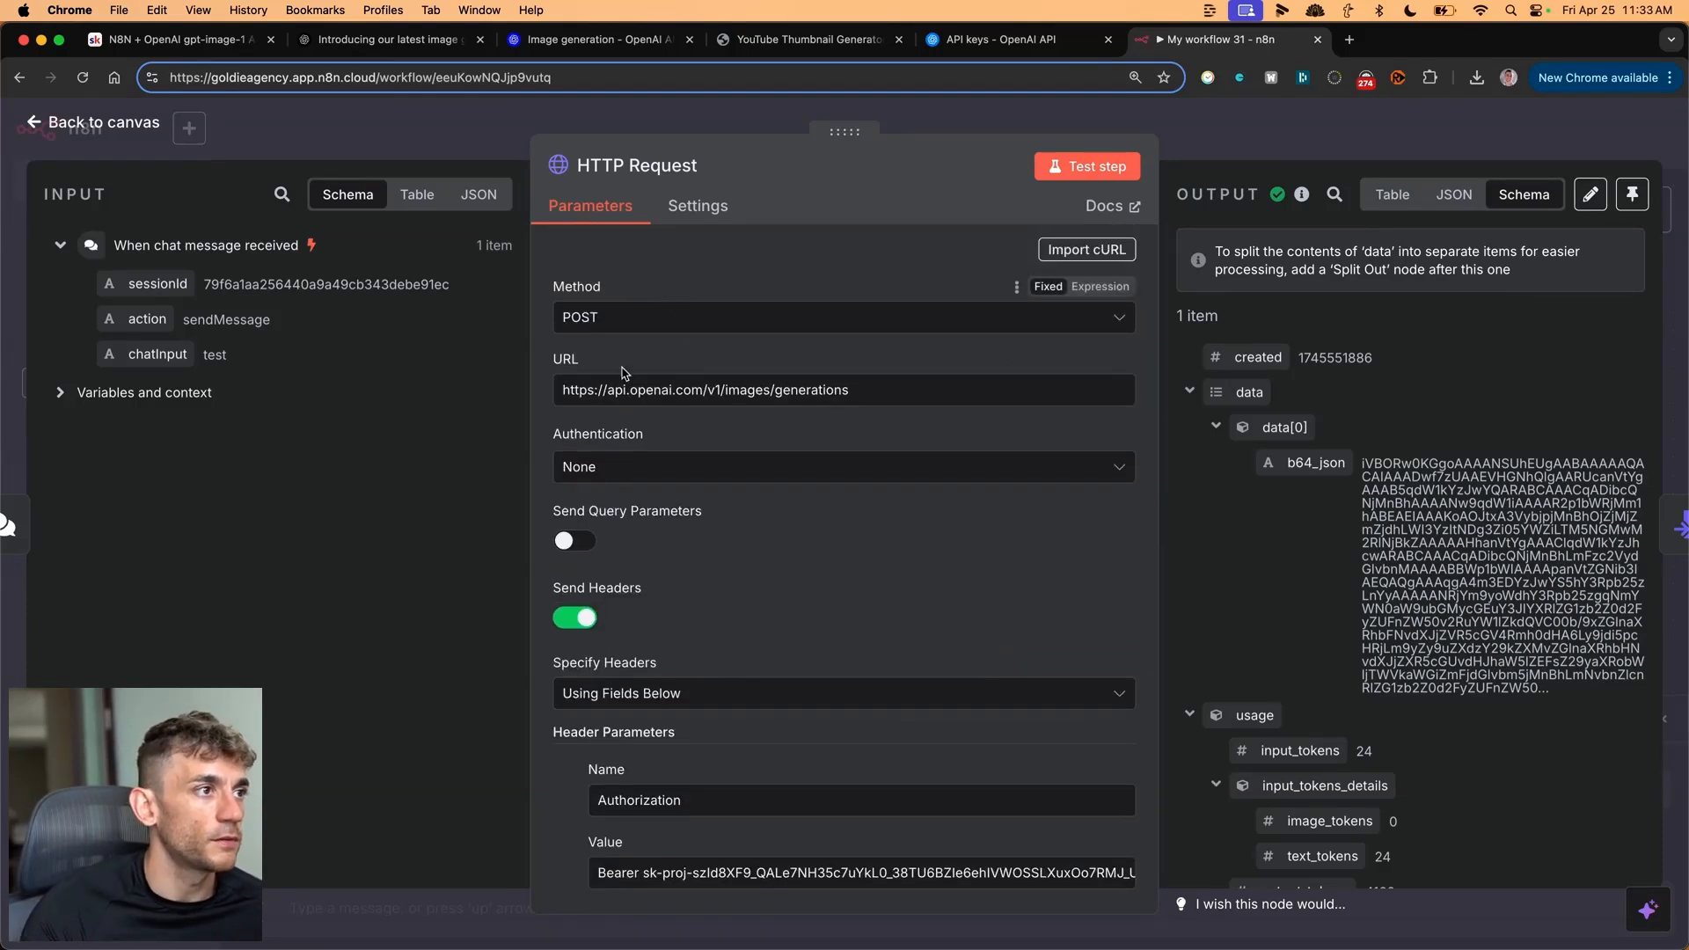
- Scroll to the body parameters: model gpt-image-1, thumbnail prompt, size 1024x1024
scroll("down", 3)
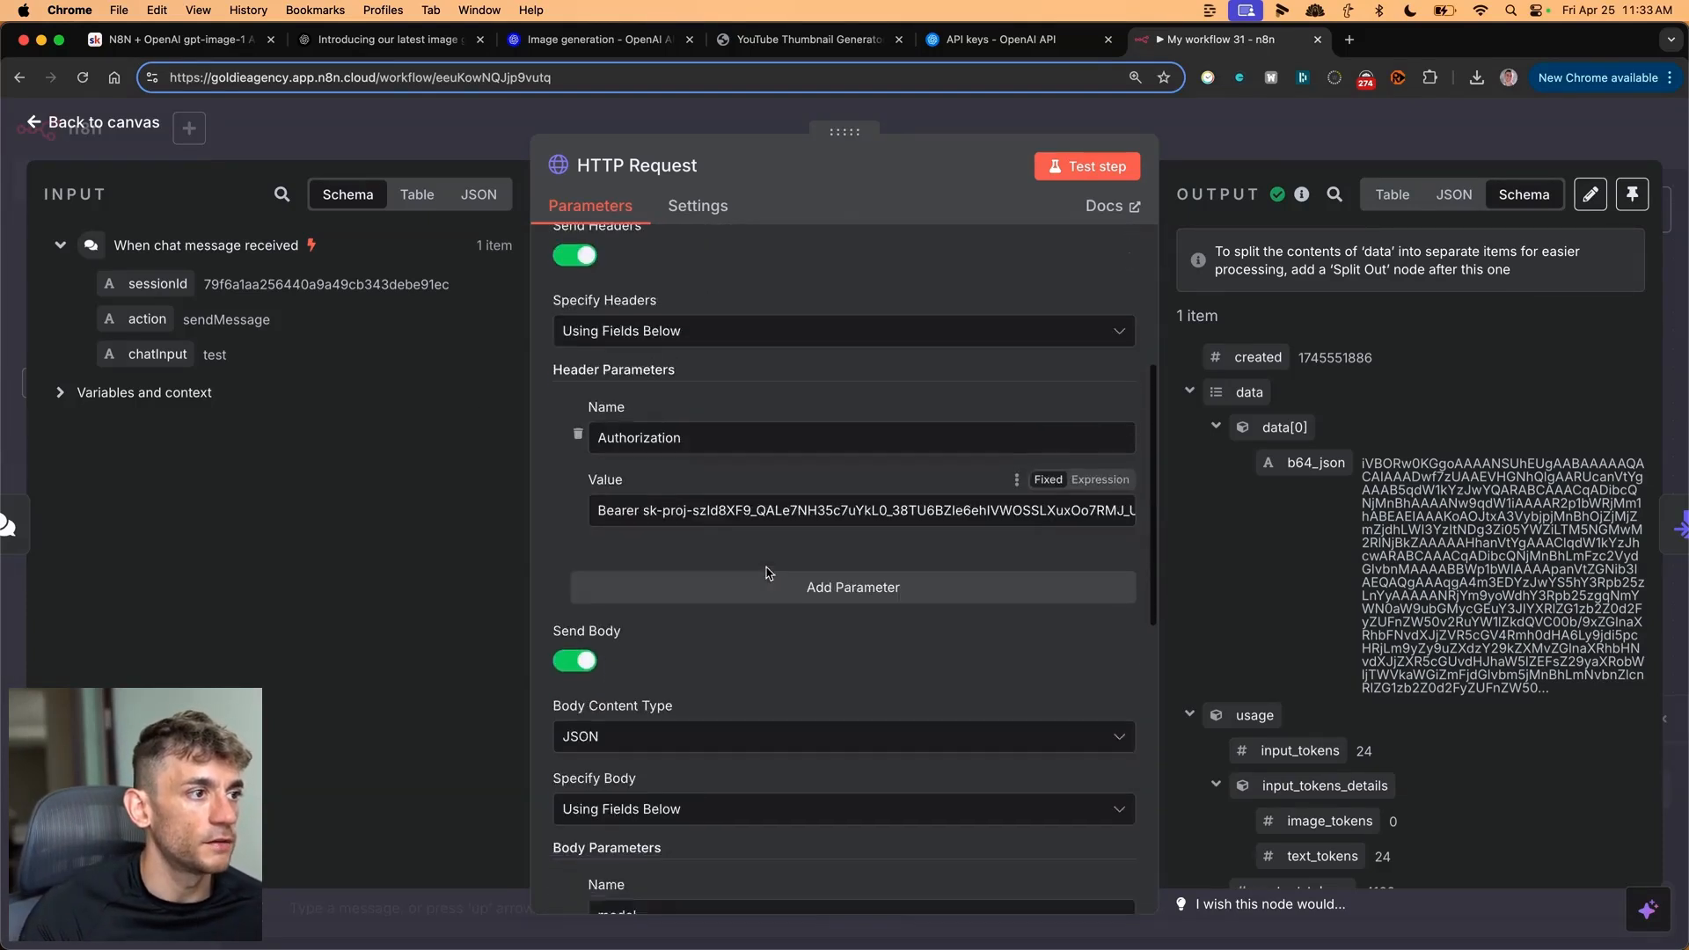
scroll("down", 3)
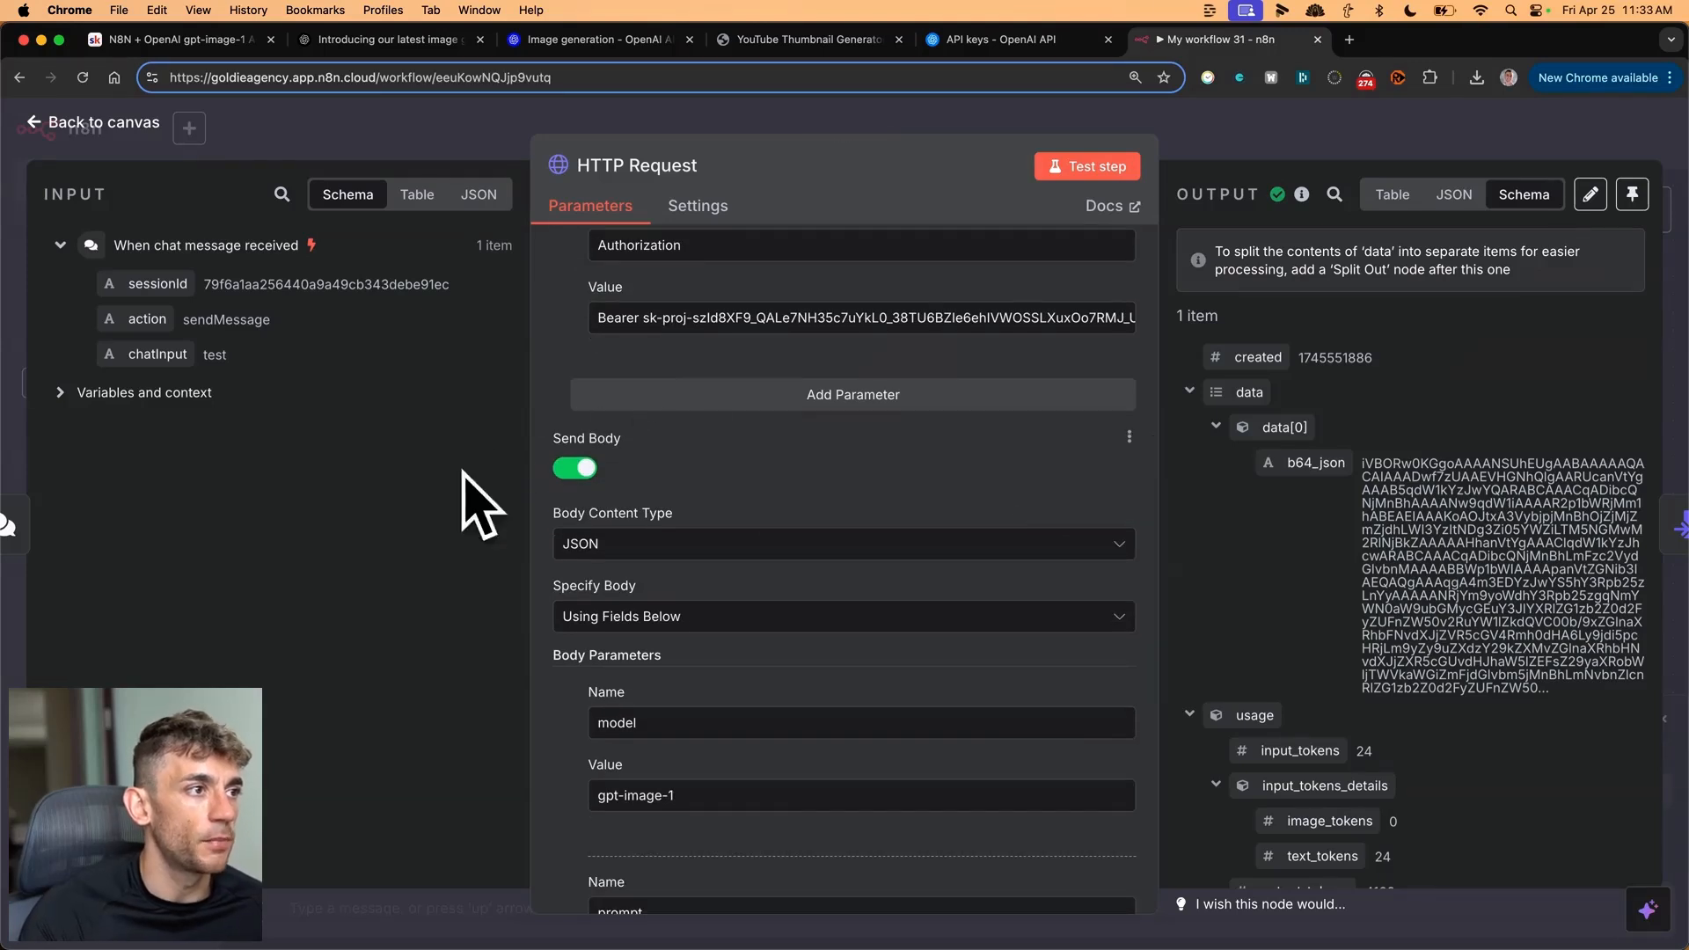
scroll("down", 3)
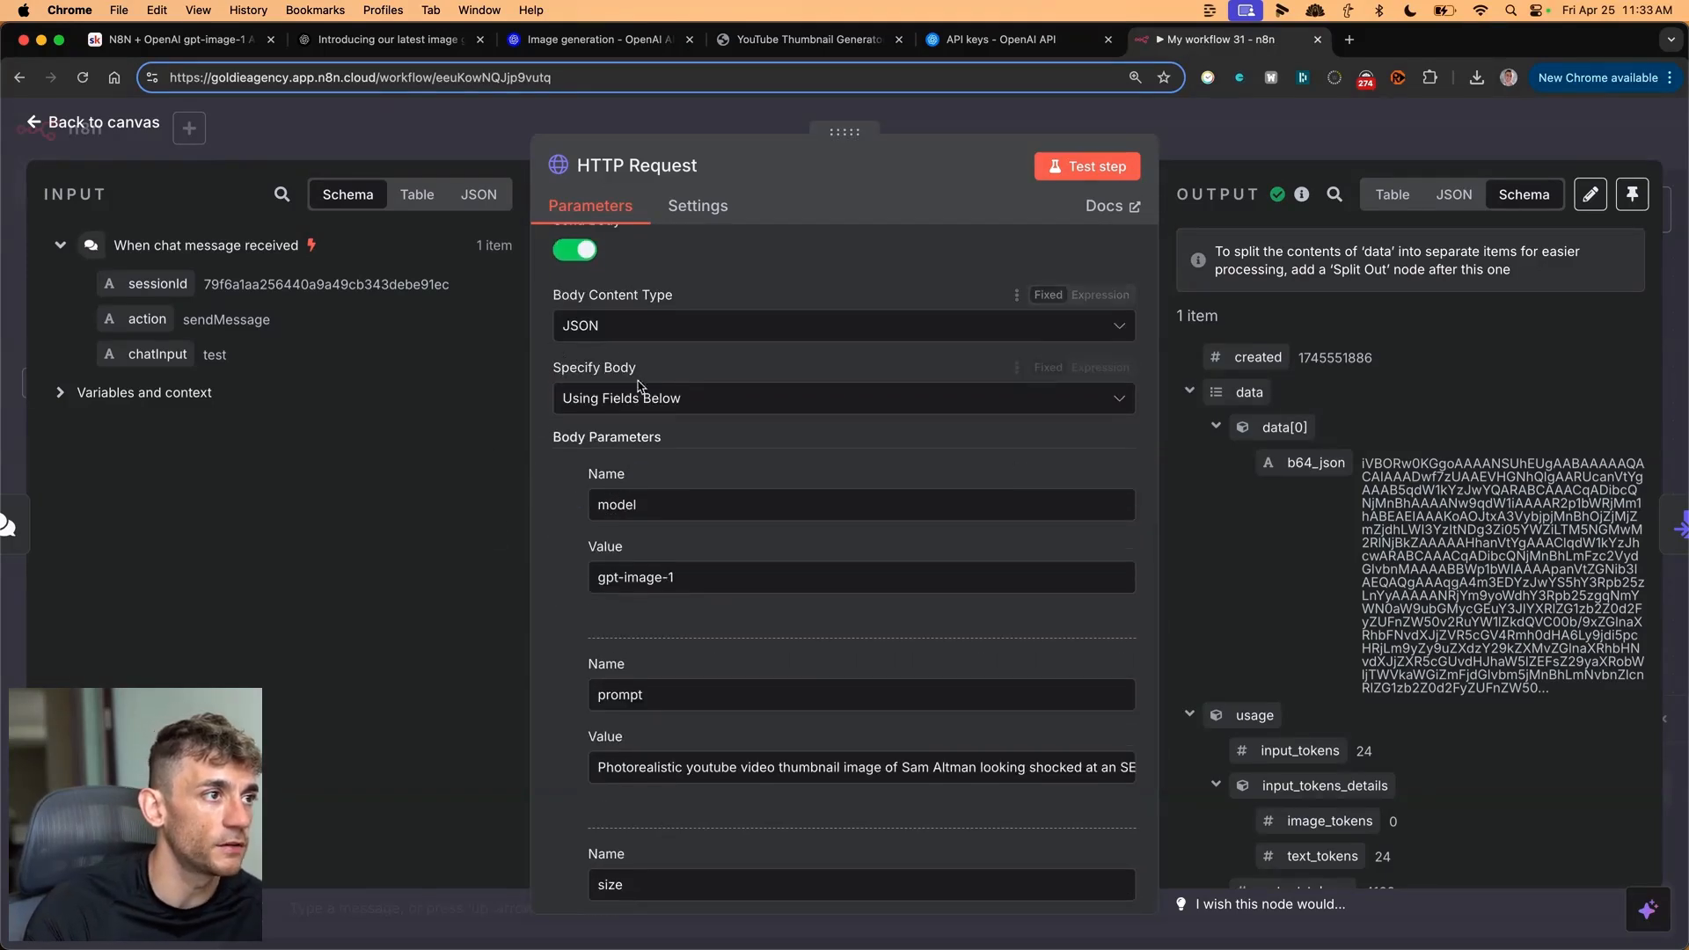
mouse_move(587, 442)
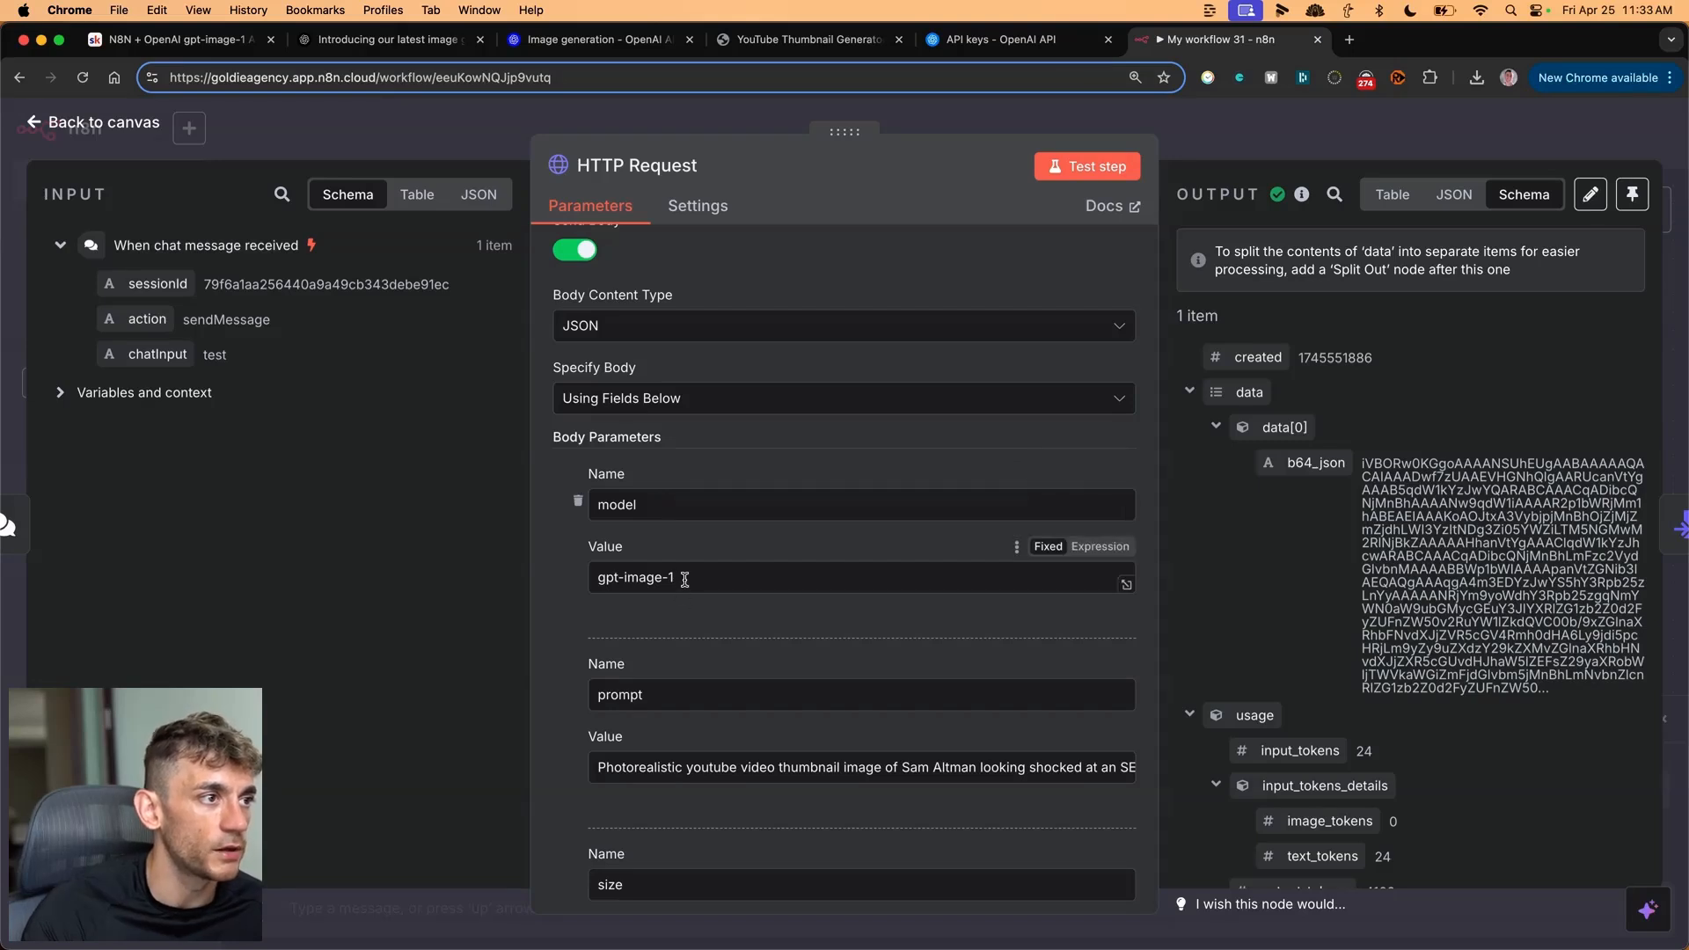
scroll("down", 3)
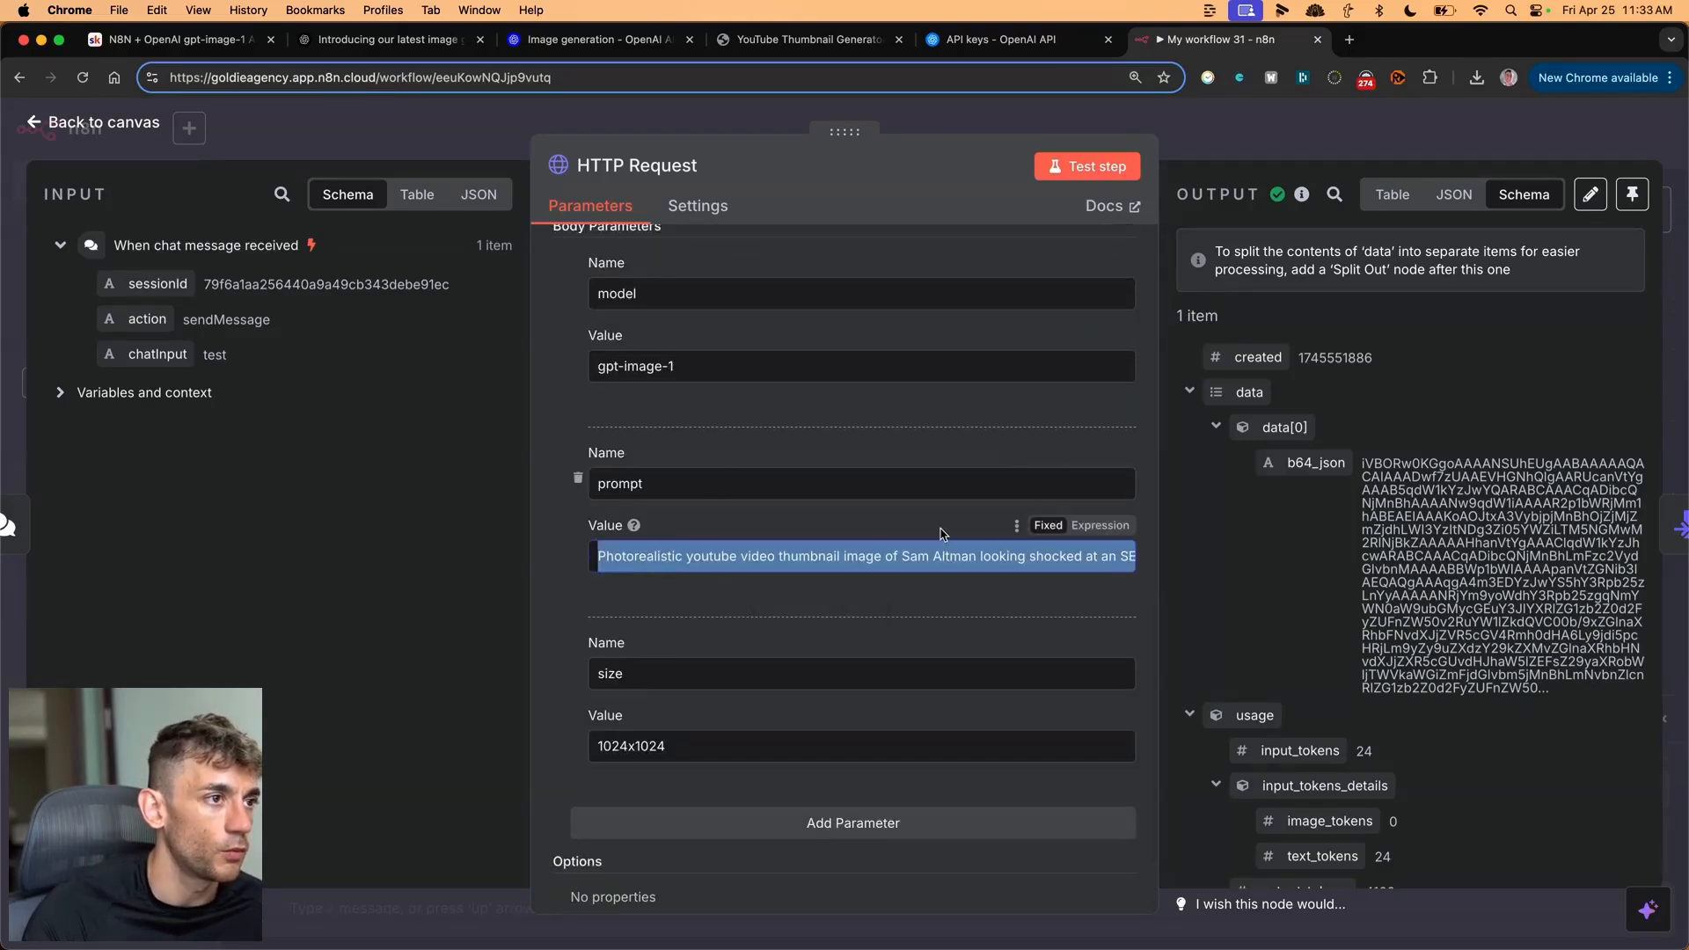
mouse_move(633, 526)
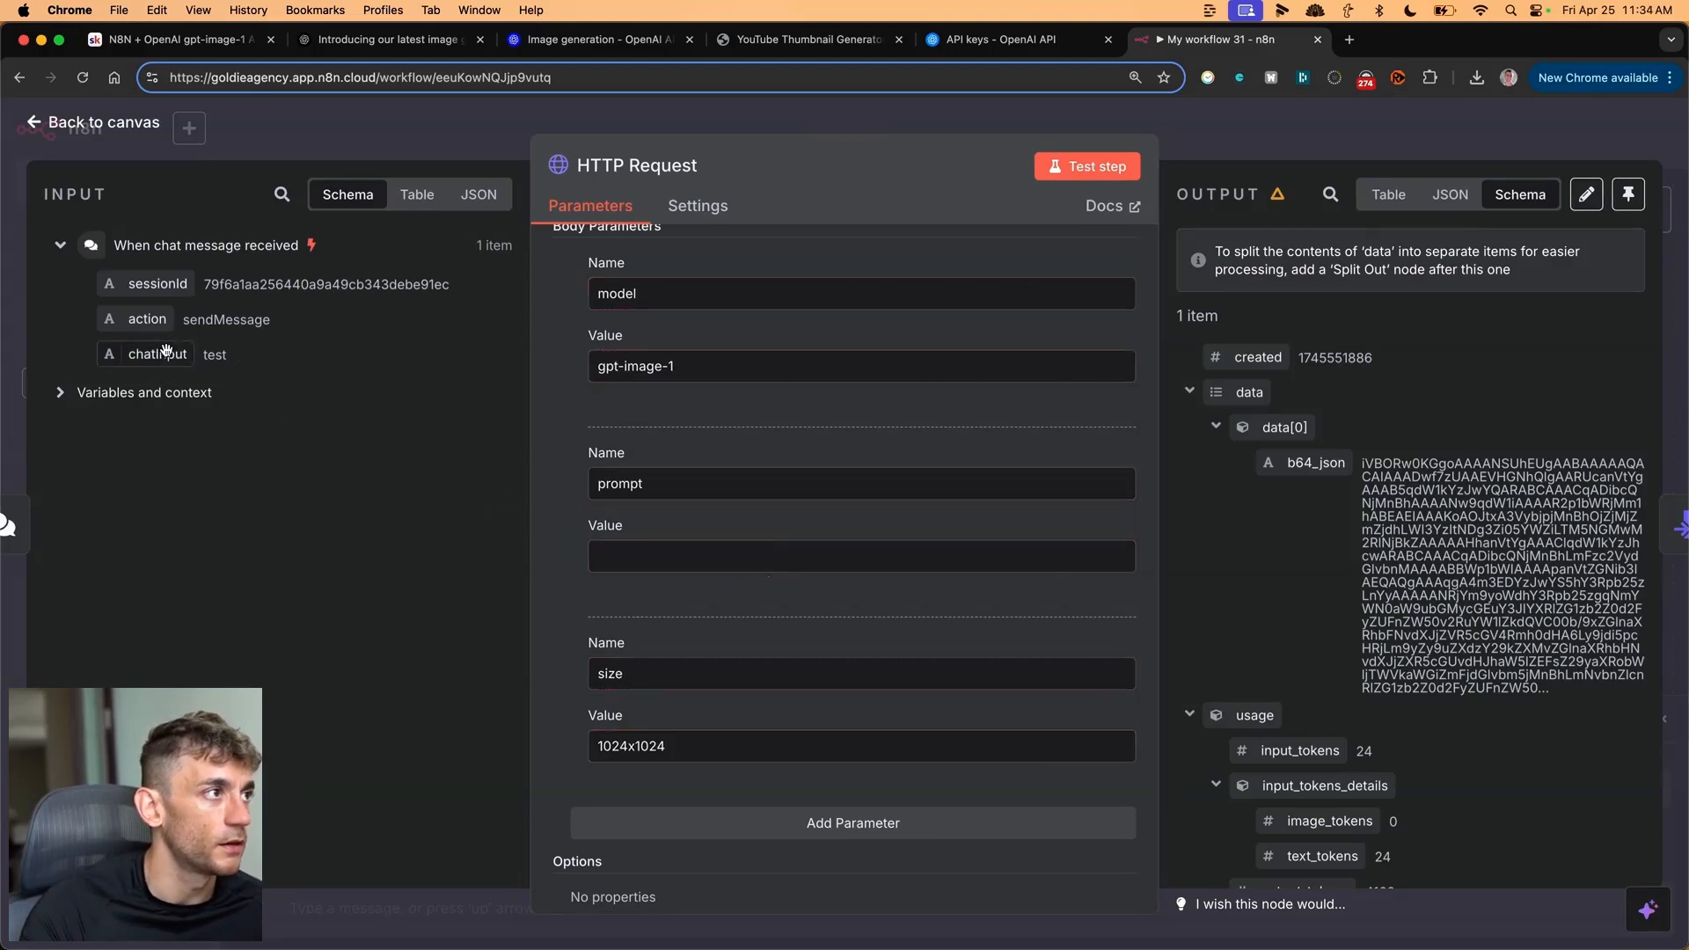
- Set the prompt value to {{ $json.chatInput }} and check the 1024x1024 size
left_click(860, 556)
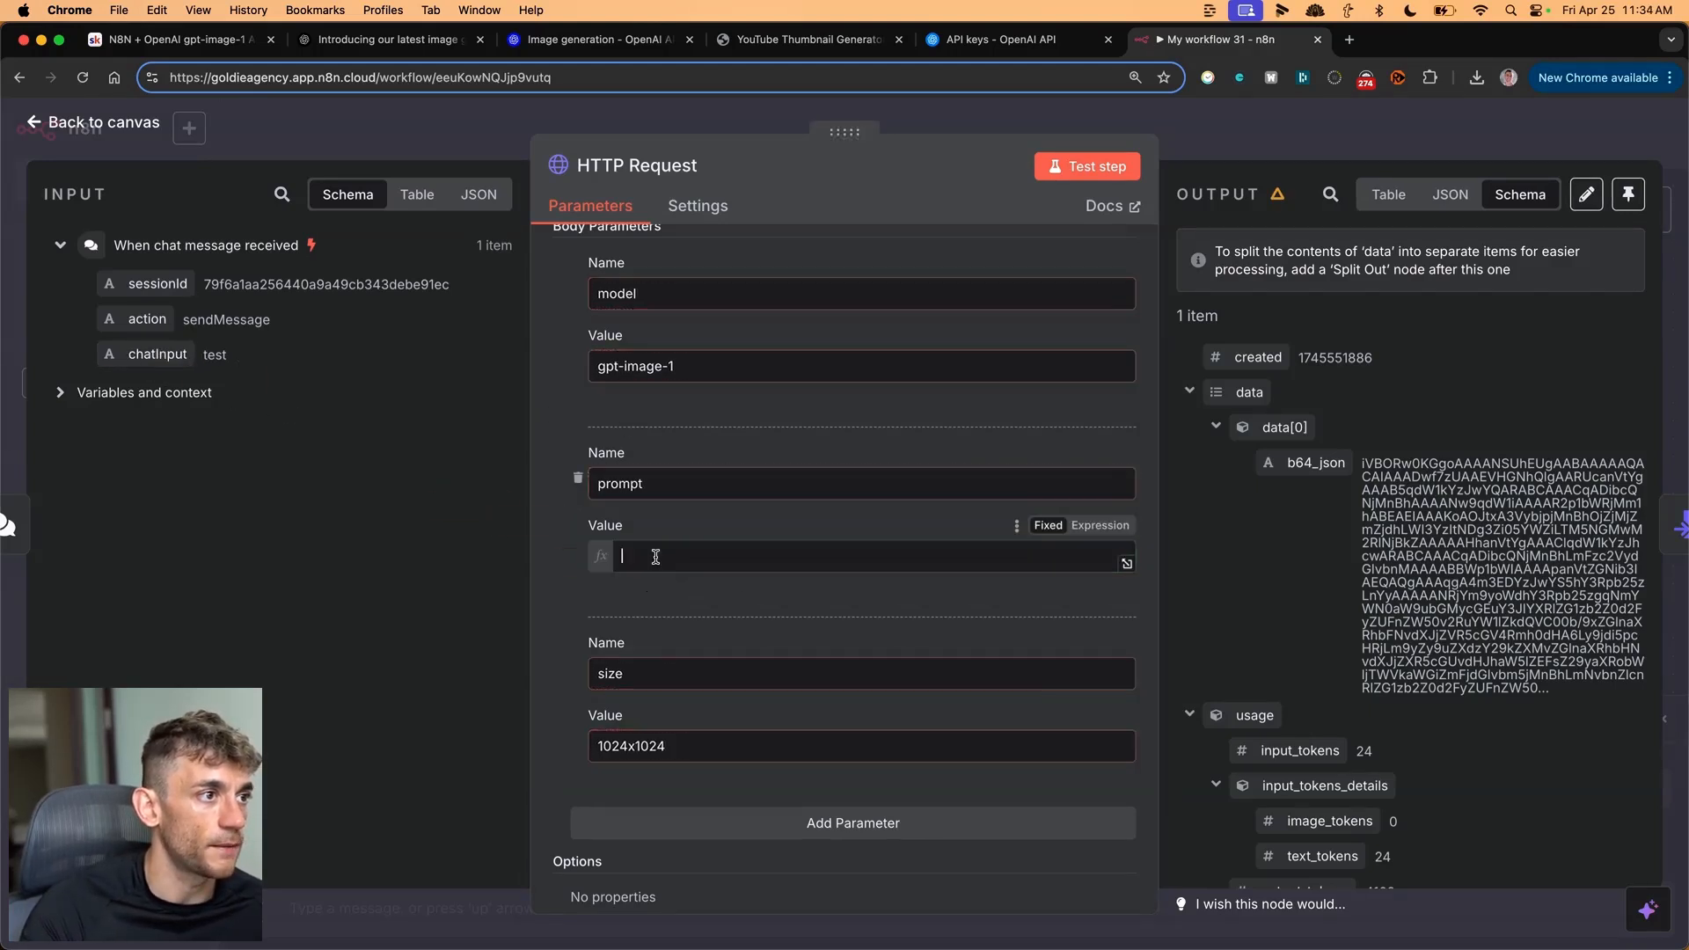
type("{{ $json.chatInput }}")
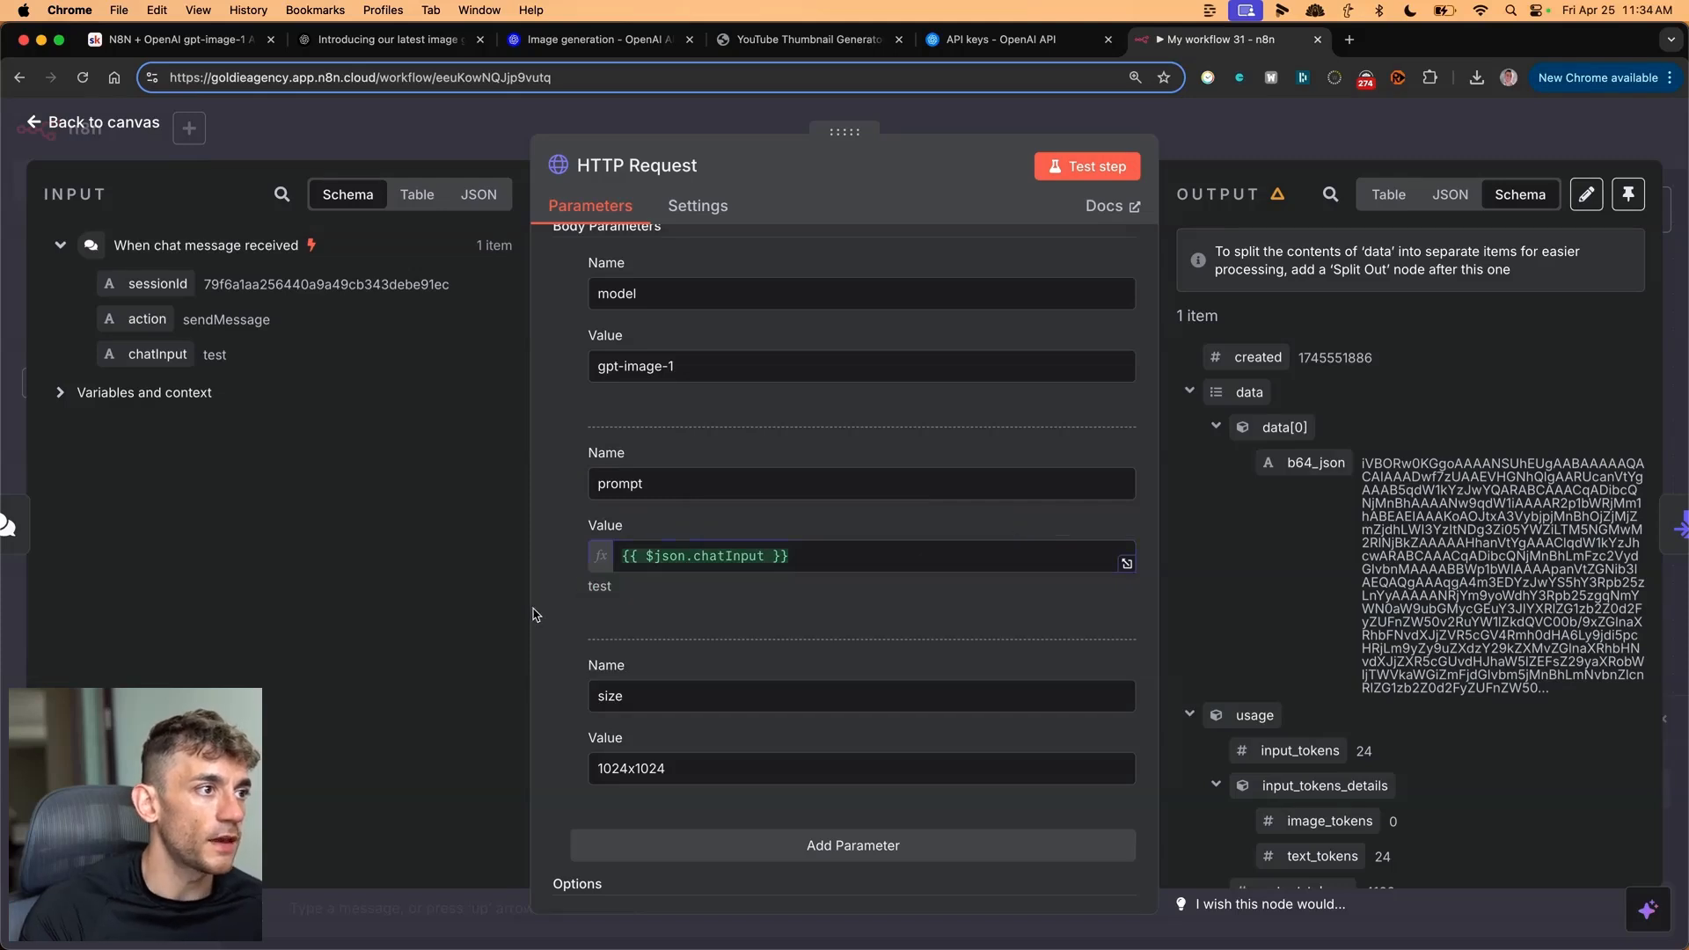
mouse_move(733, 577)
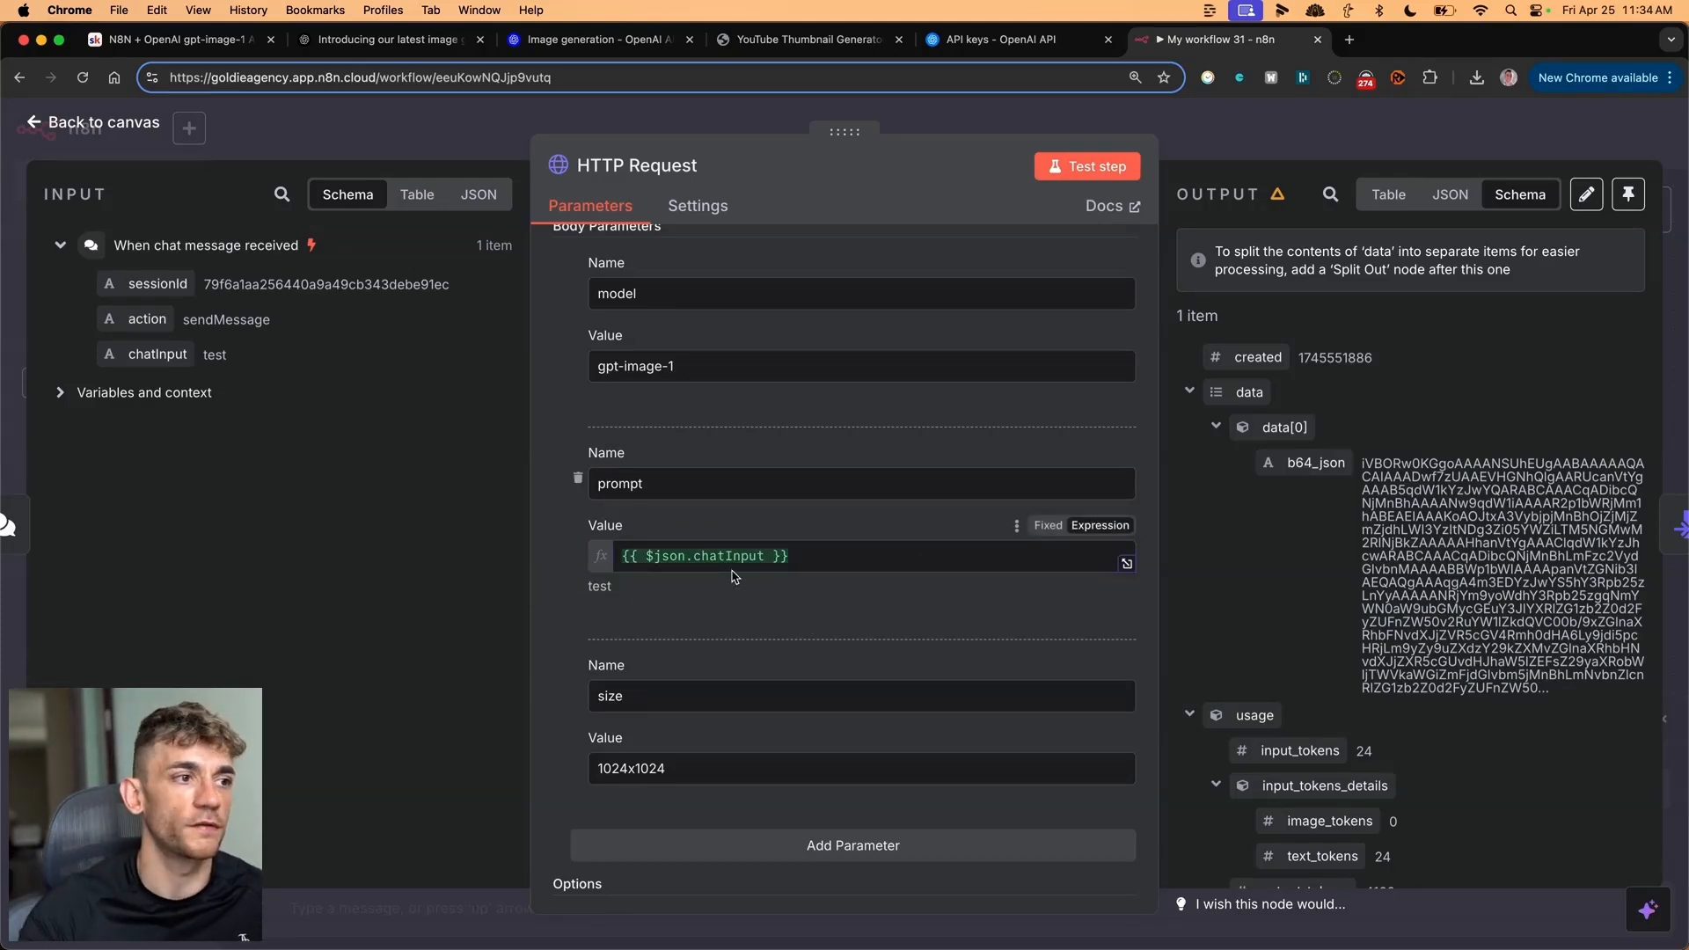
scroll("down", 3)
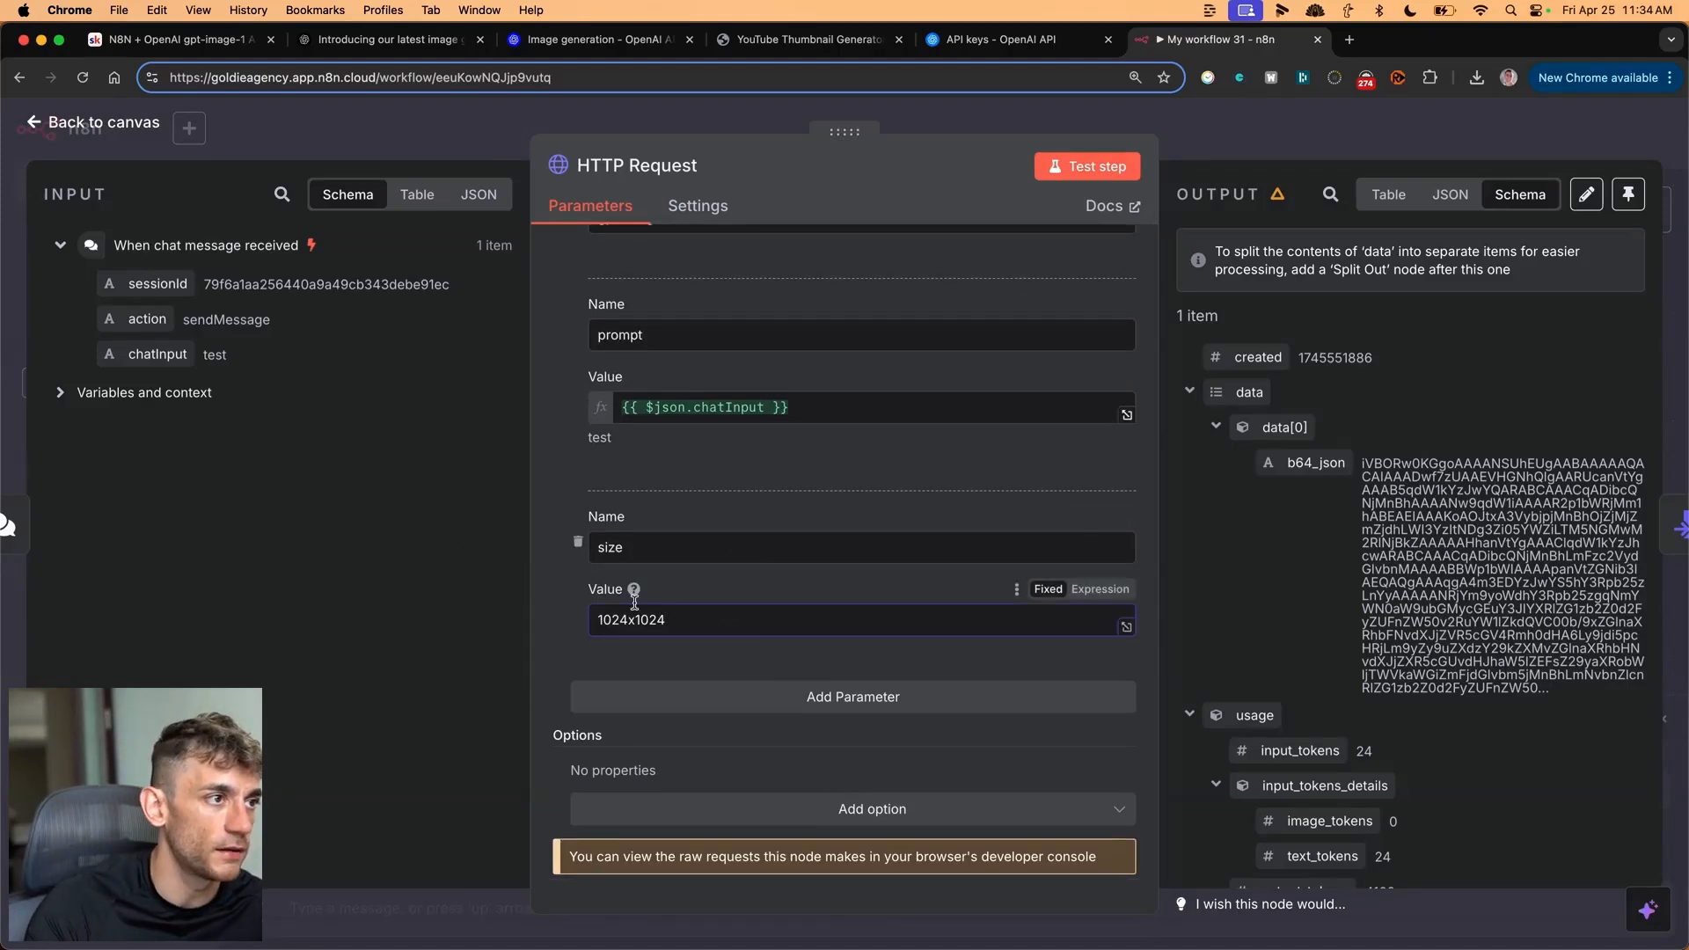
double_click(630, 620)
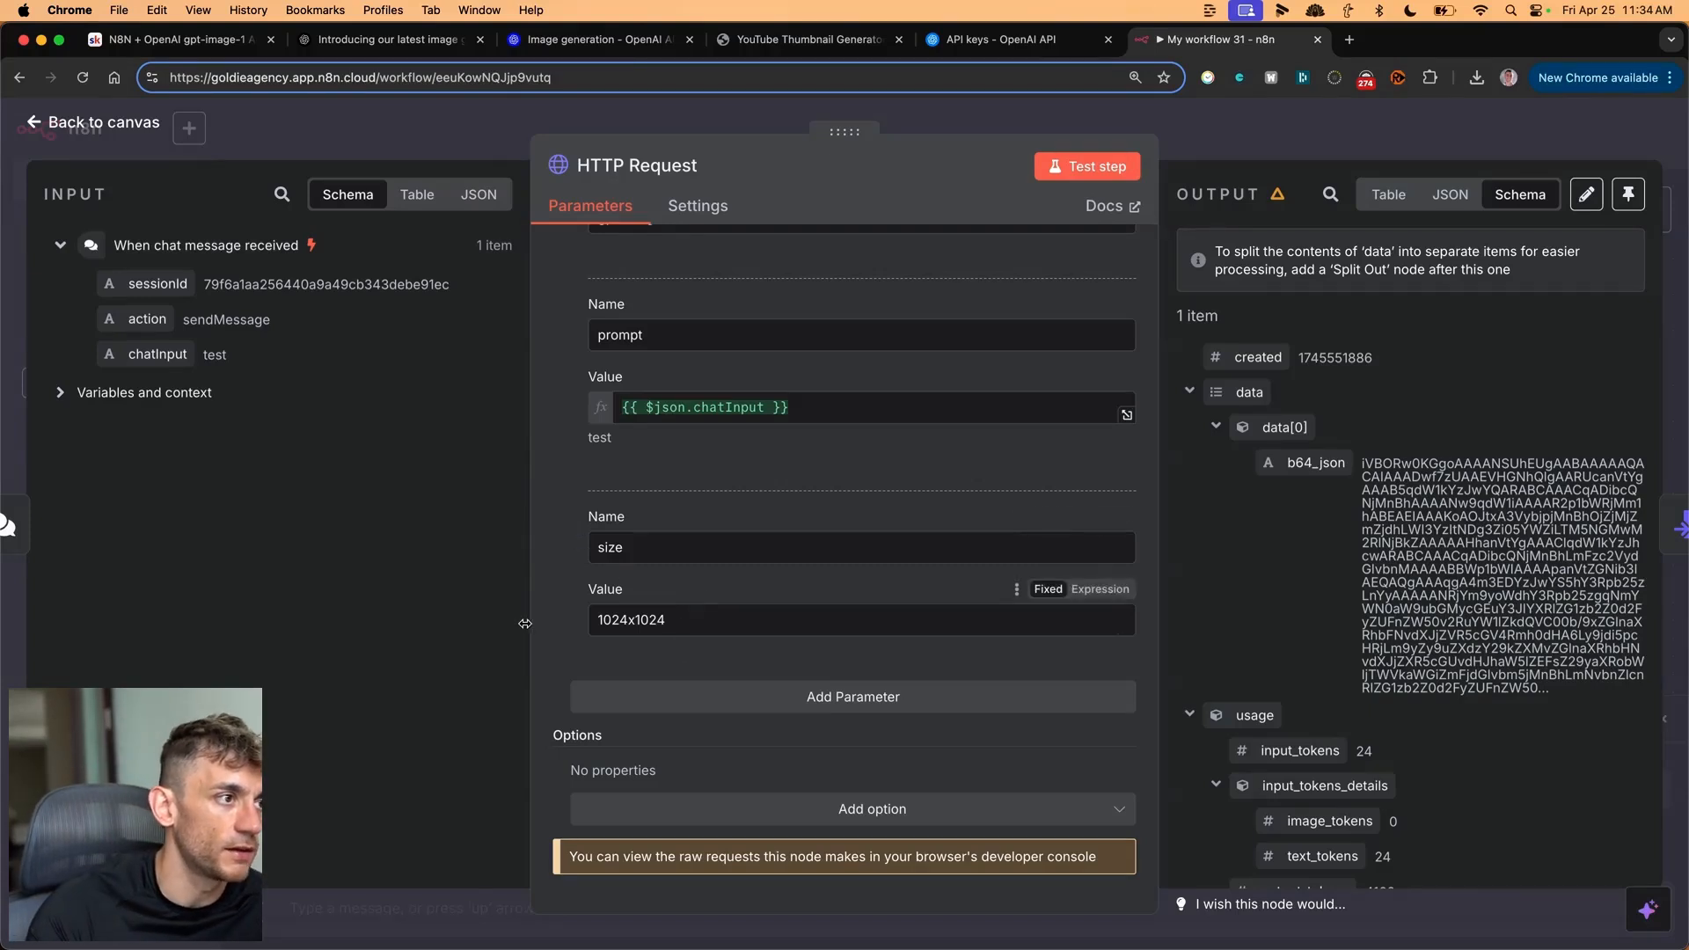
mouse_move(542, 629)
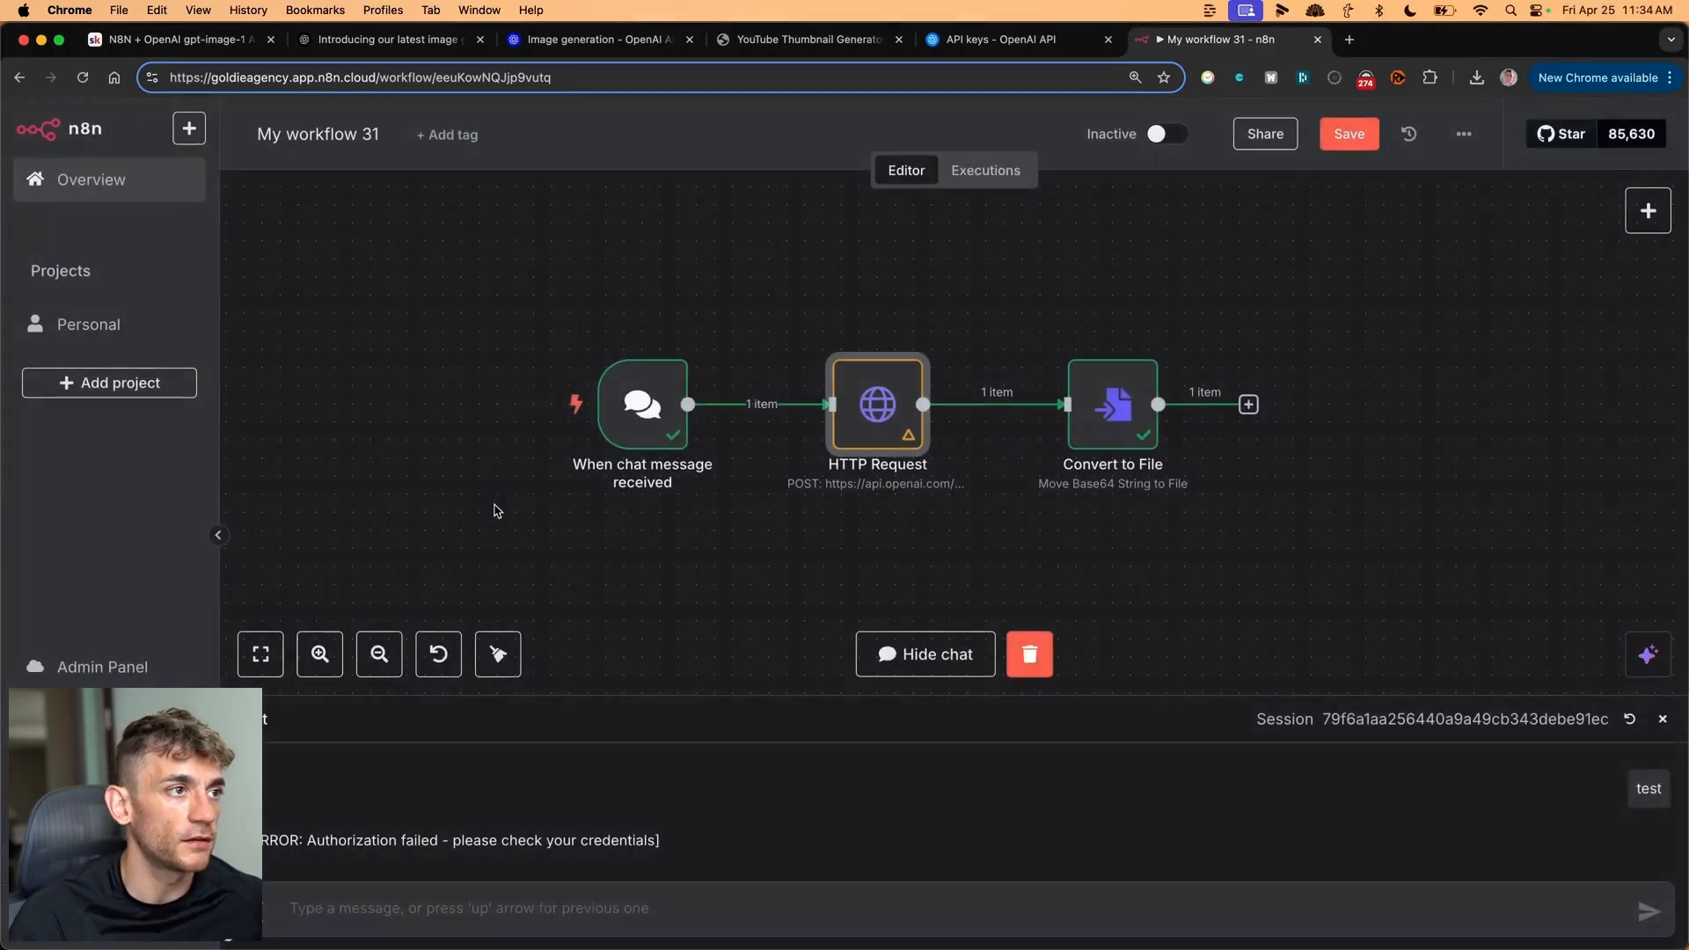
- Save the workflow, search nodes for 'convert to', and reopen Convert to File
left_click(1348, 133)
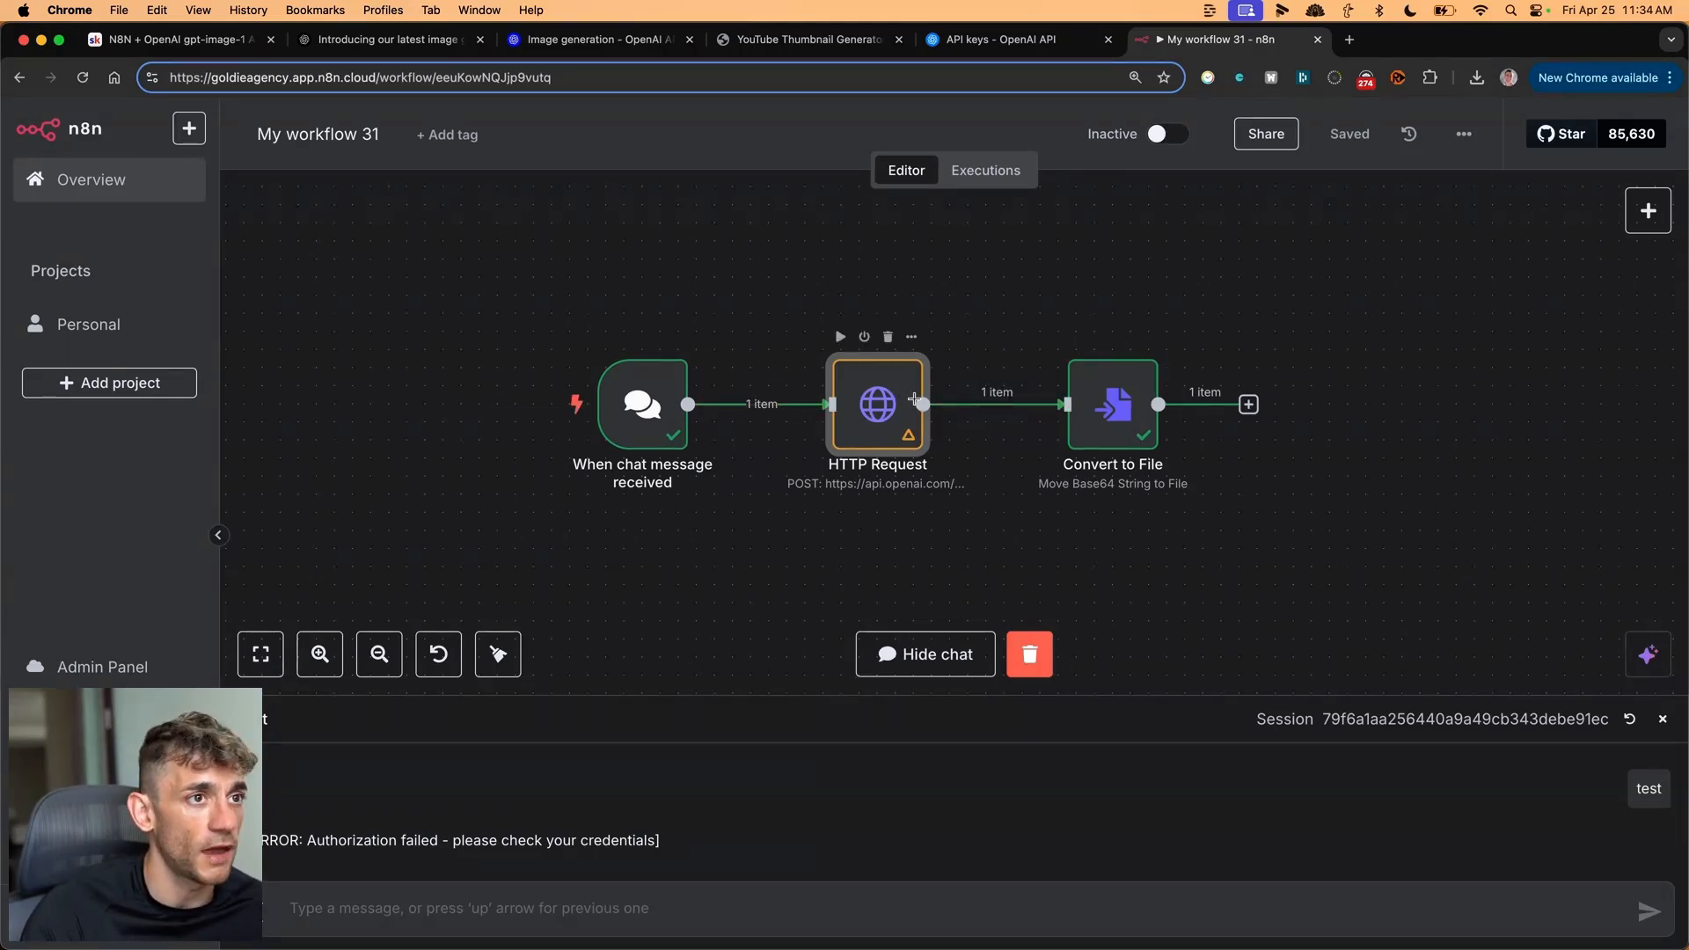
double_click(1112, 404)
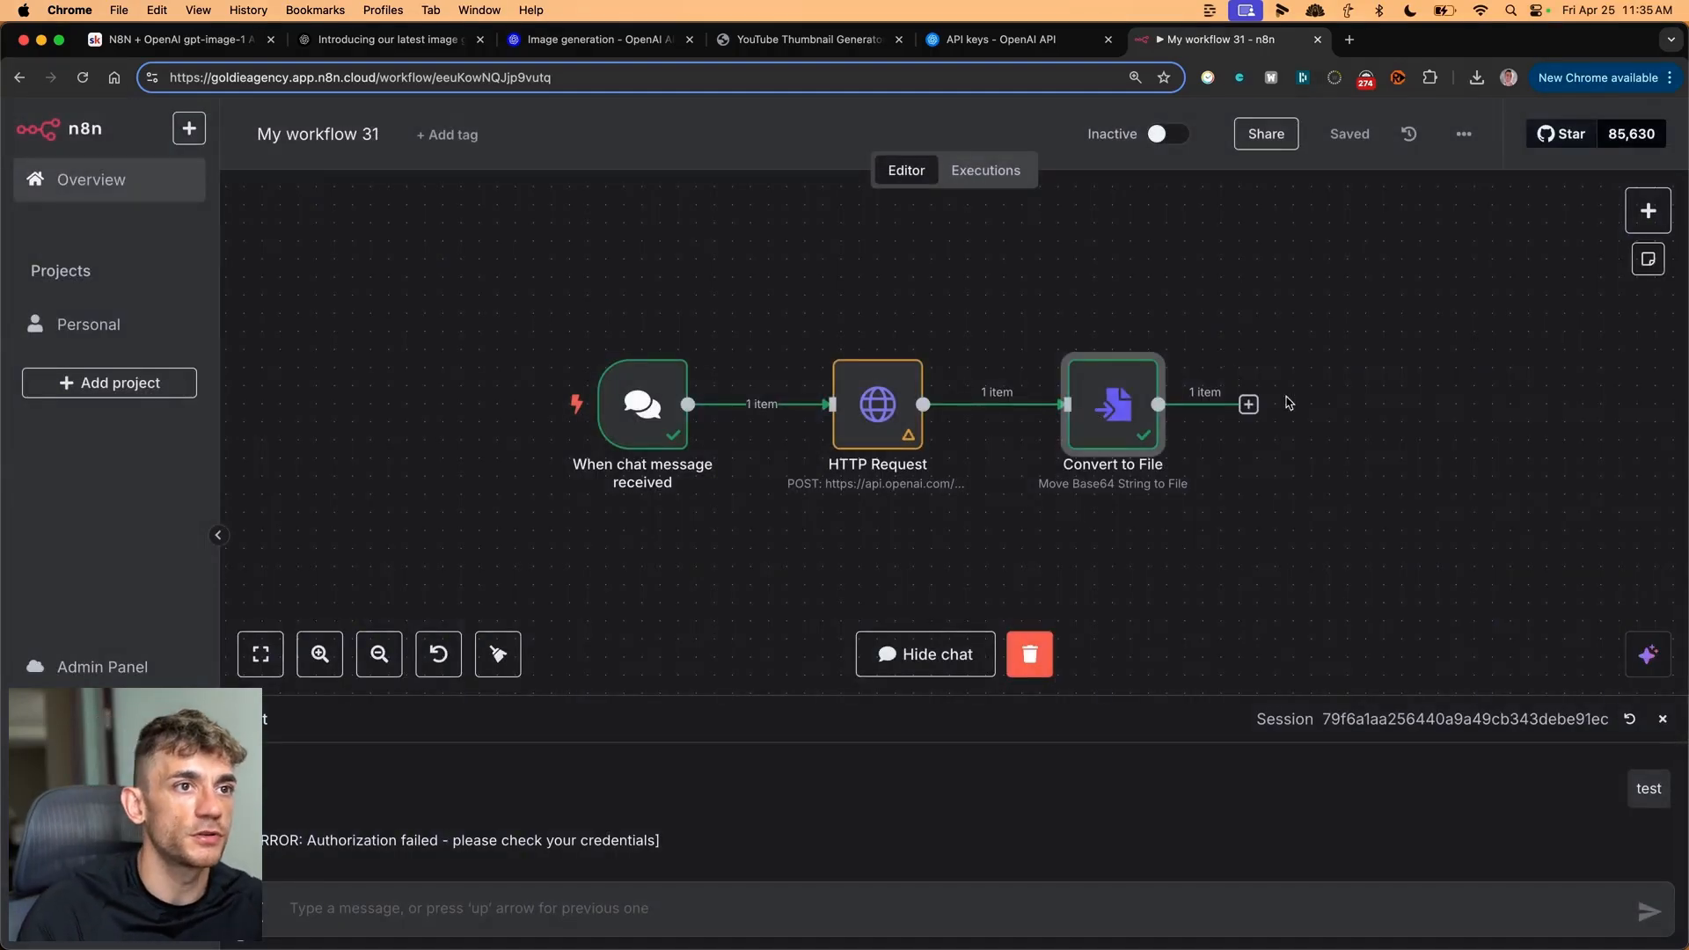
left_click(1248, 404)
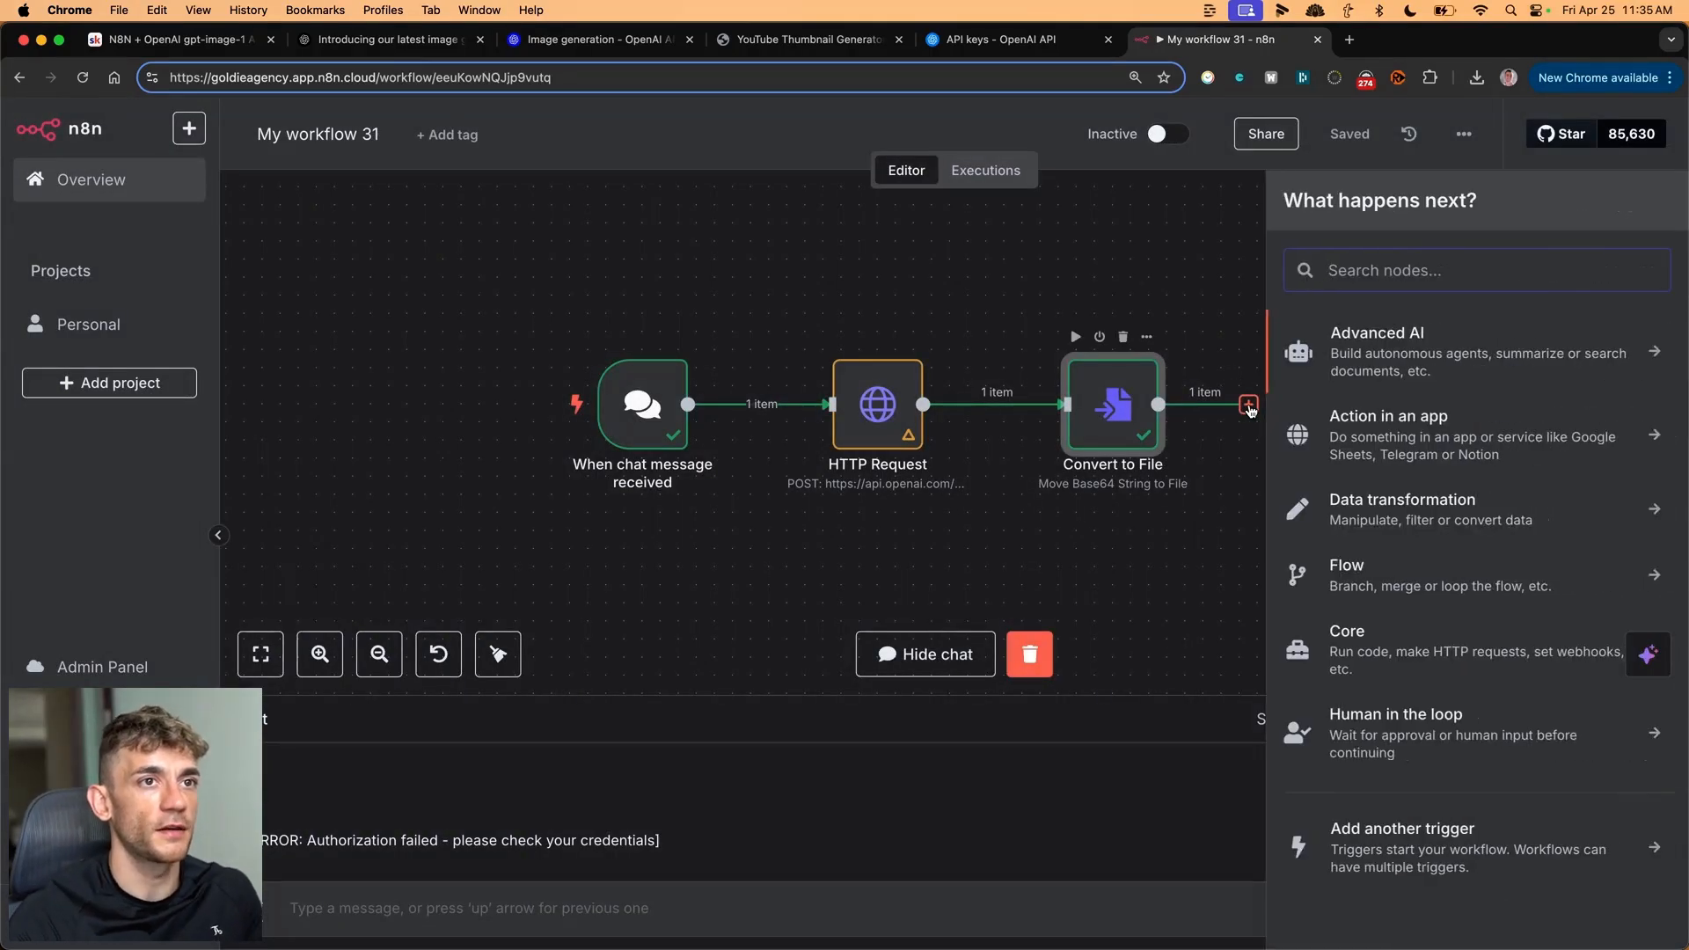
type("convert to")
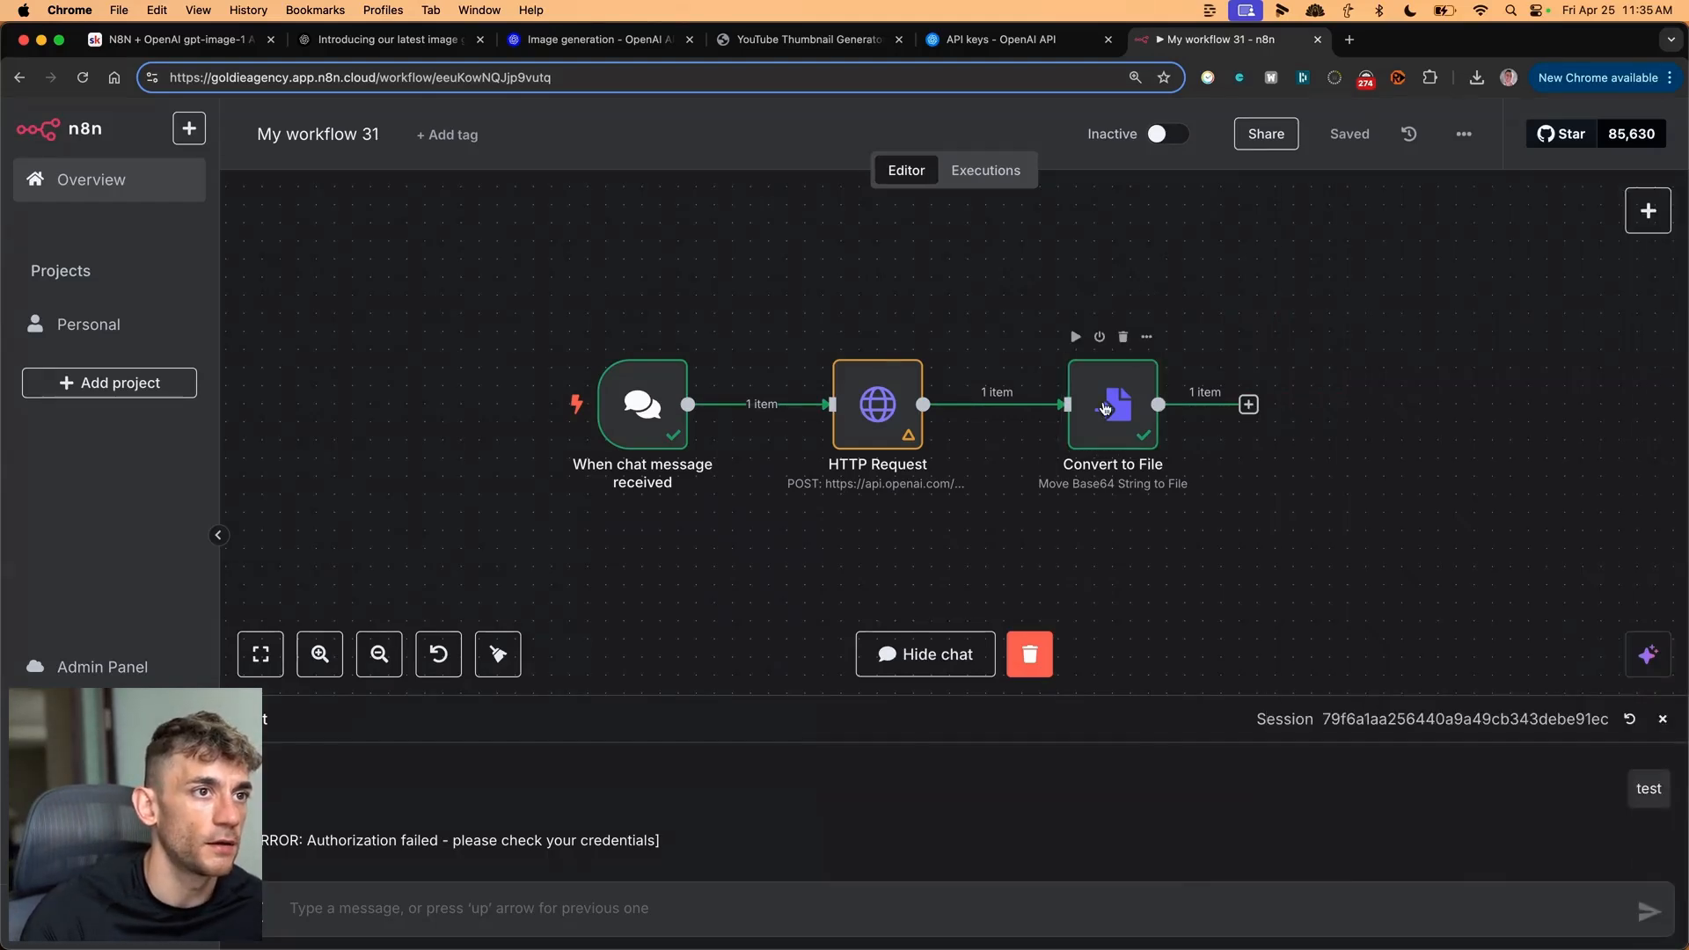
double_click(1112, 404)
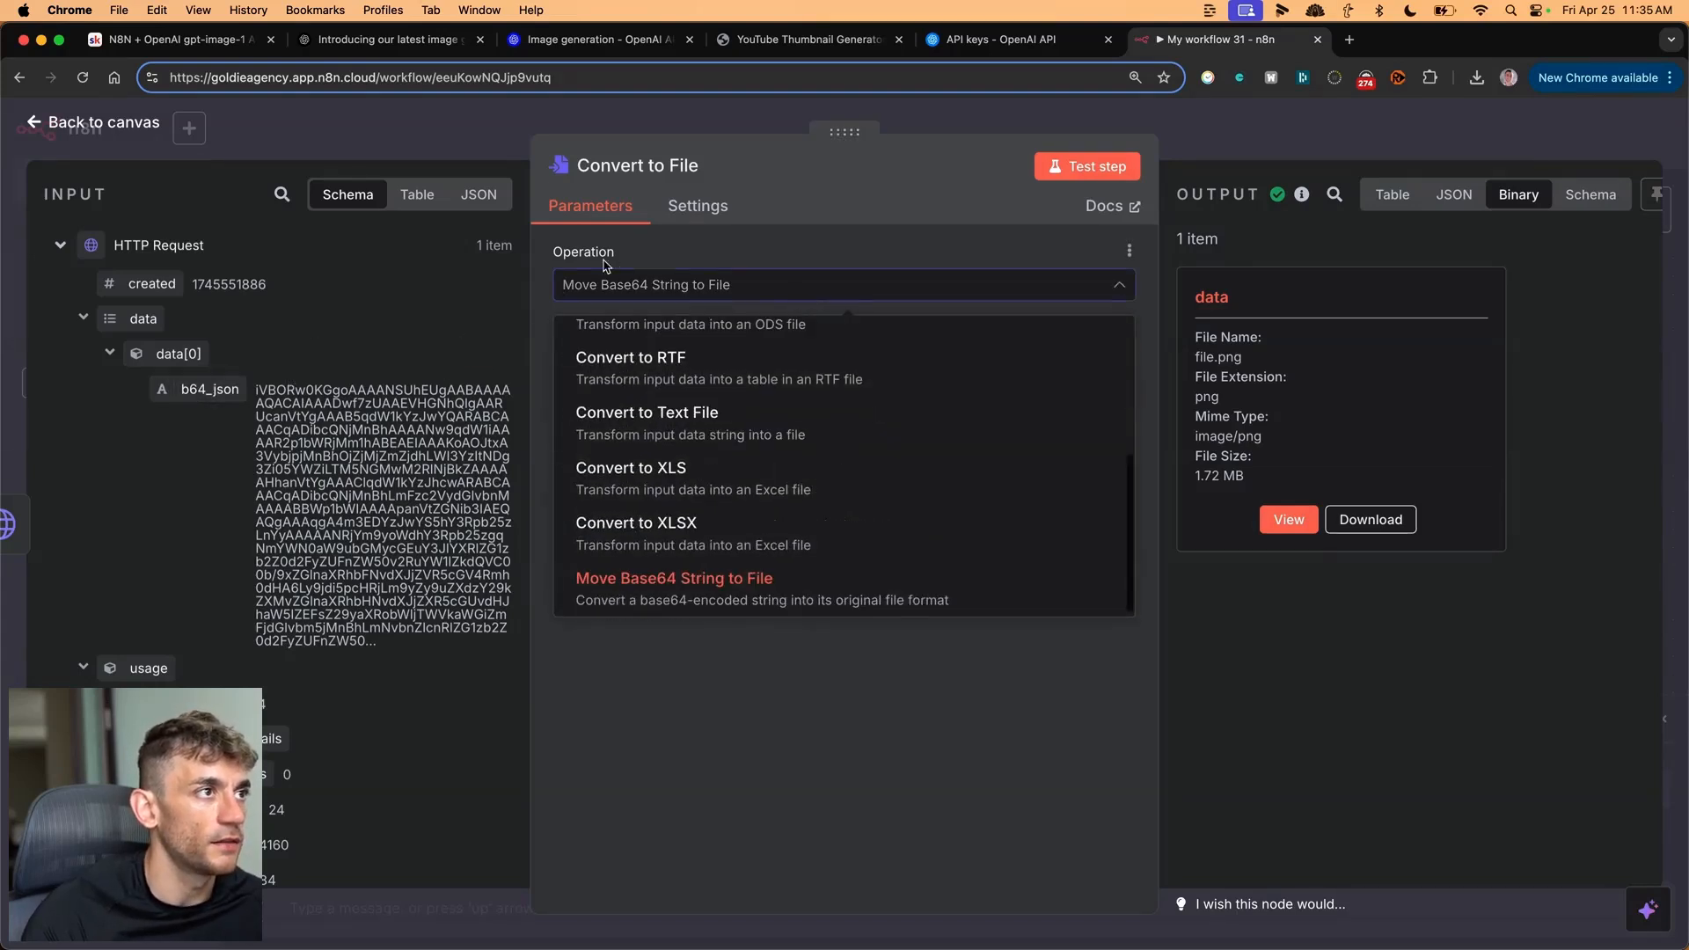
- Search 'base' and set Convert to File's operation to Move Base64 String to File
type("base")
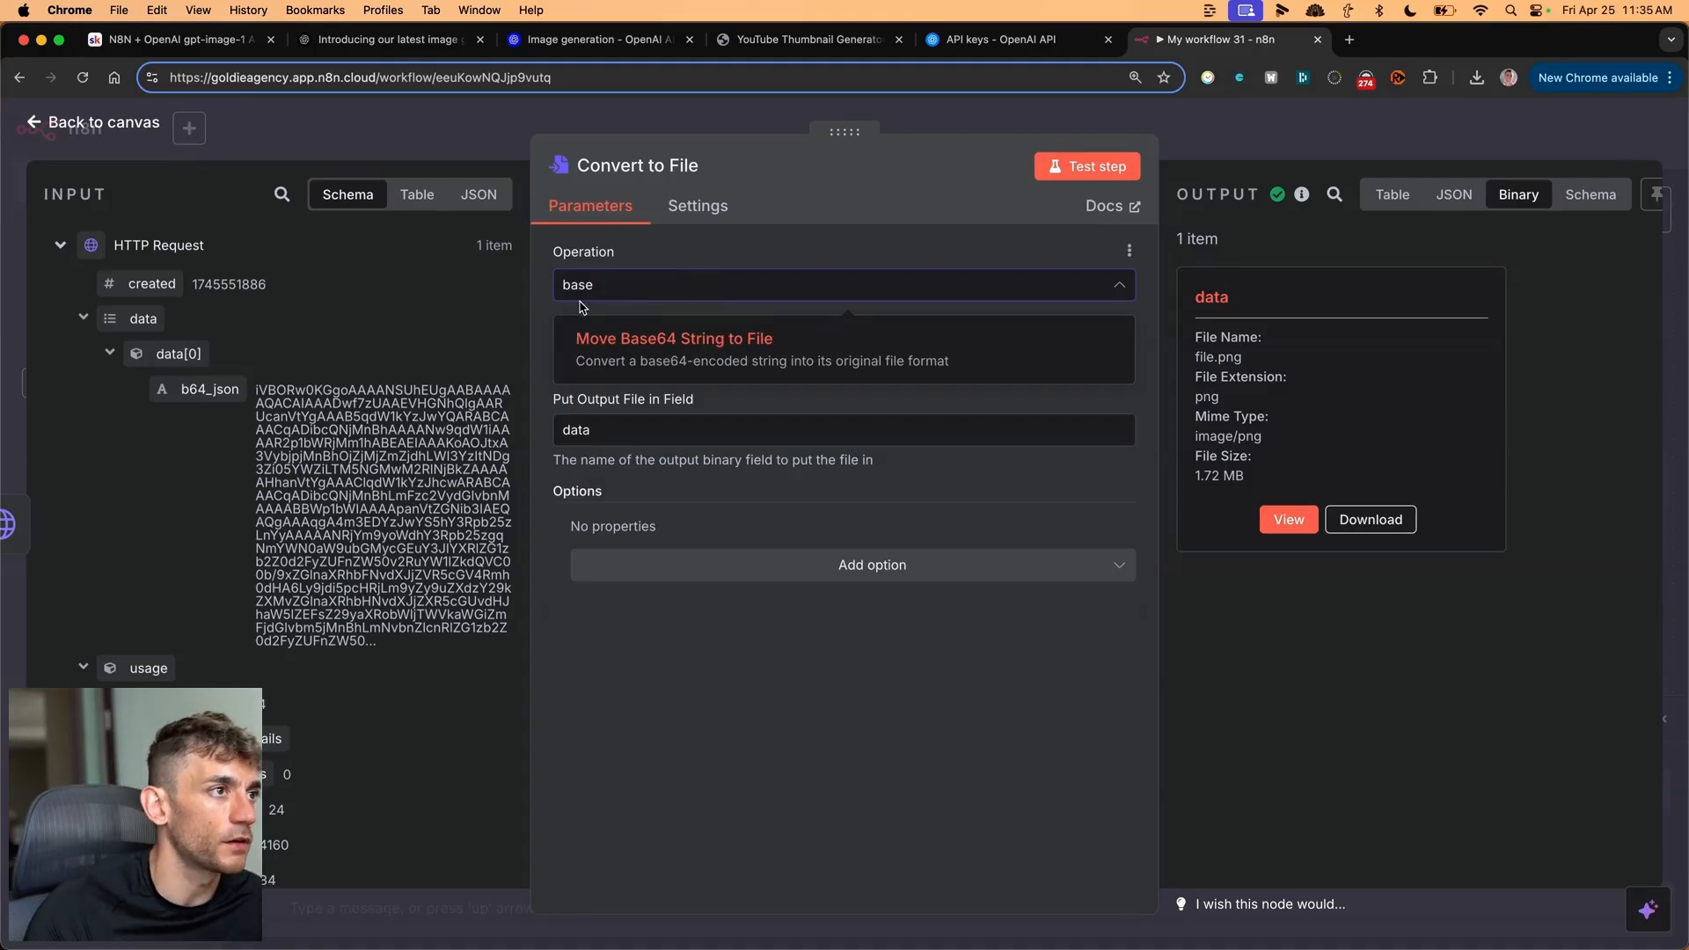
left_click(844, 284)
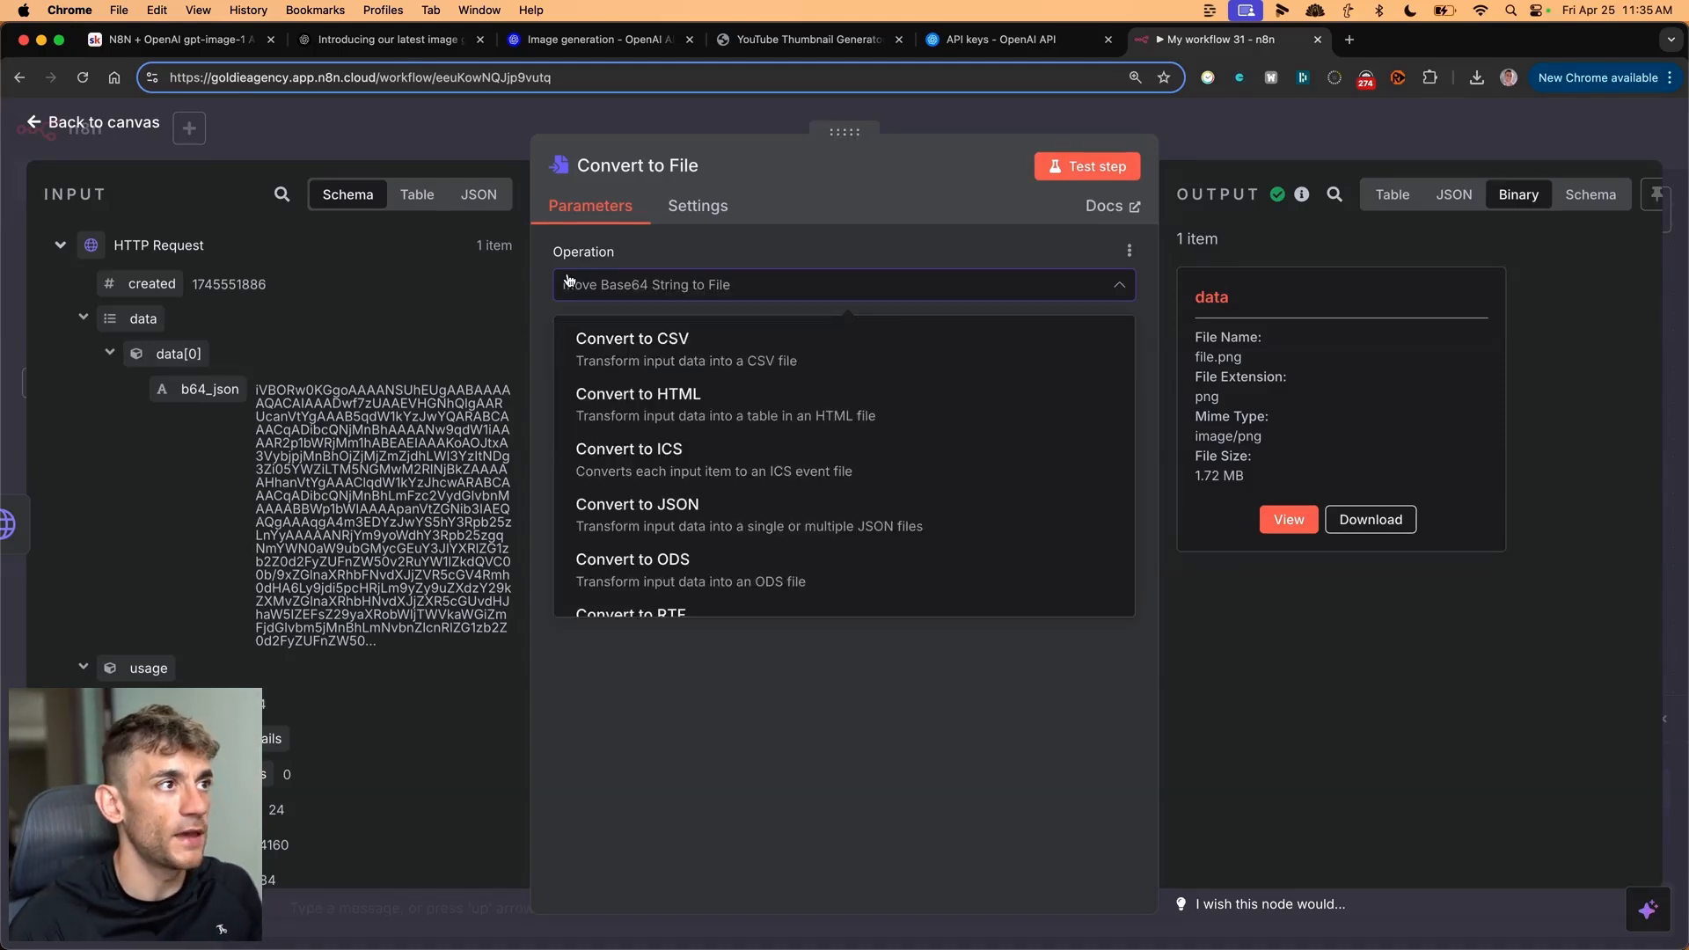
type("base")
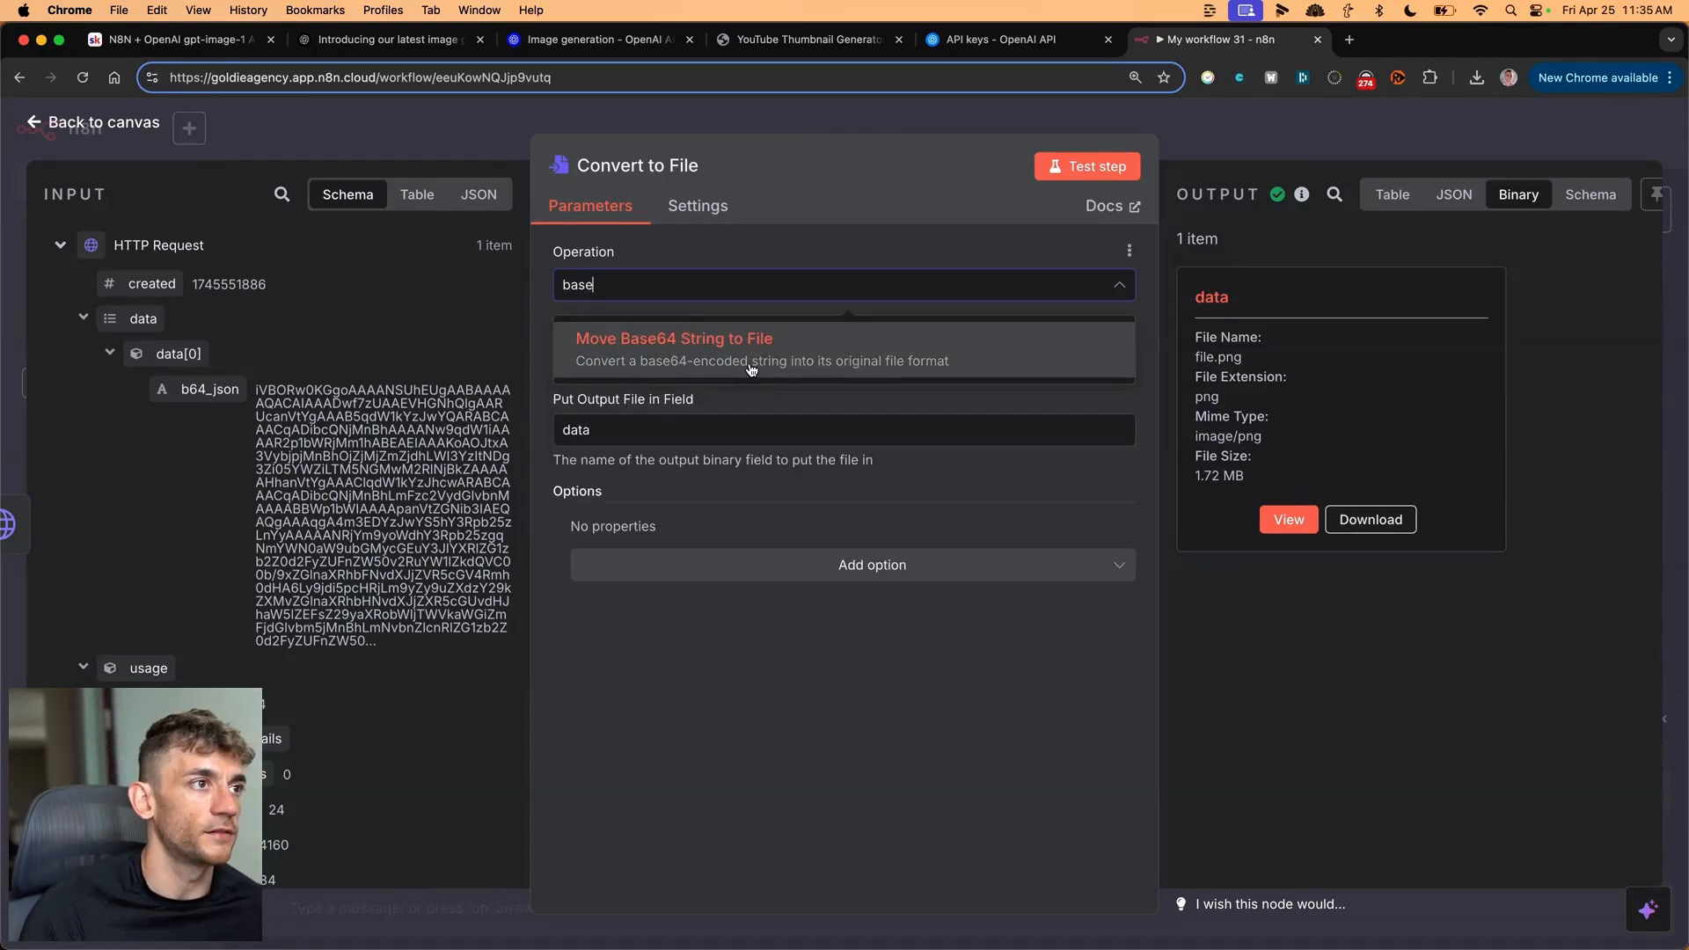
left_click(672, 338)
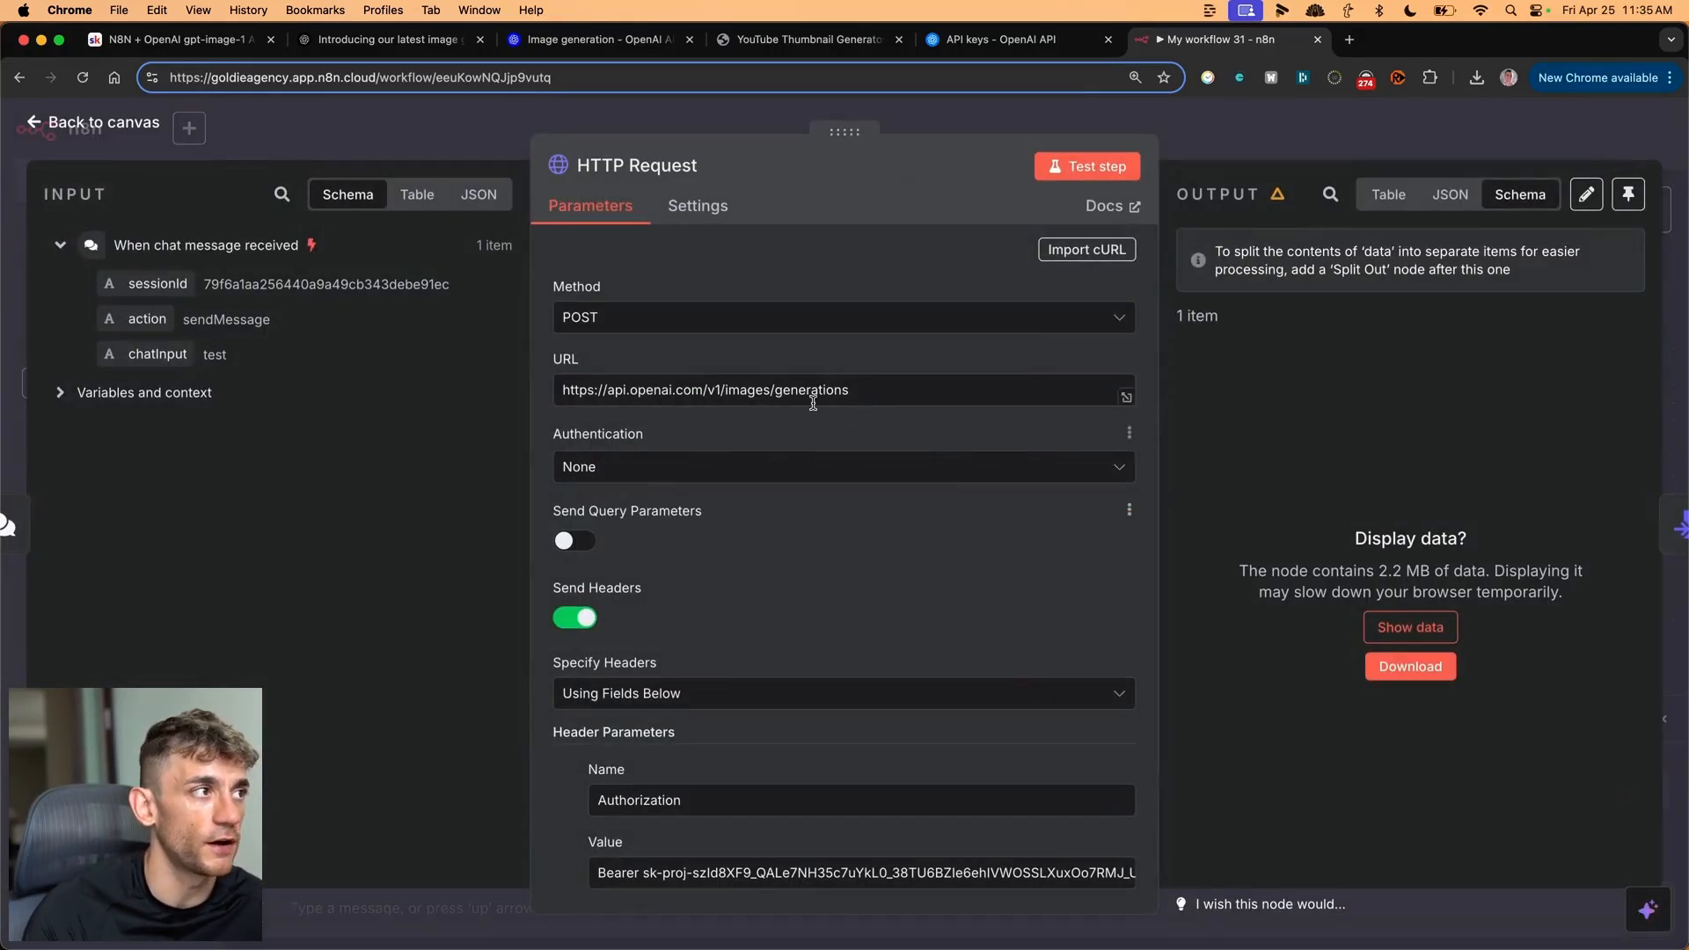
- Return to the canvas and inspect Convert to File's Base64 Input Field, data[0].b64_json
double_click(322, 283)
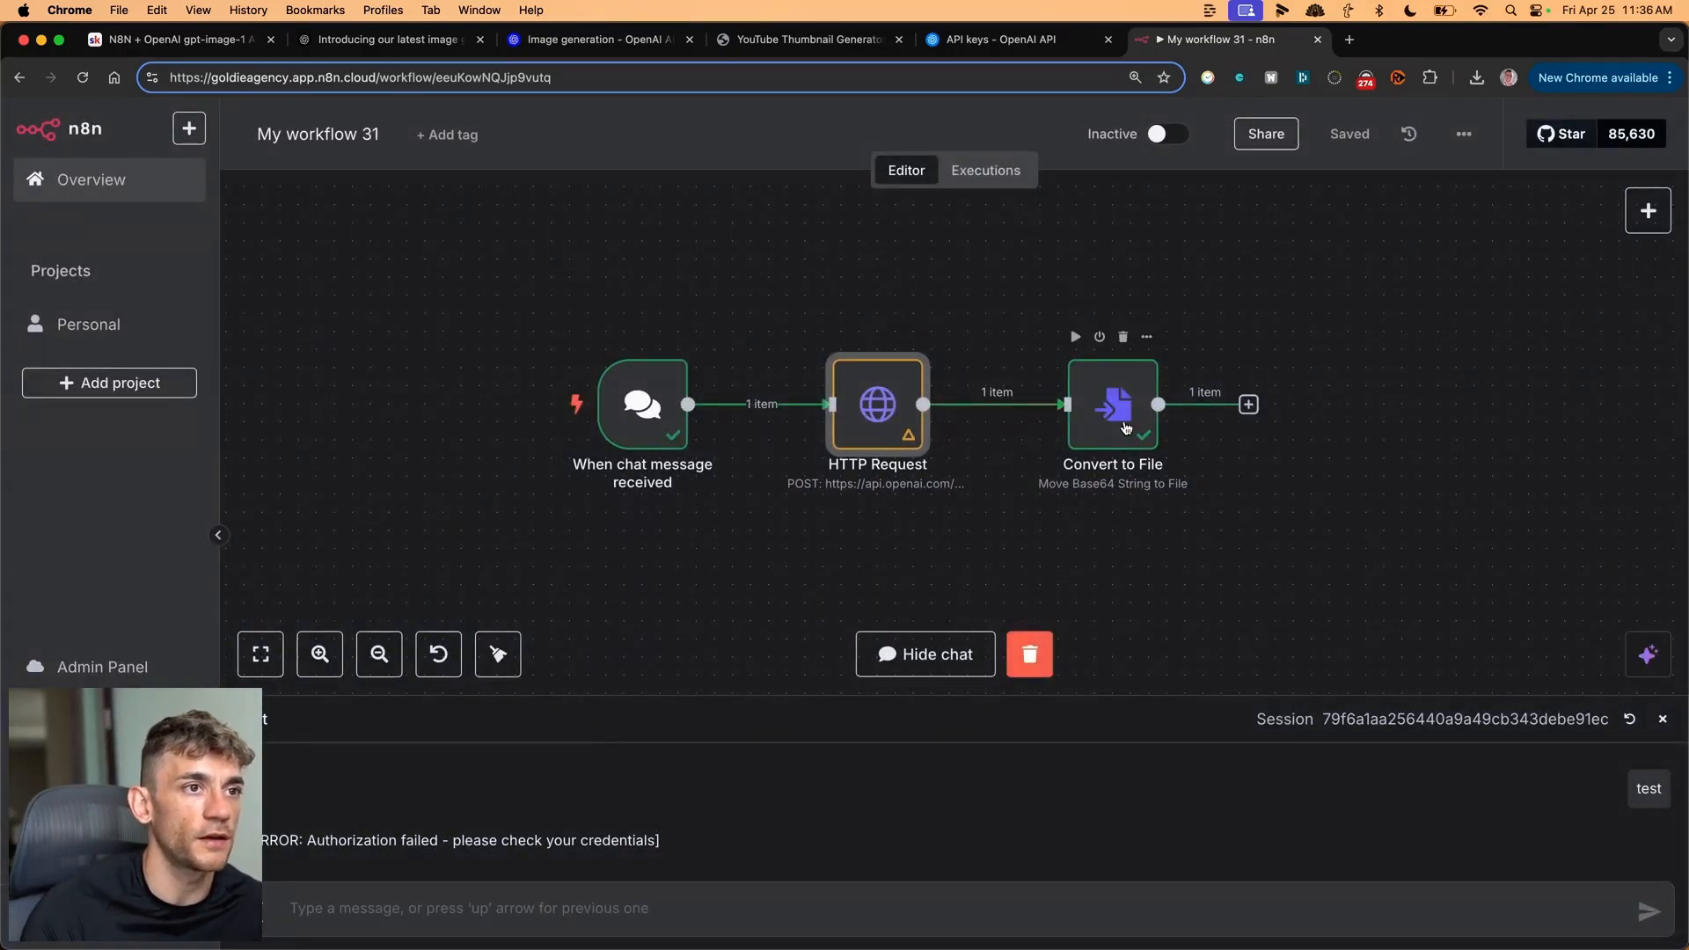
double_click(1113, 405)
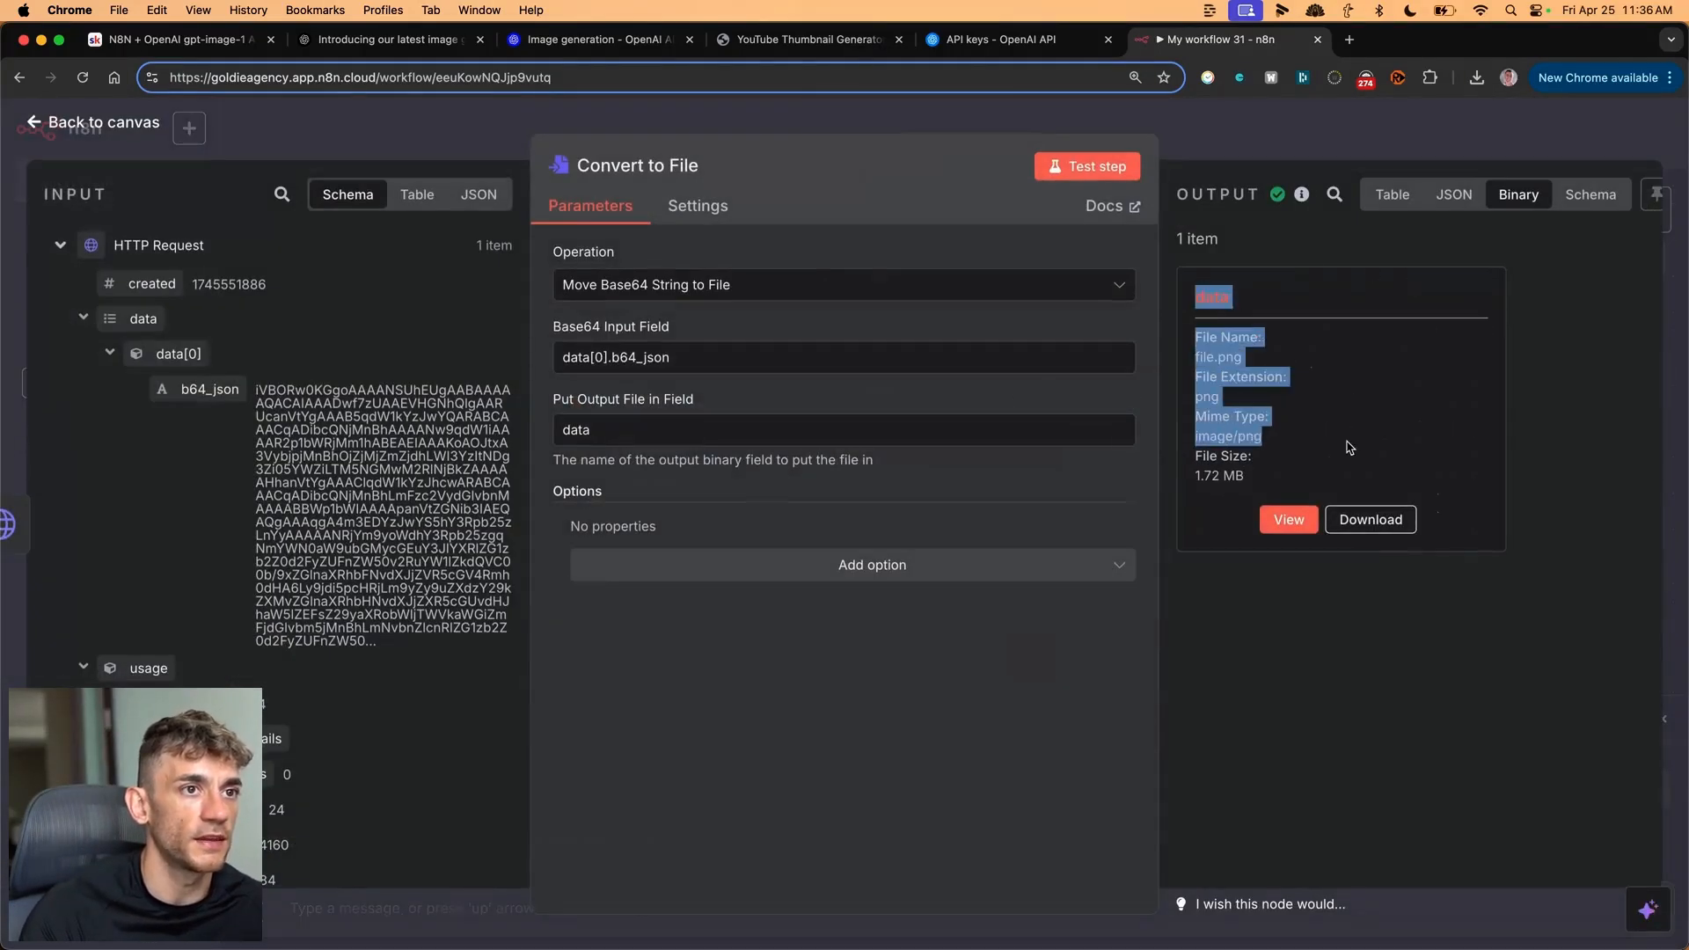
left_click(1287, 519)
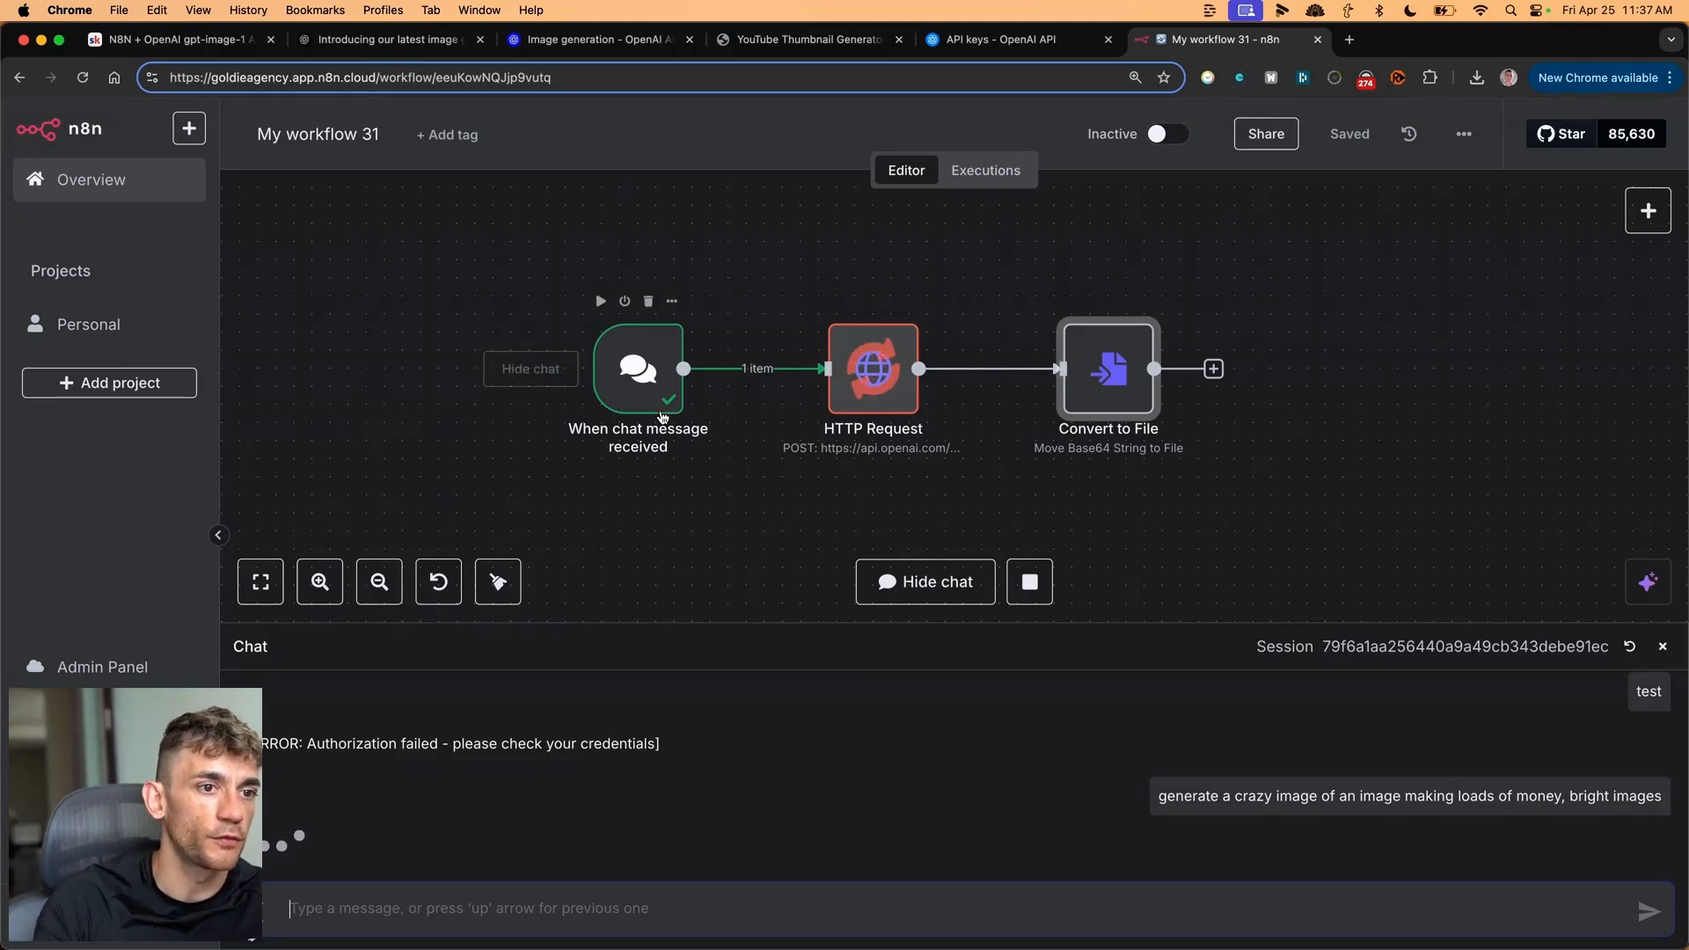
mouse_move(958, 826)
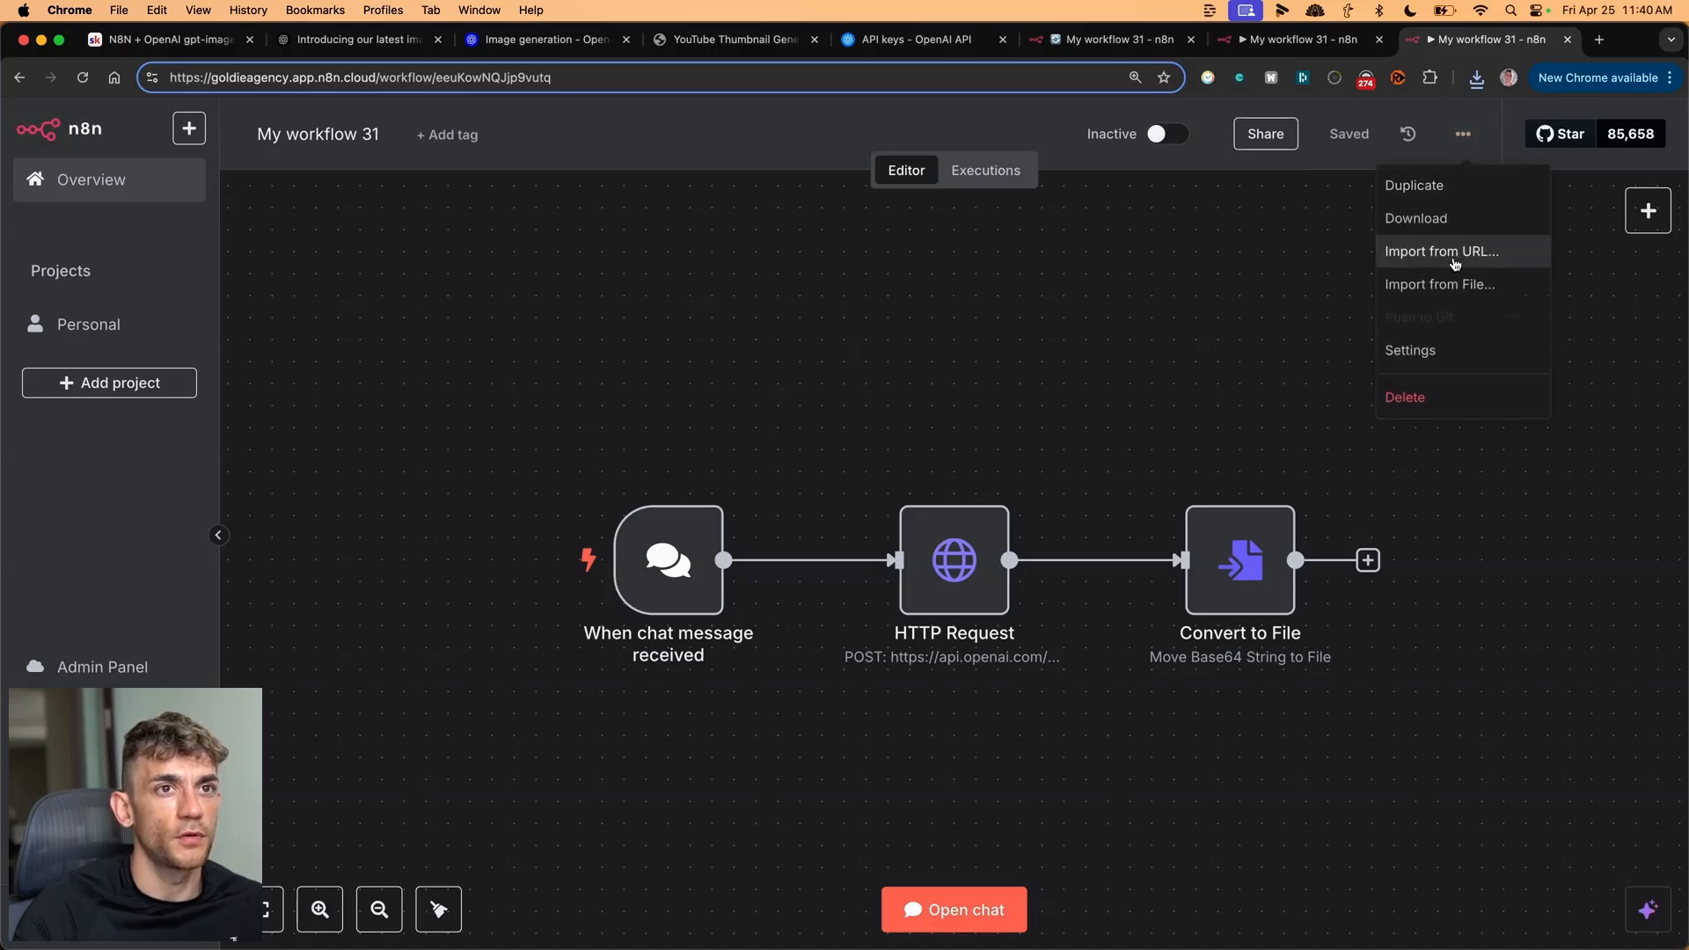
- Import the saved workflow JSON file and inspect the copy's HTTP Request node settings
left_click(1441, 284)
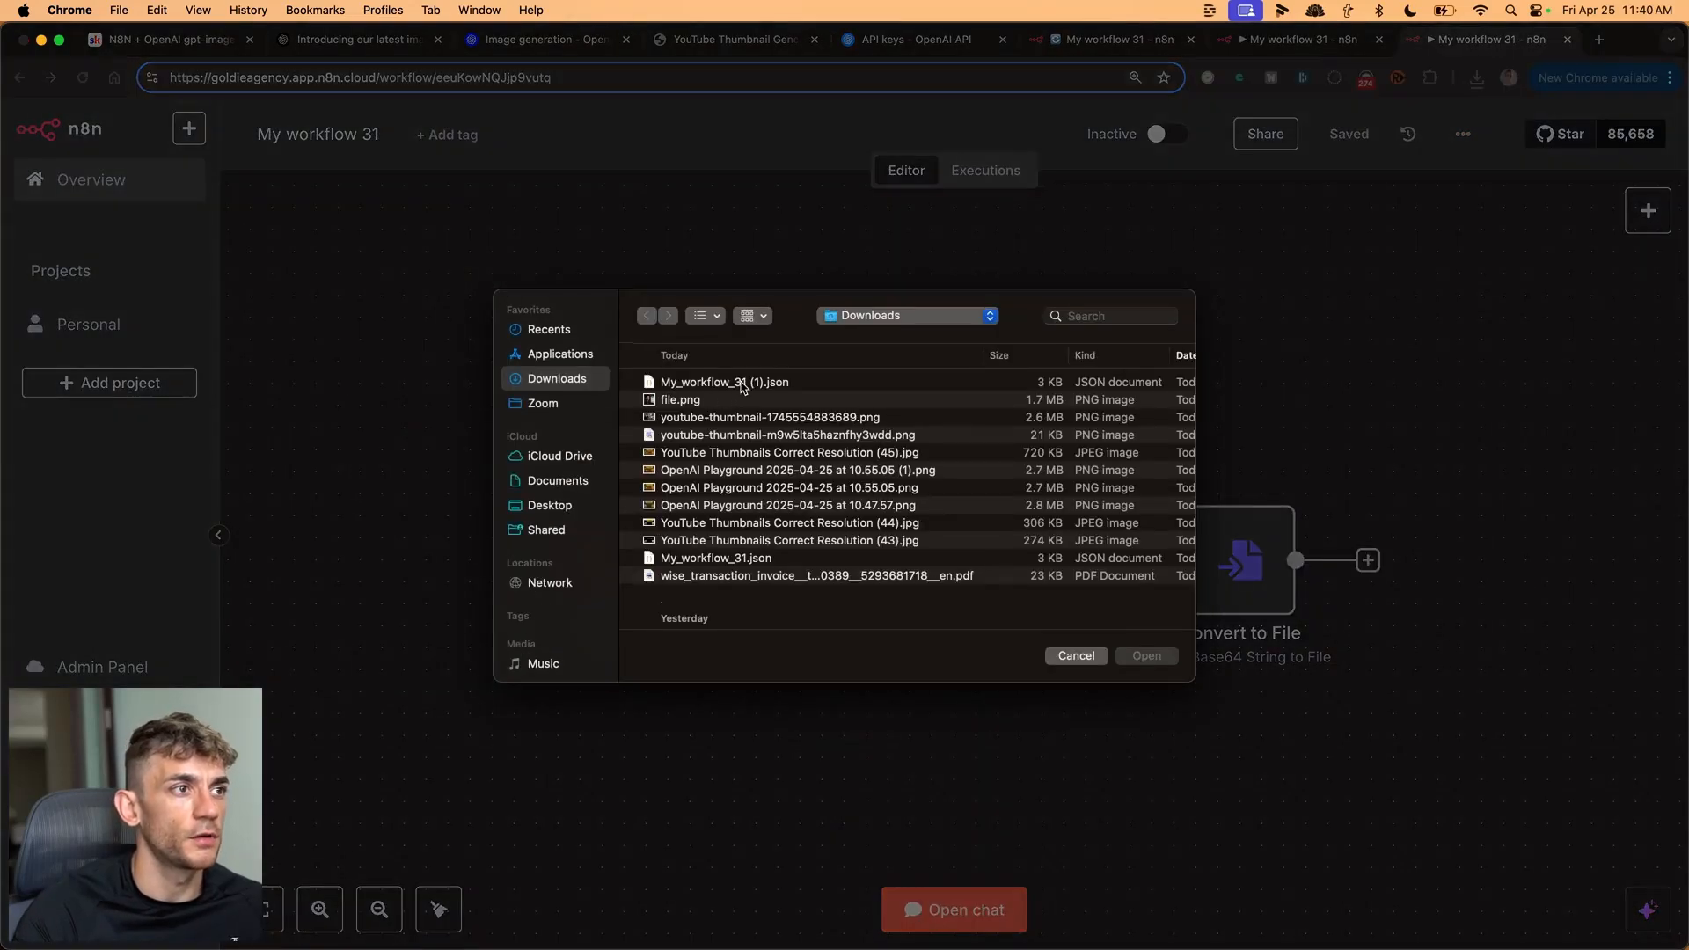
left_click(1074, 654)
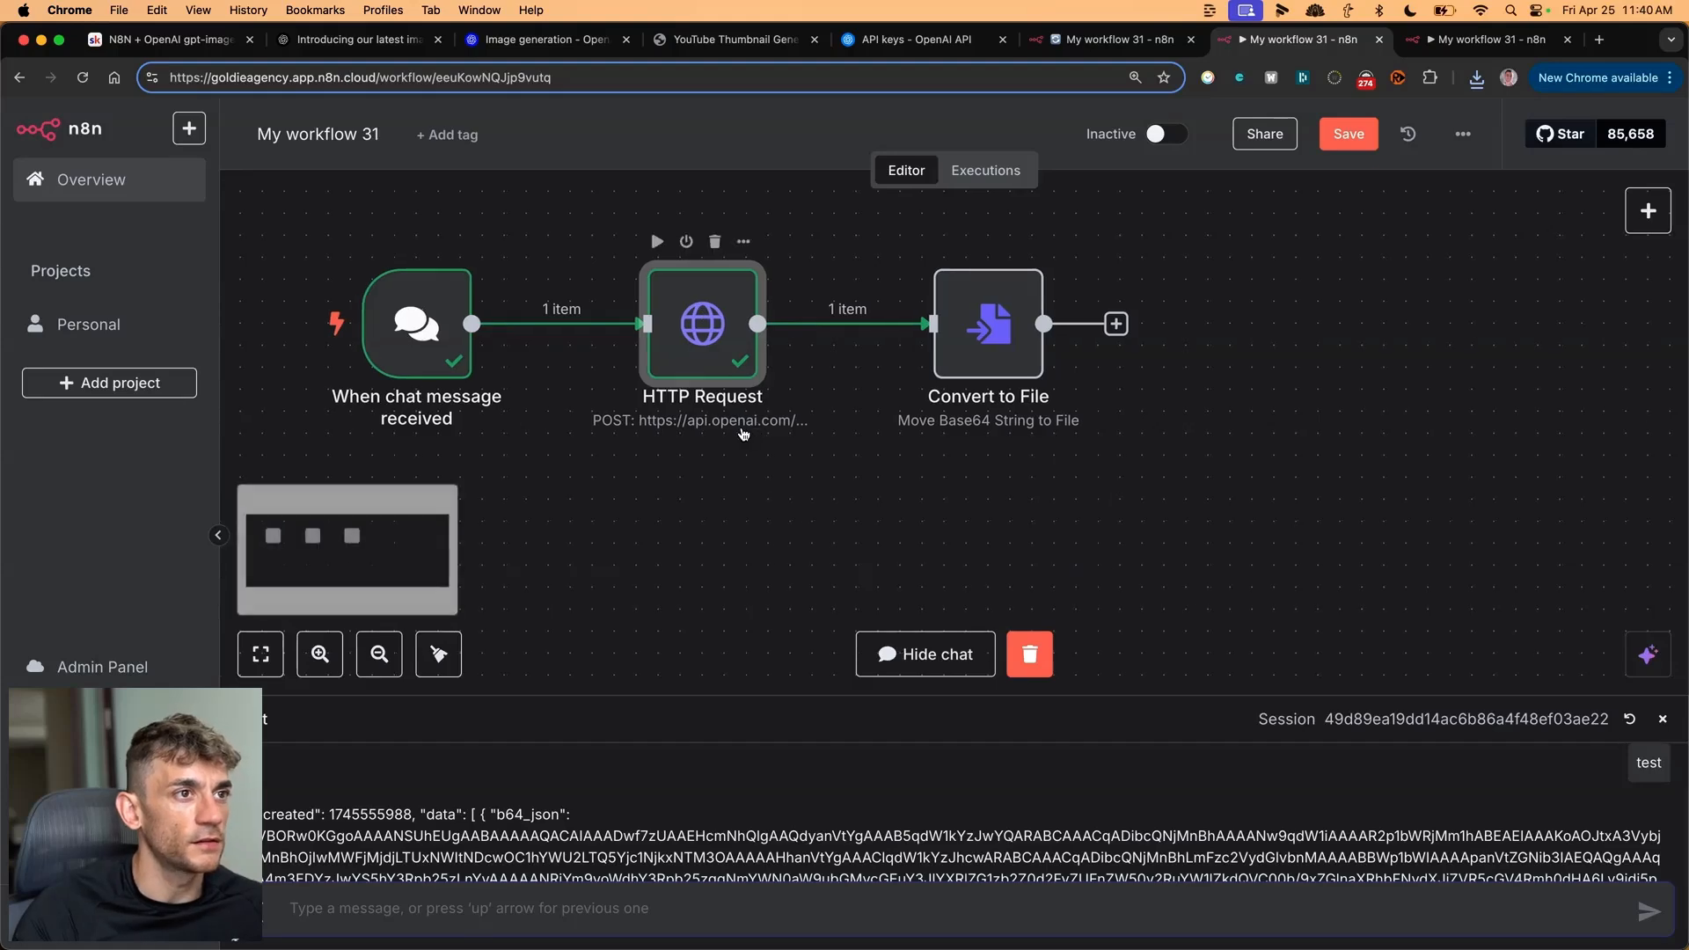
double_click(702, 323)
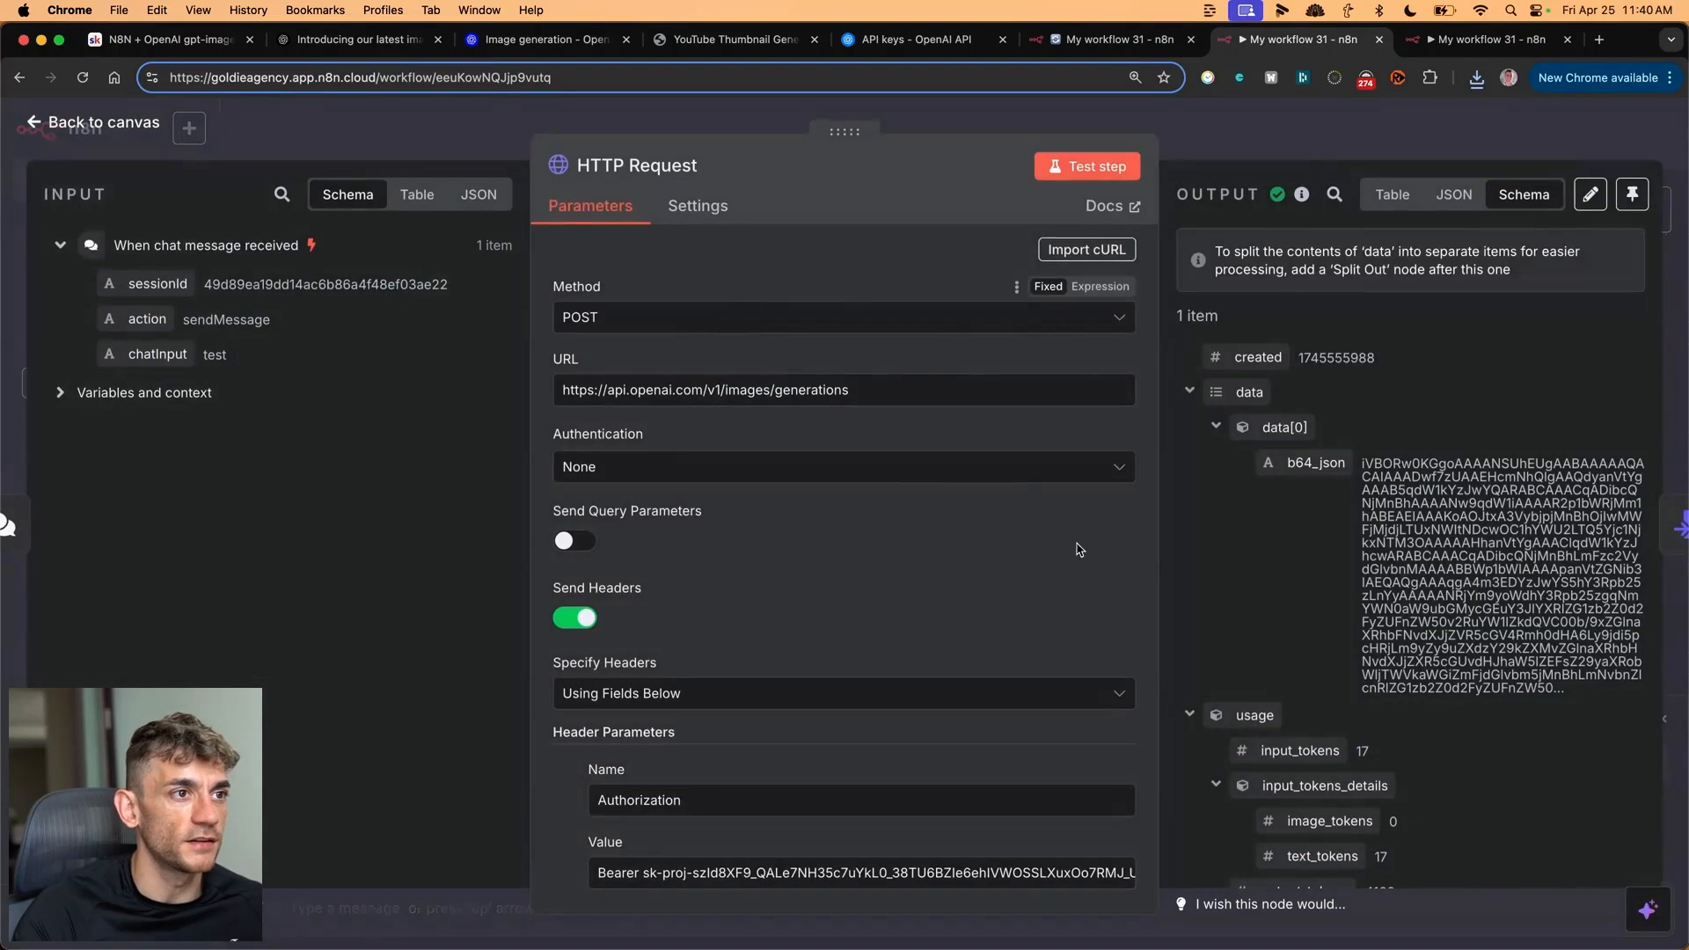
mouse_move(1144, 496)
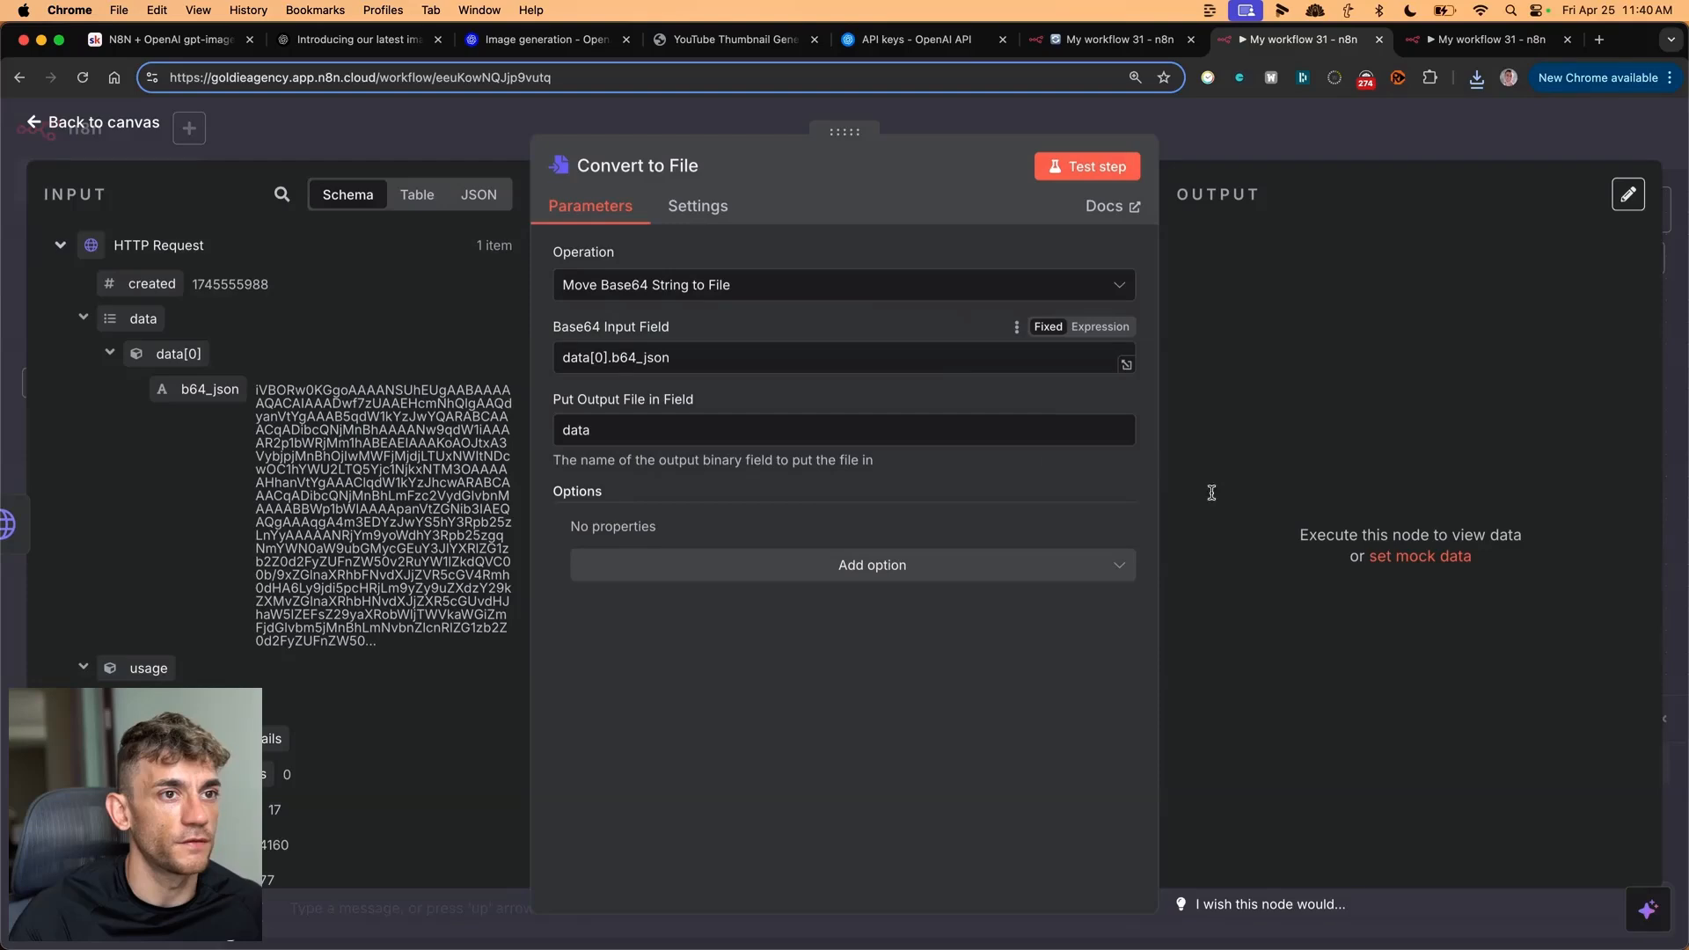
left_click(1085, 166)
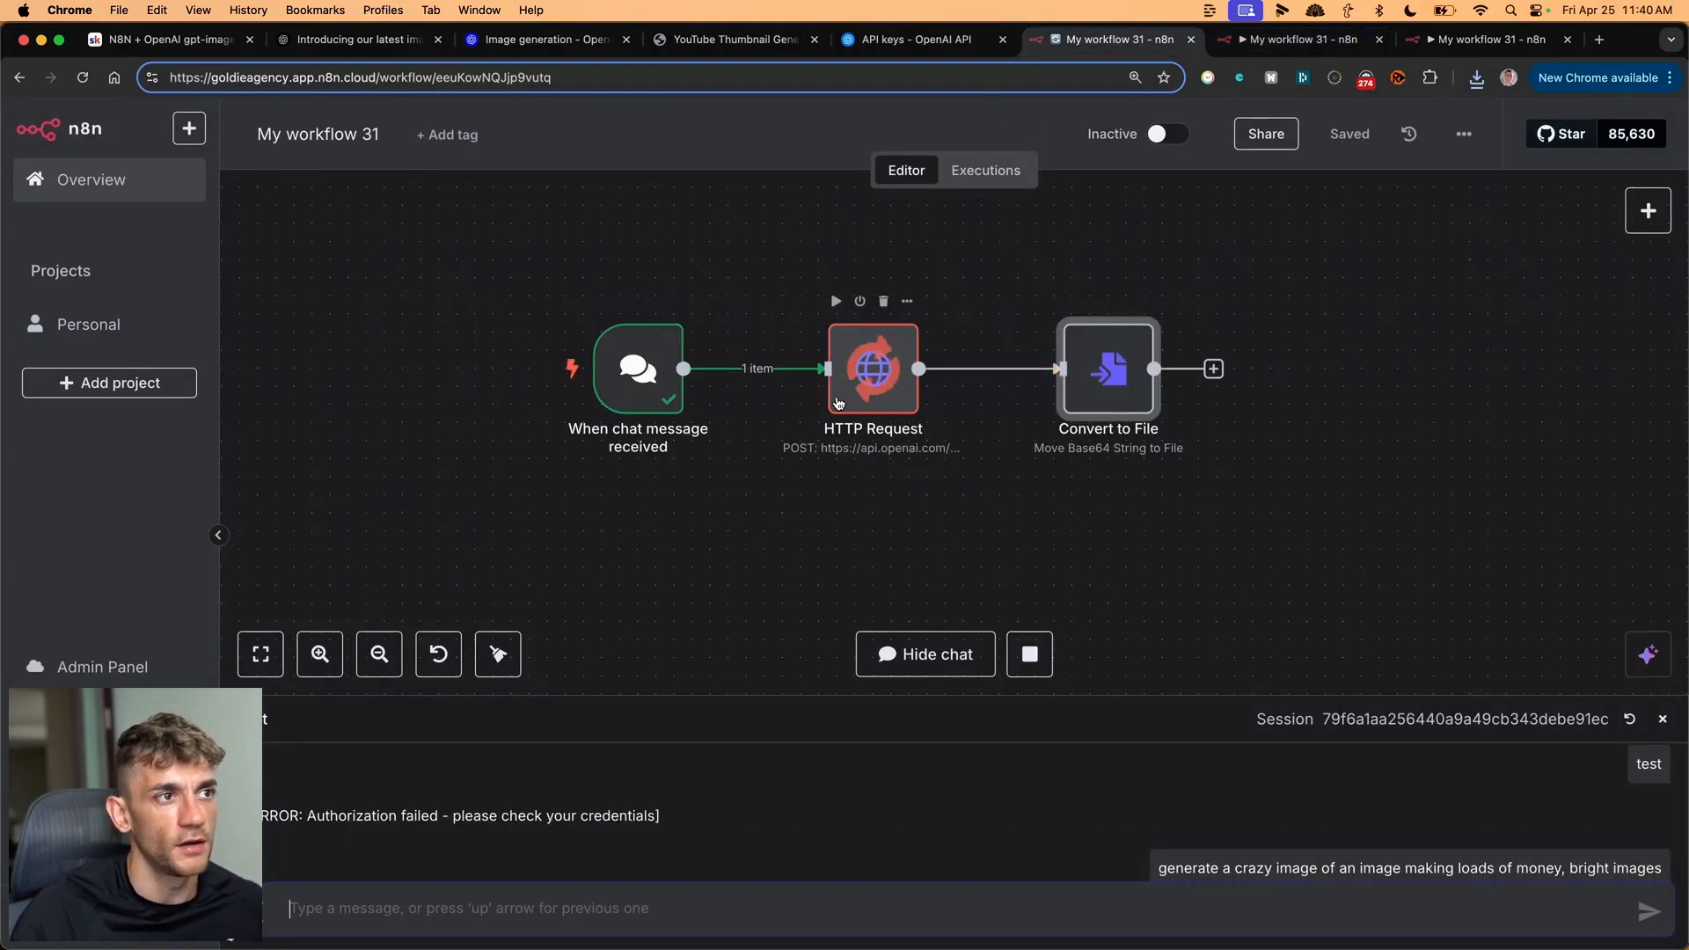
mouse_move(1098, 296)
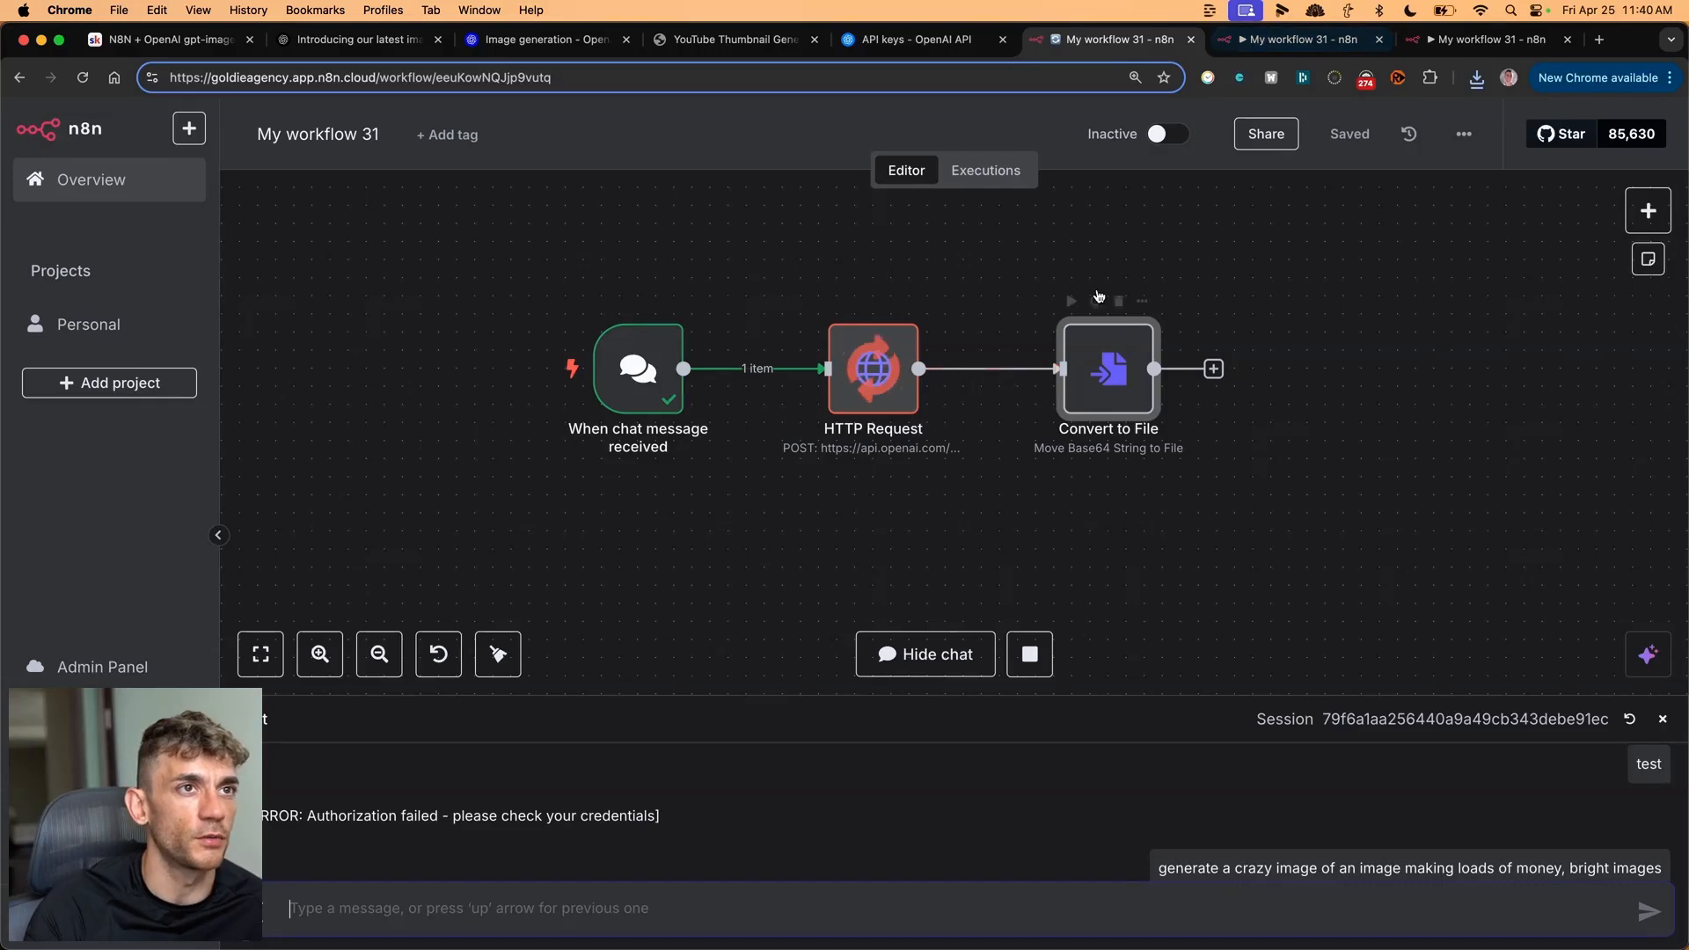
- Switch to the tab holding the successfully run workflow copy
left_click(1028, 654)
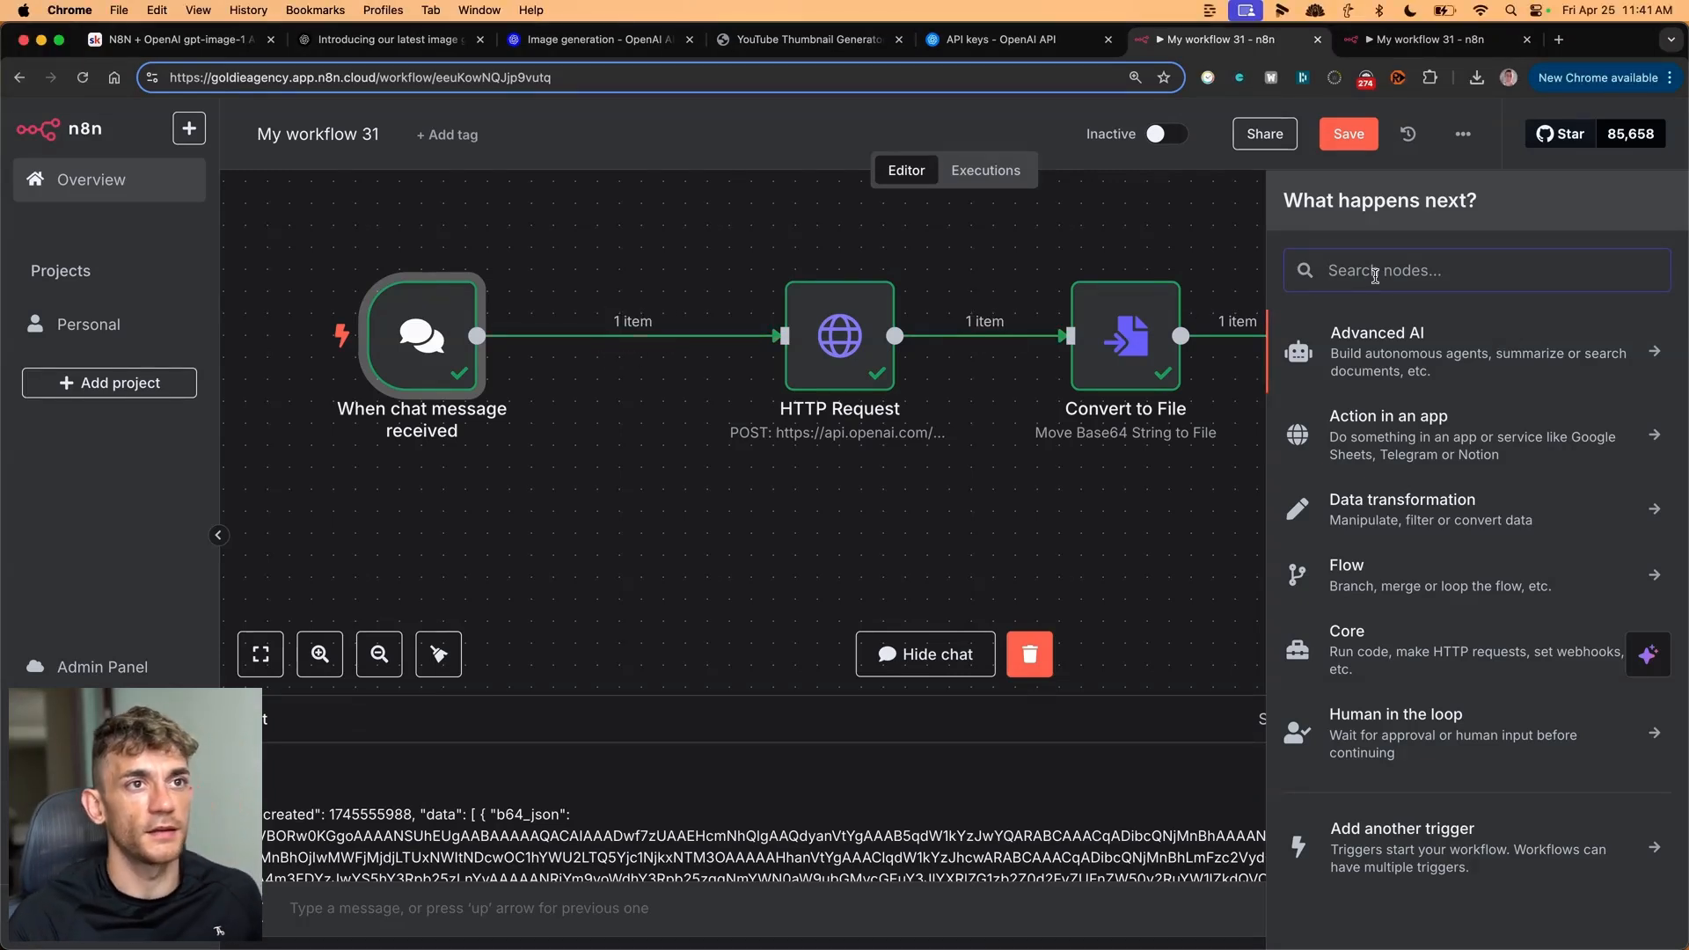
- Add an AI Agent node and write its system message for a thumbnail-designer role
type("ai agent")
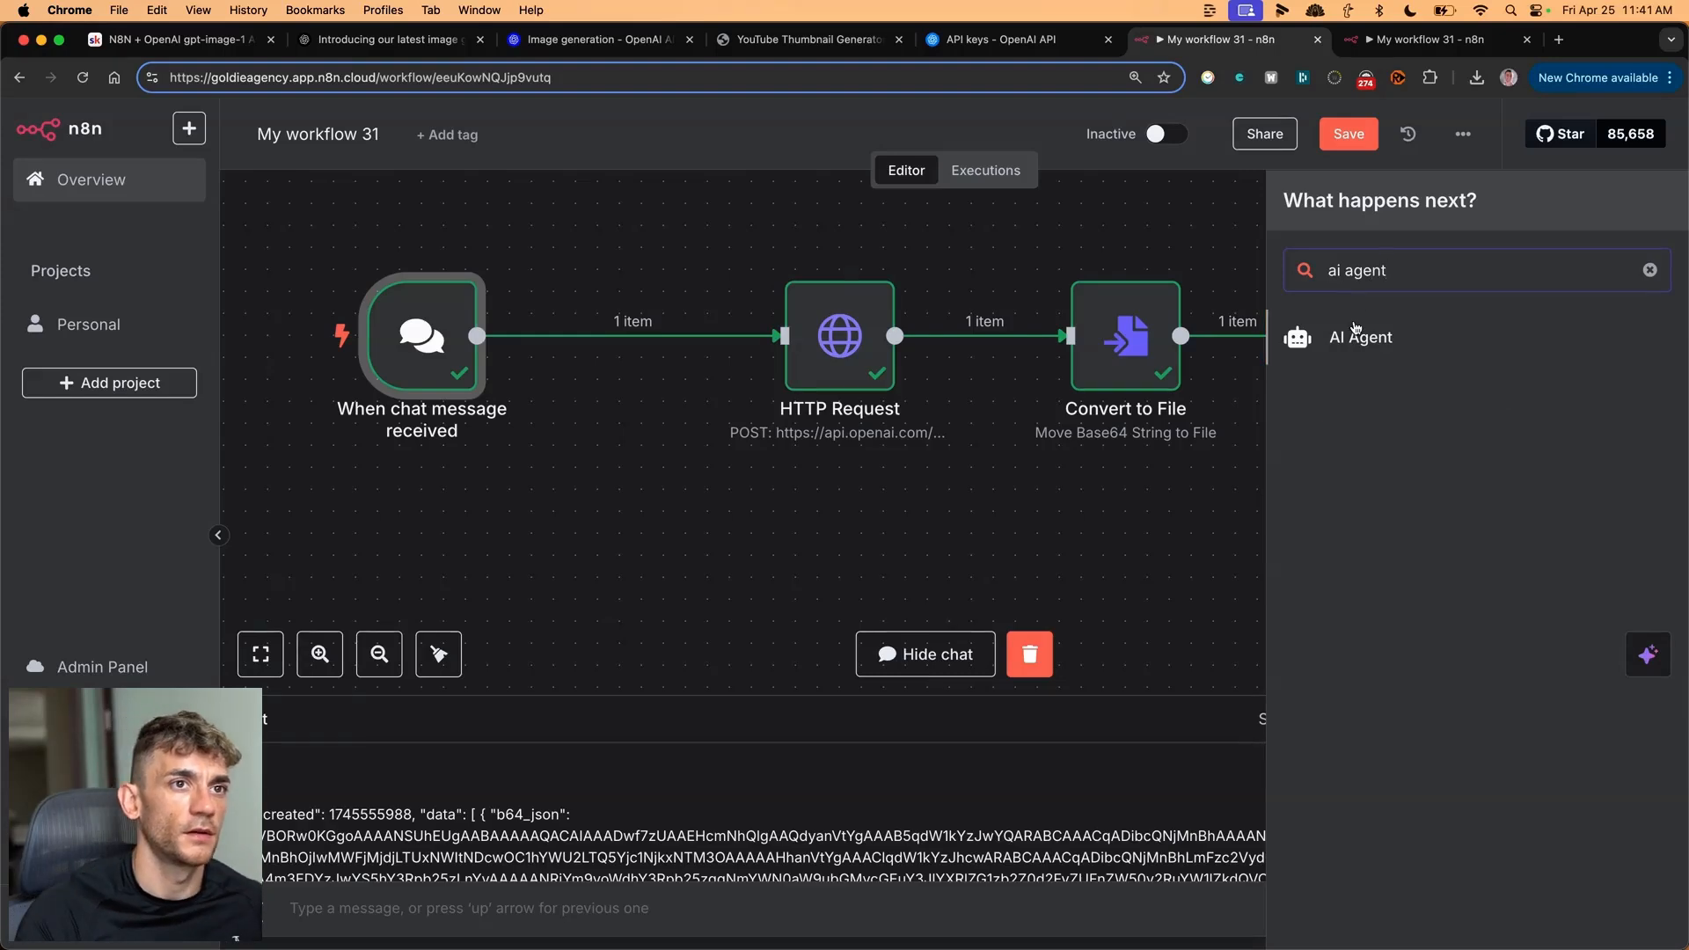
left_click(1361, 337)
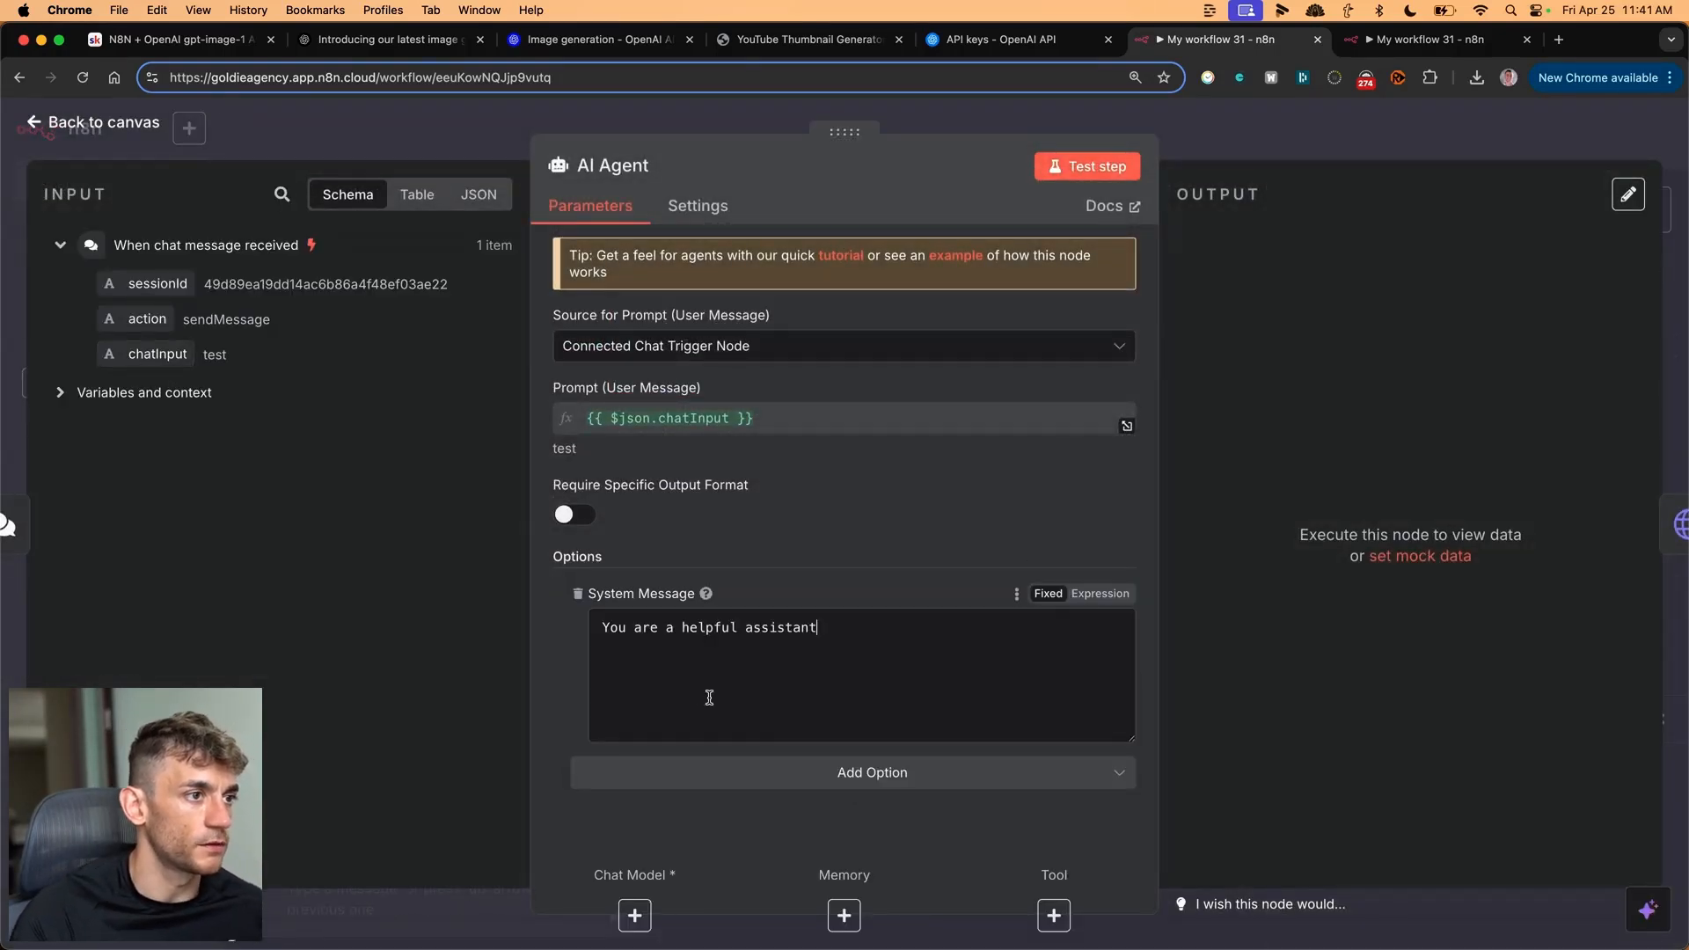
type("You are a create thumbnai")
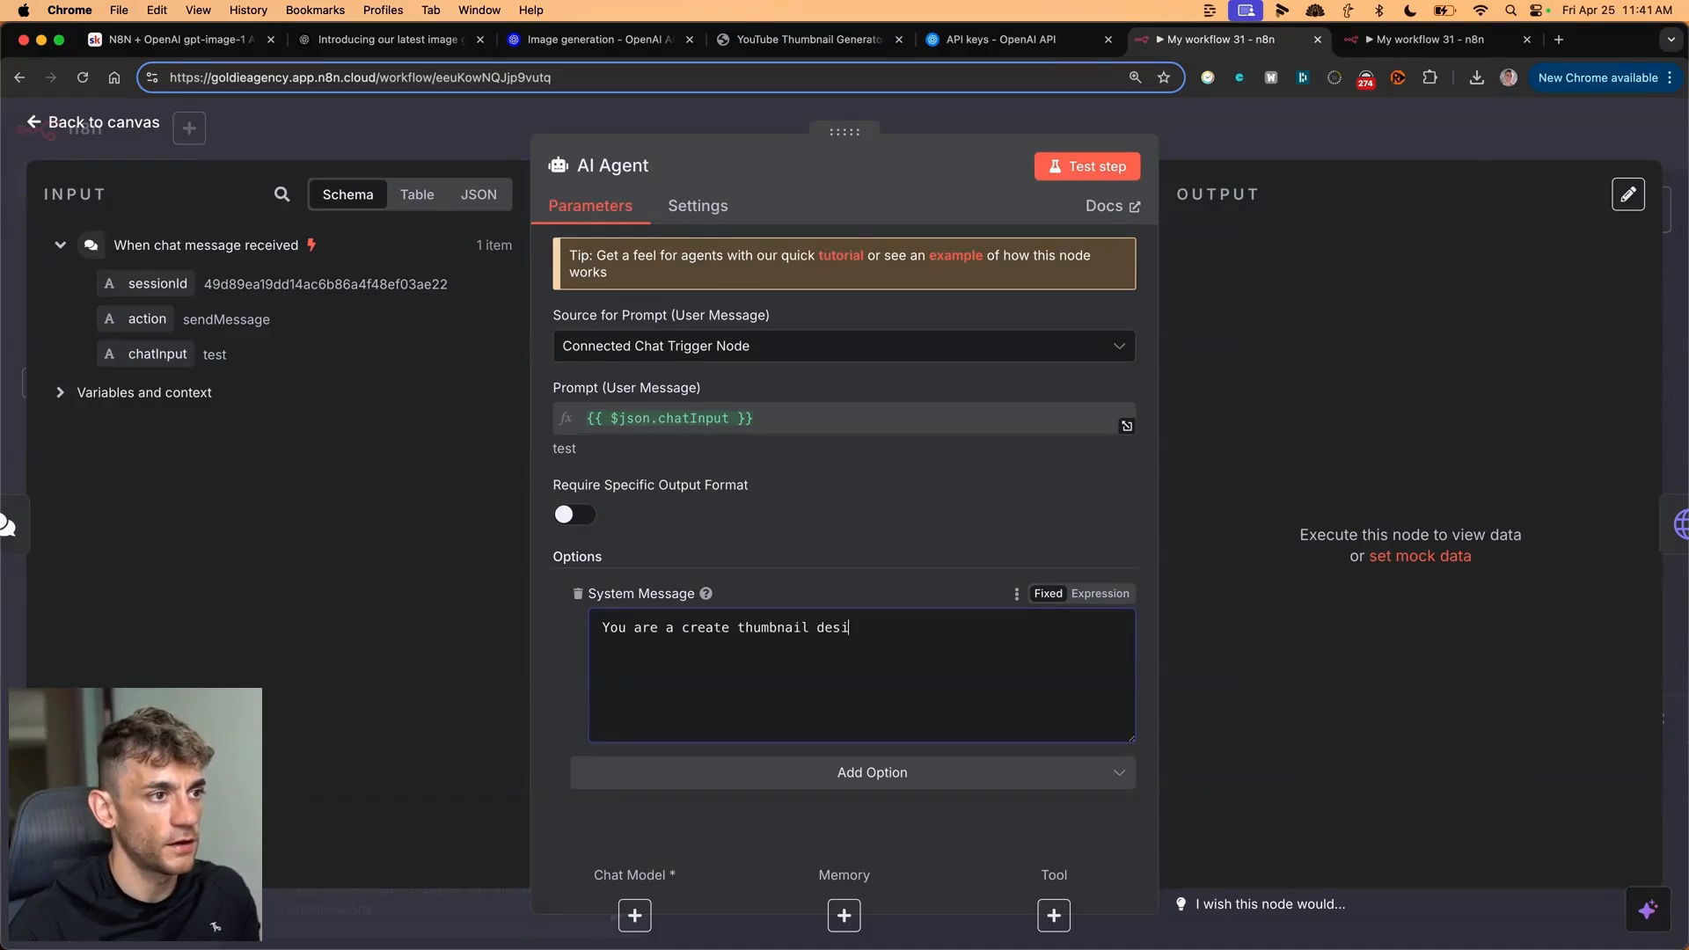
type("gner for oyutube videos. Tka the idea from the")
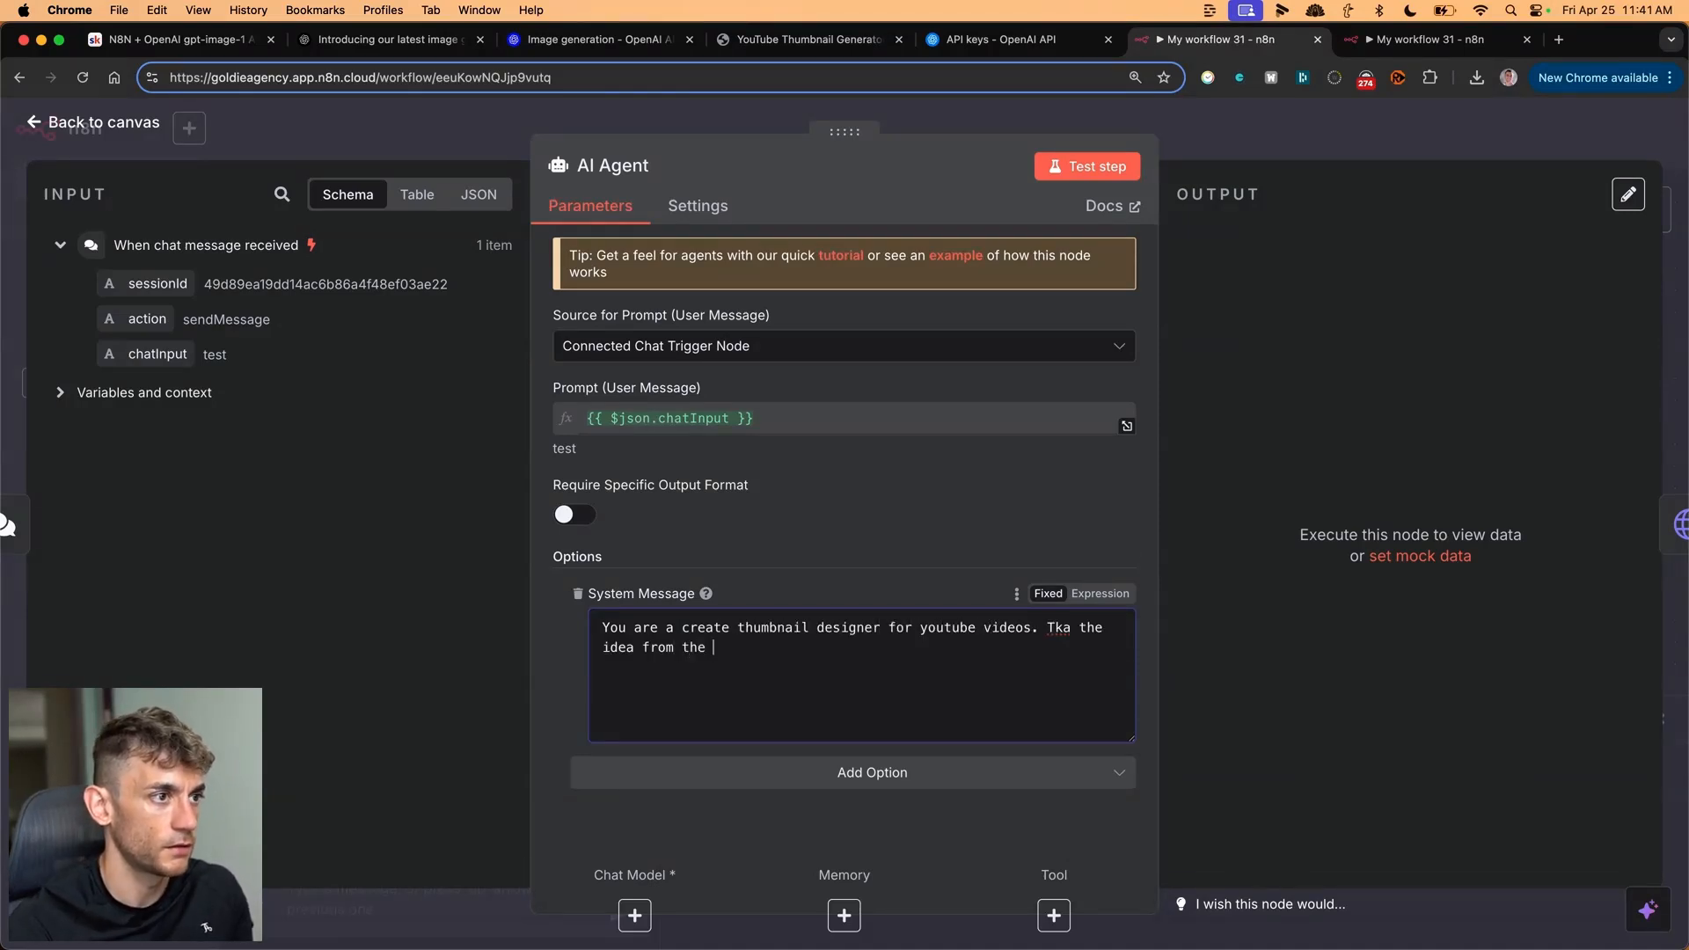
type("team and turn it")
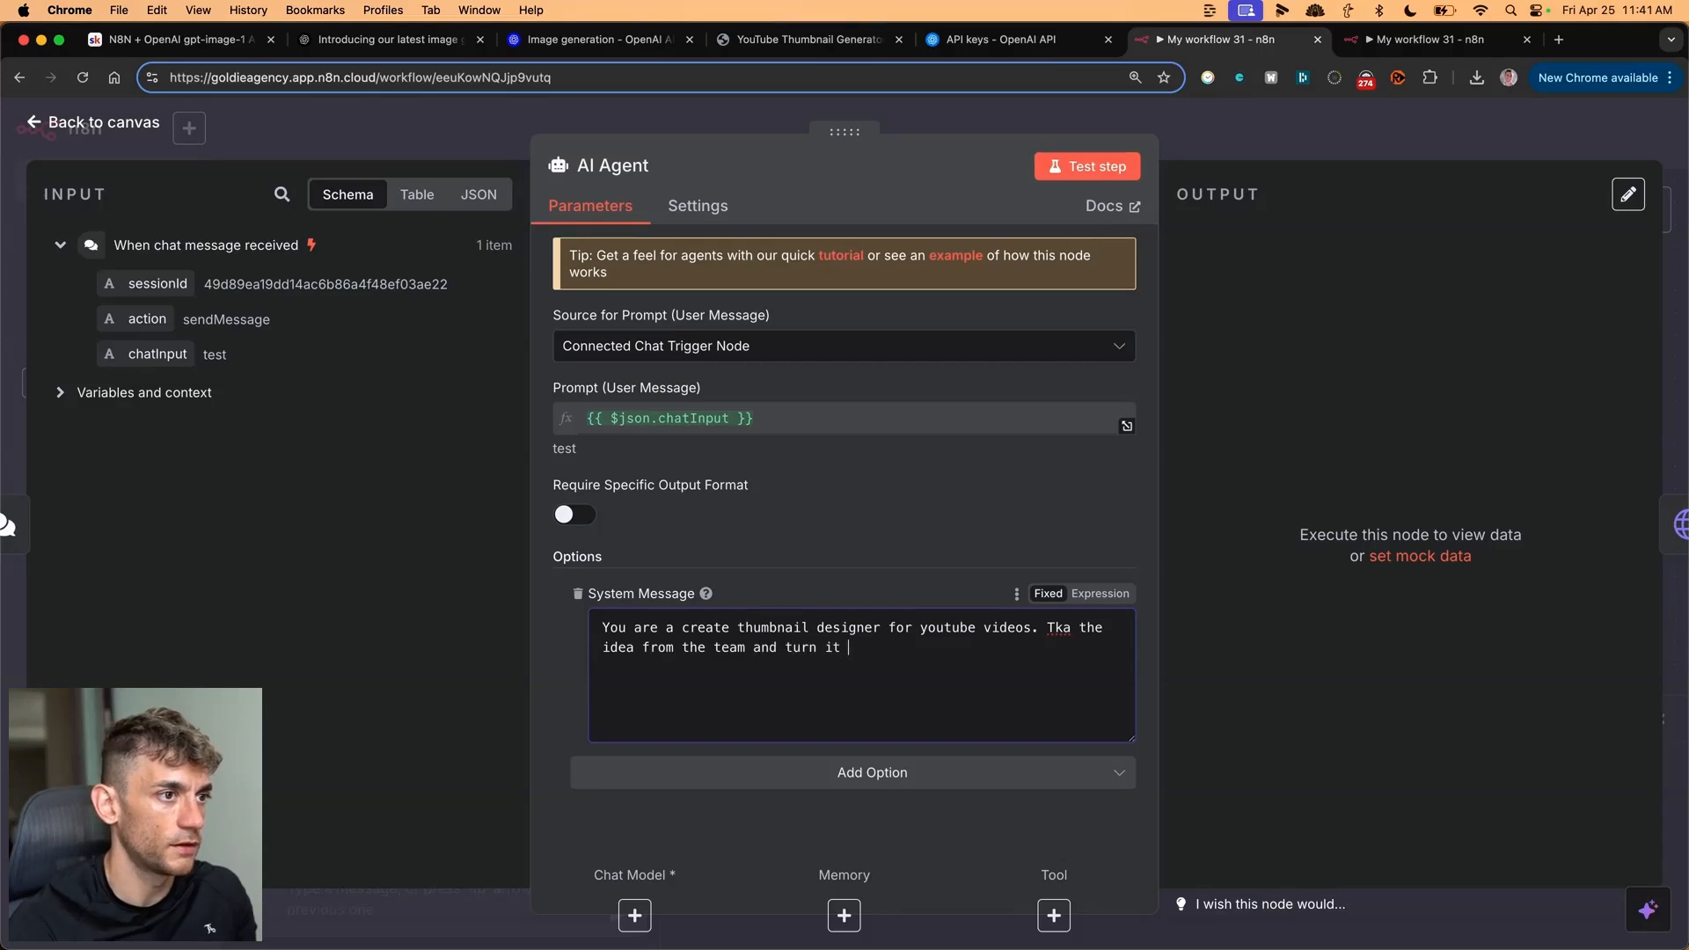
type("into an maazing prompt for image generation on ChatGPT.")
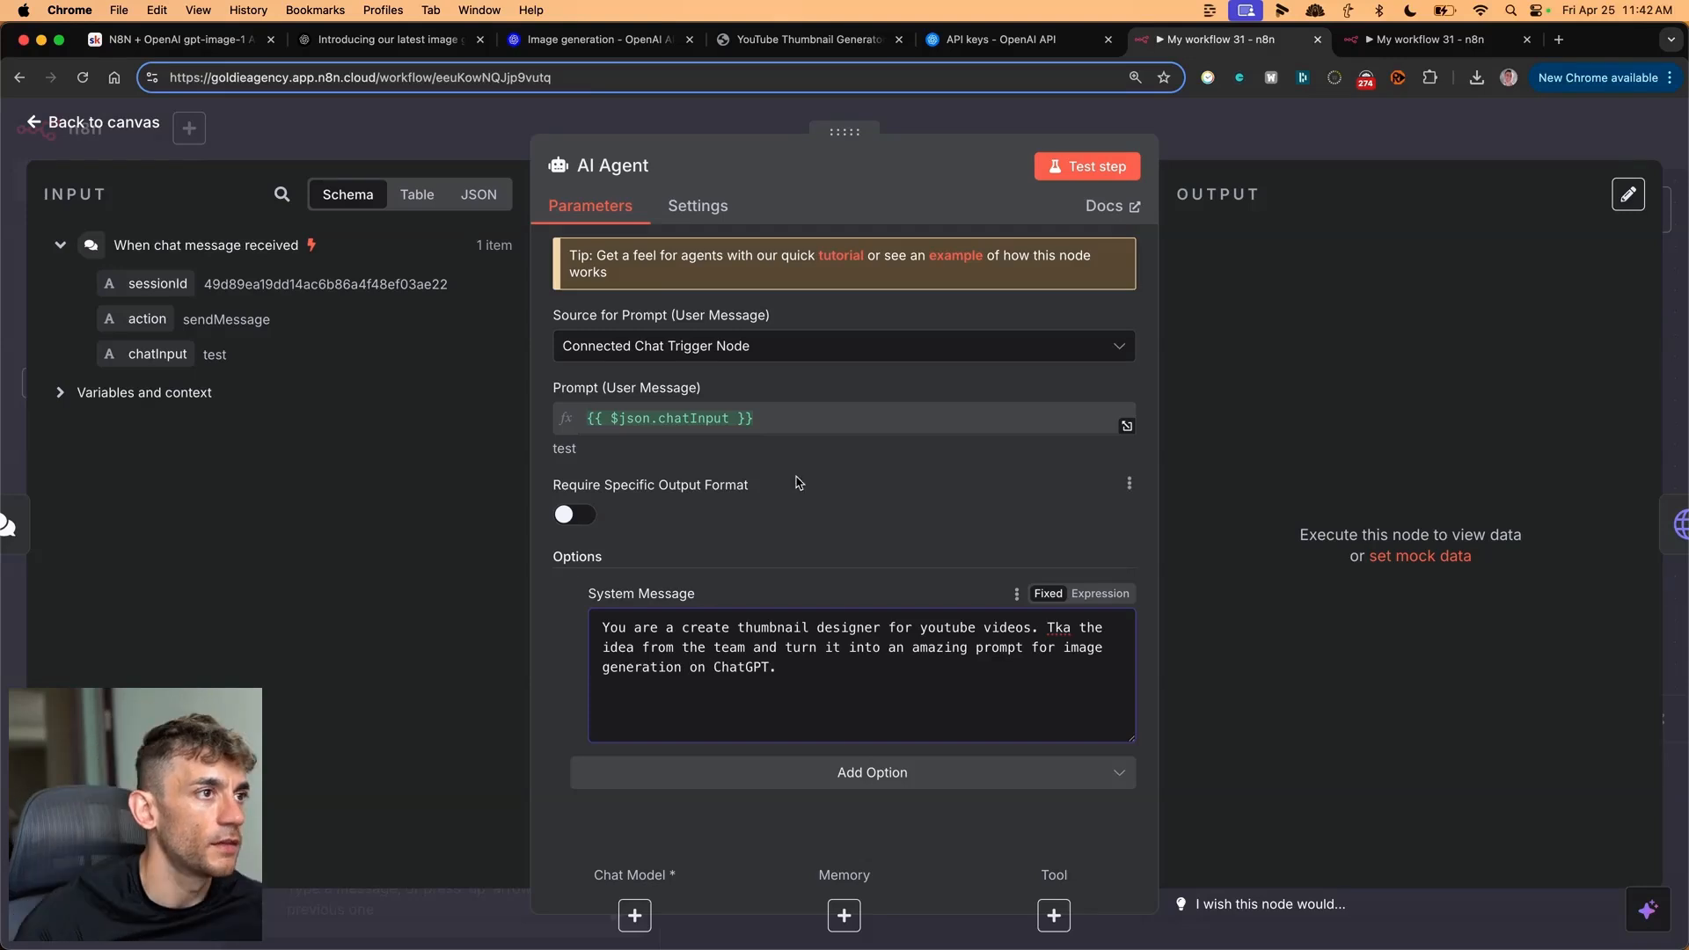
- Append 'Use the idea' to the system message and return to the canvas
left_click(143, 392)
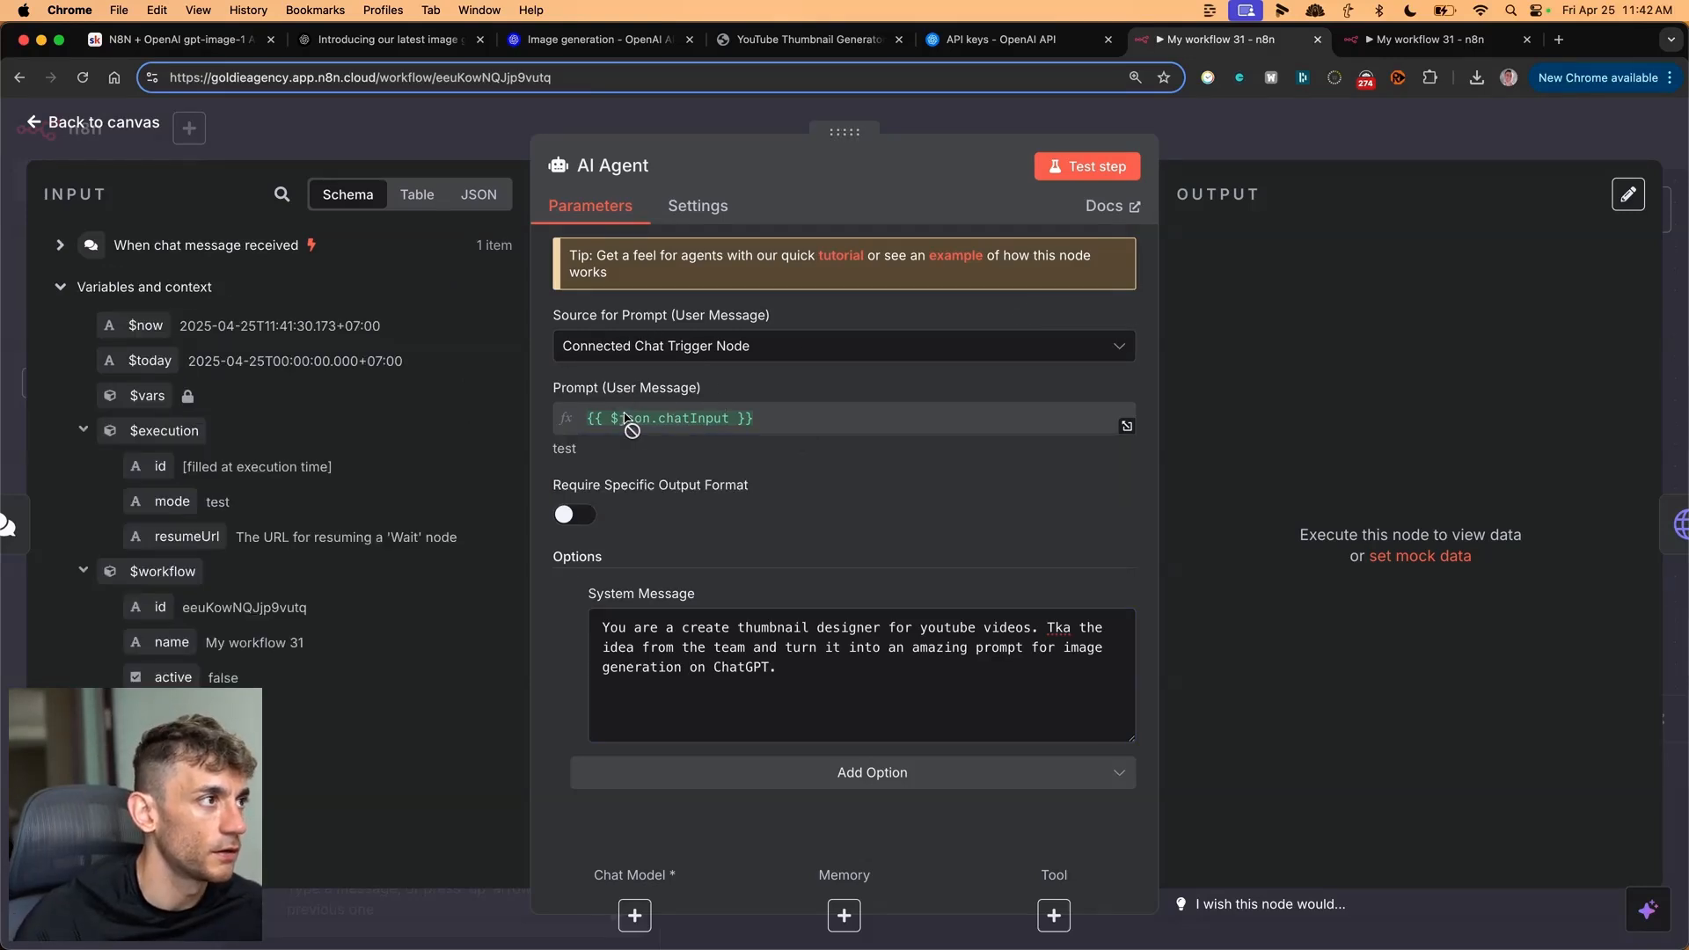
type("Use the")
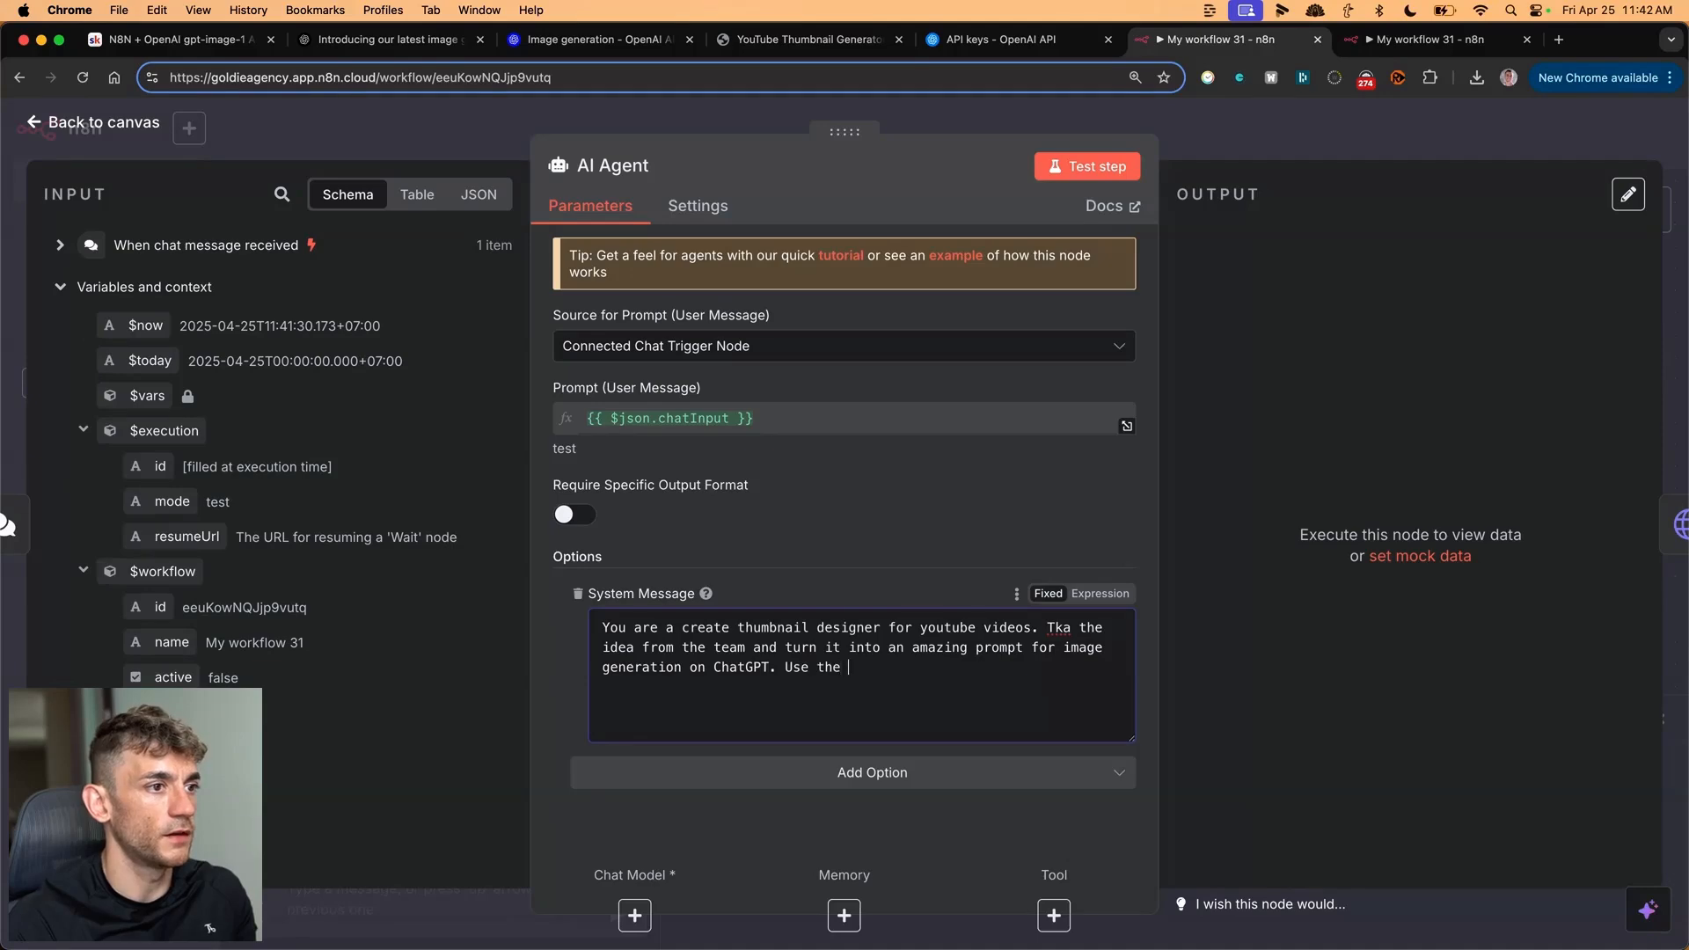
type("idea")
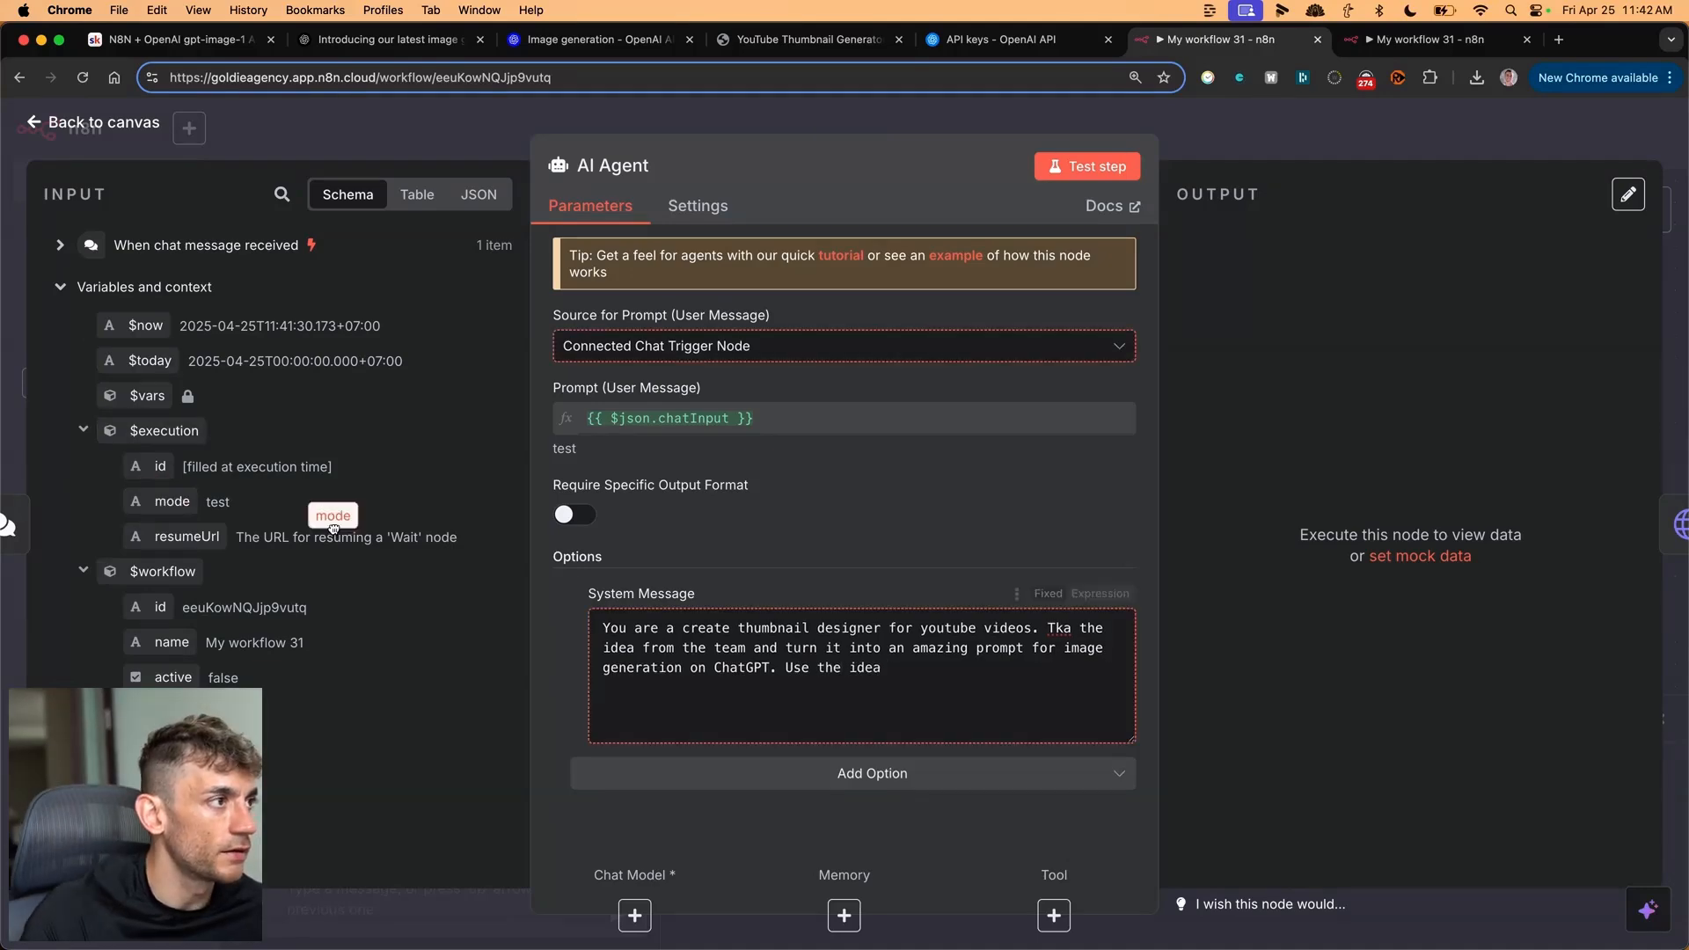
left_click(1093, 166)
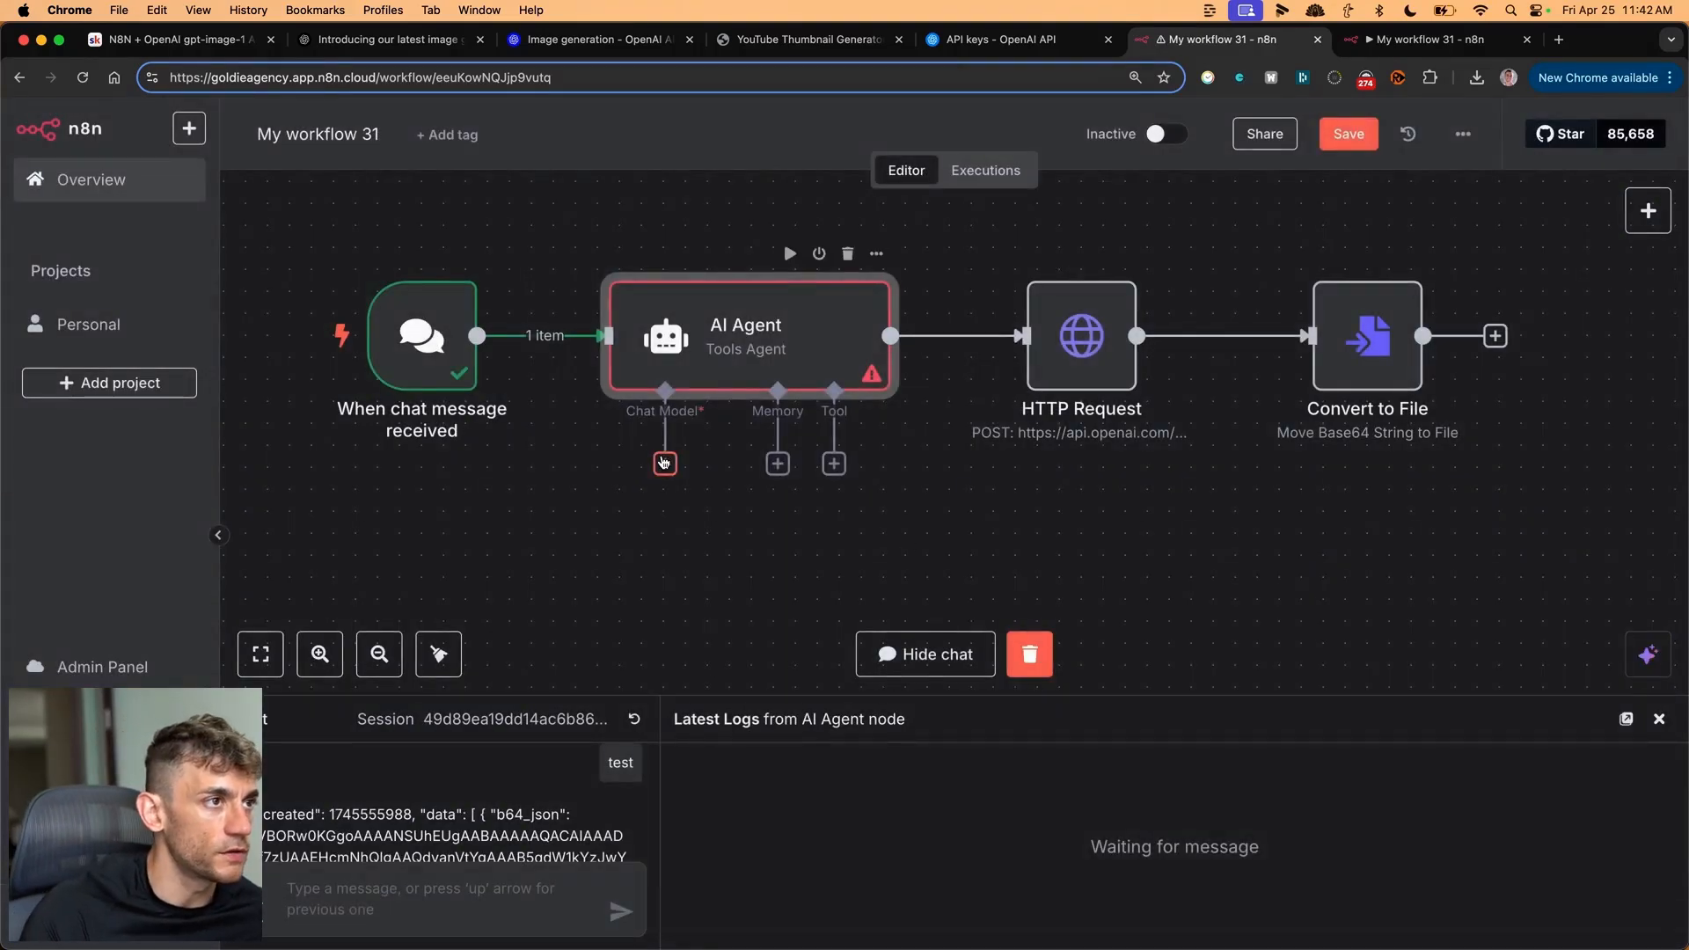
- Open the language model list from the AI Agent's Chat Model connector
left_click(665, 464)
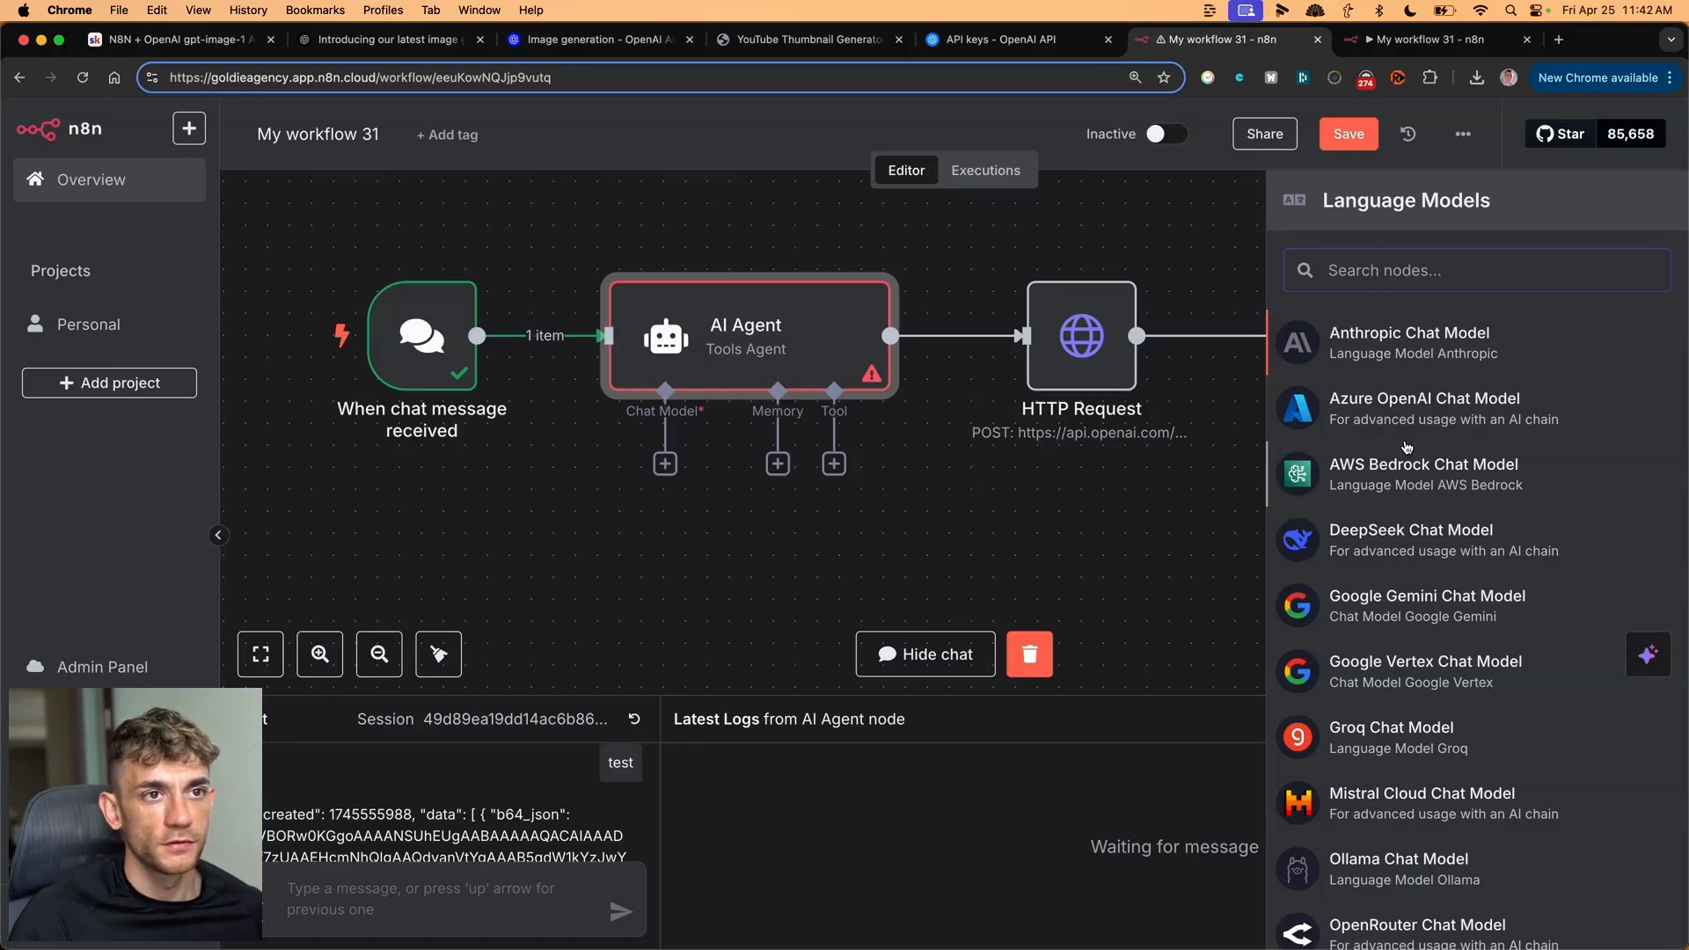
mouse_move(1394, 407)
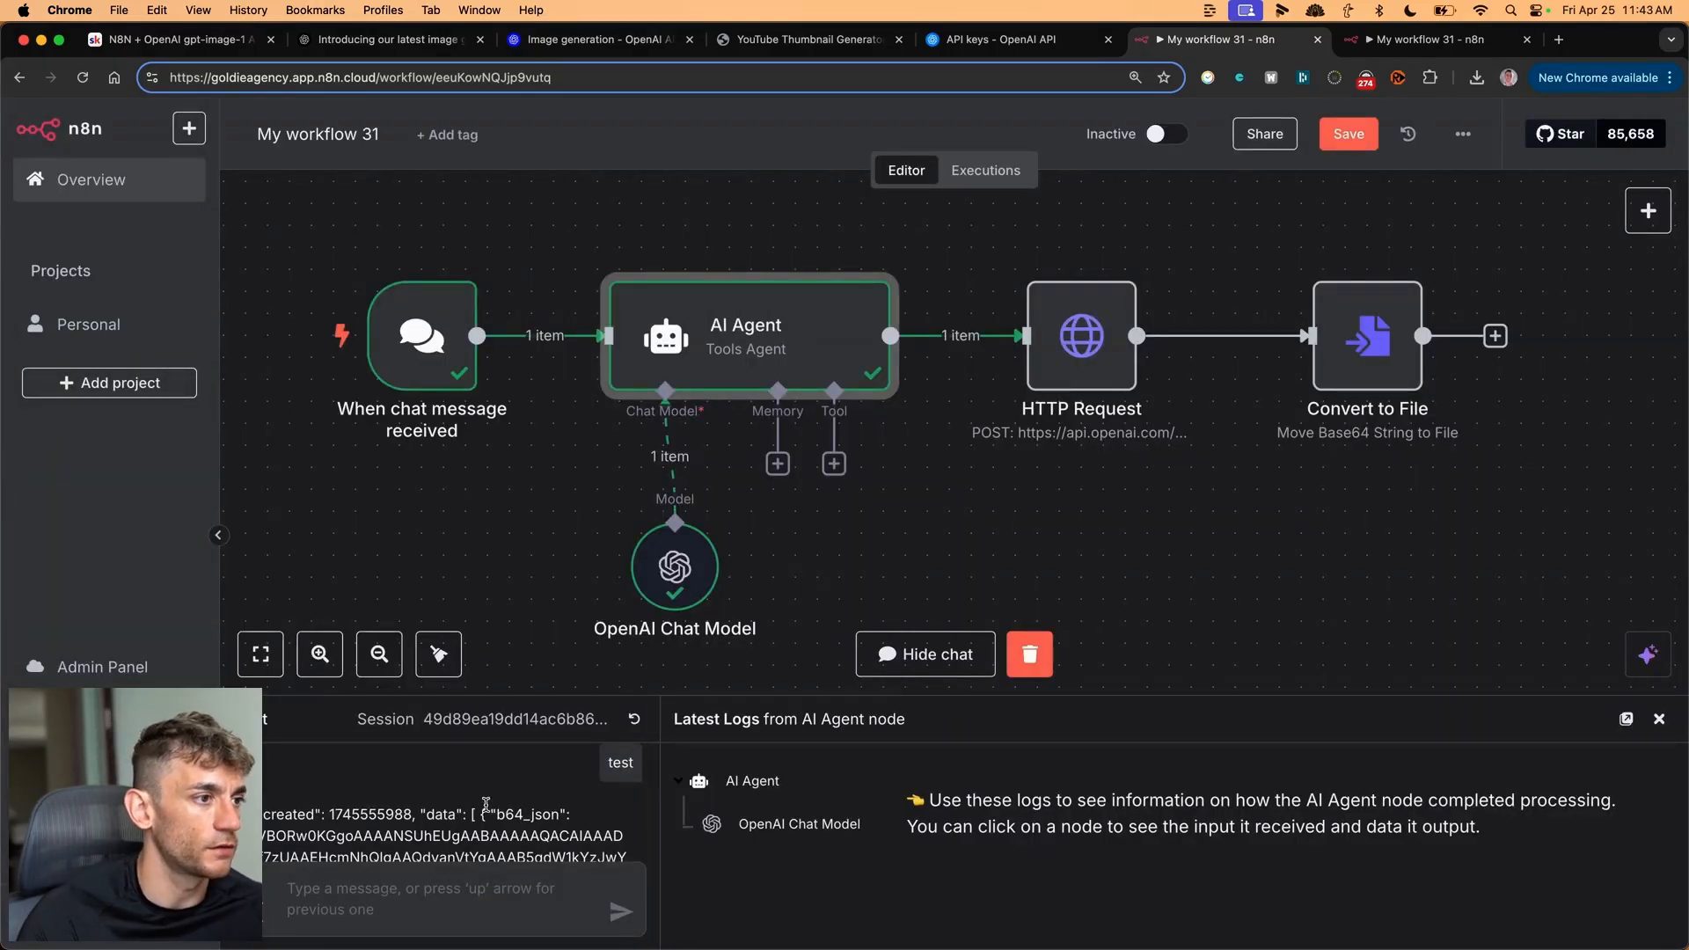
- Send 'Idea = SEO link building th…' in the test chat, then shrink the chat and logs
type("Idea")
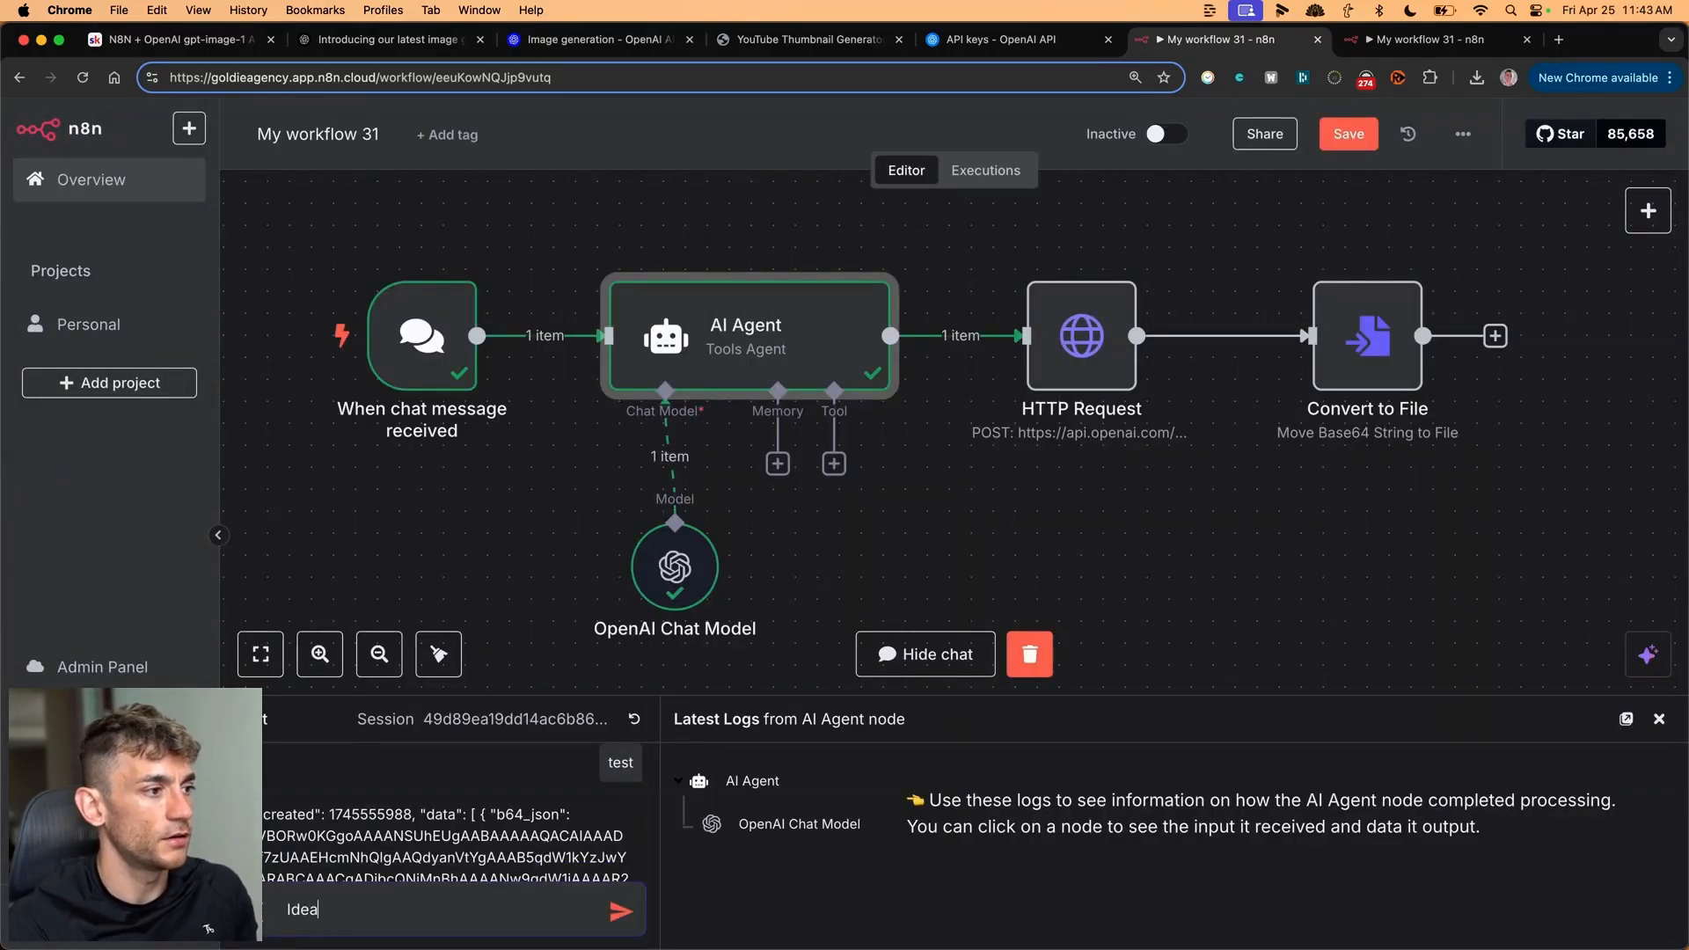
type("= SEO link building th")
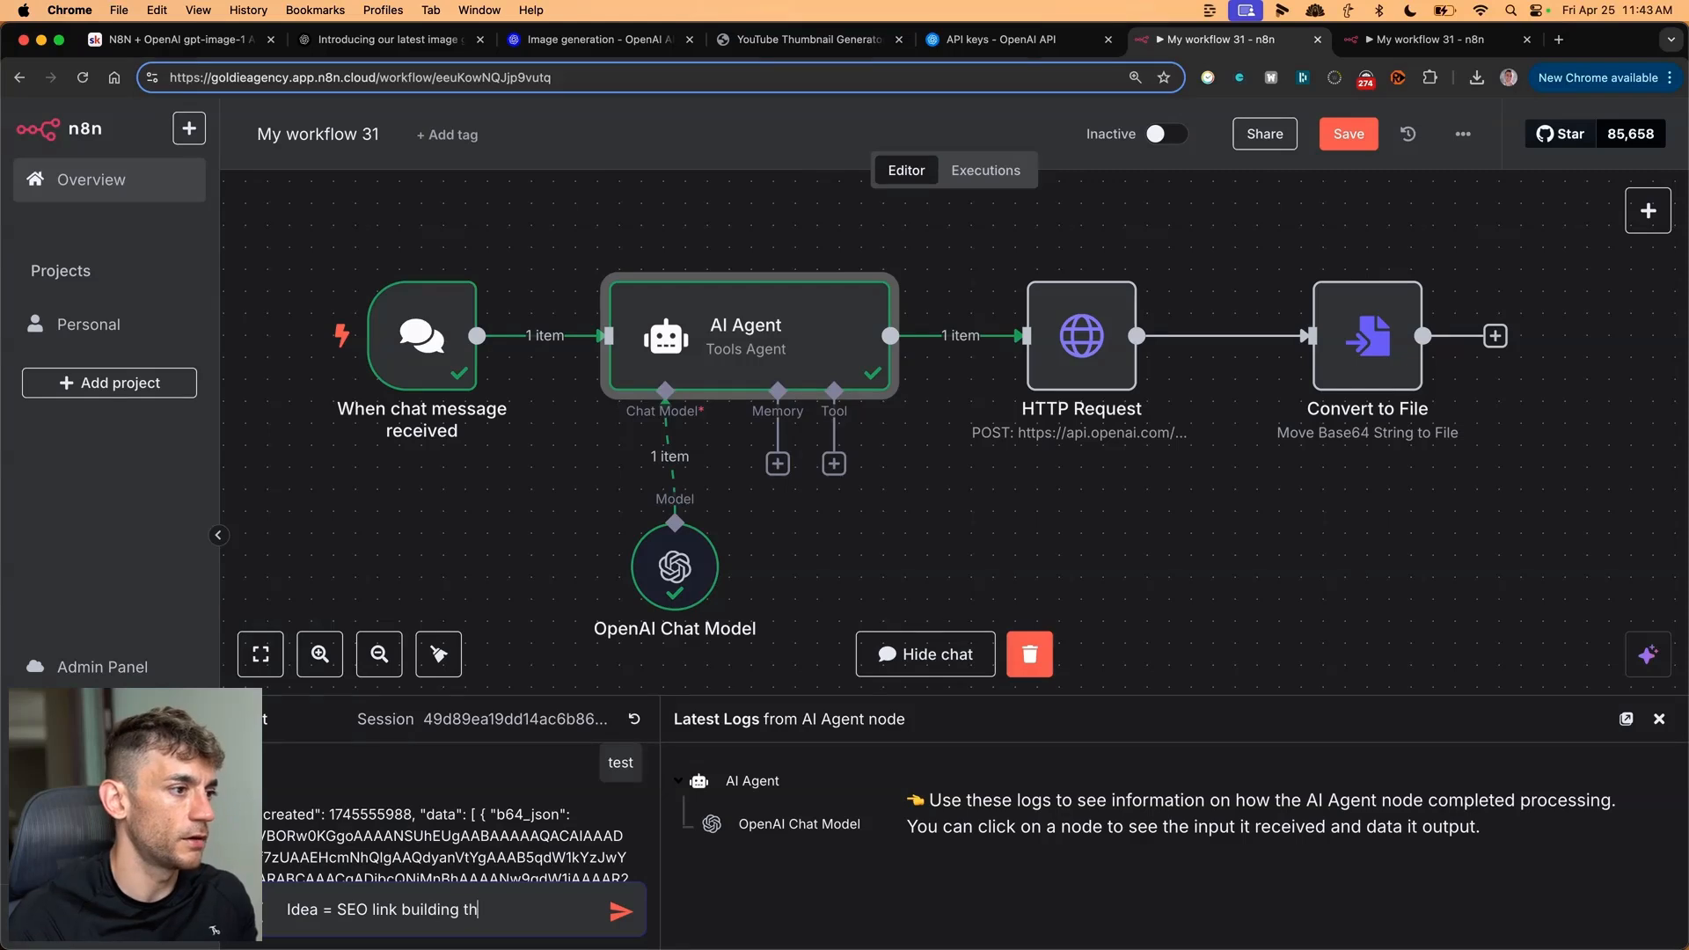
left_click(622, 911)
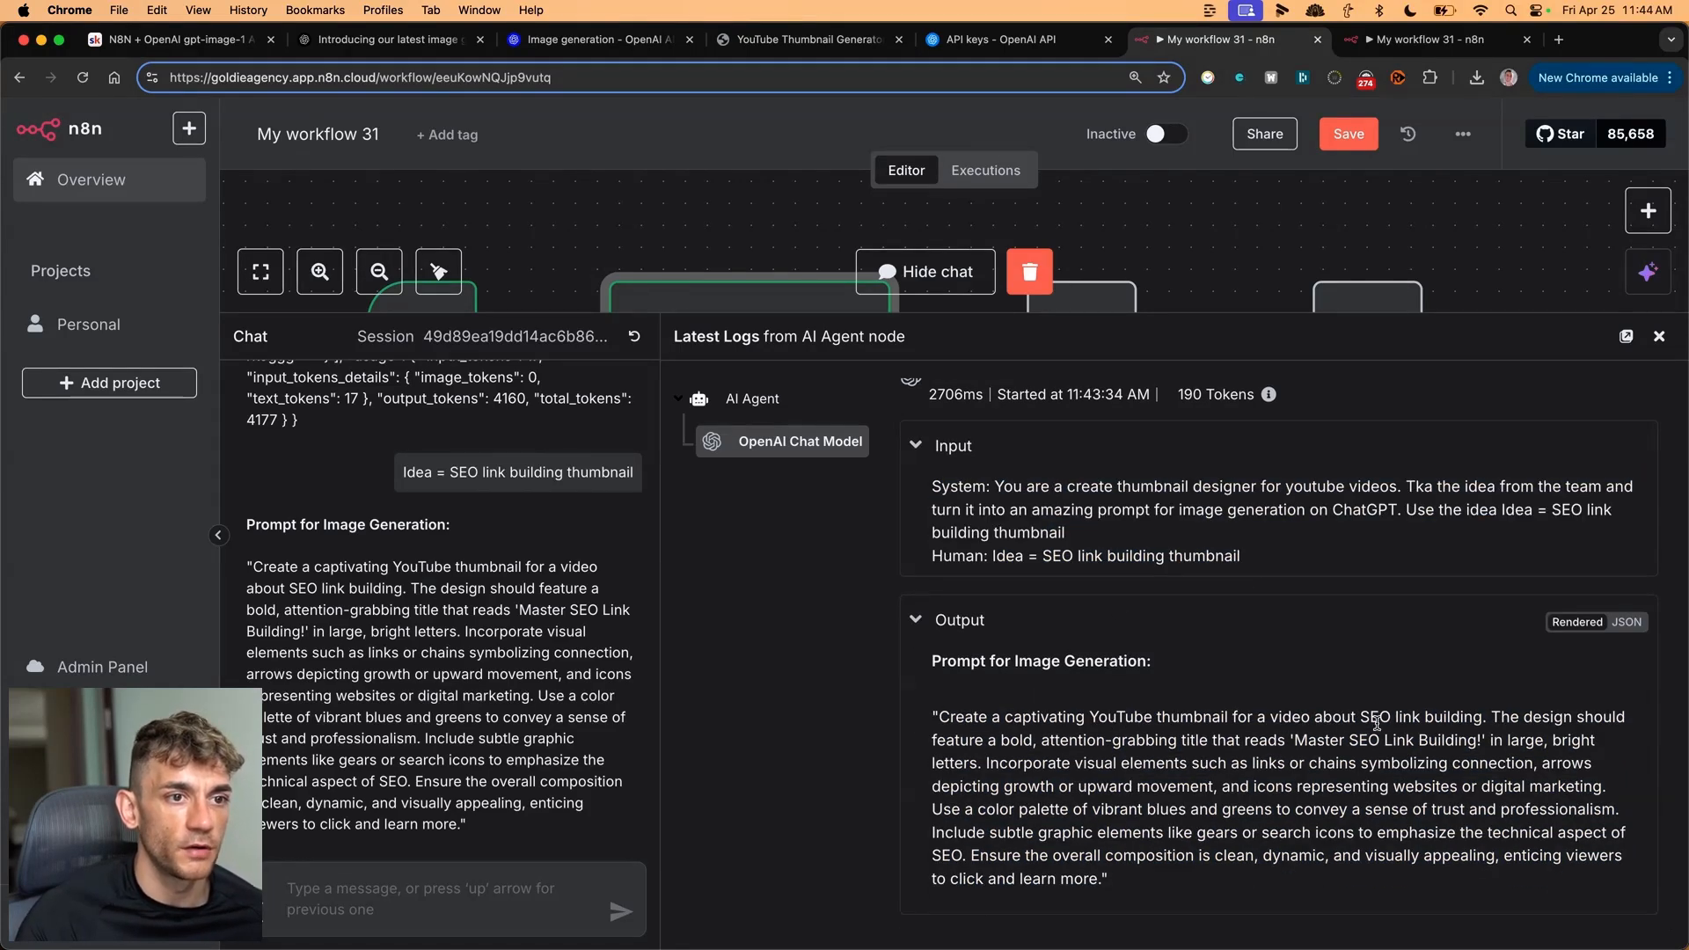
left_click_drag(1491, 717, 1191, 855)
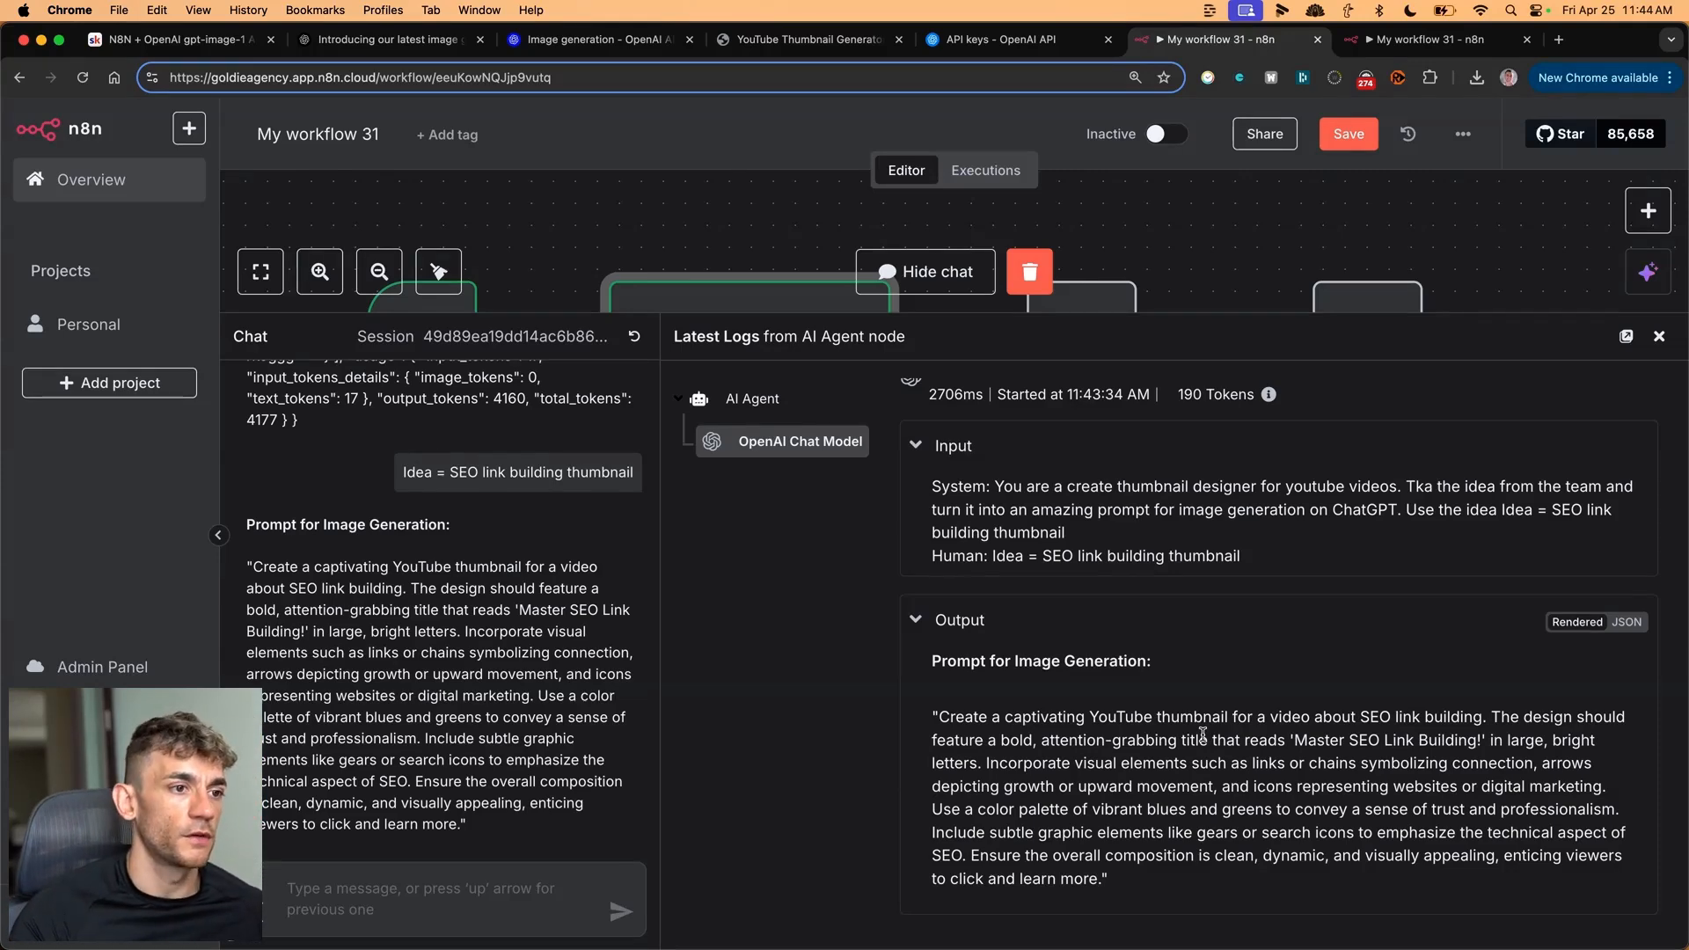
left_click_drag(933, 716, 1104, 879)
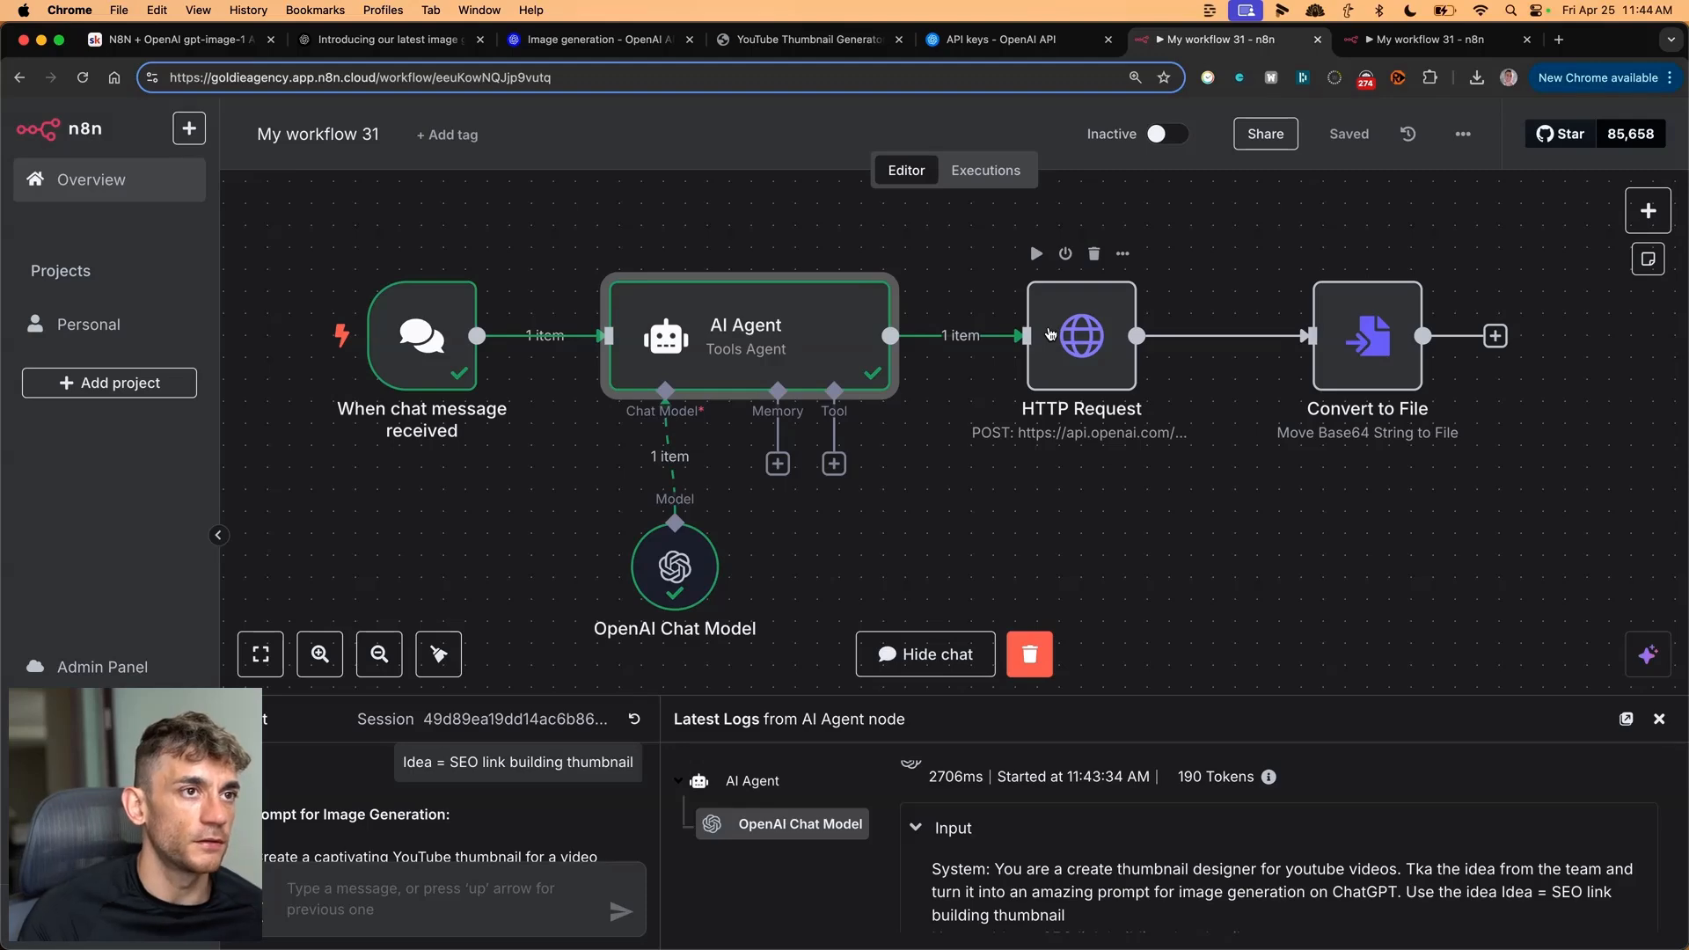
mouse_move(1101, 328)
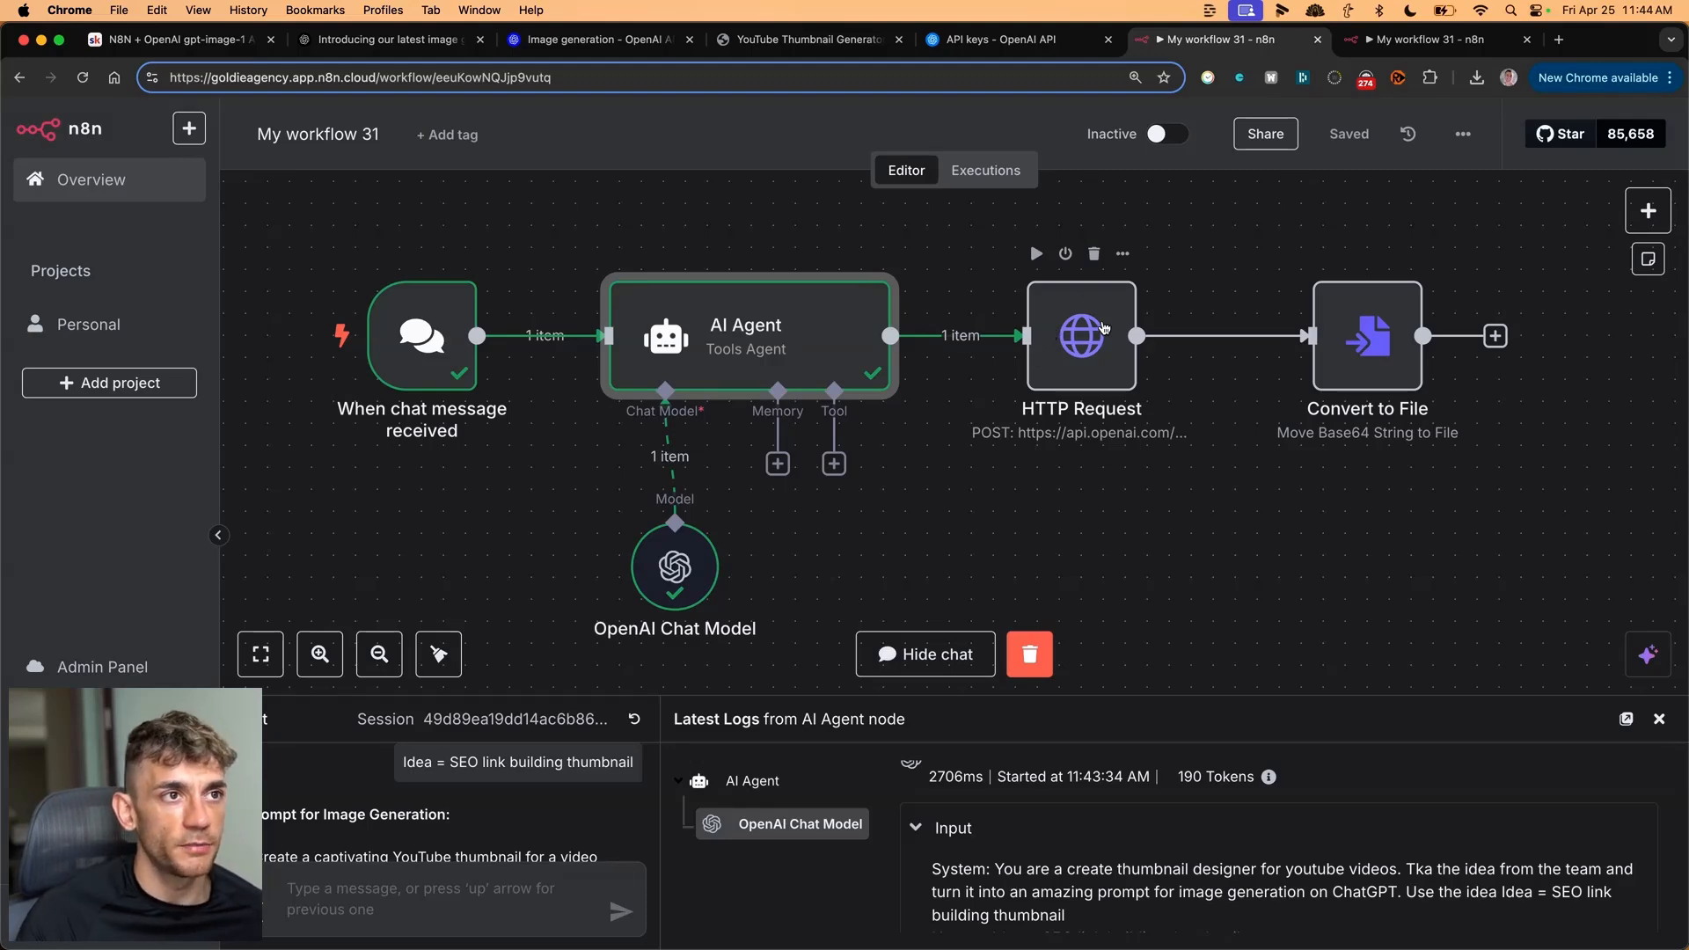
mouse_move(1375, 316)
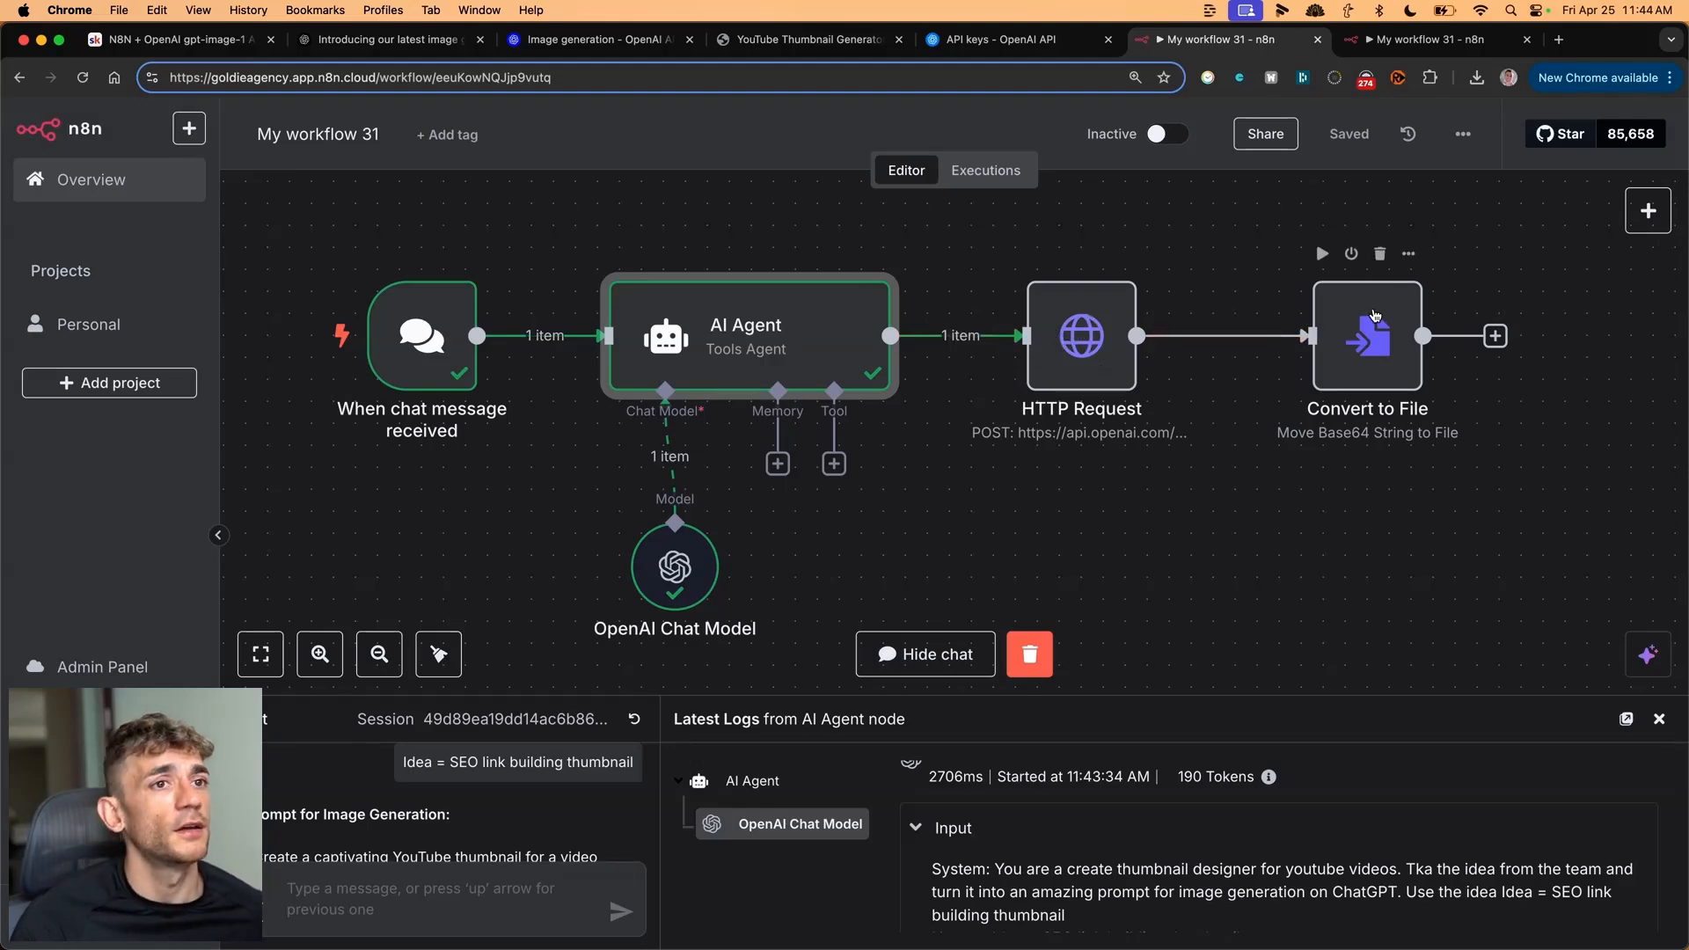
- Glance at the original workflow tab, then return to the AI-agent workflow tab
left_click(925, 654)
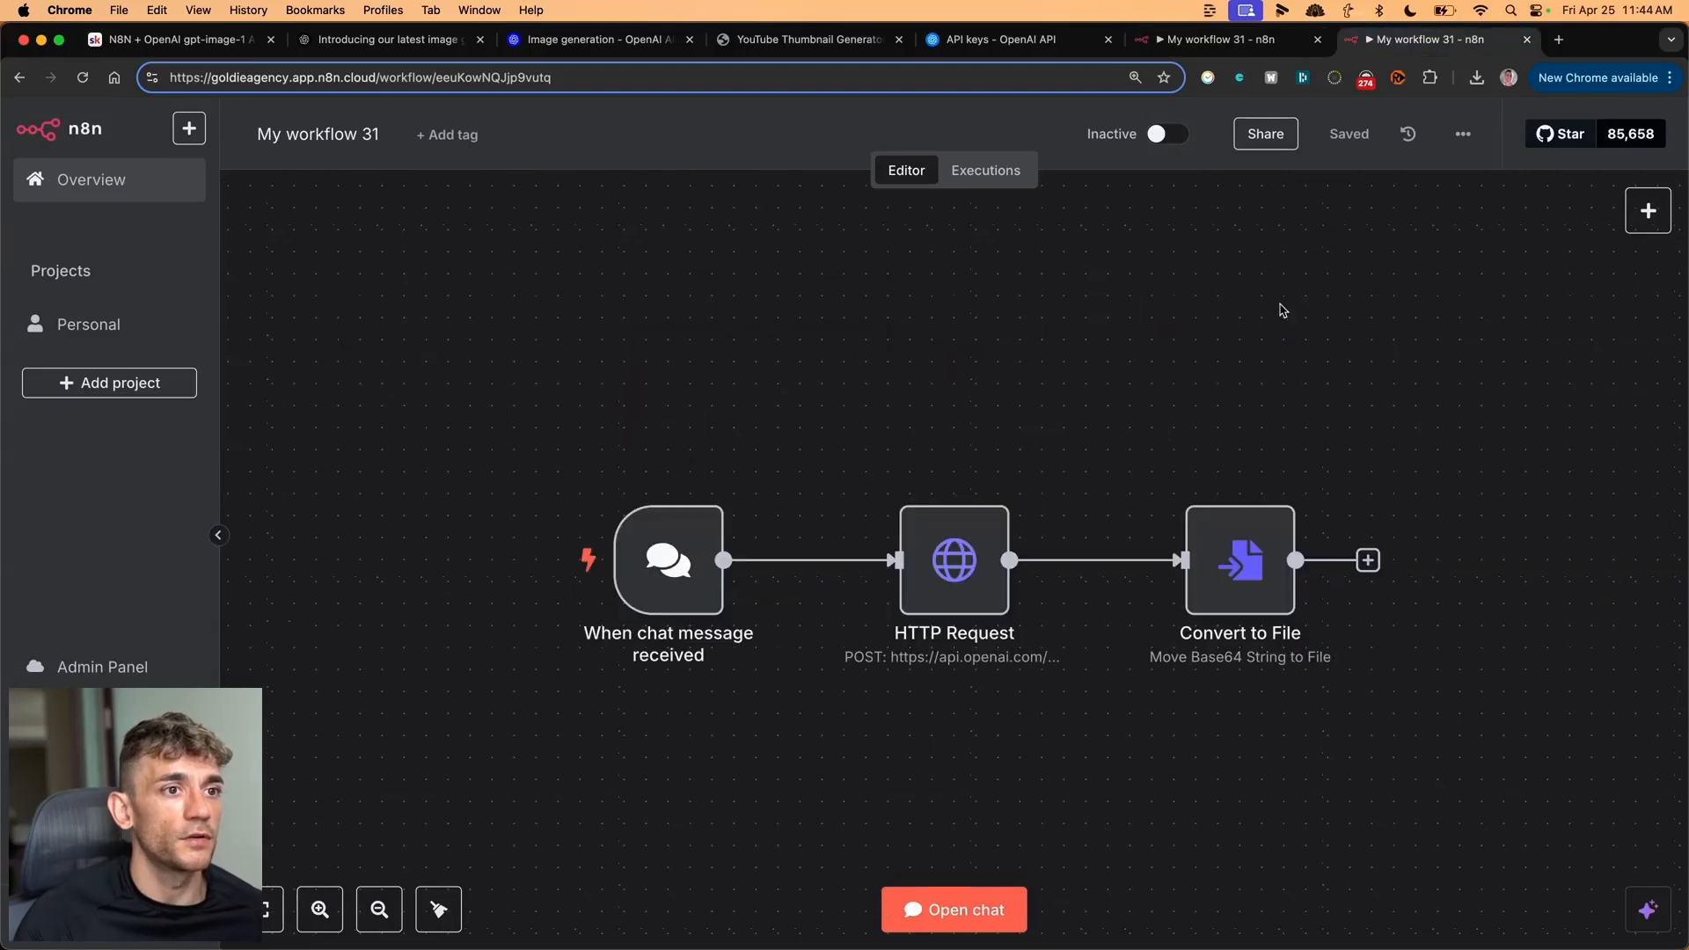
double_click(1239, 560)
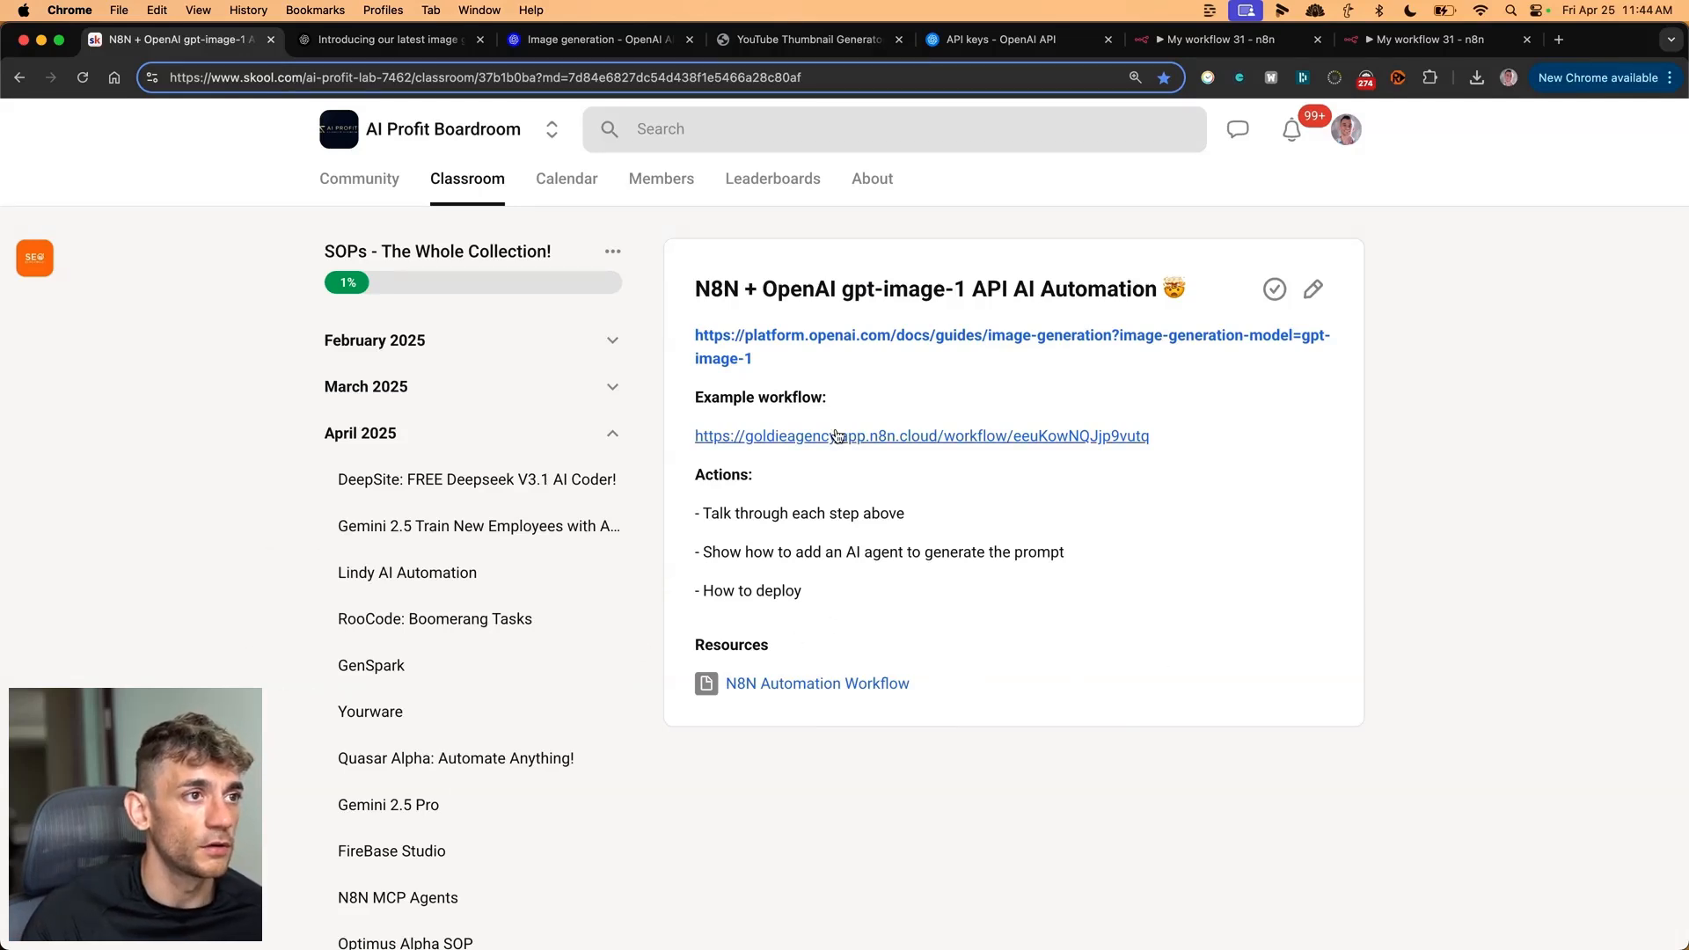
left_click(1218, 39)
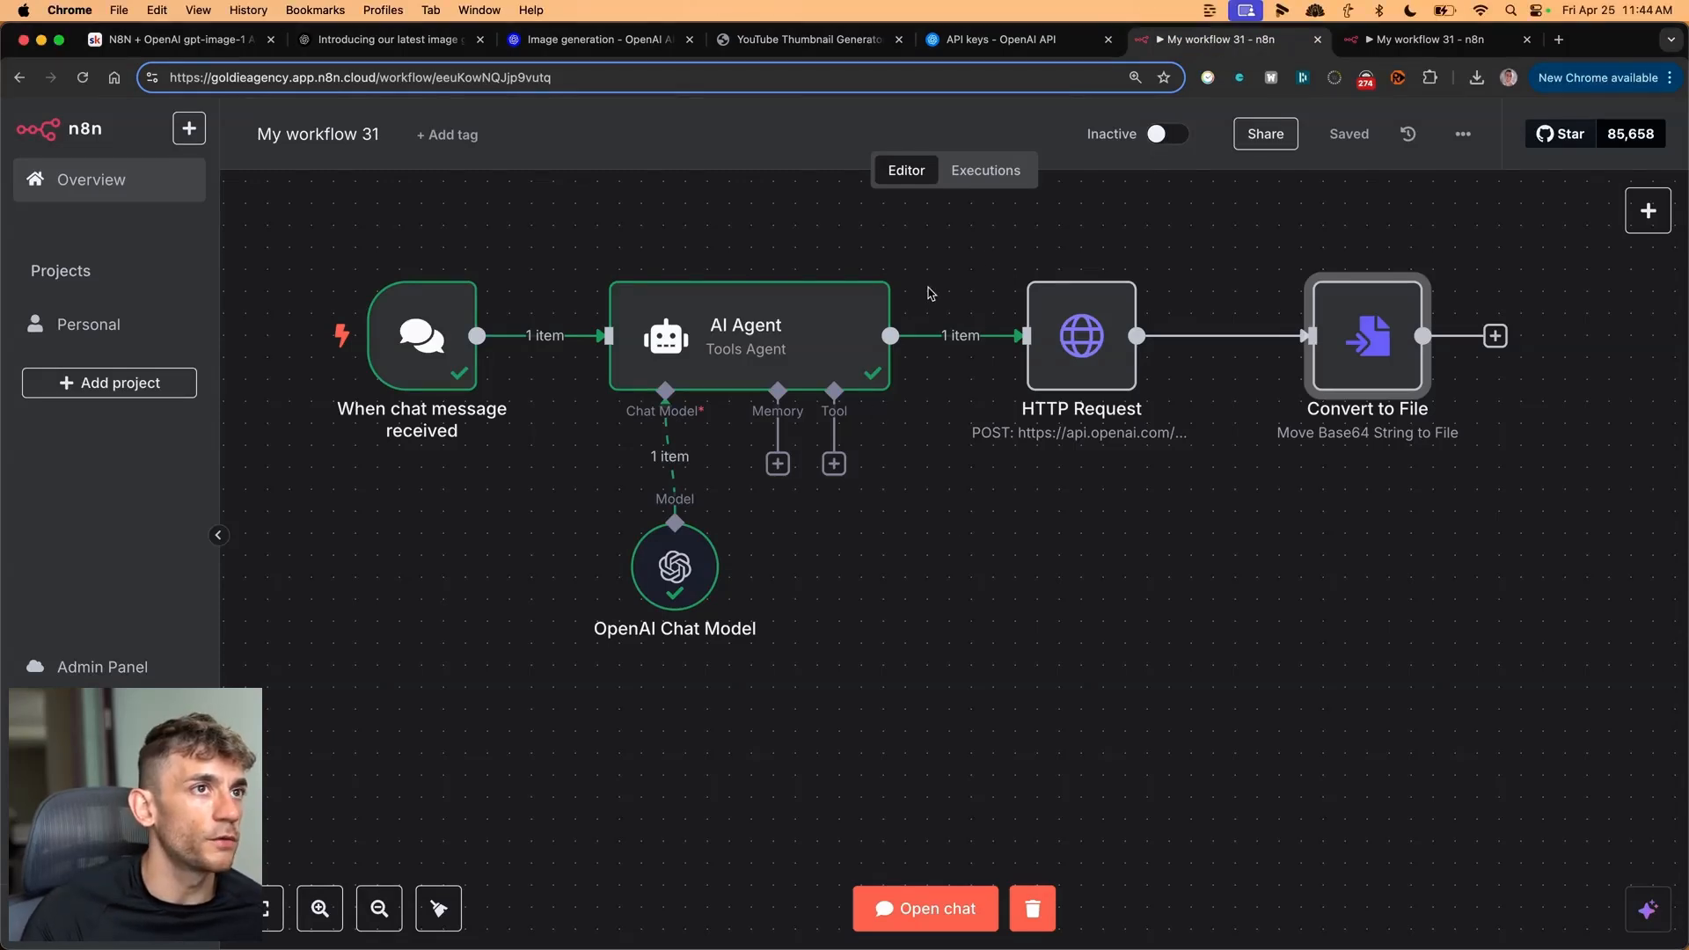
- Set the workflow Active, turn on Make Chat Publicly Available, and open the public chat
left_click(1168, 134)
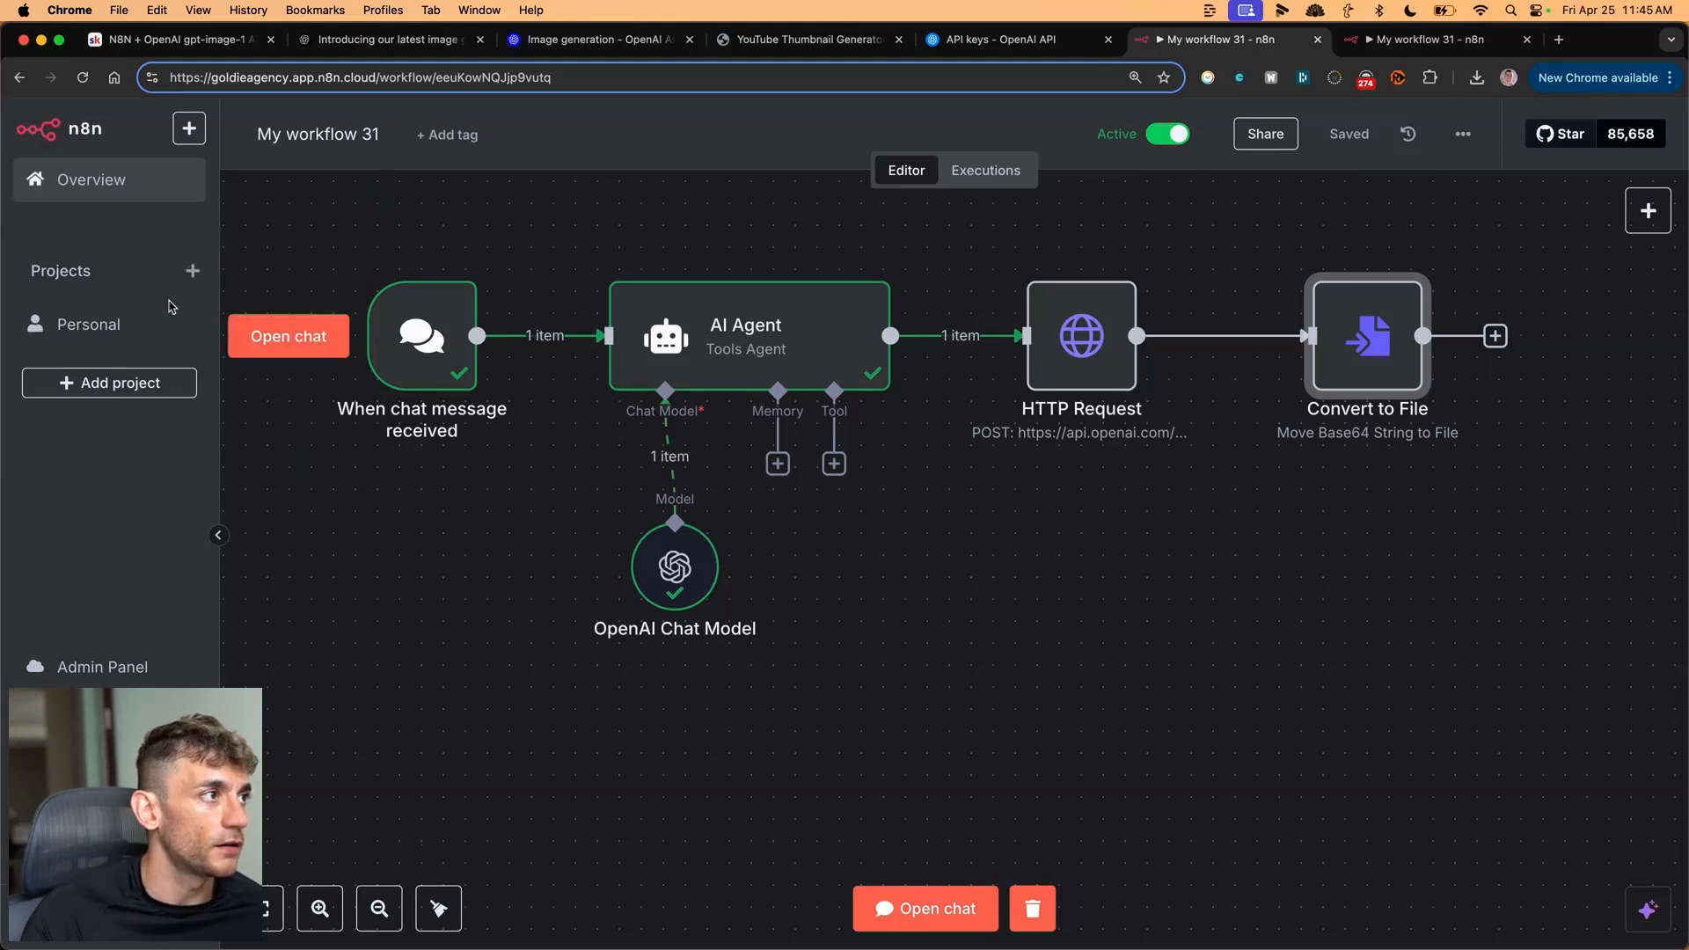
double_click(421, 335)
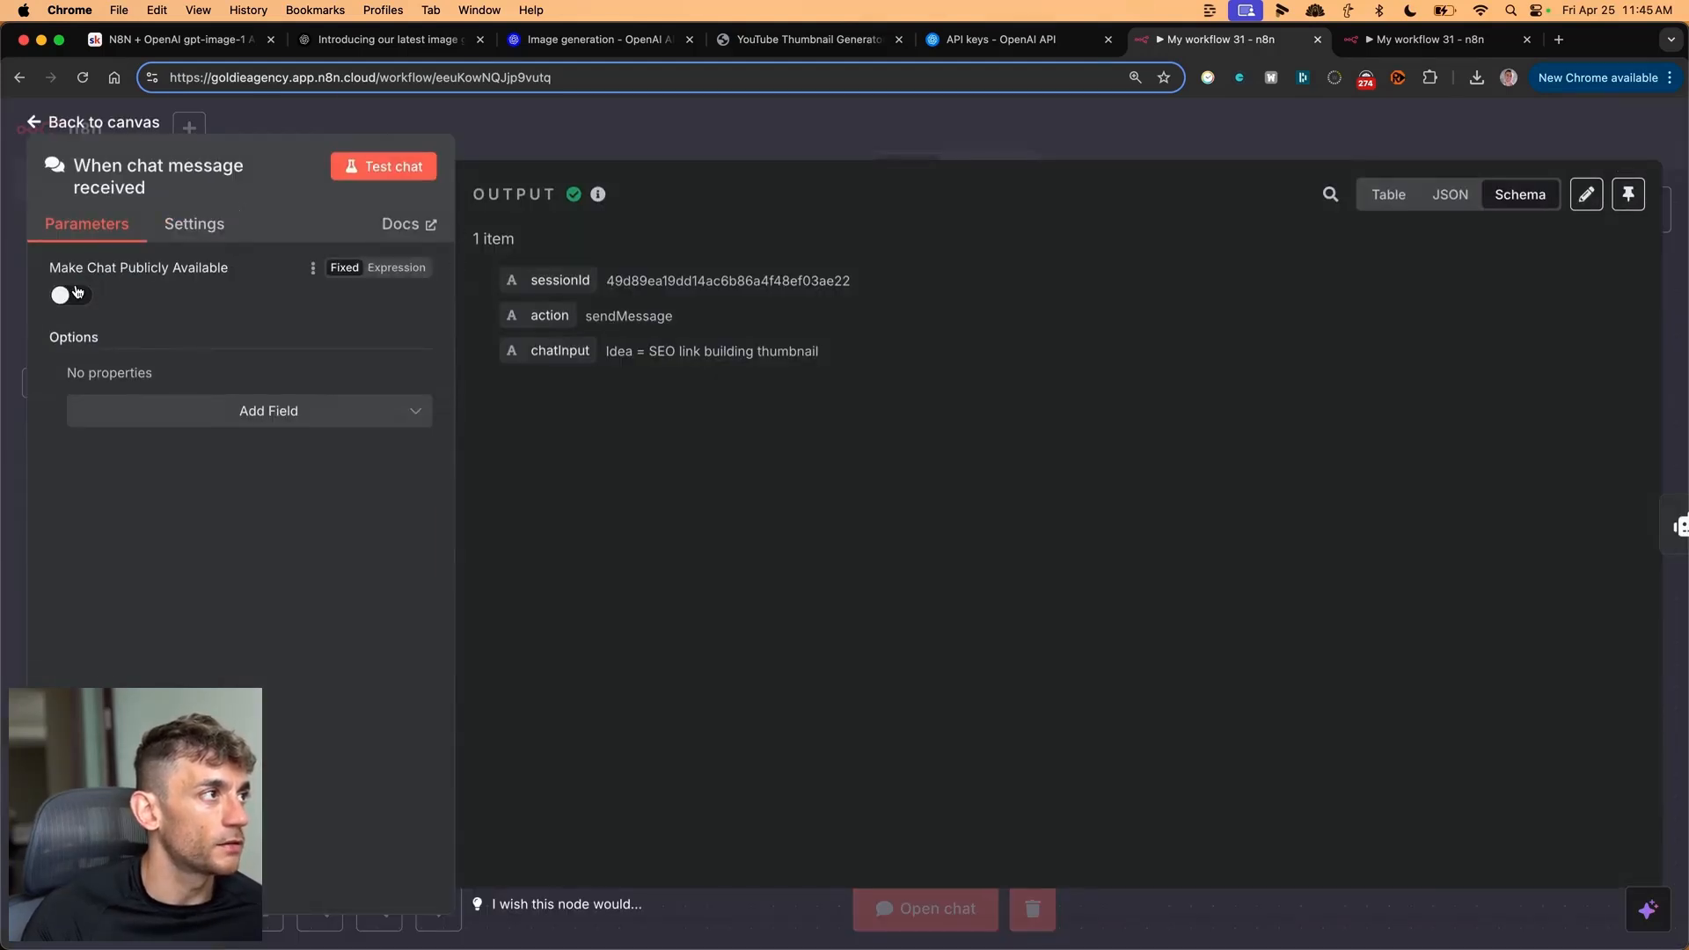
left_click(70, 295)
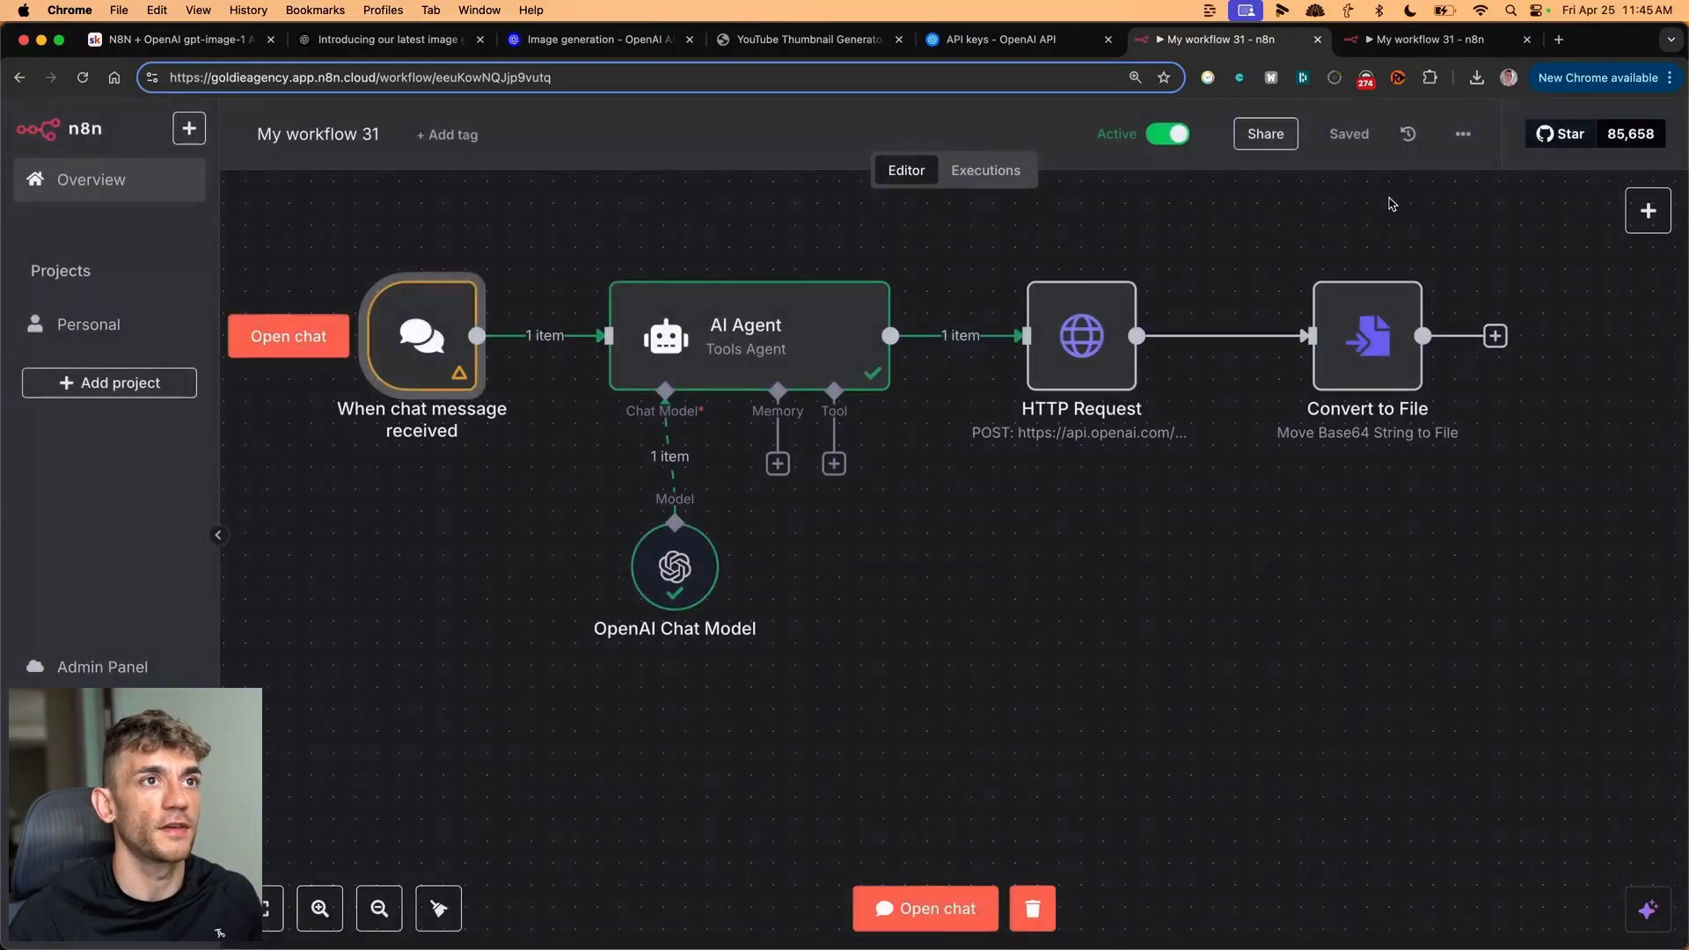
left_click(923, 909)
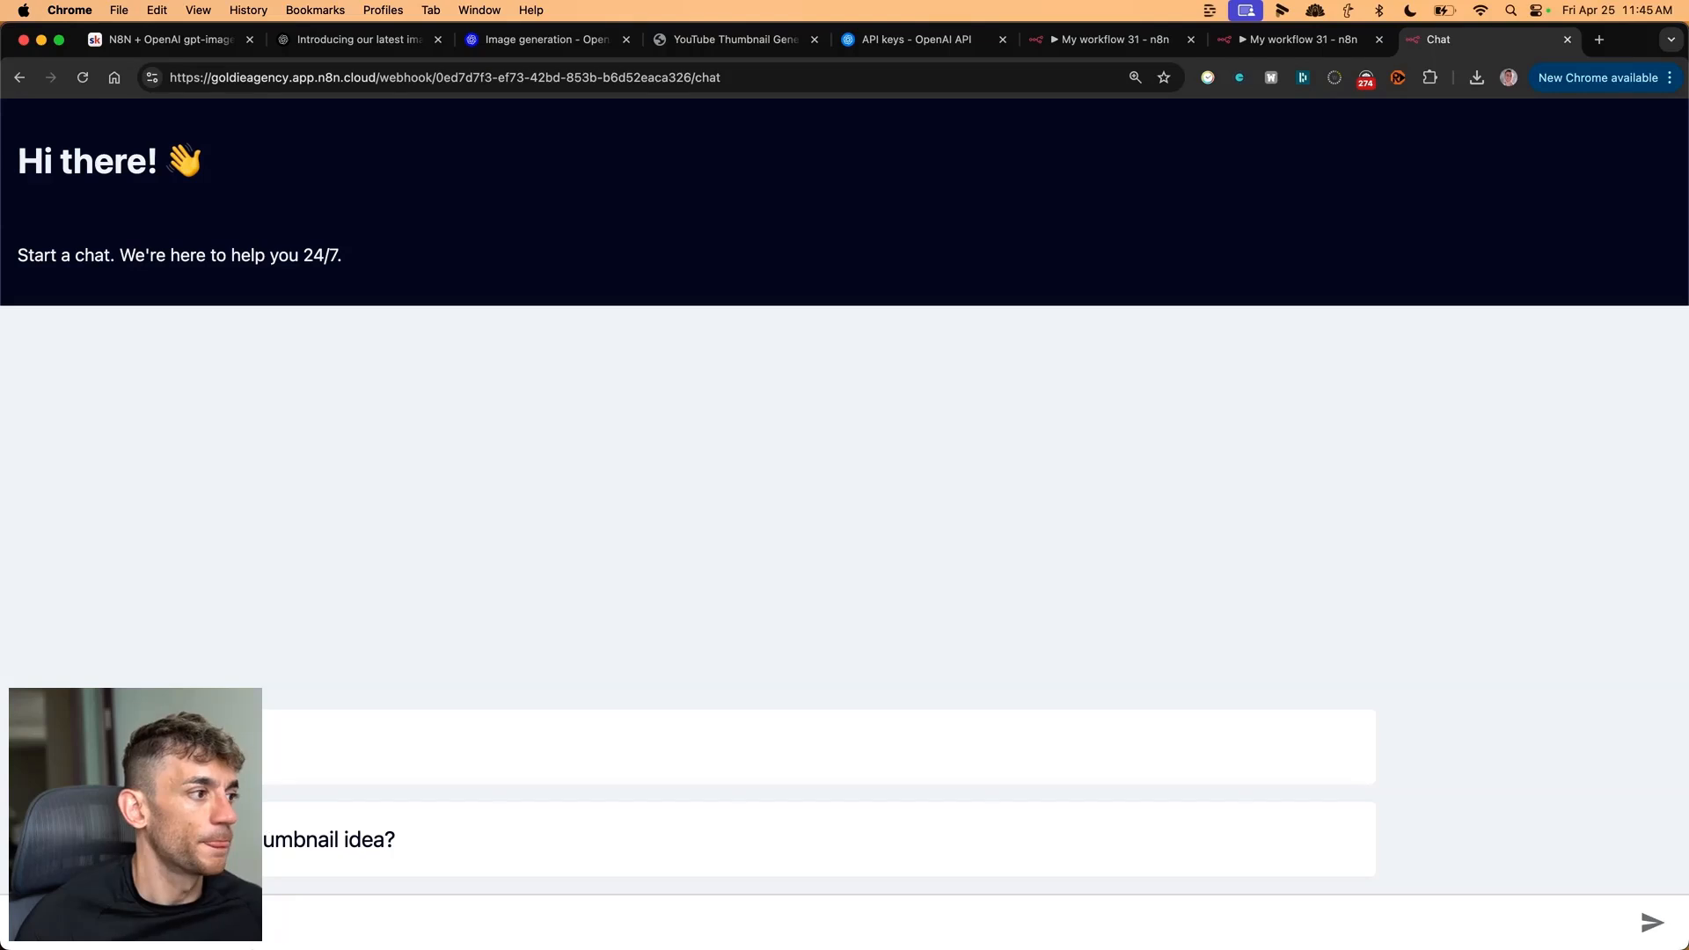
mouse_move(1171, 296)
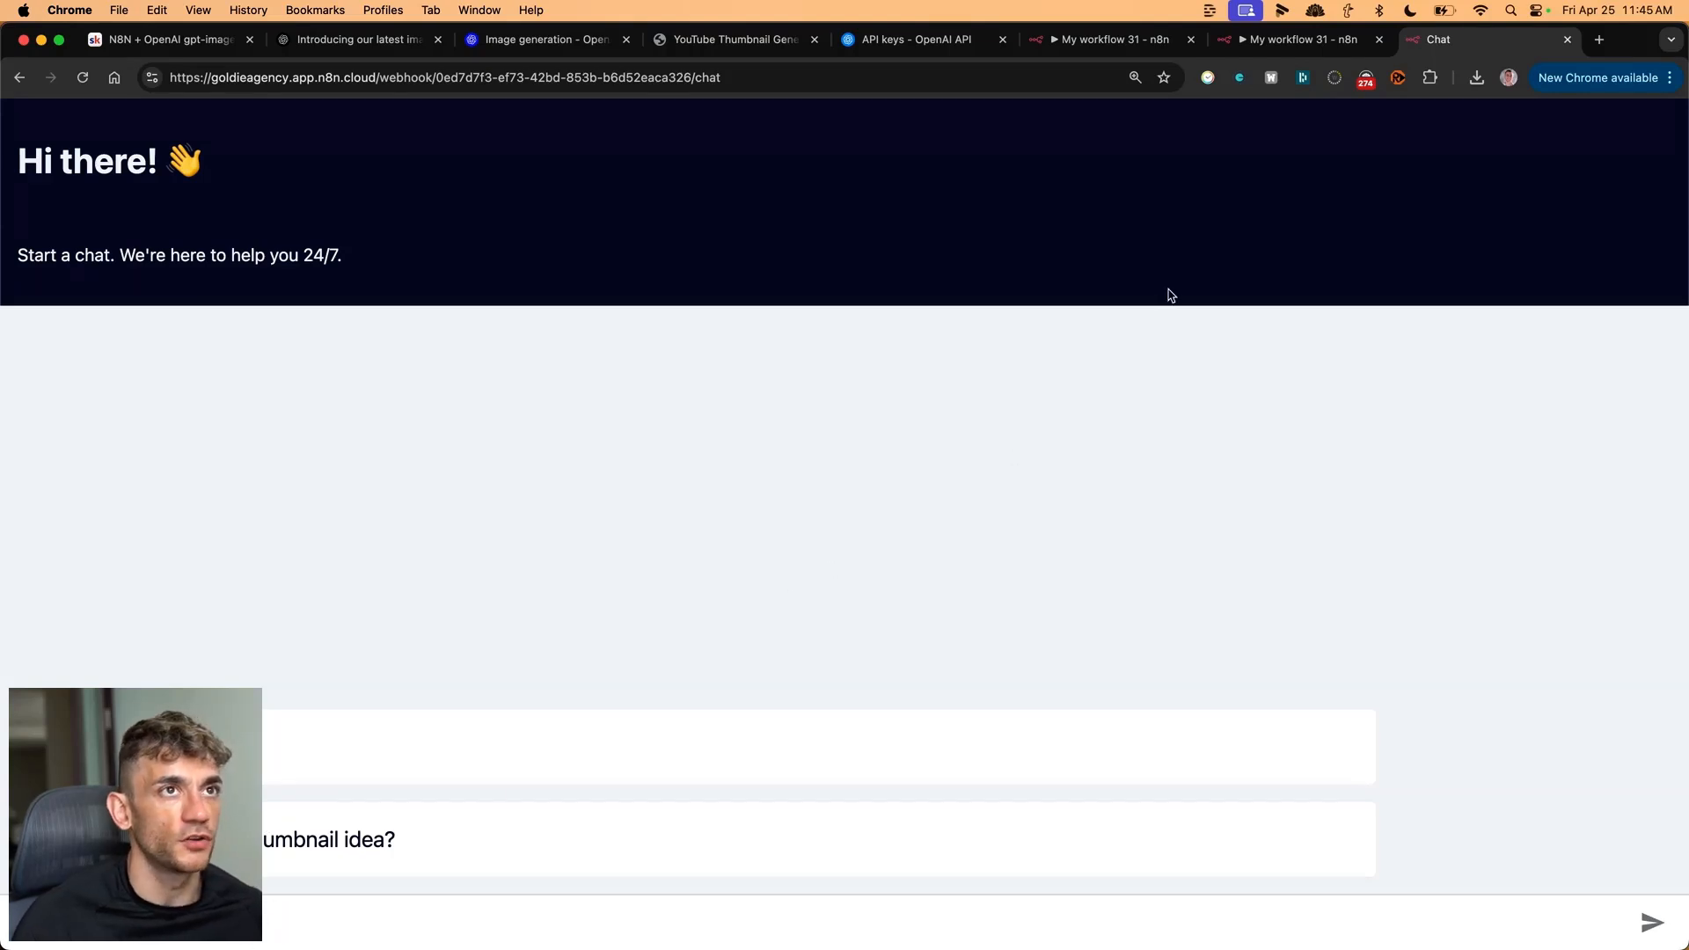
- View the original My workflow 31 tab, then the active AI-agent tab, then Skool notes
left_click(1299, 39)
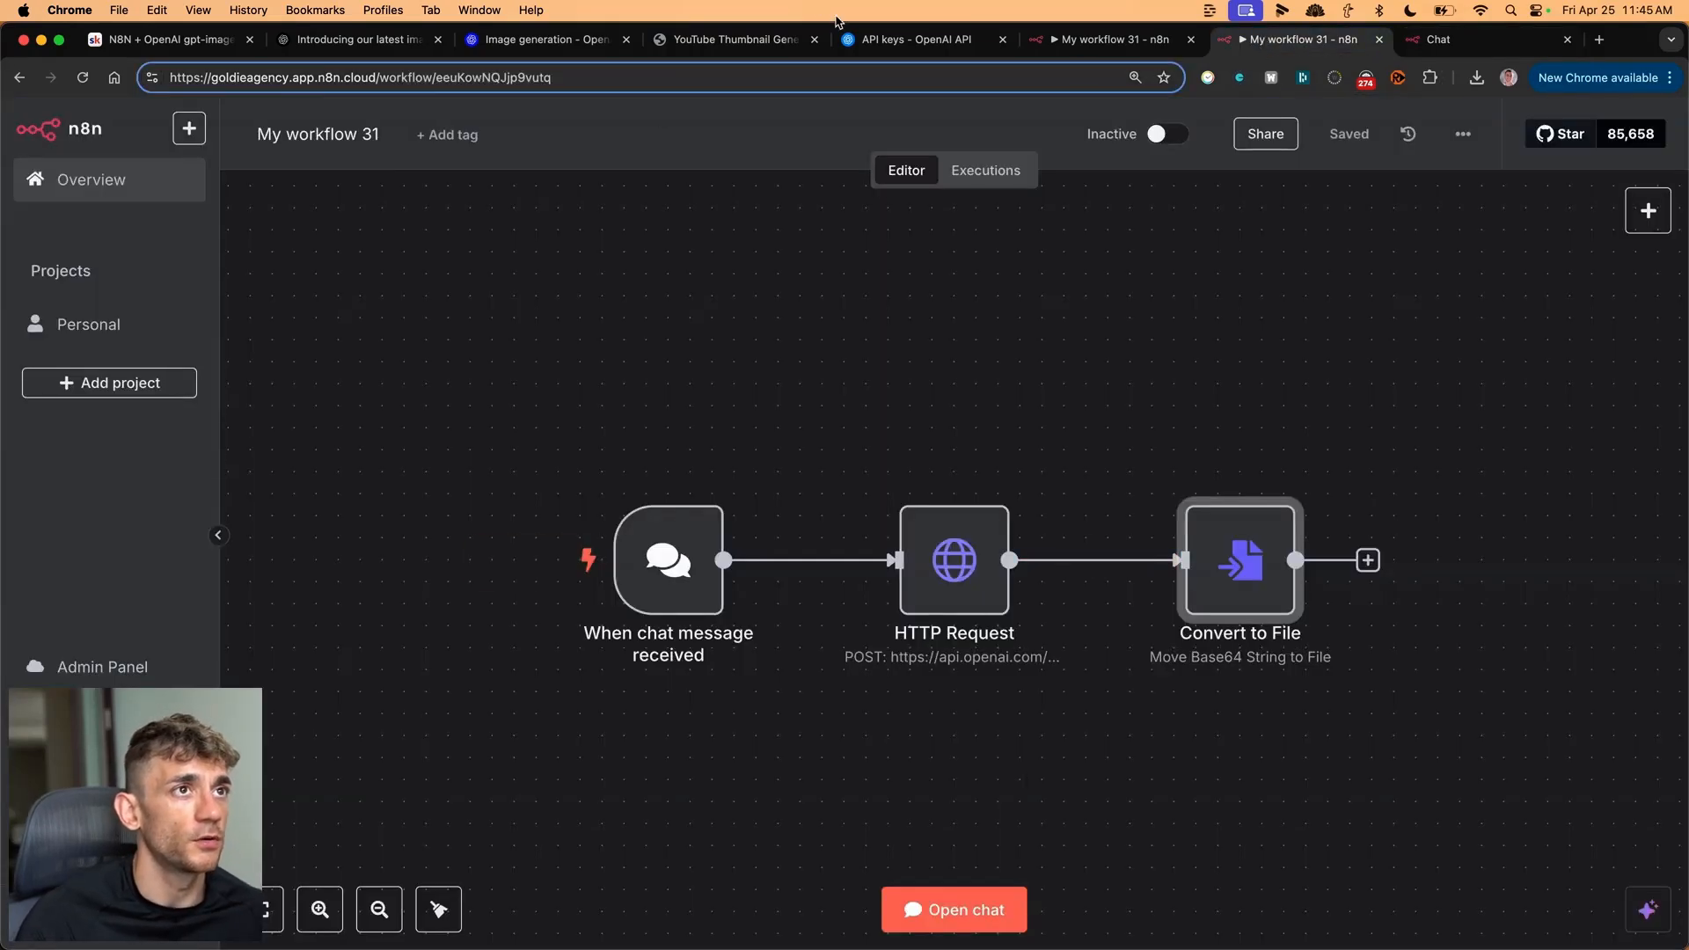
left_click(1156, 134)
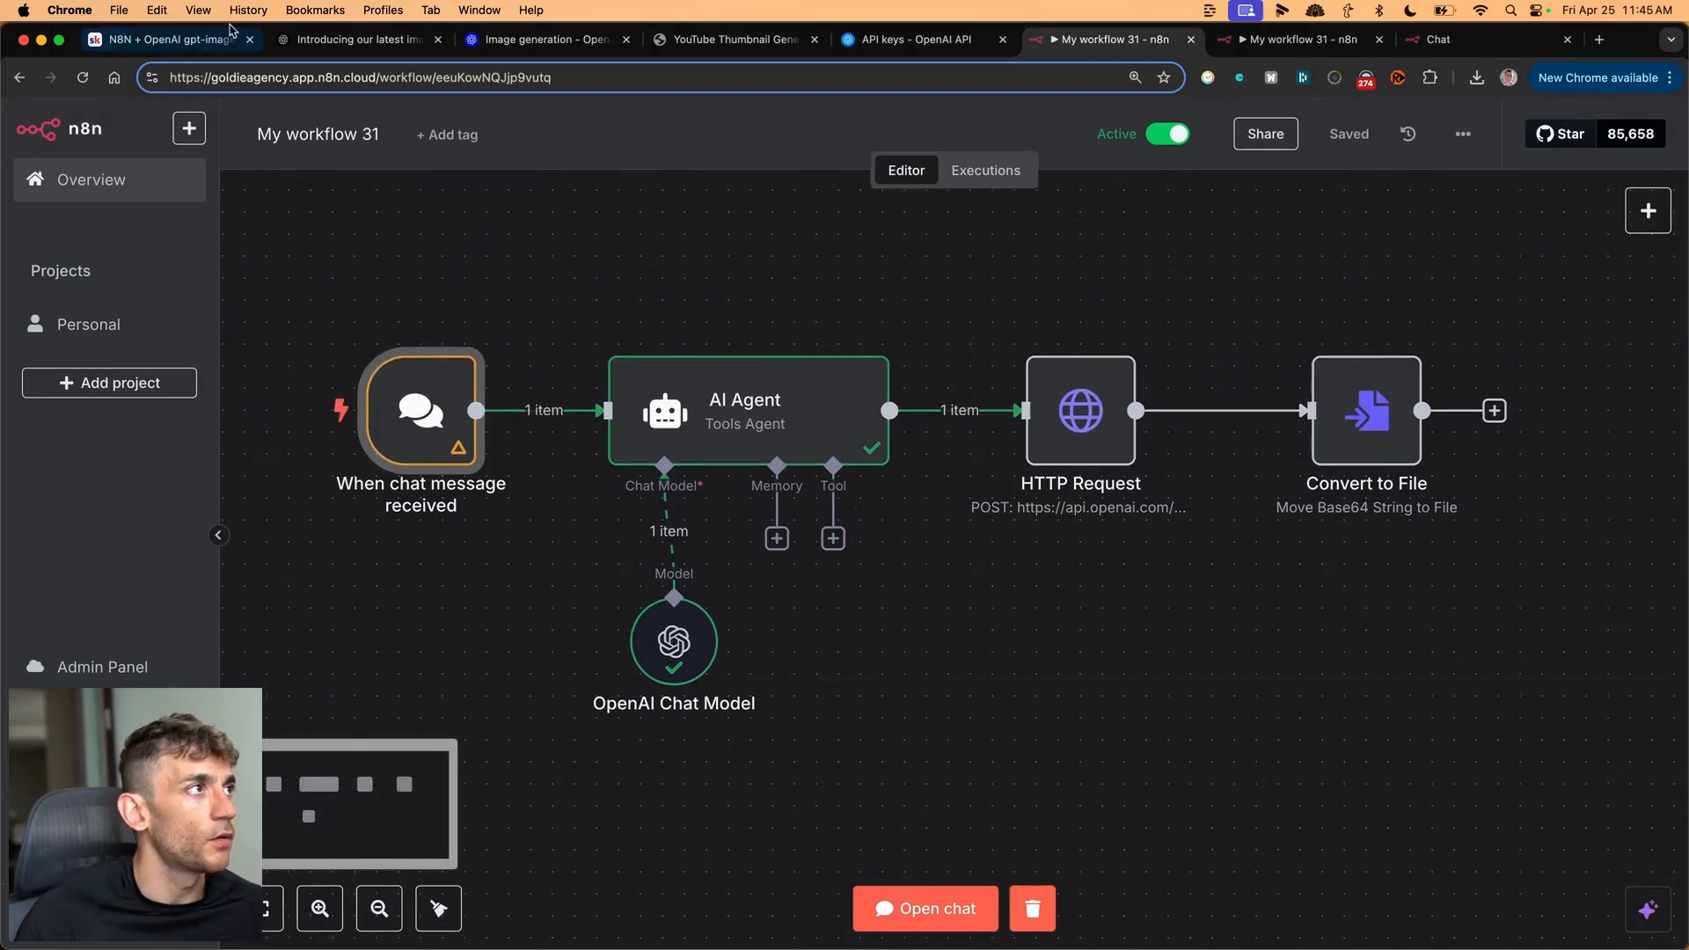
left_click(168, 39)
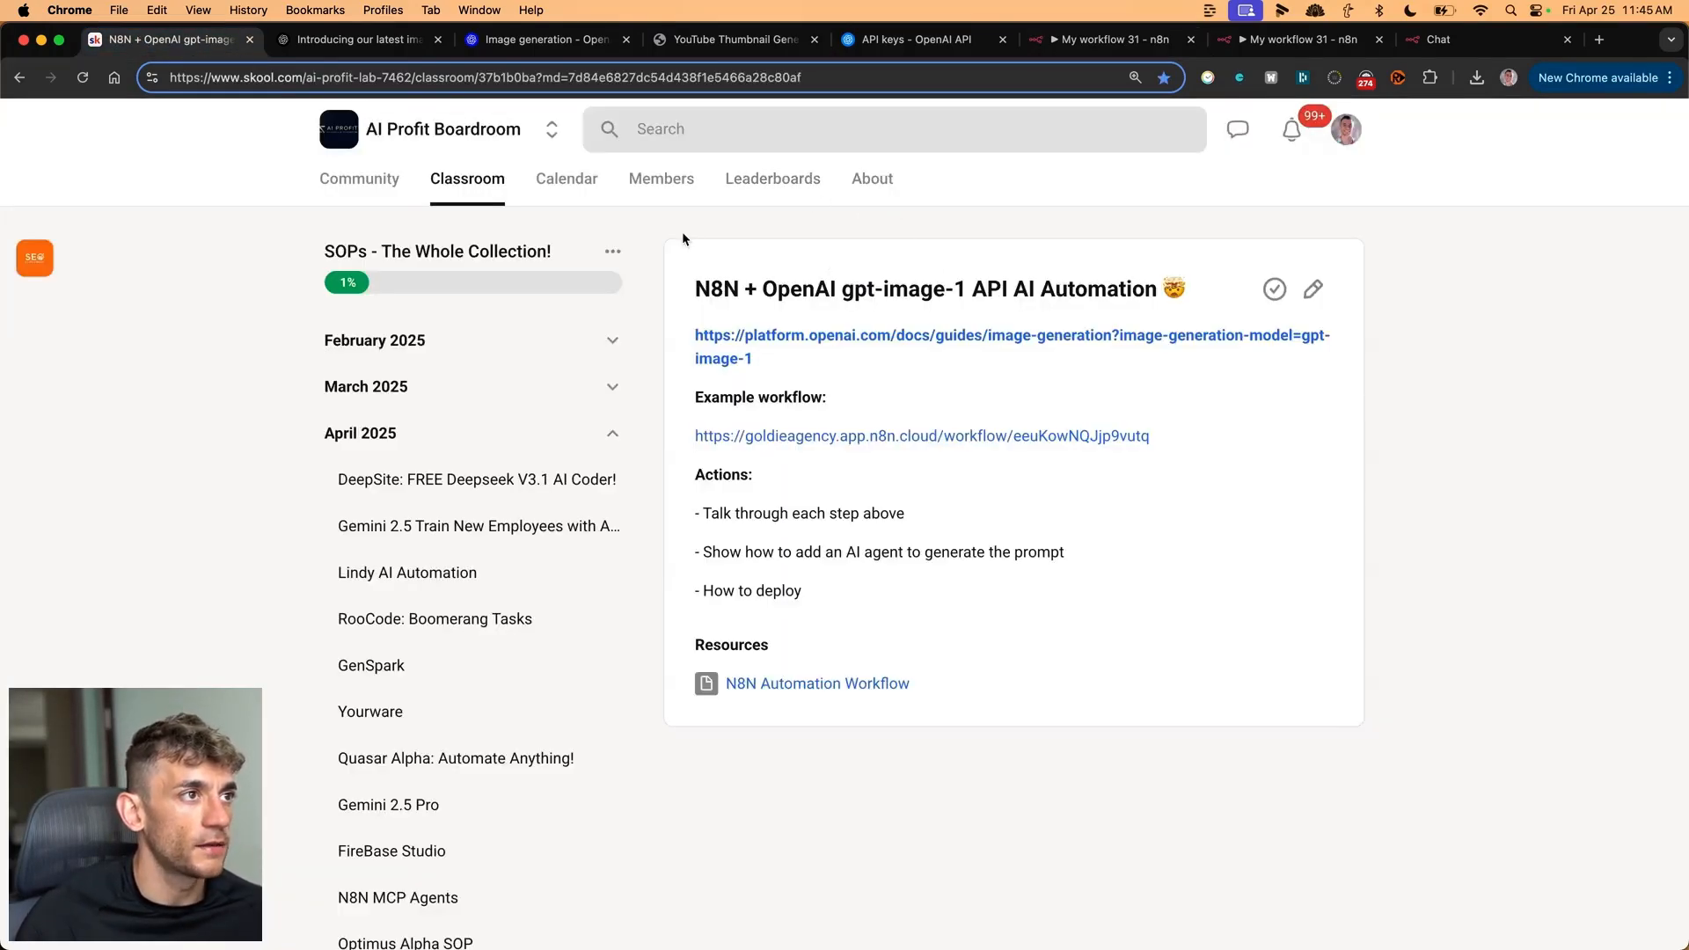
- Open the 'OpenAI gpt-image-1 API: Build AI Image Apps' lesson and launch its linked thumbnail generator
scroll("down", 3)
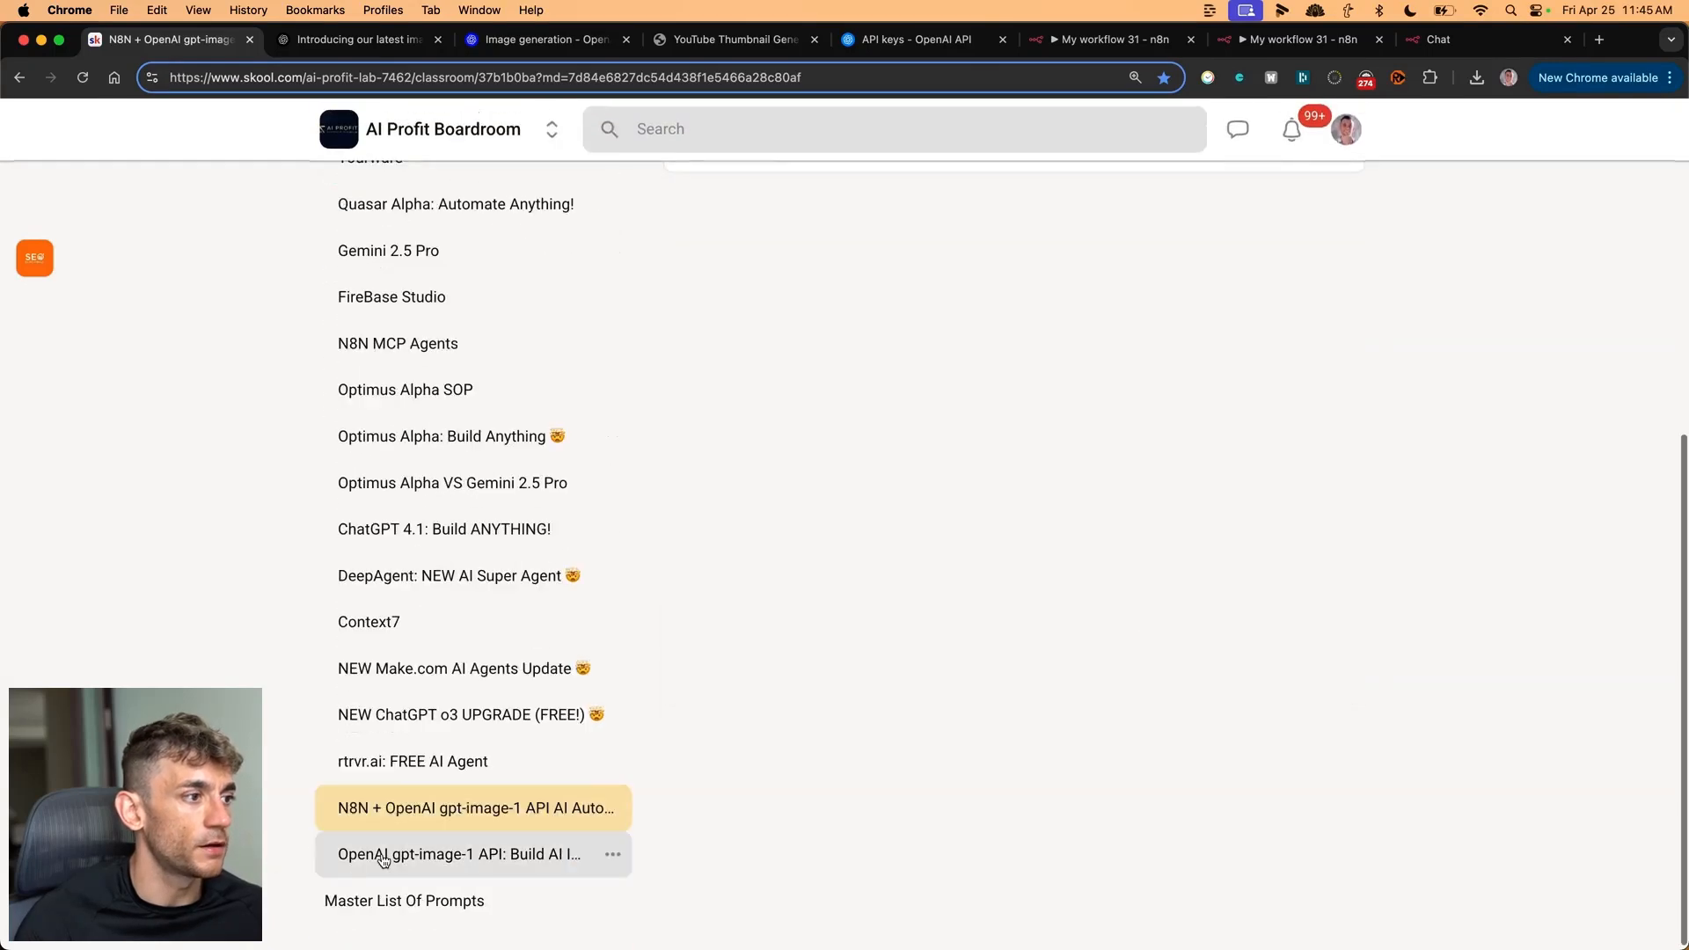
left_click(460, 854)
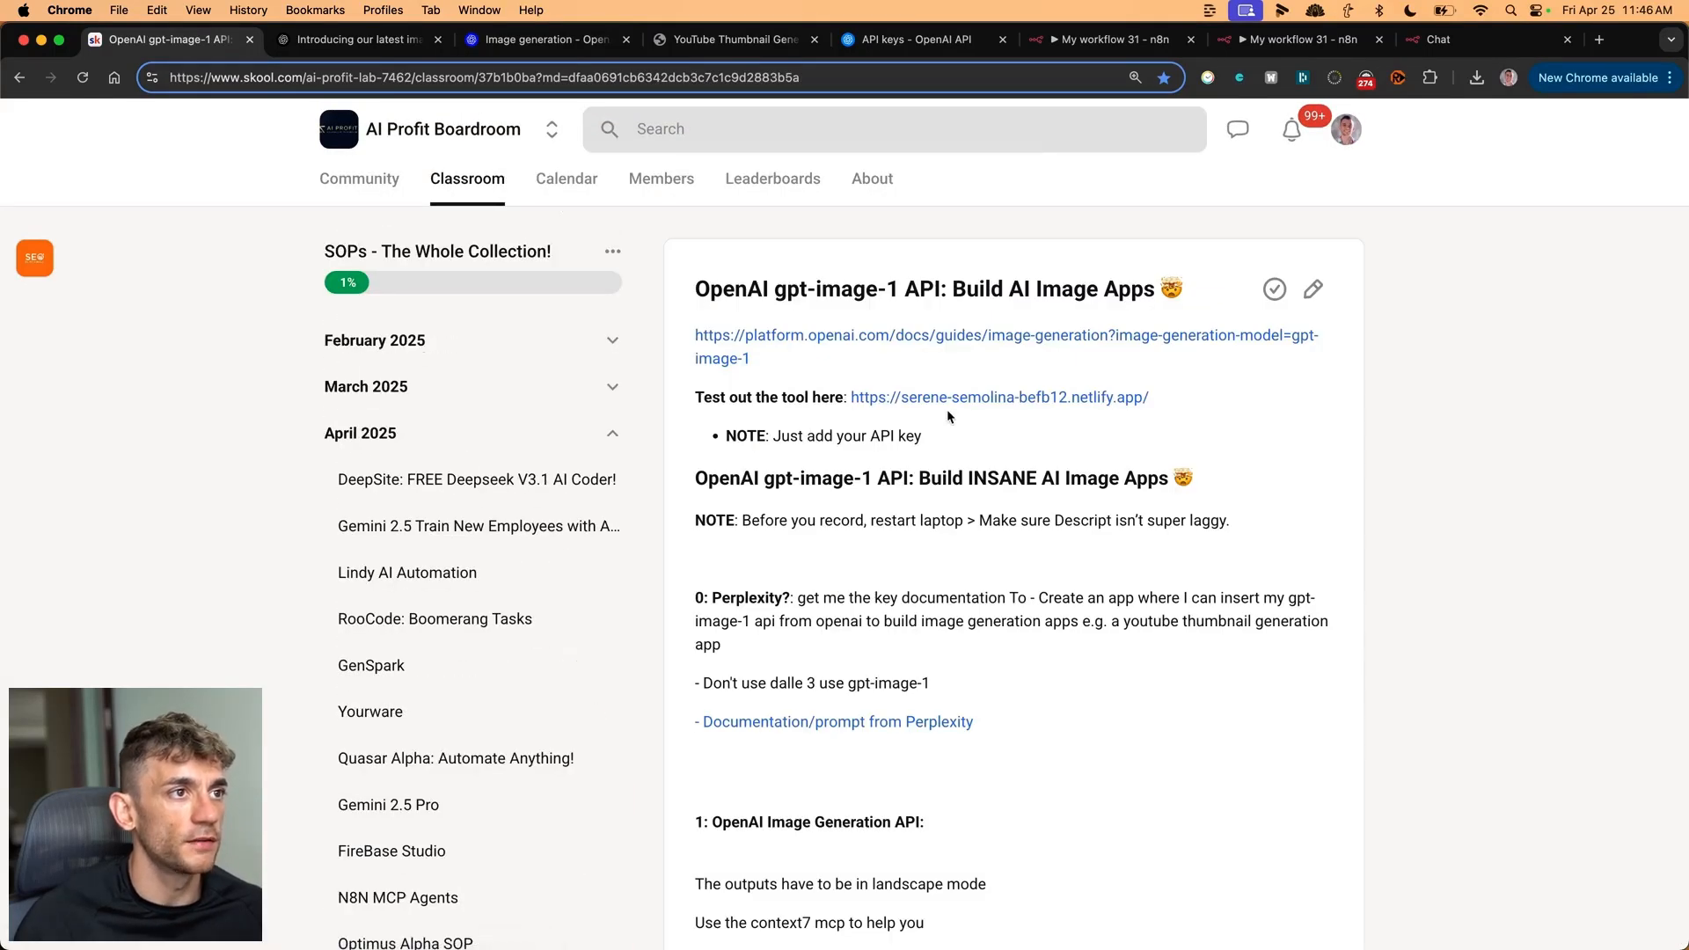
left_click(999, 397)
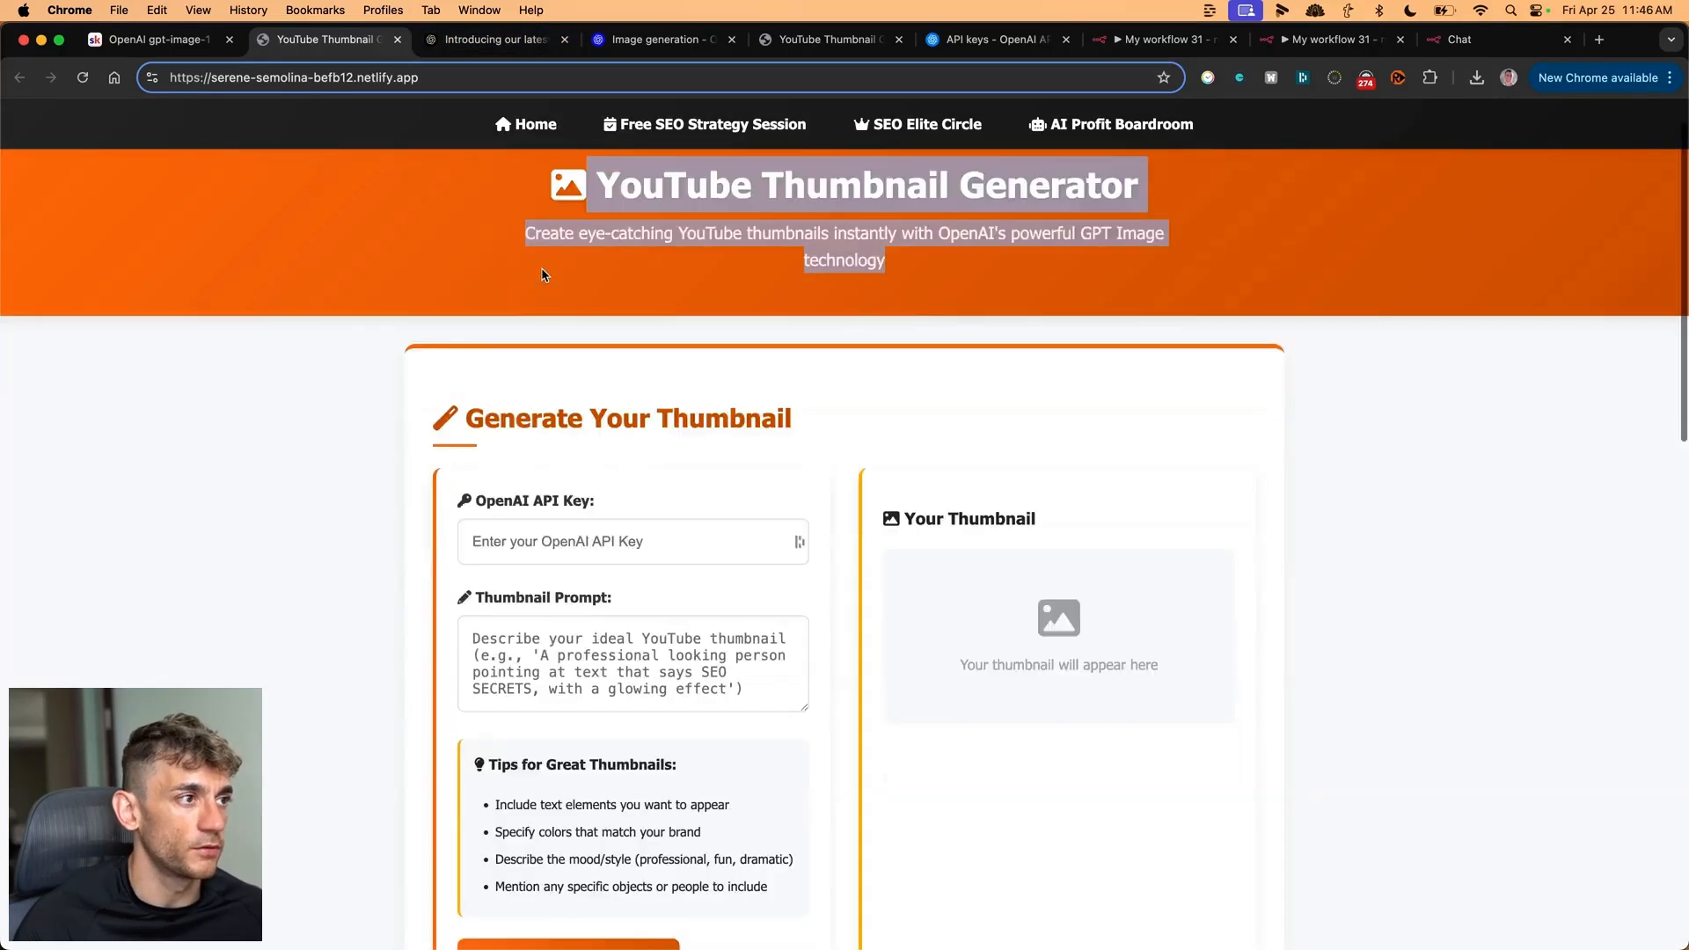
- Review the YouTube Thumbnail Generator form, then return to the gpt-image-1 lesson tab
scroll("down", 3)
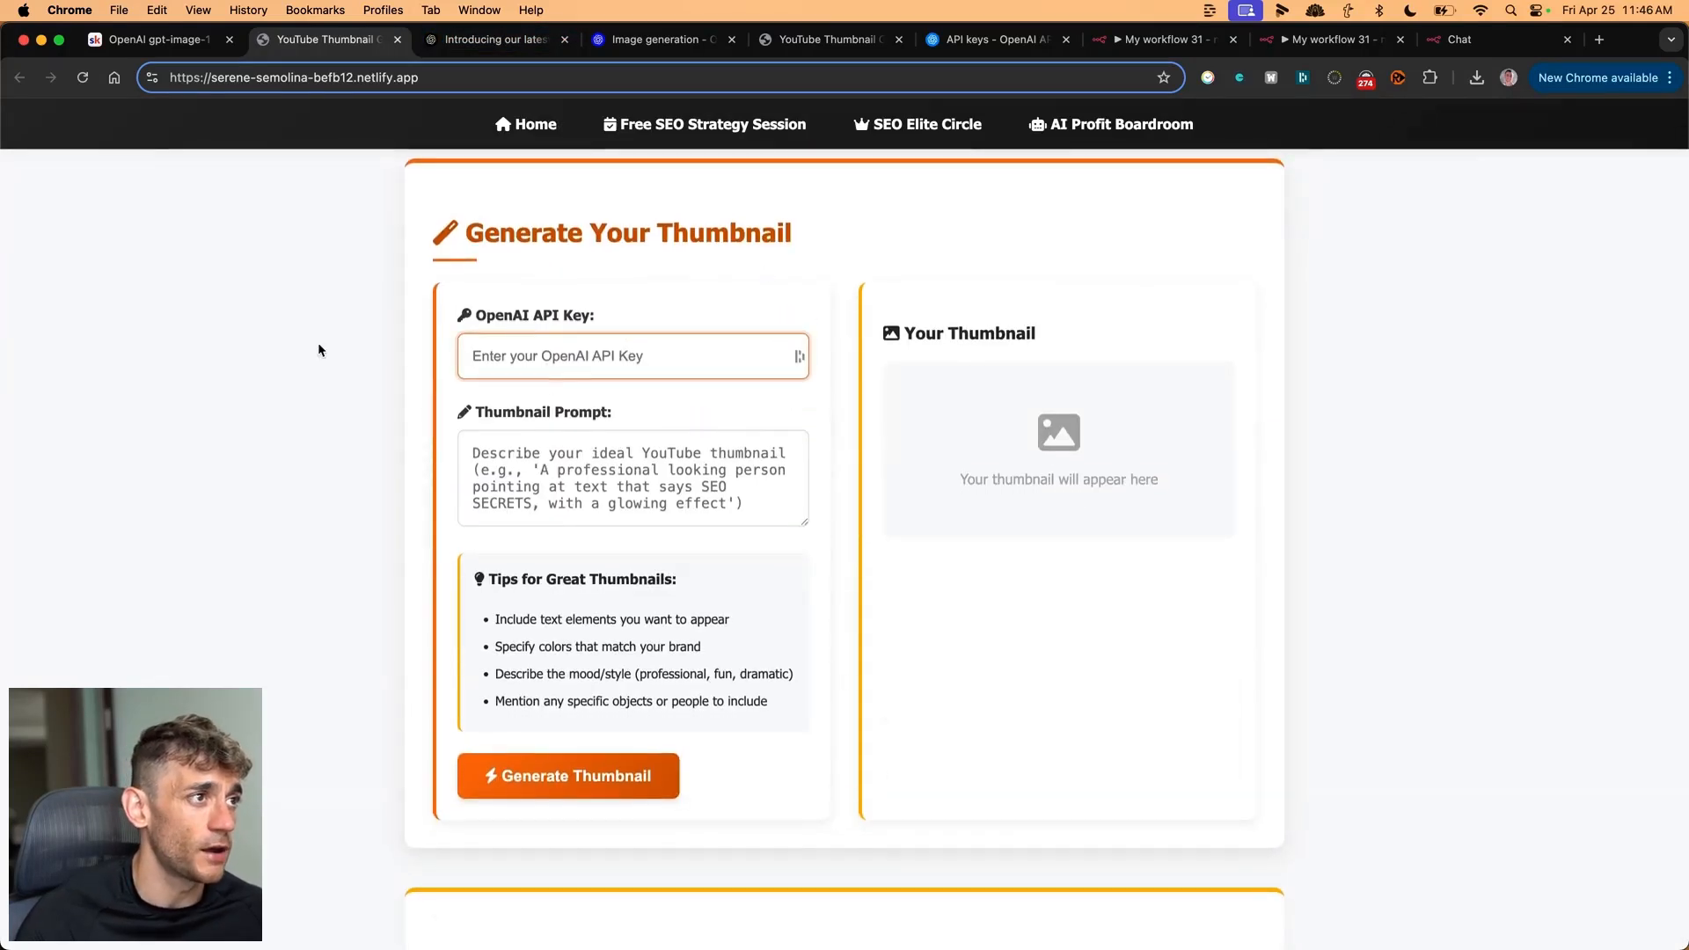
left_click(633, 479)
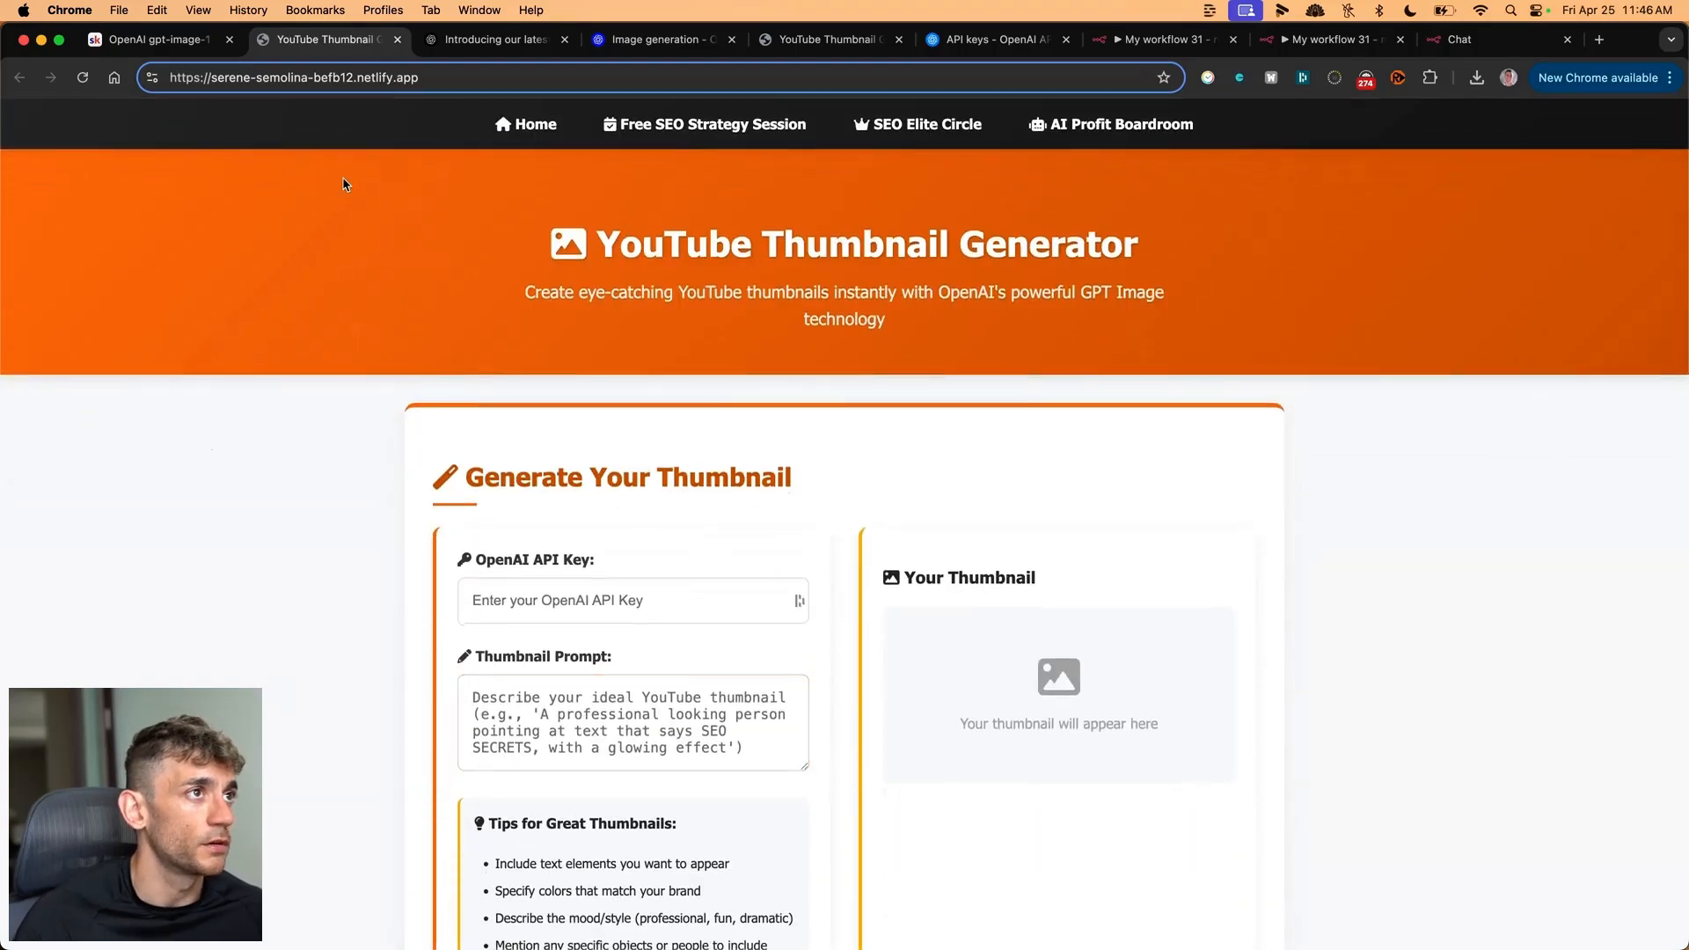
left_click(151, 40)
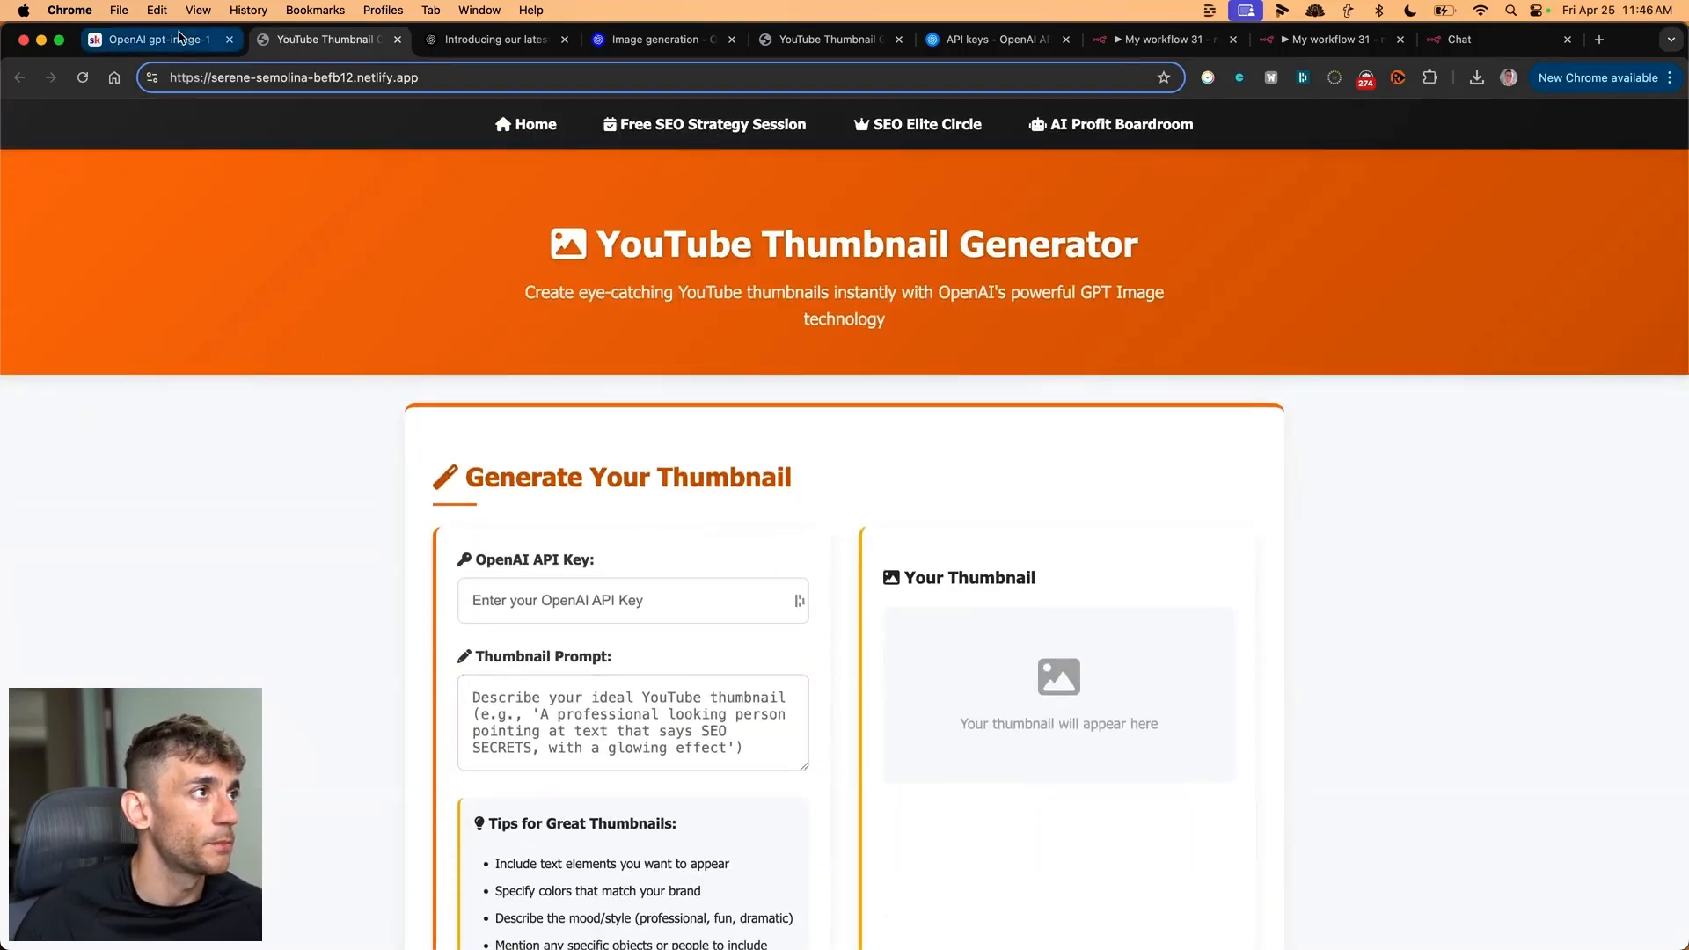
left_click(157, 39)
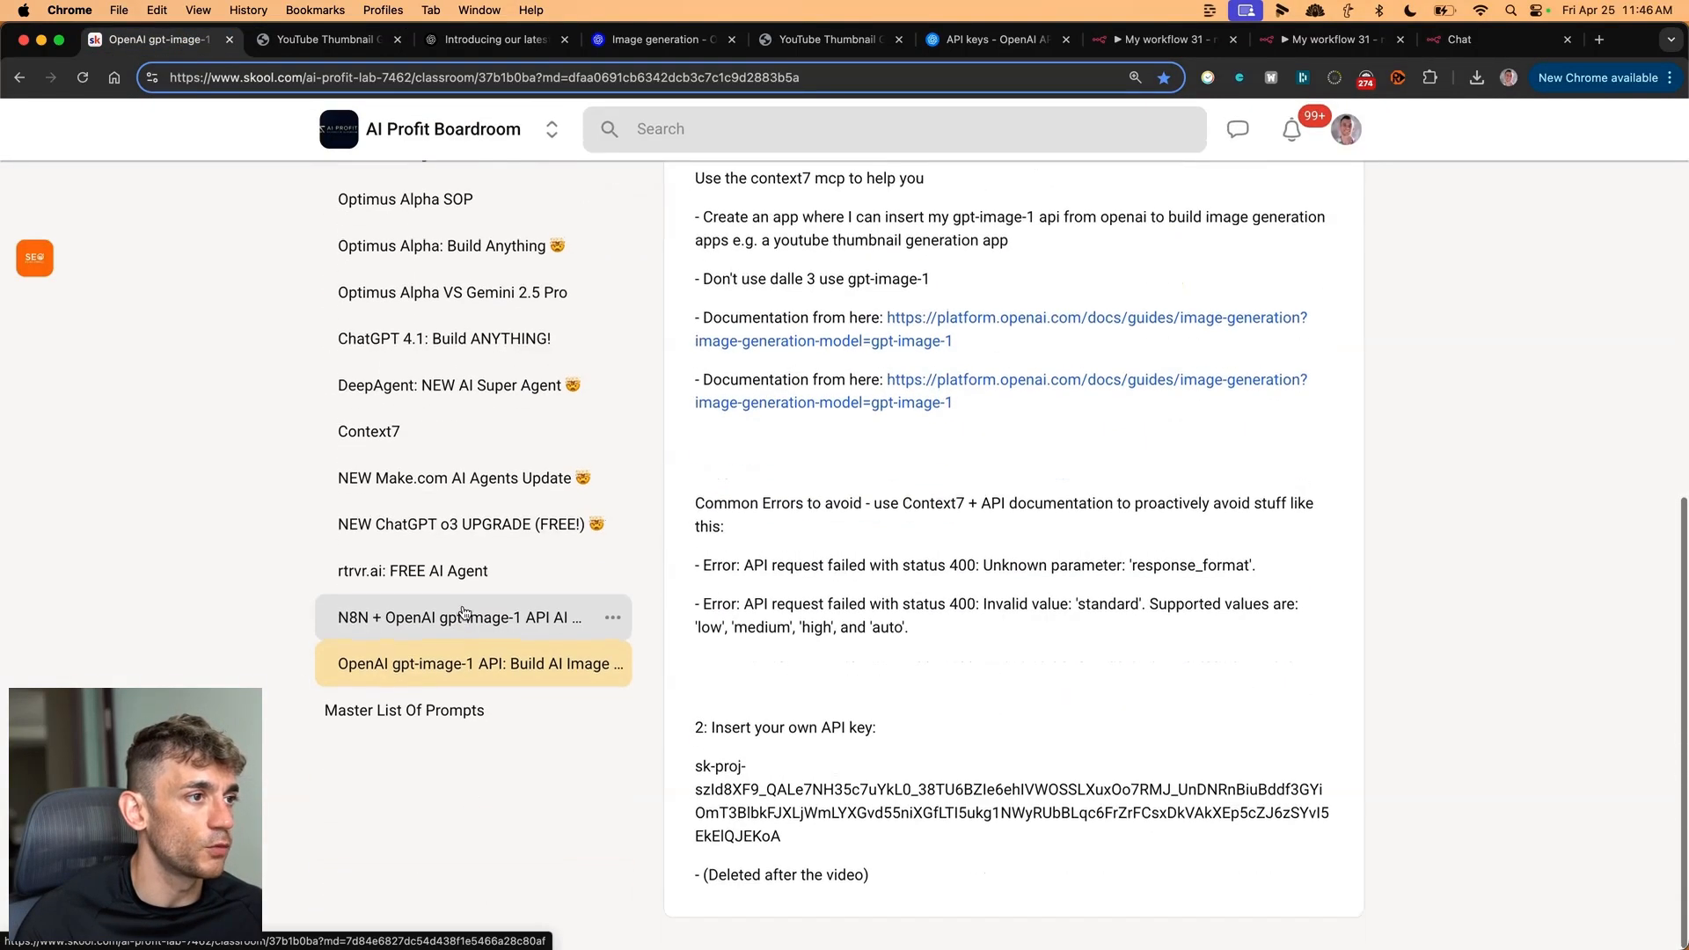
- Open the n8n gpt-image-1 automation lesson, then browse the community's About and Classroom pages
left_click(462, 618)
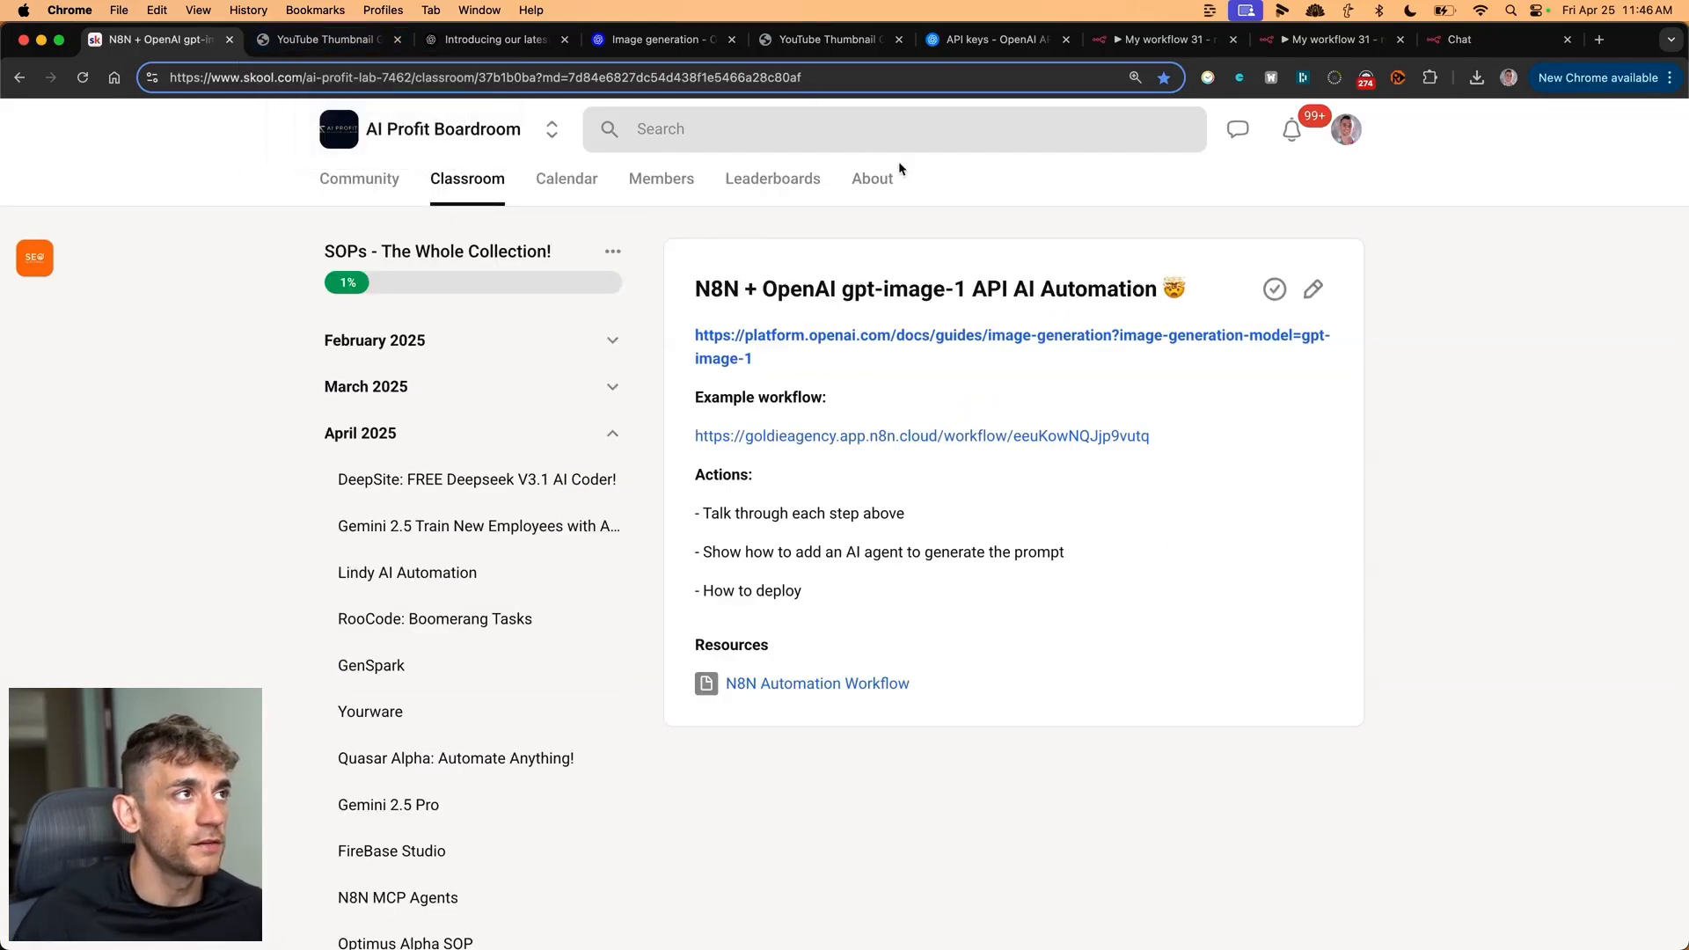
left_click(323, 40)
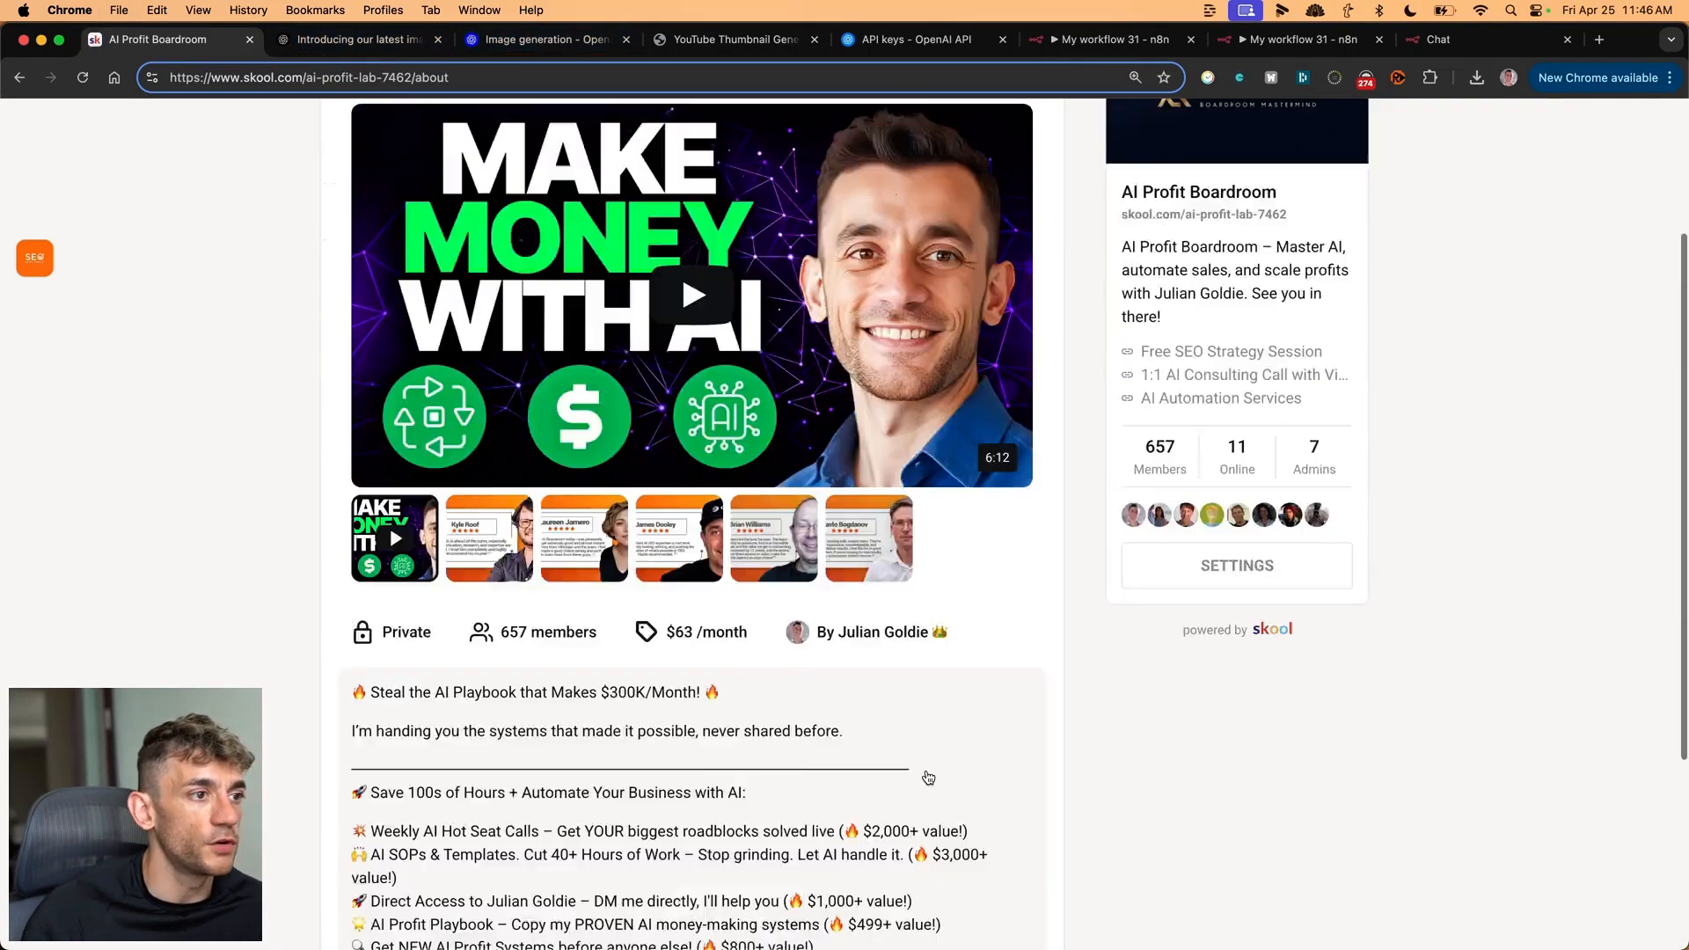
scroll("down", 3)
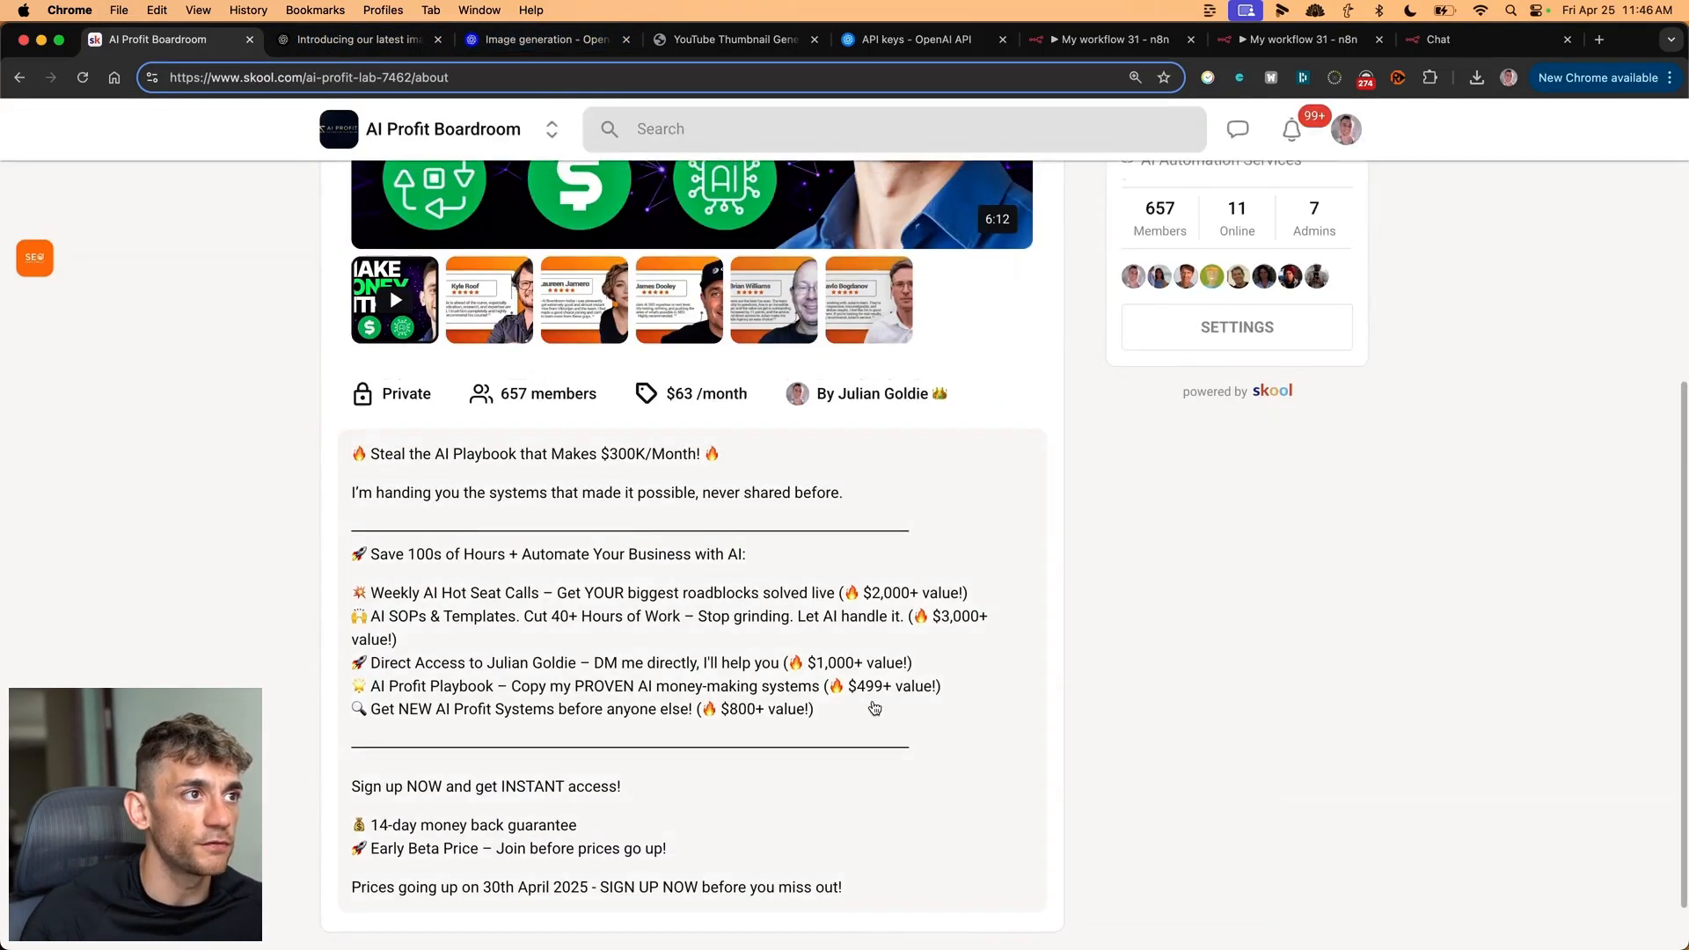
scroll("up", 3)
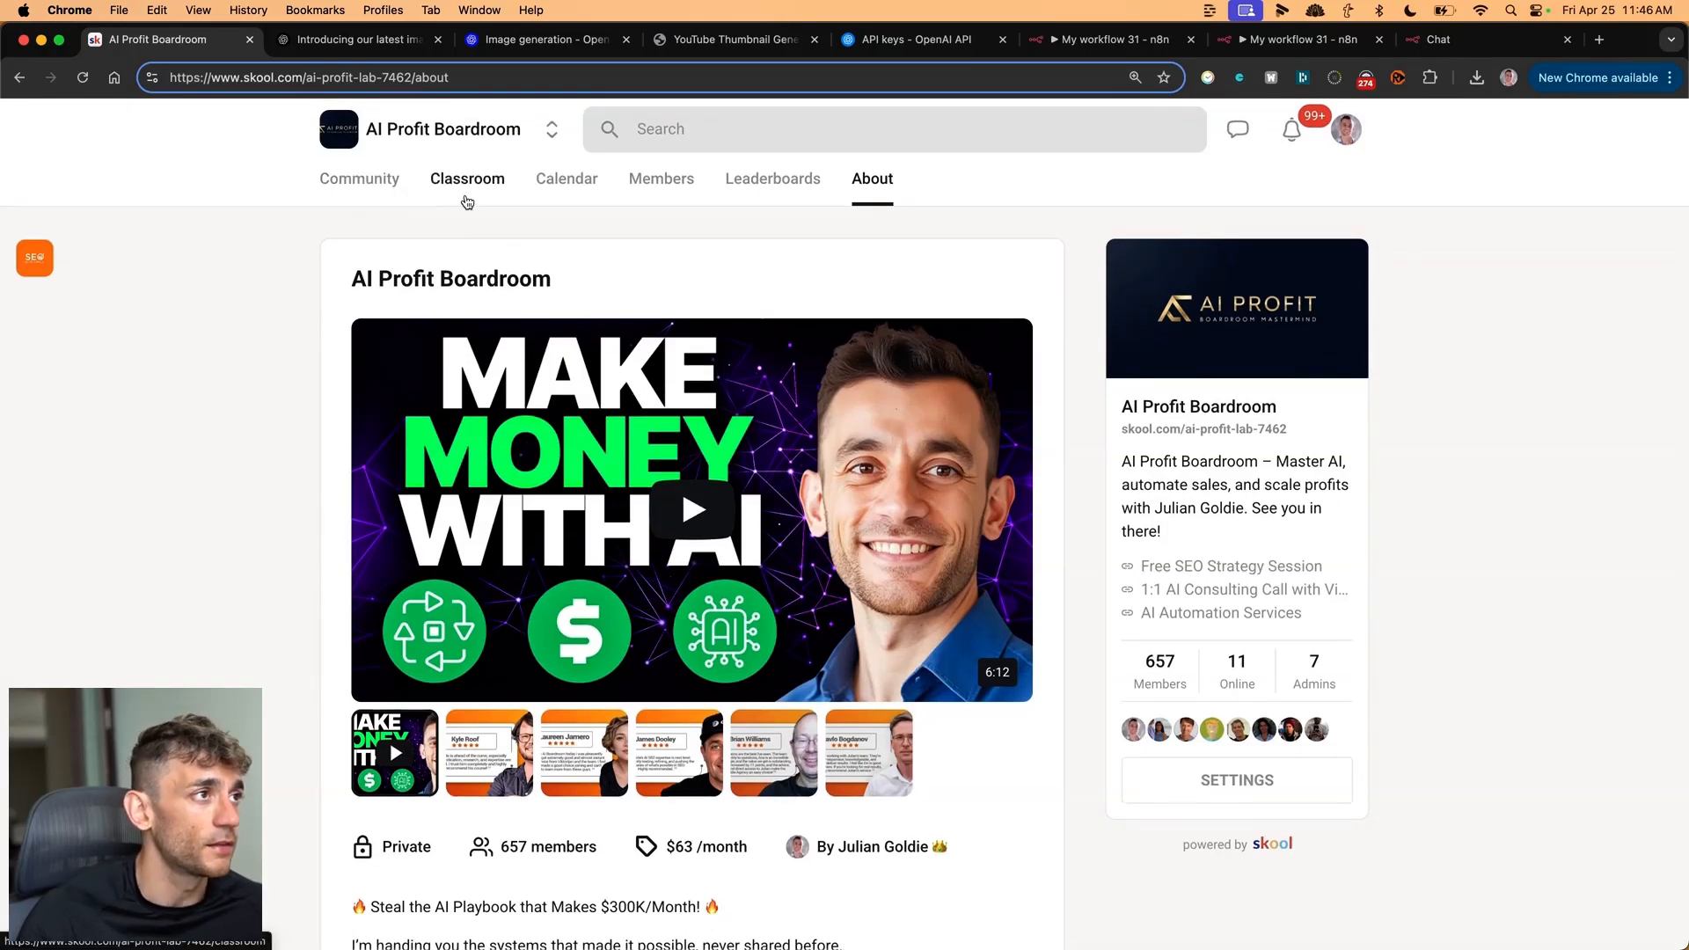
left_click(466, 179)
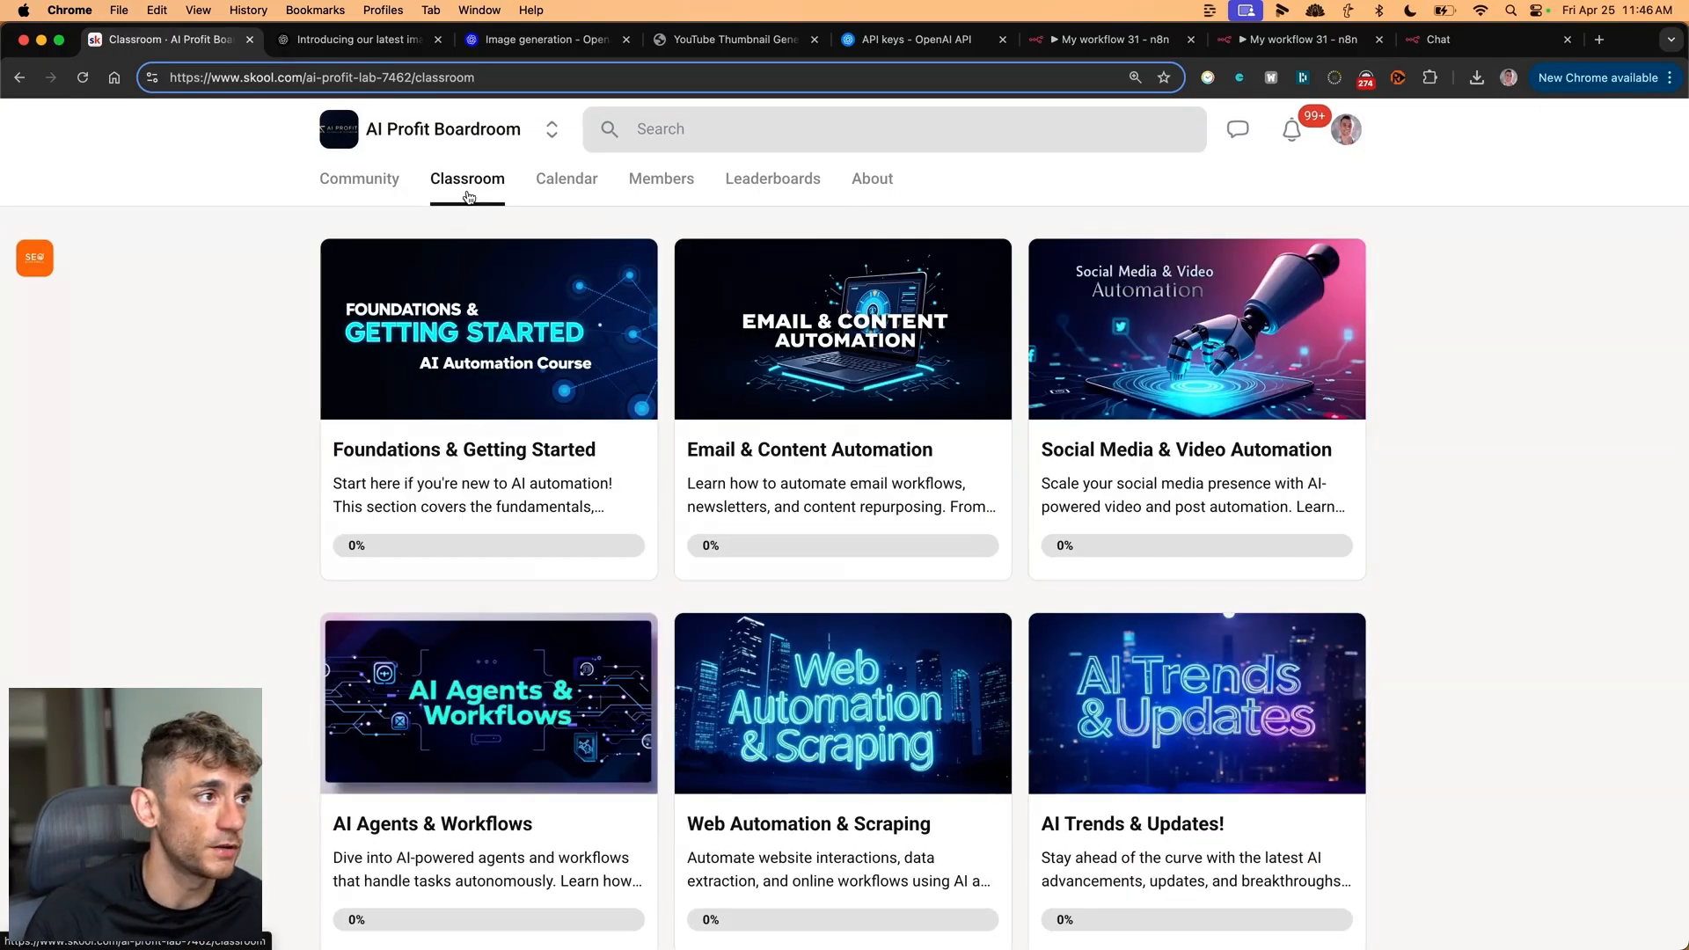
scroll("down", 3)
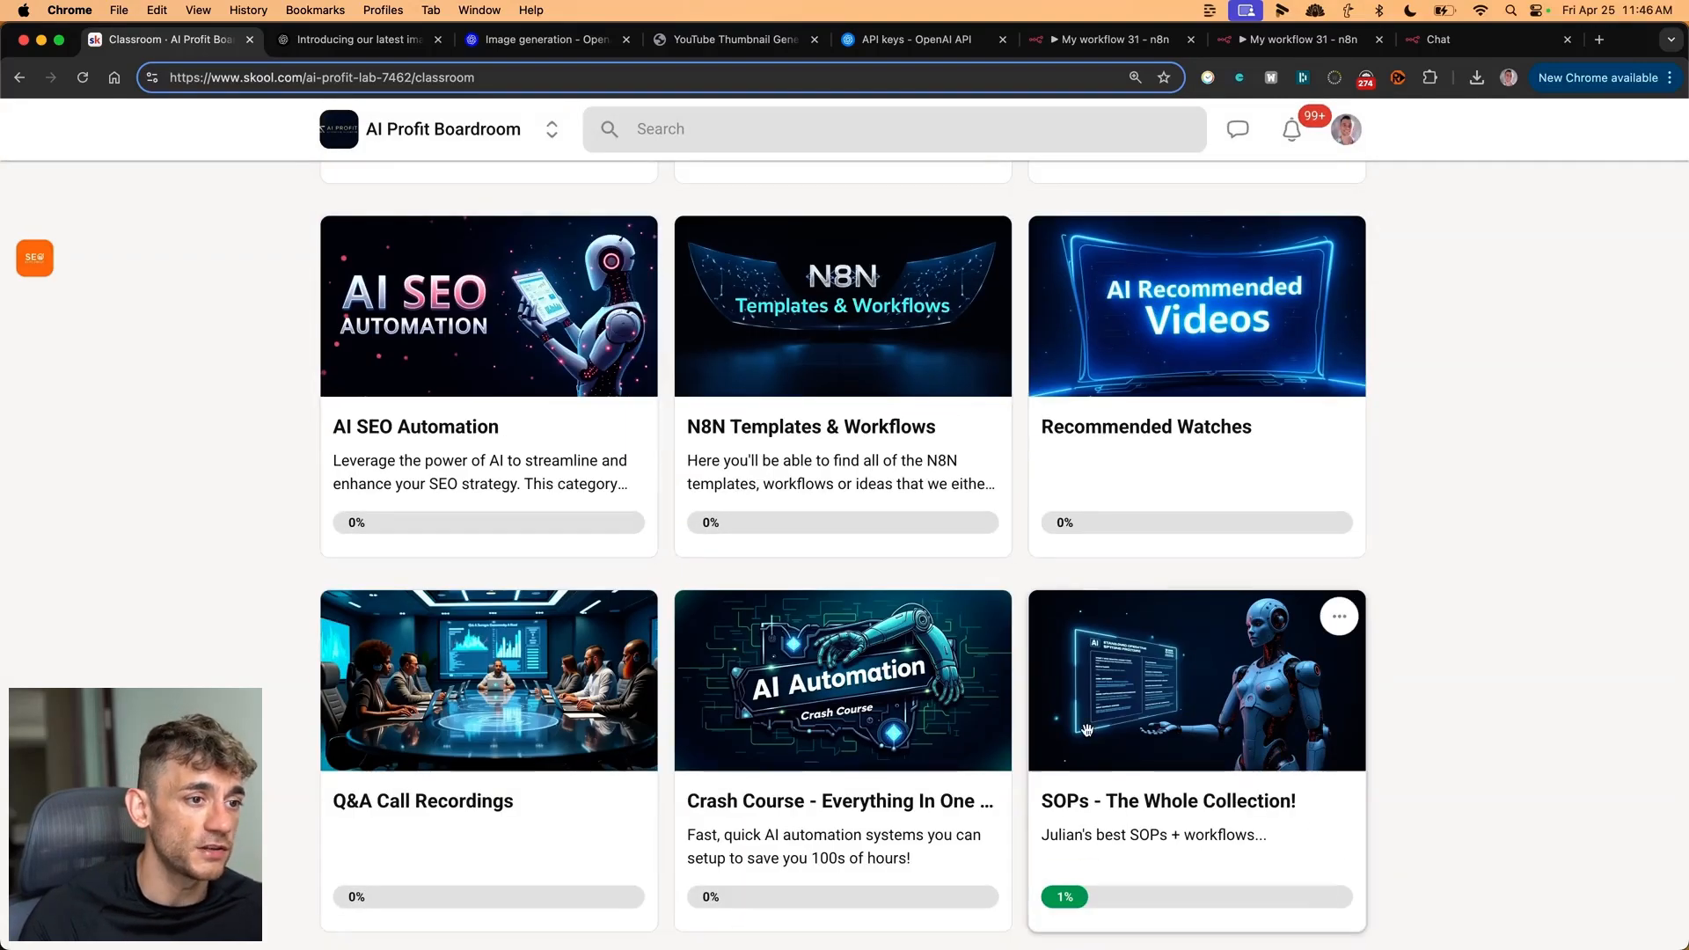
scroll("up", 3)
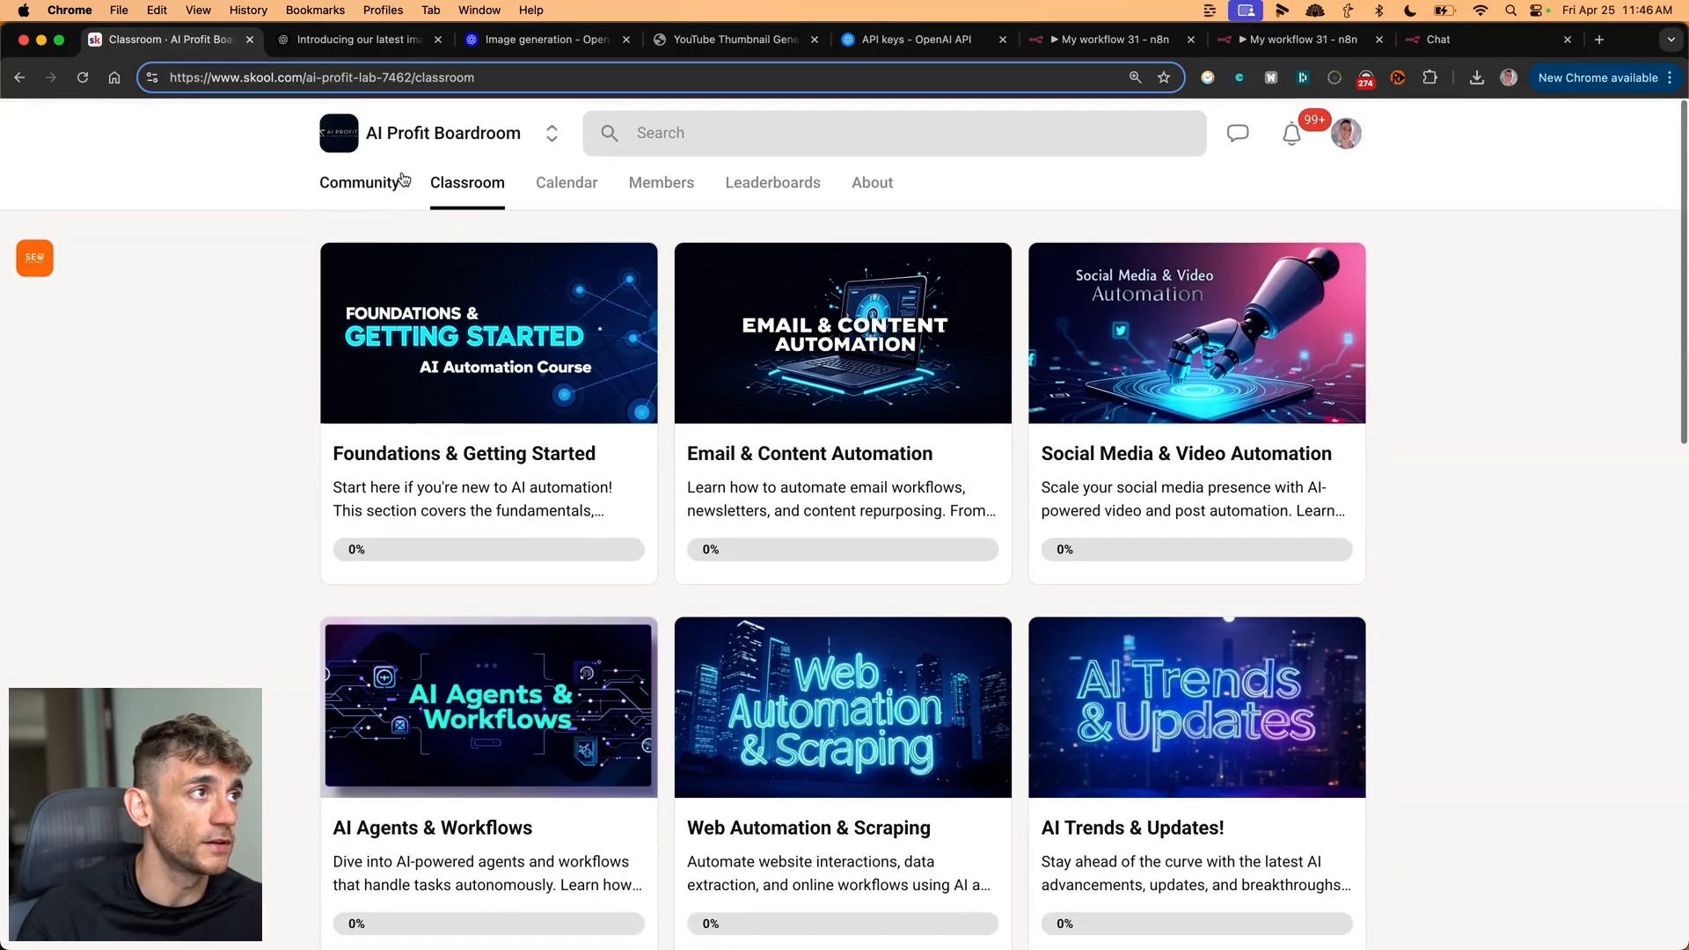
- Check the calendar, read and close the Big Drops This Week post, then open Free SEO Strategy Session
left_click(566, 182)
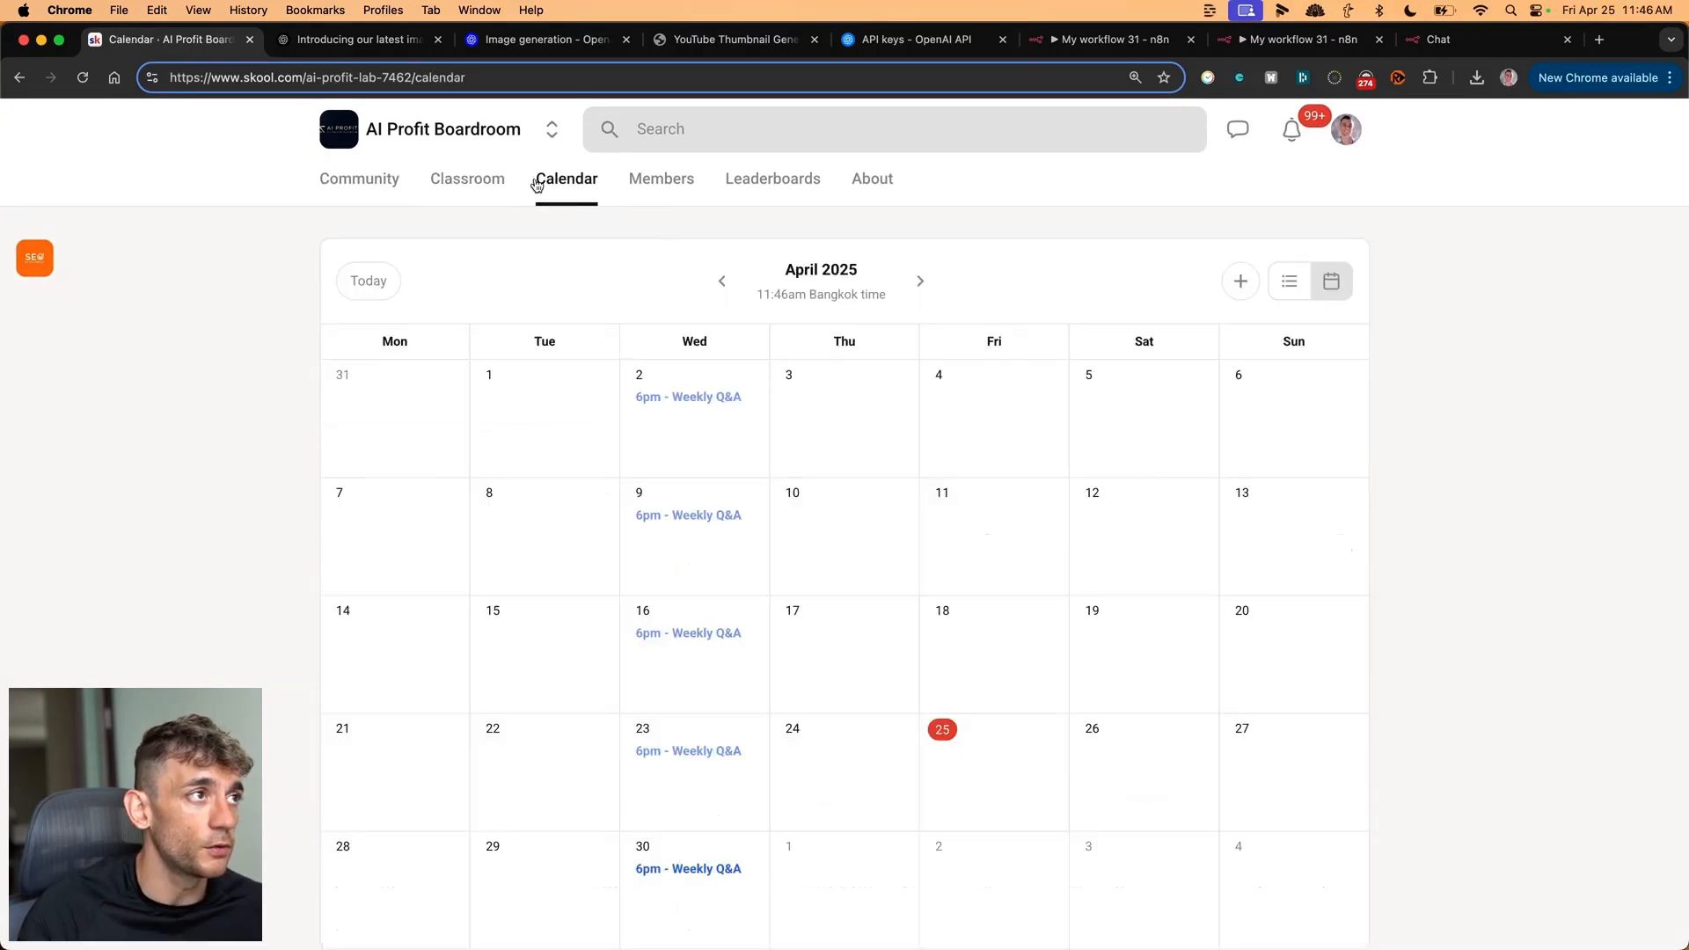
left_click(359, 179)
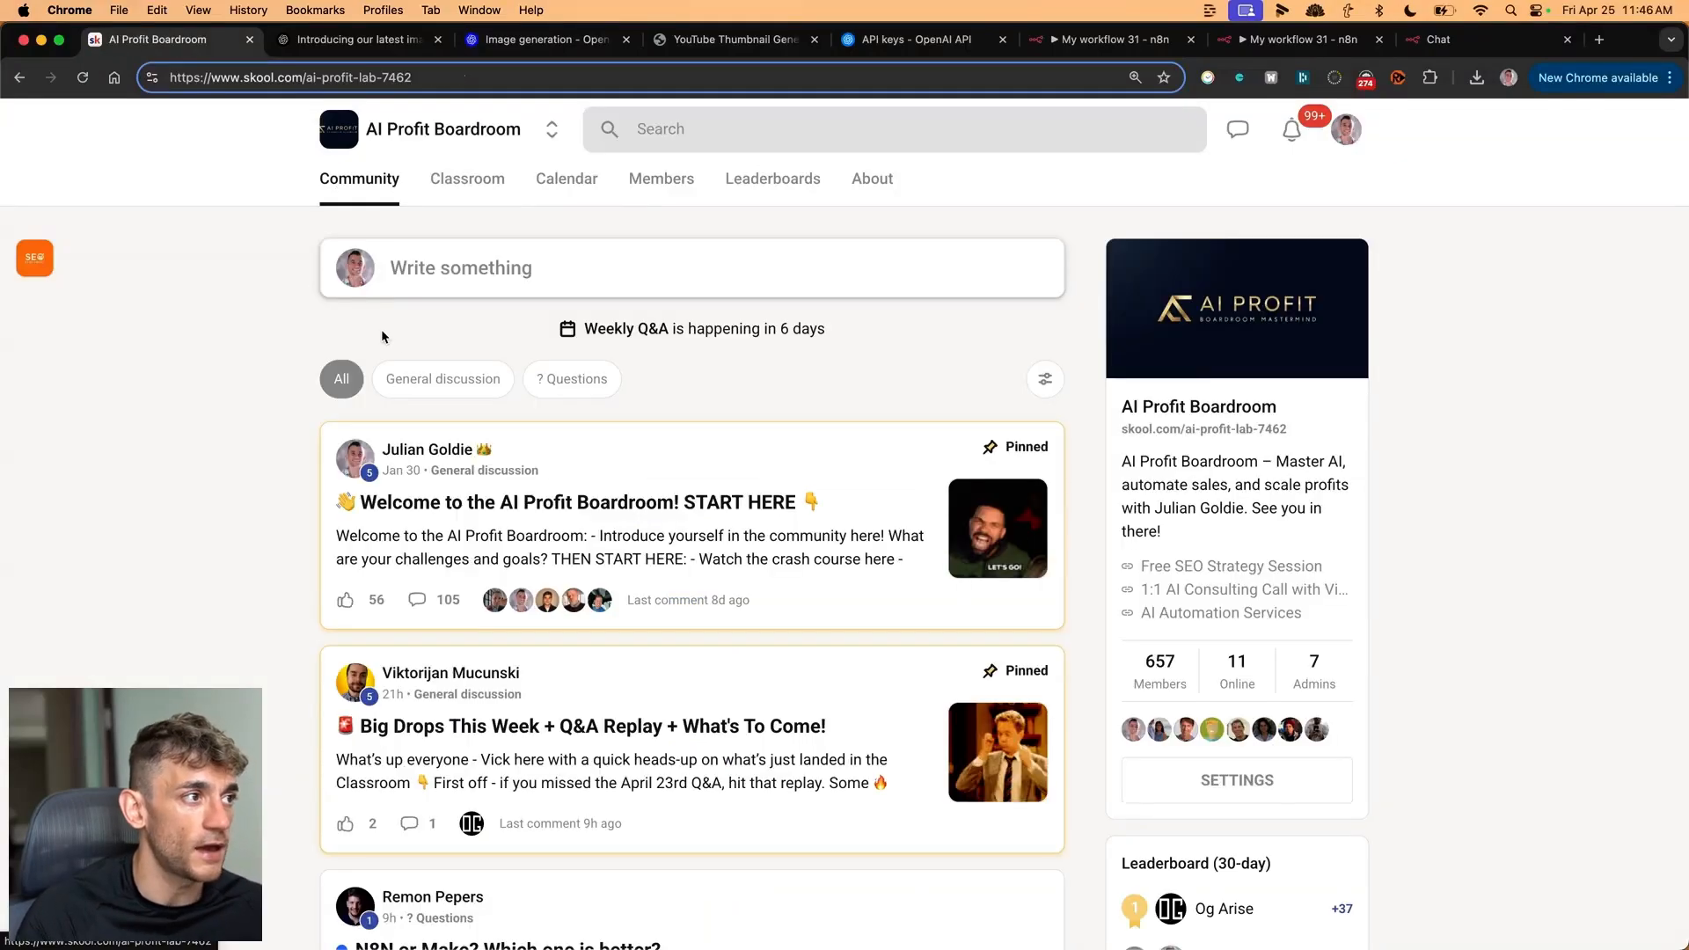
scroll("down", 3)
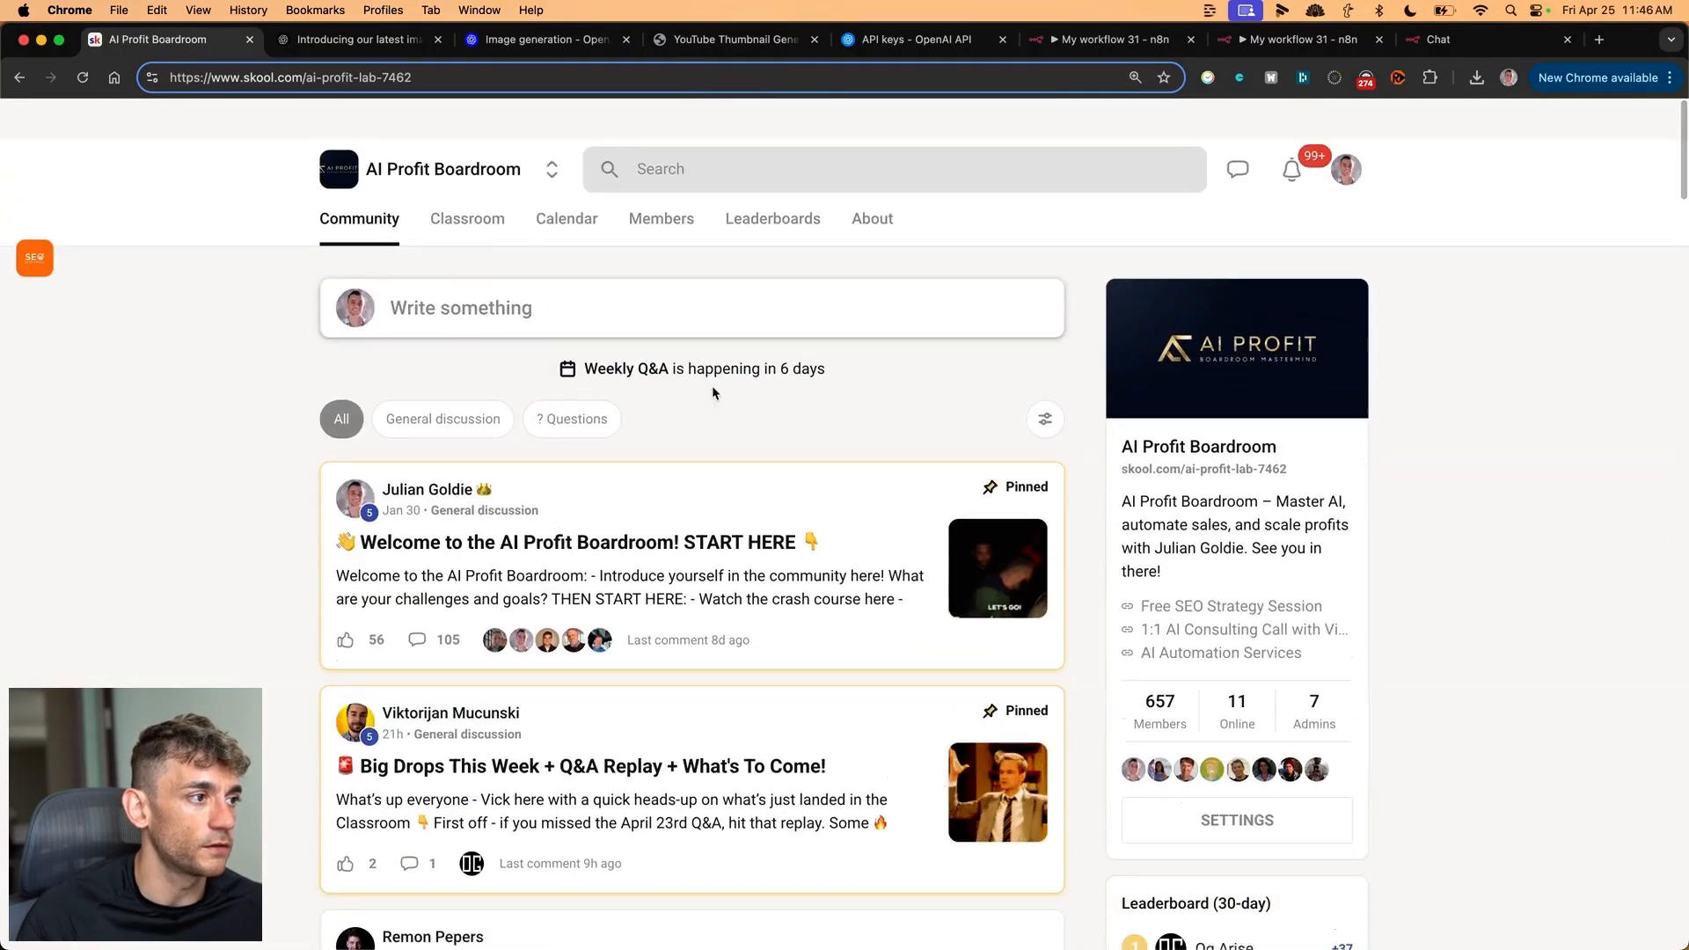
scroll("down", 3)
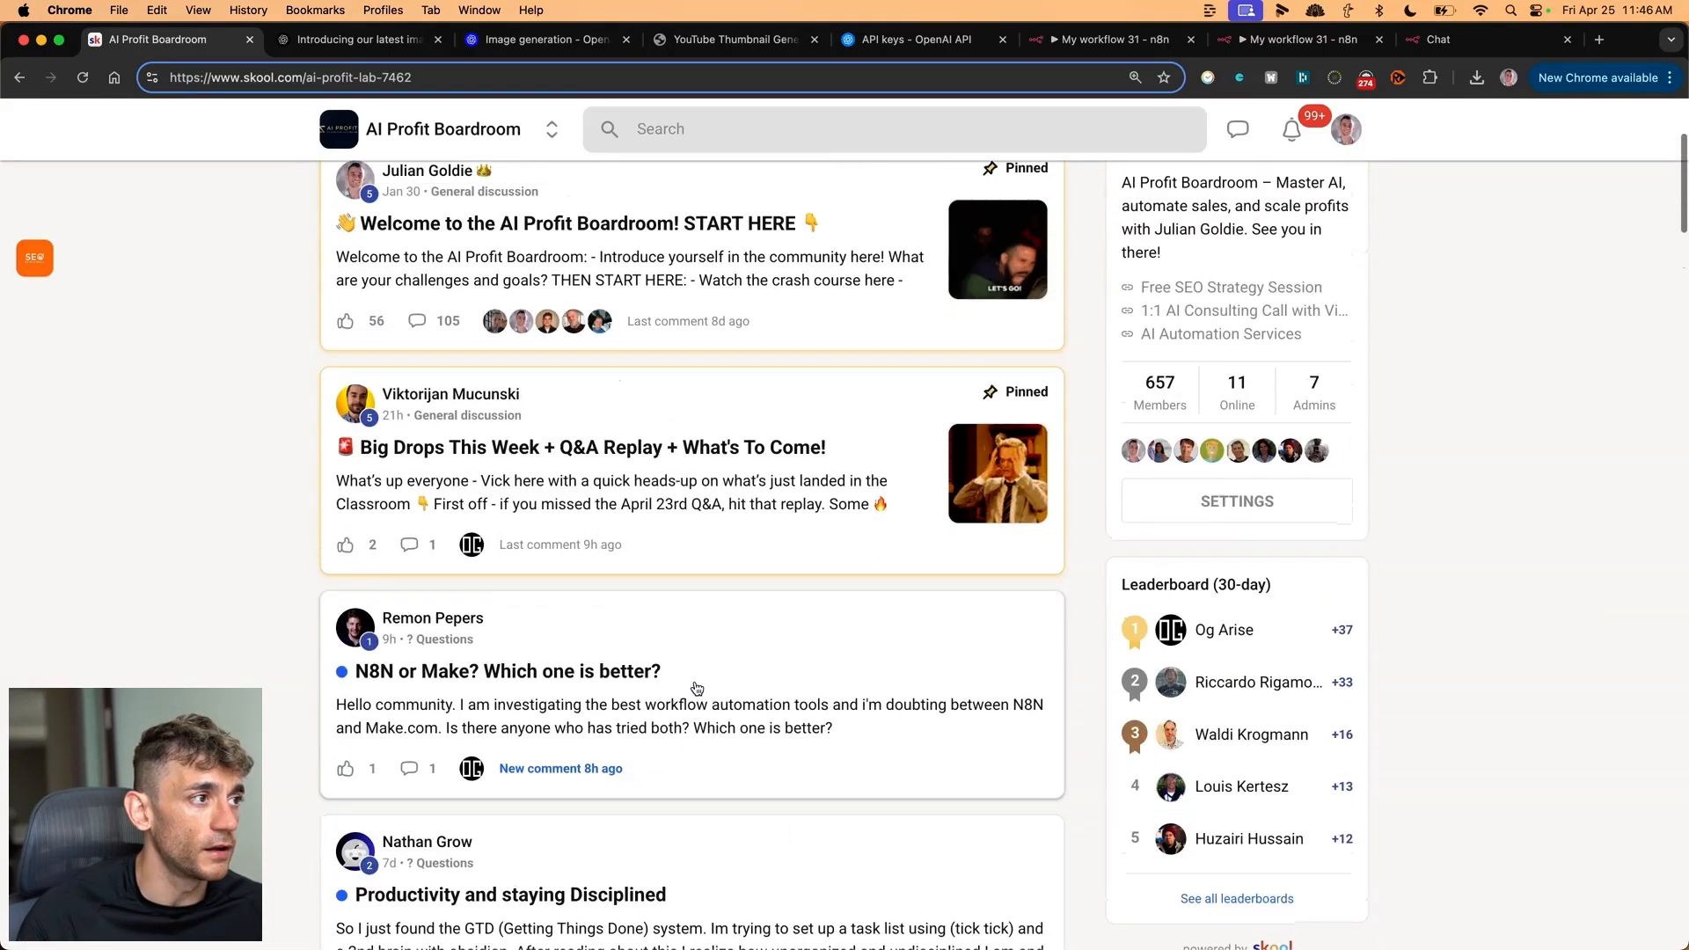
left_click(590, 447)
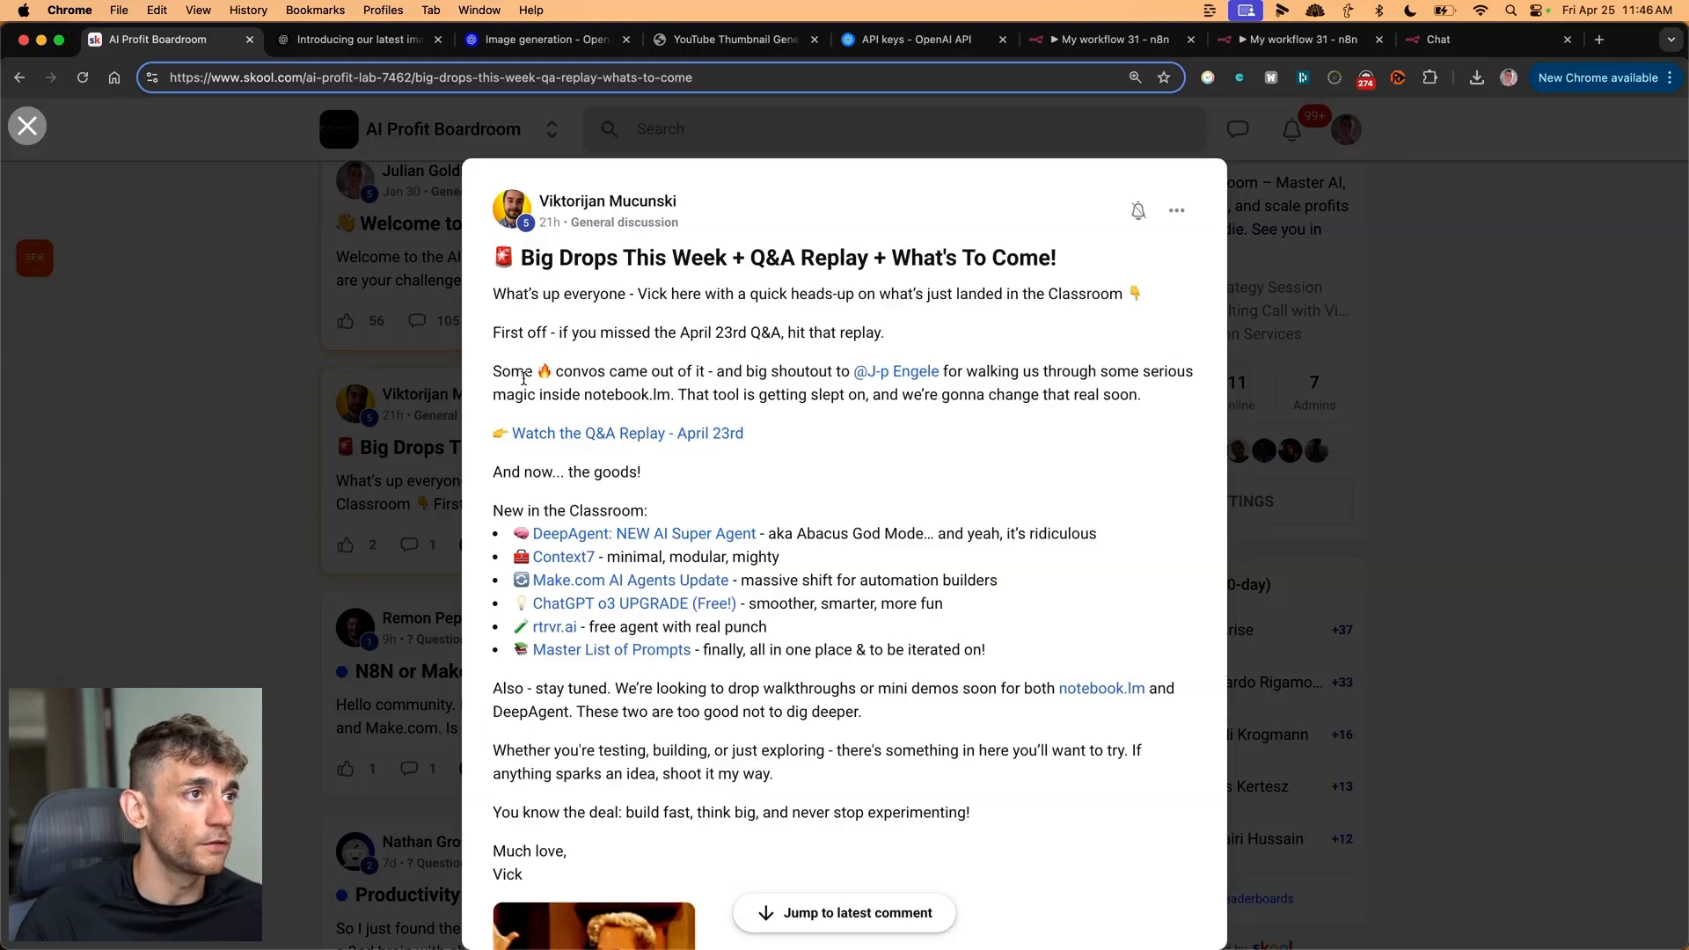
left_click_drag(494, 332, 982, 688)
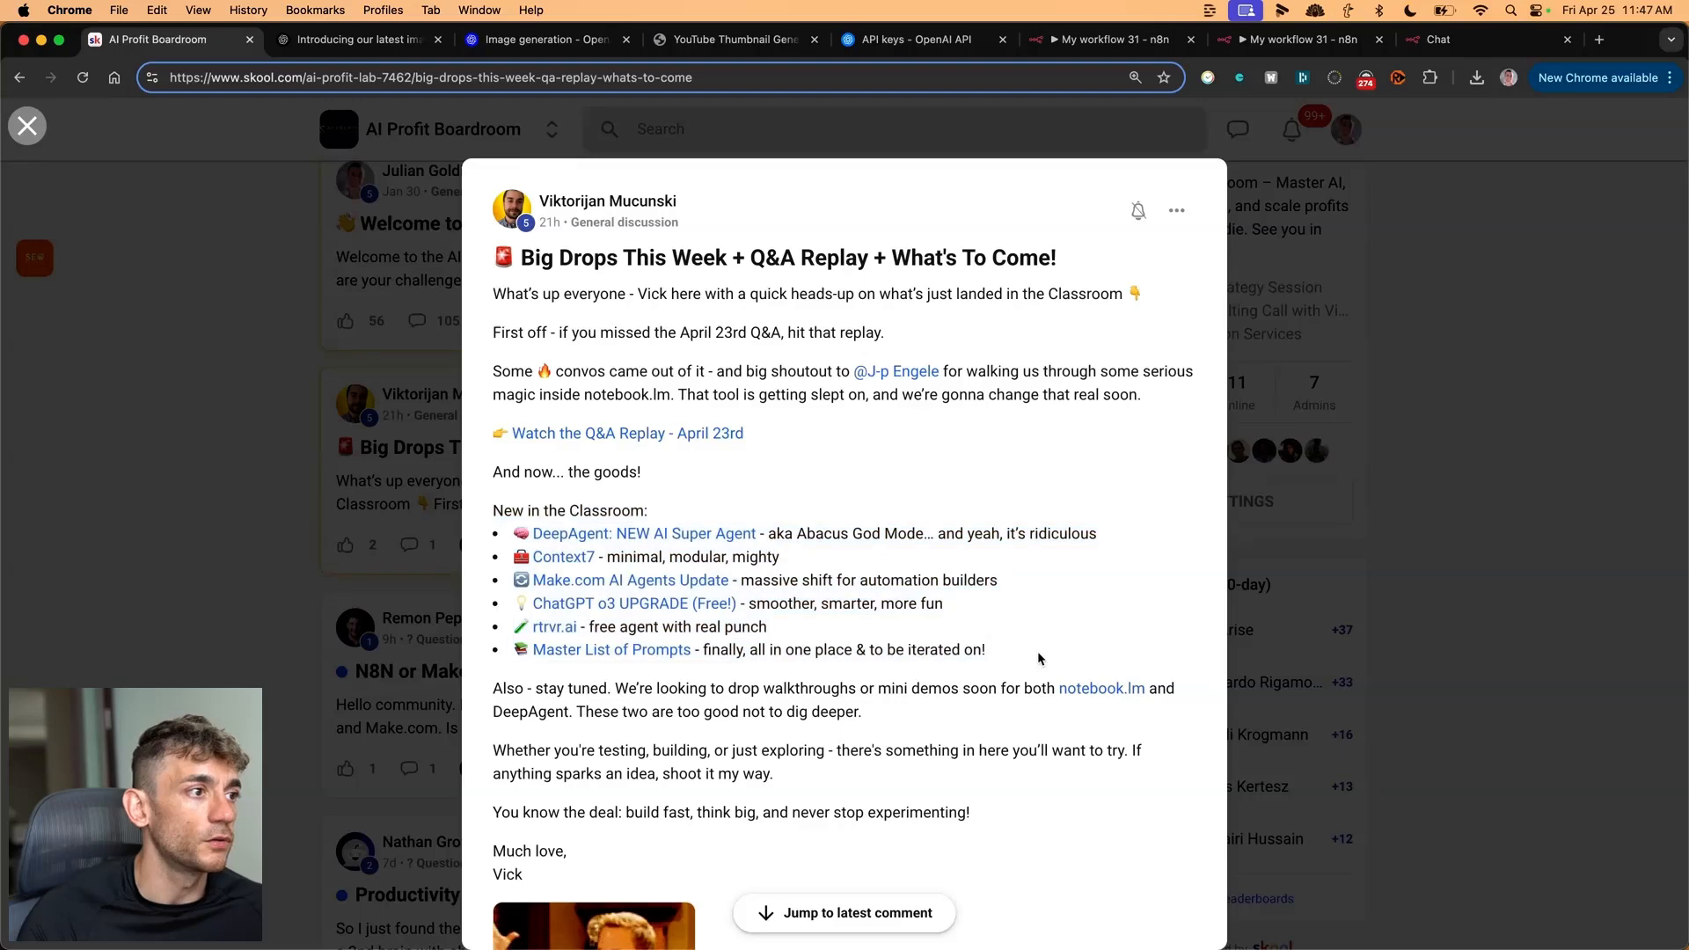
left_click(28, 125)
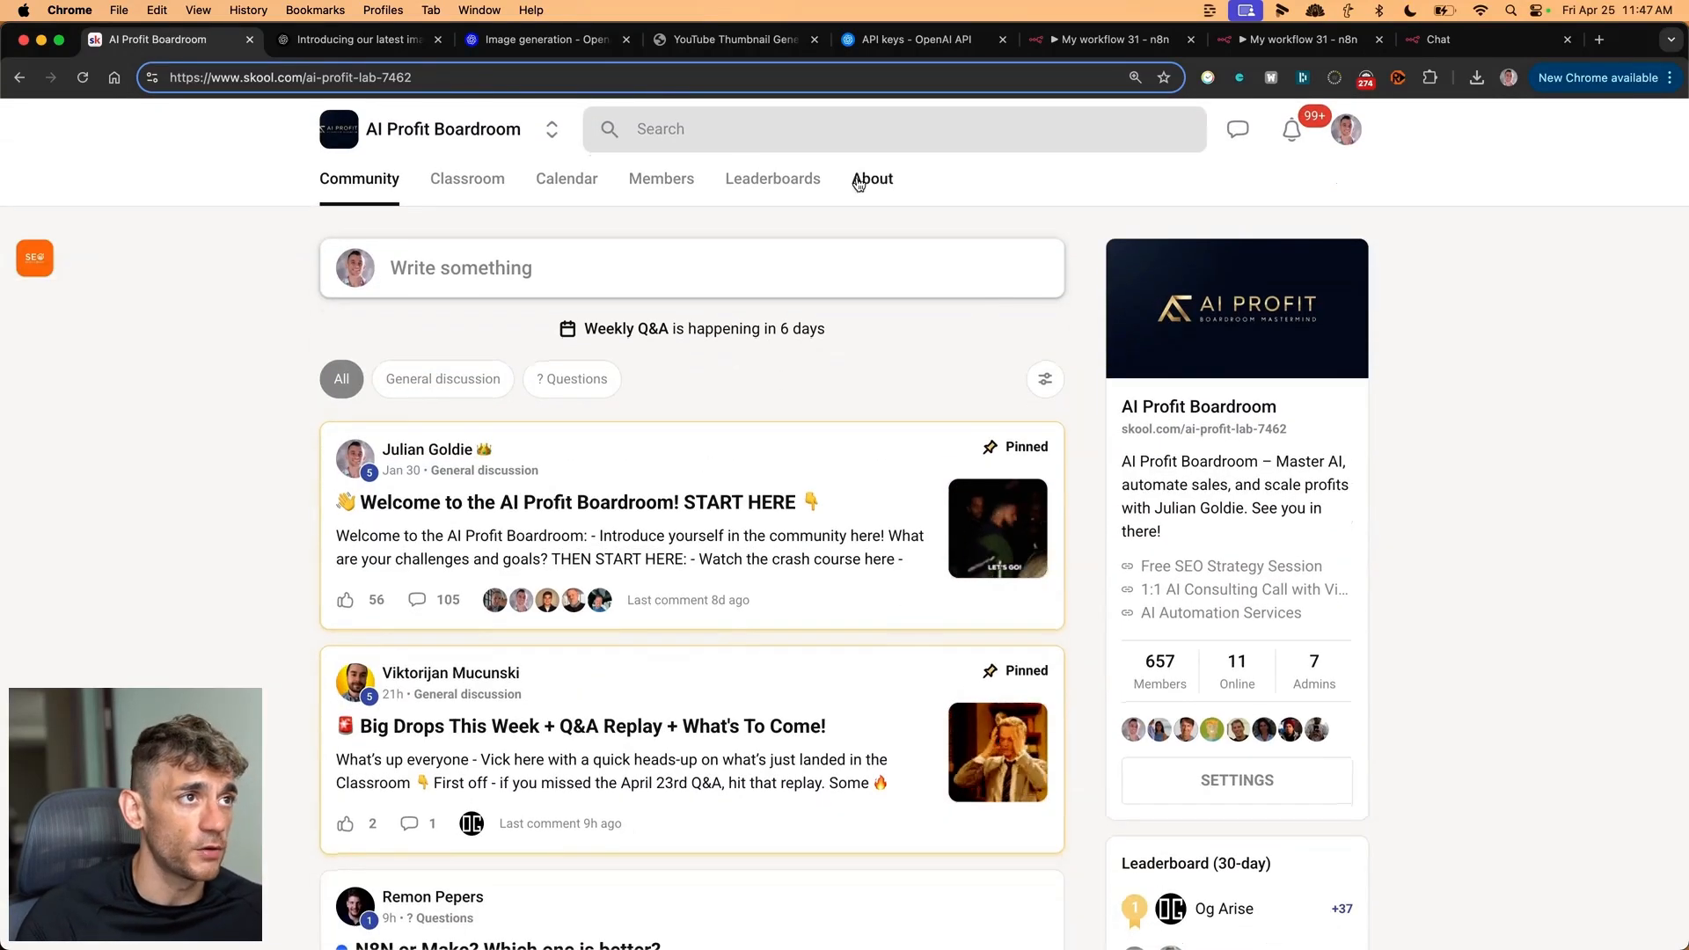
mouse_move(1468, 160)
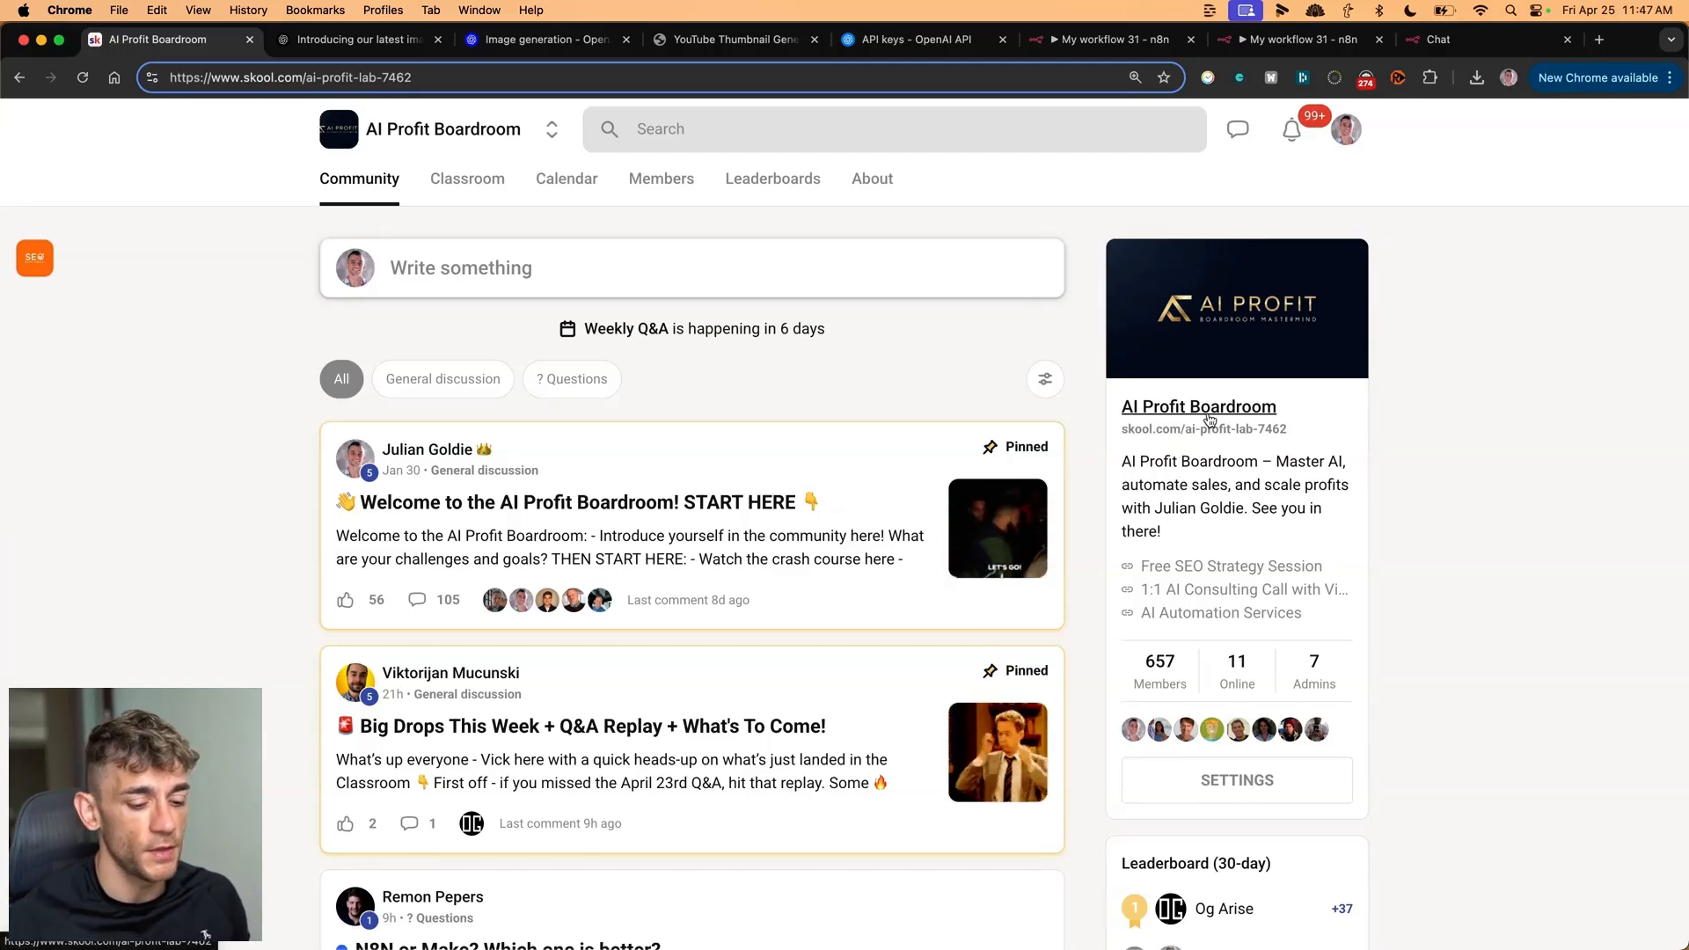
left_click(1232, 566)
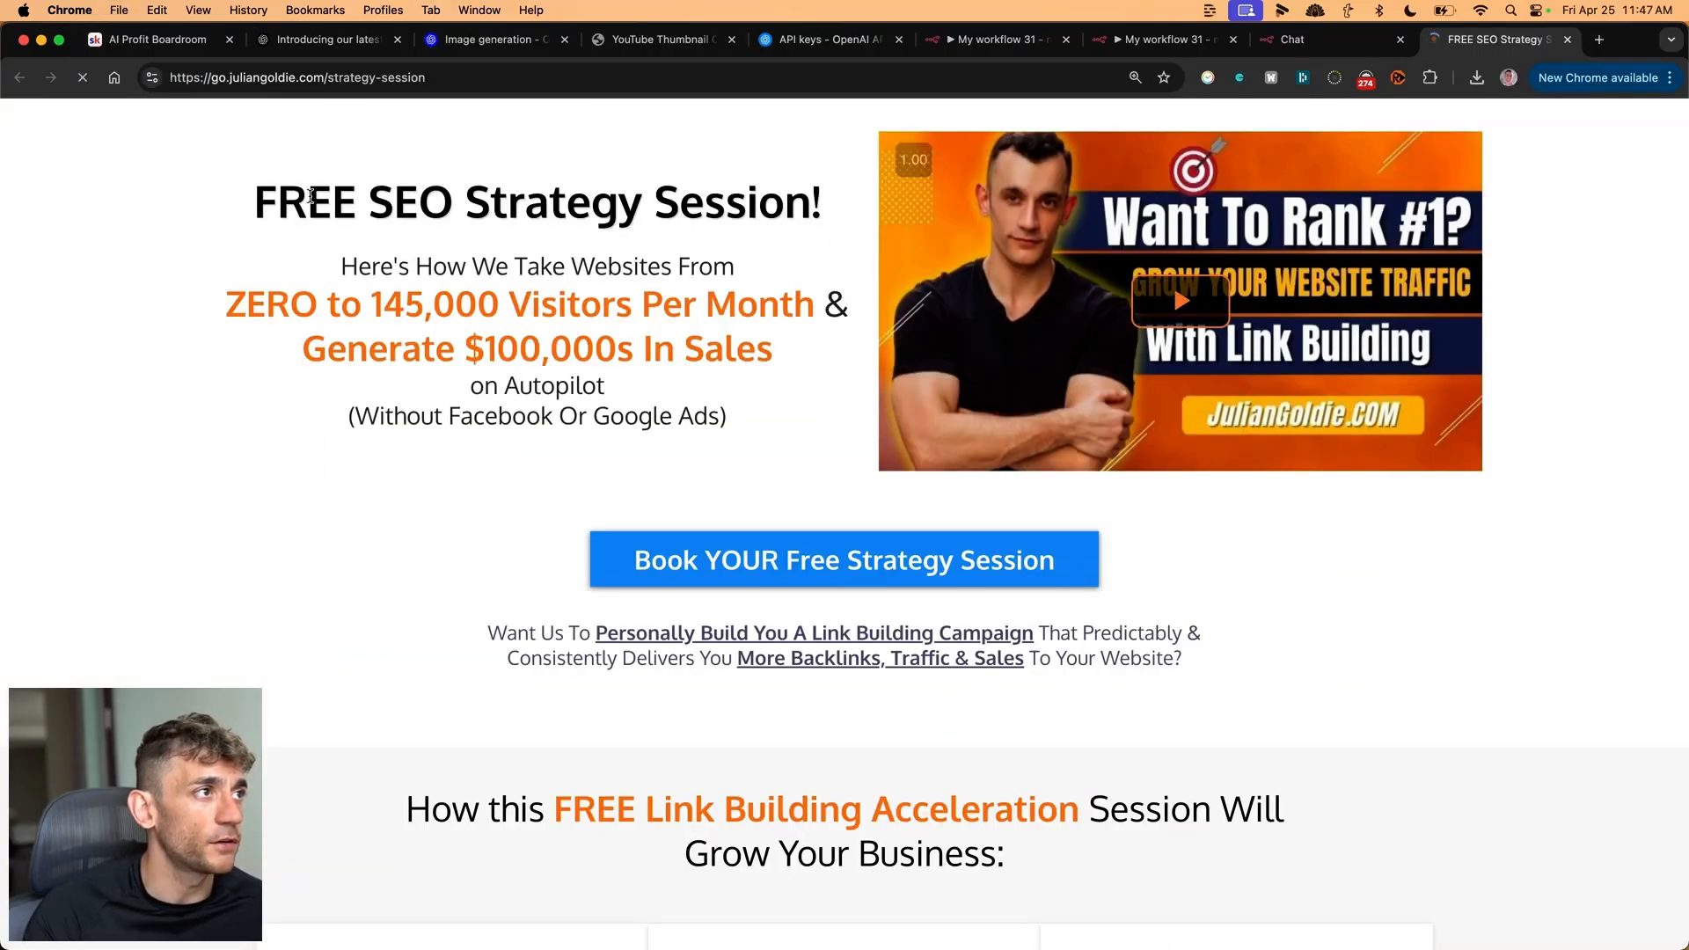
mouse_move(289, 269)
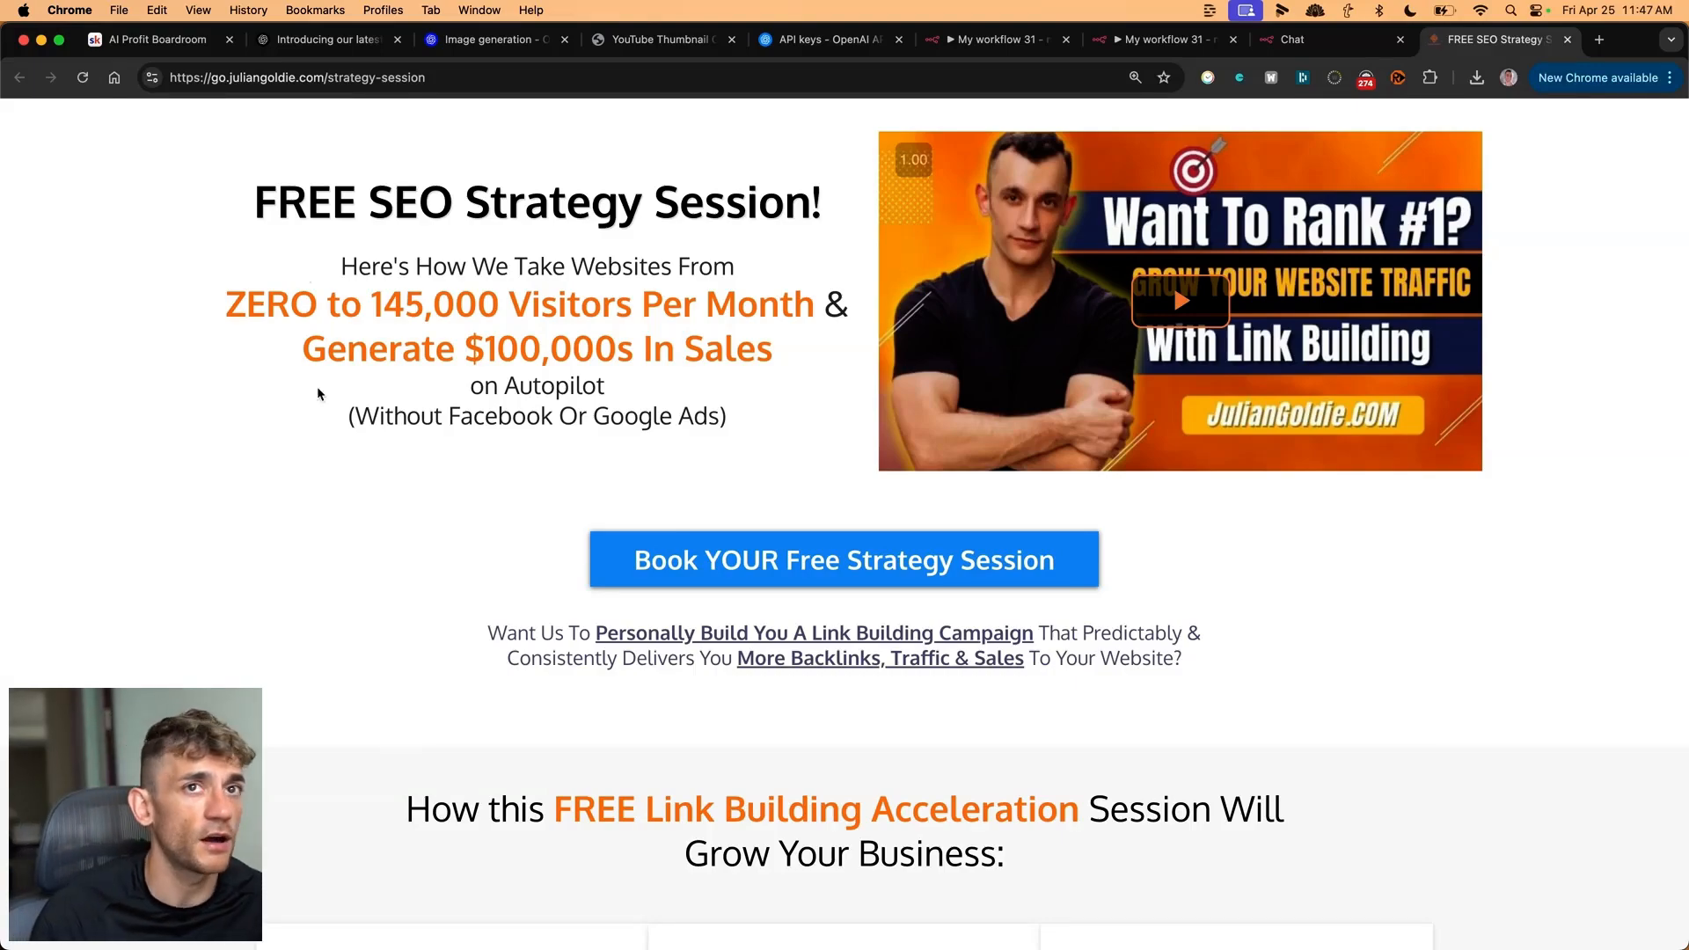
mouse_move(630, 368)
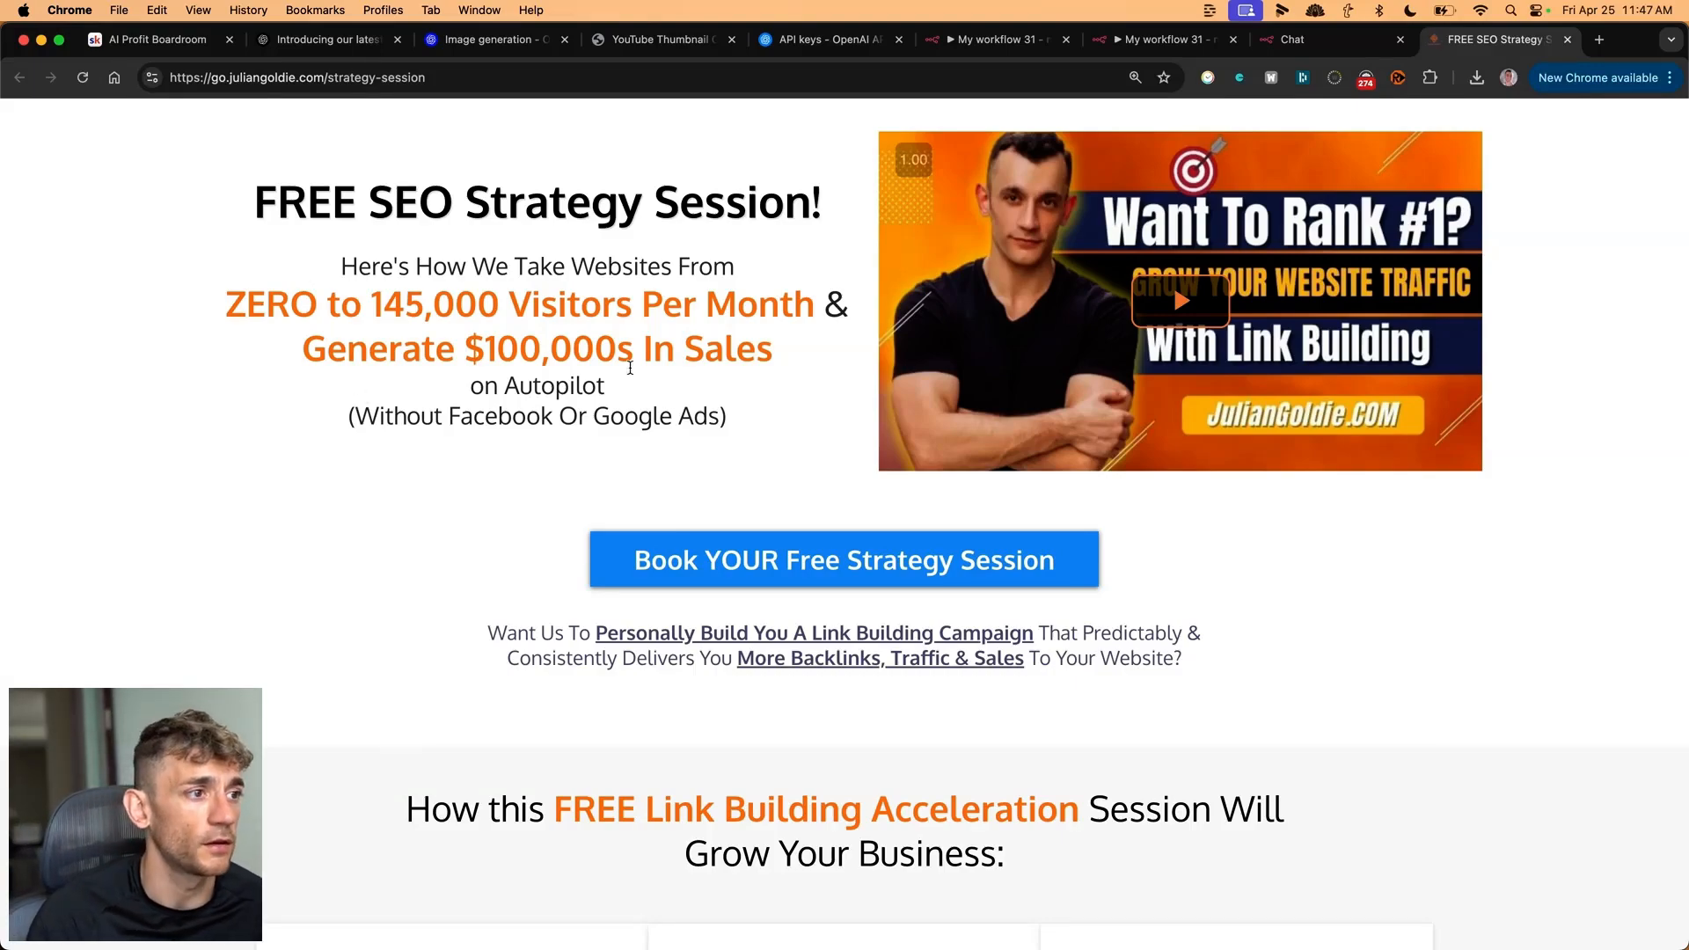
scroll("down", 3)
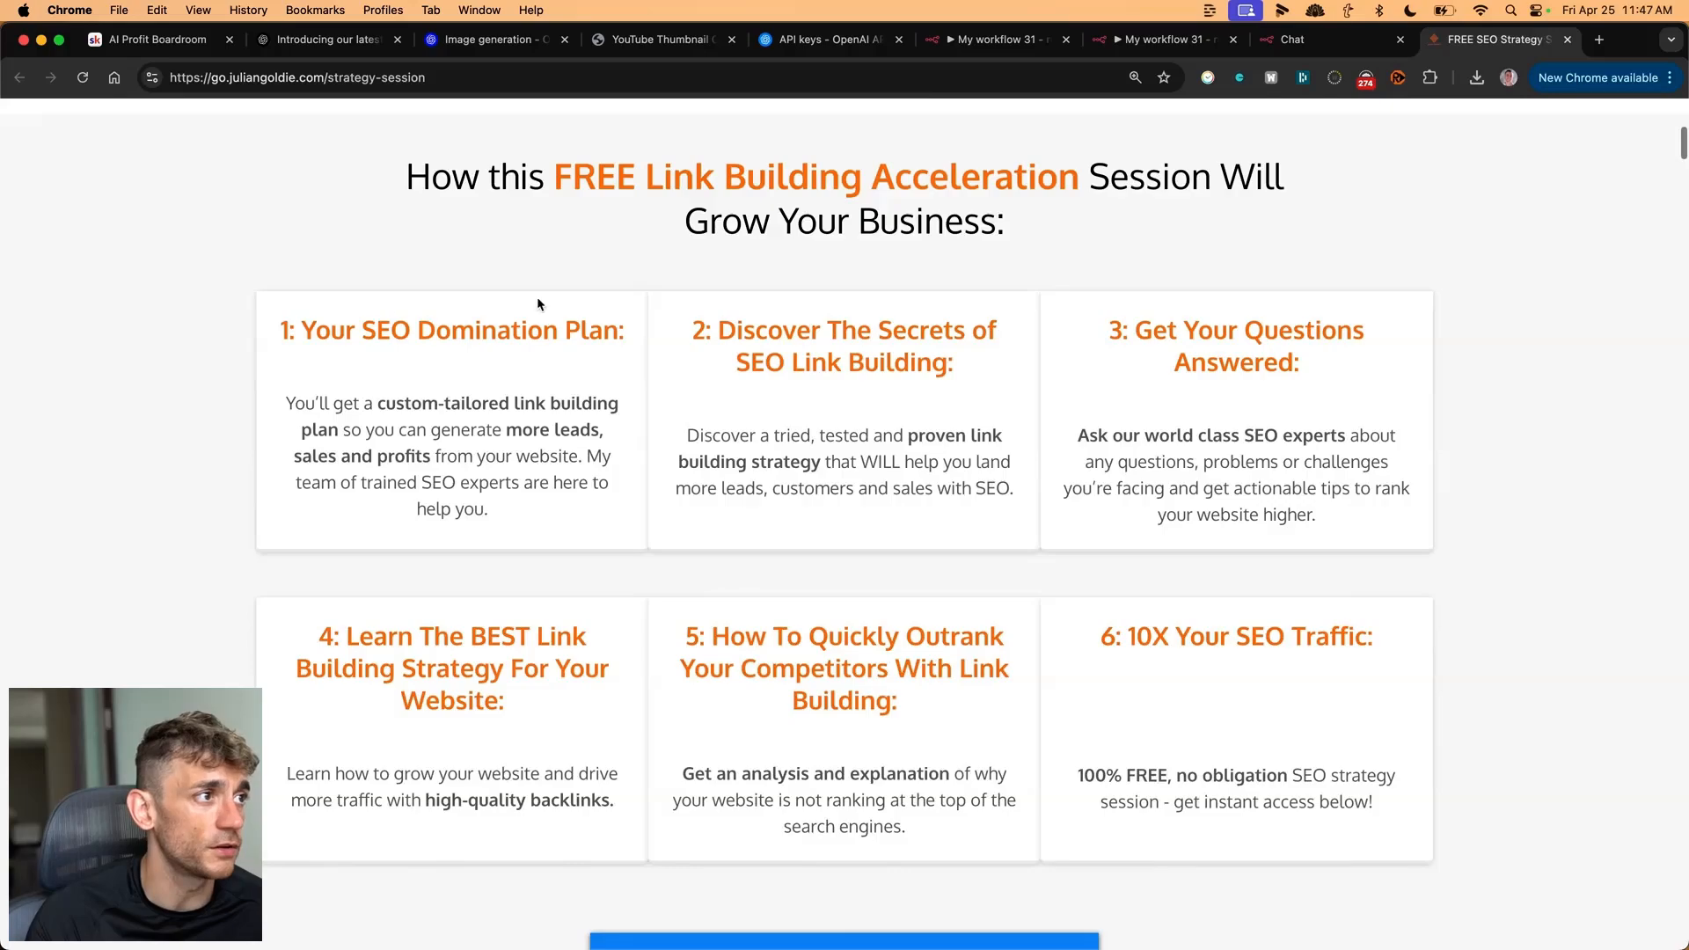
mouse_move(853, 454)
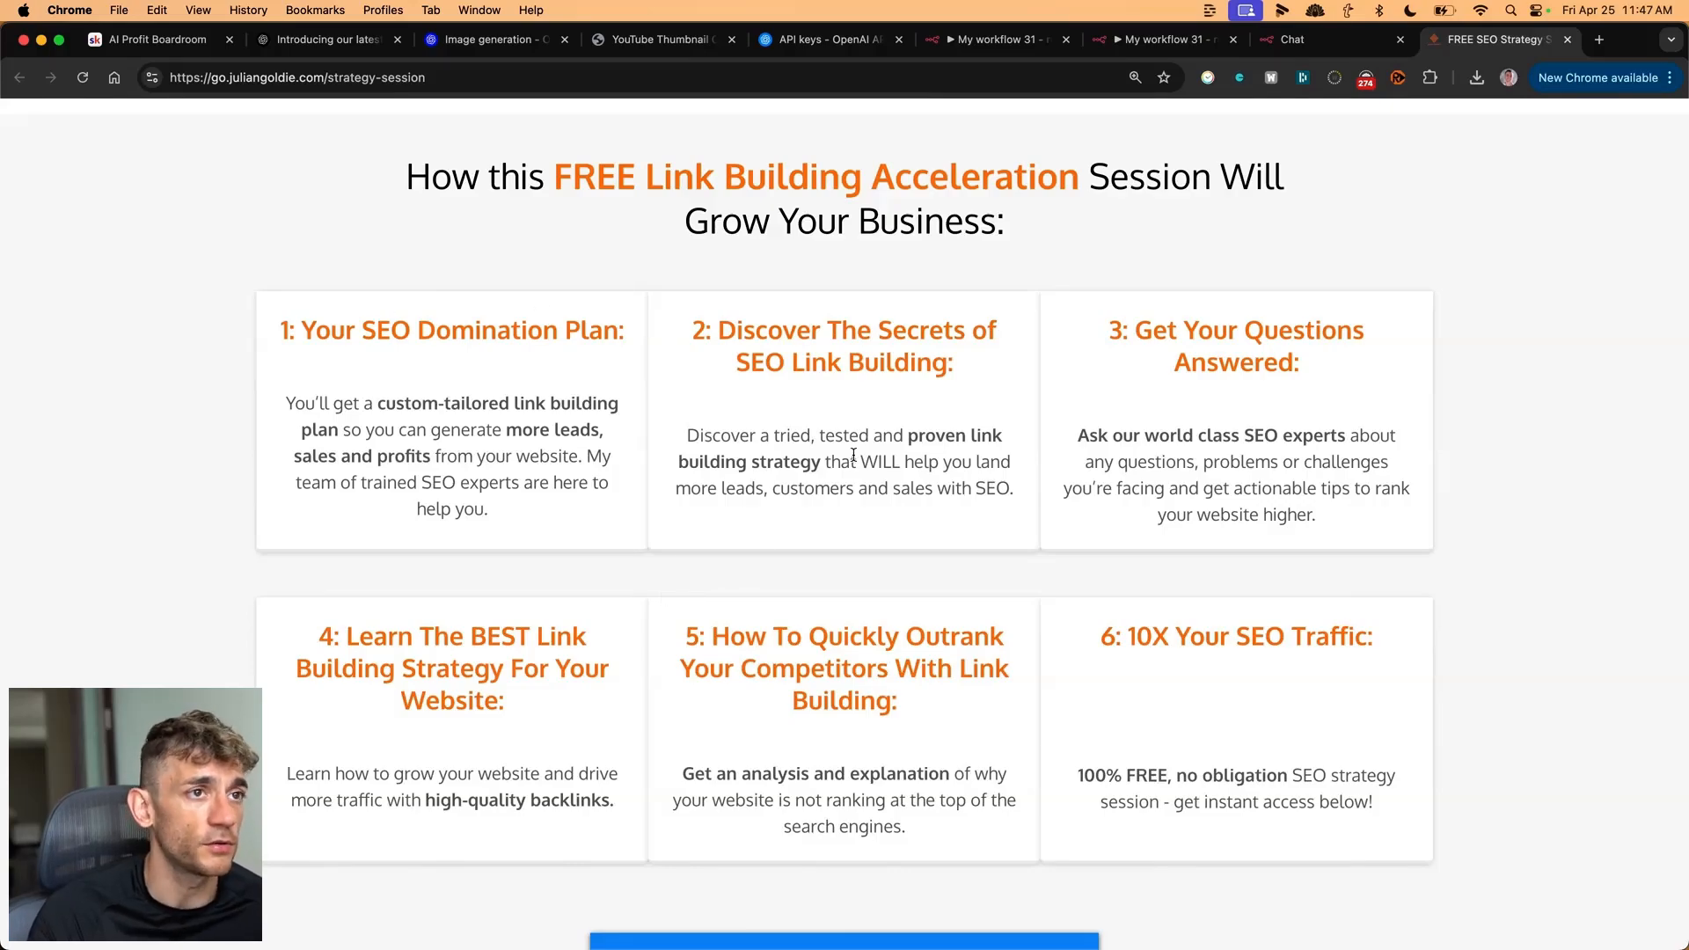
scroll("down", 3)
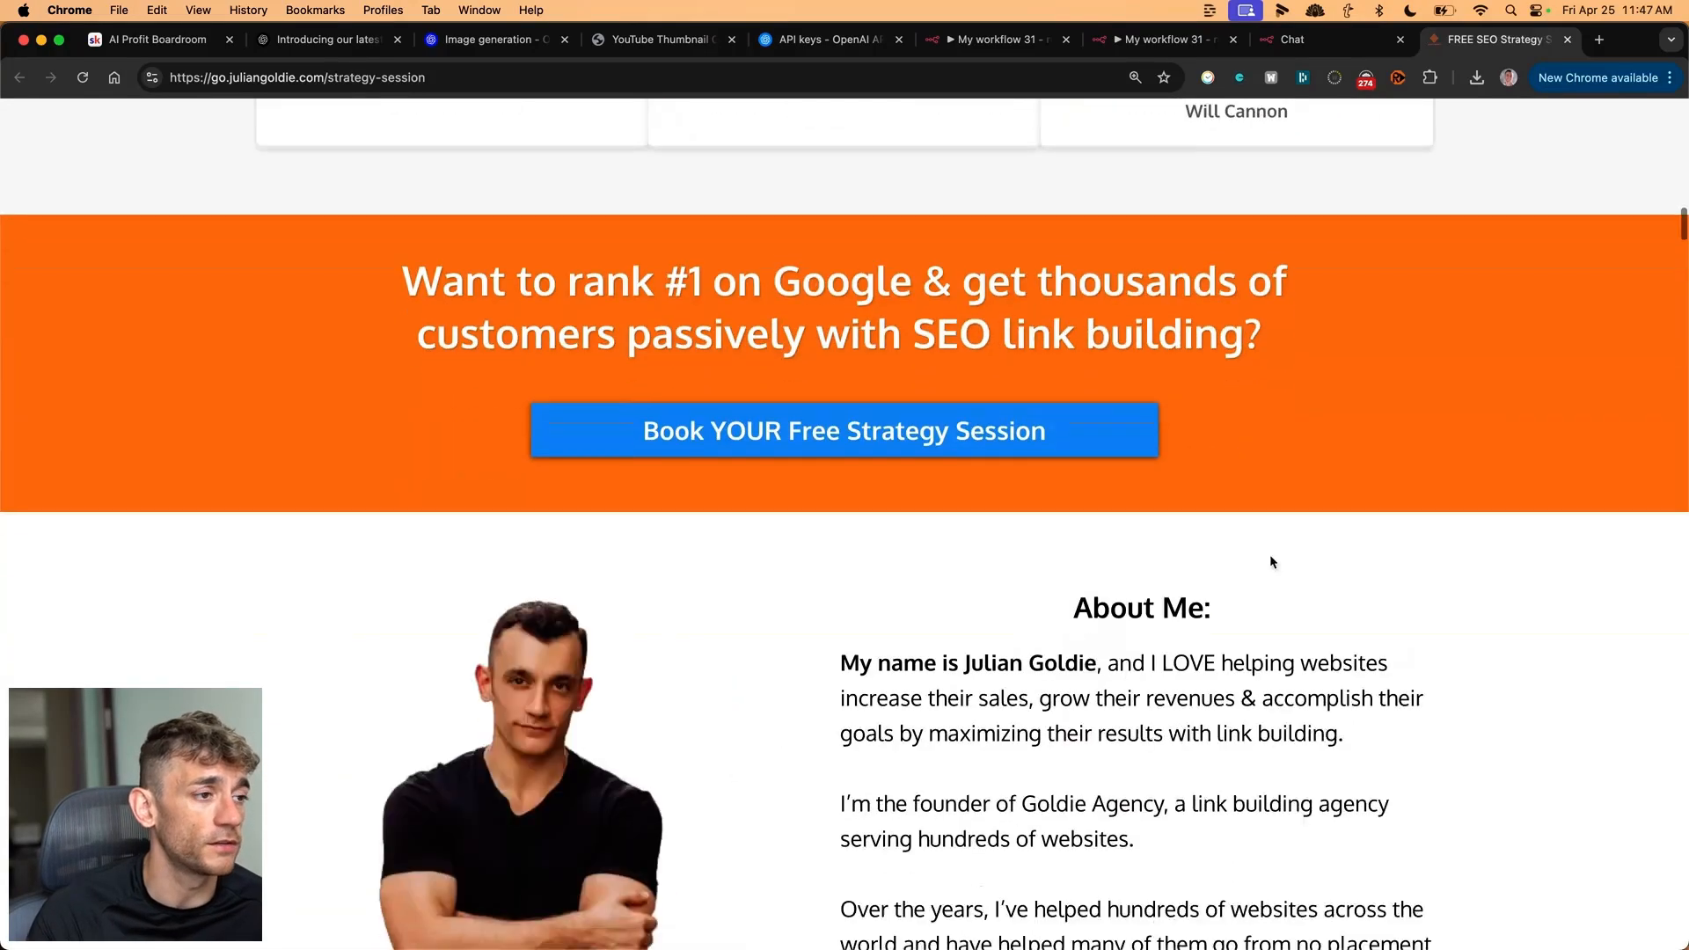
scroll("down", 3)
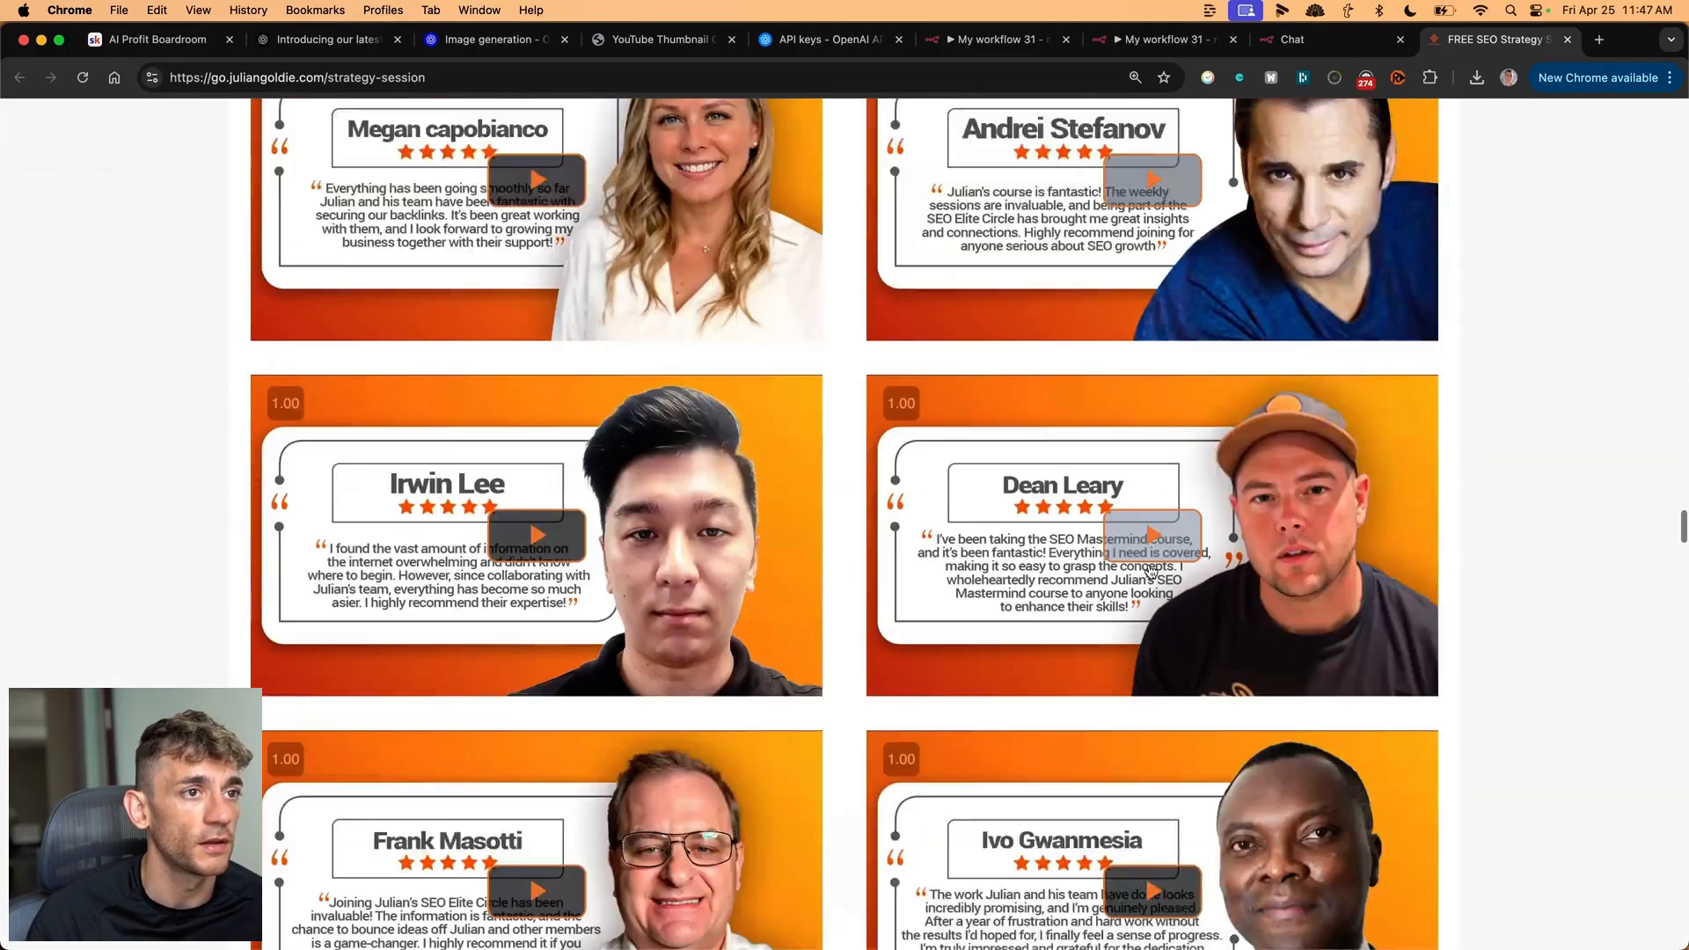
scroll("down", 3)
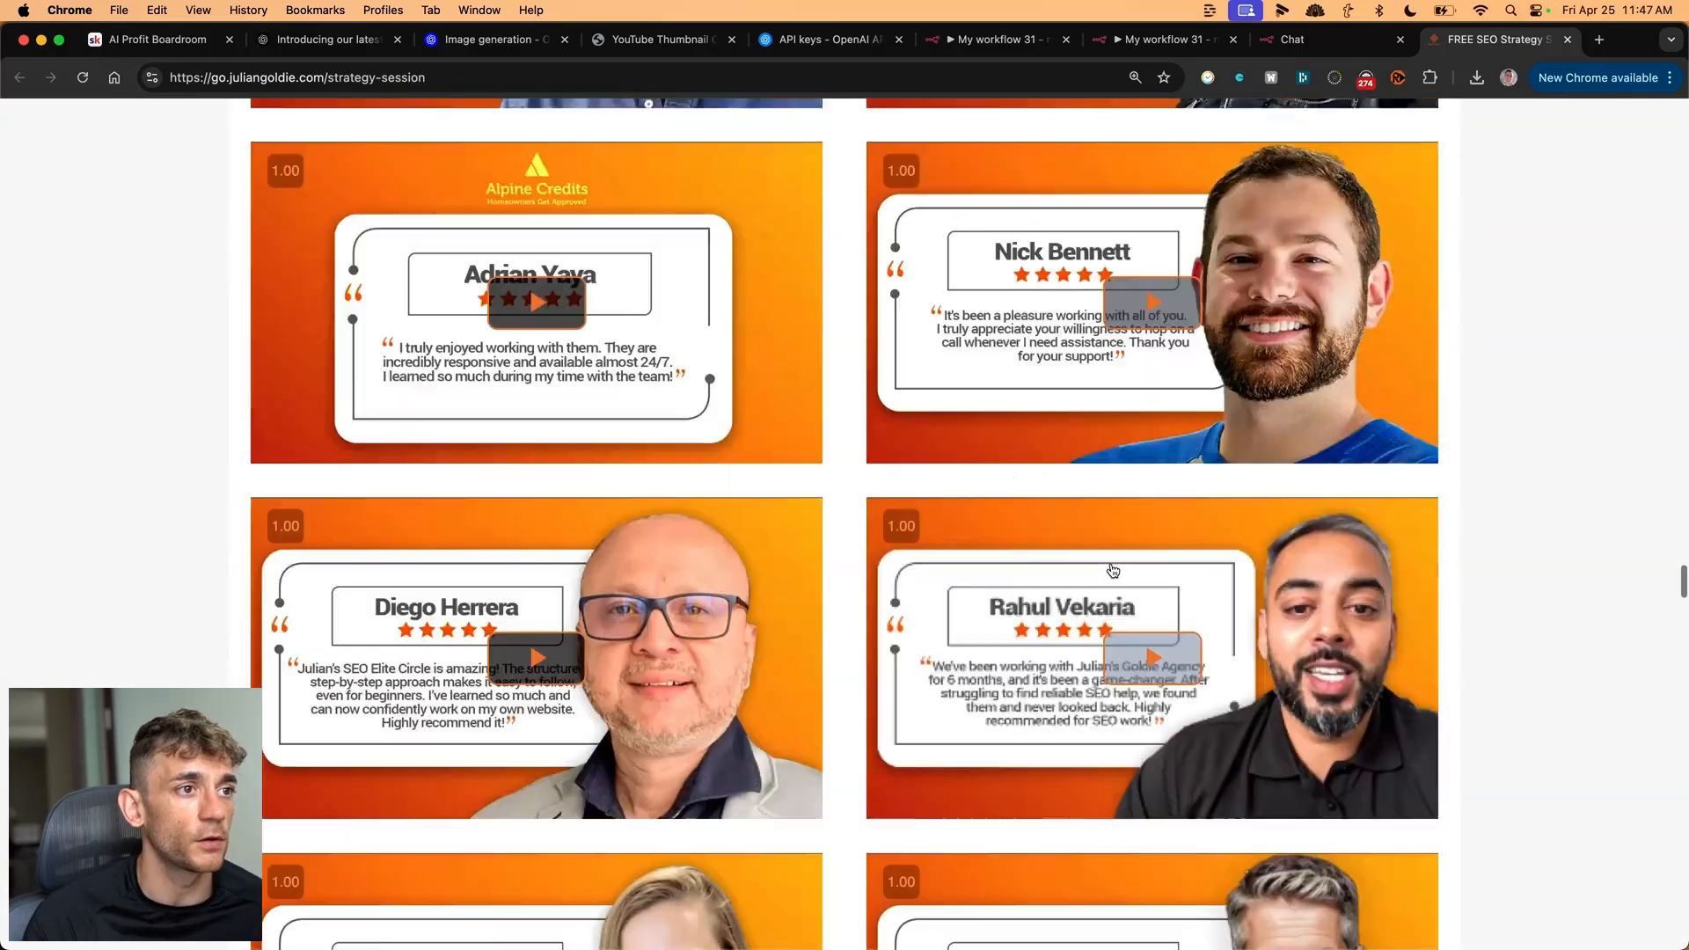
scroll("down", 3)
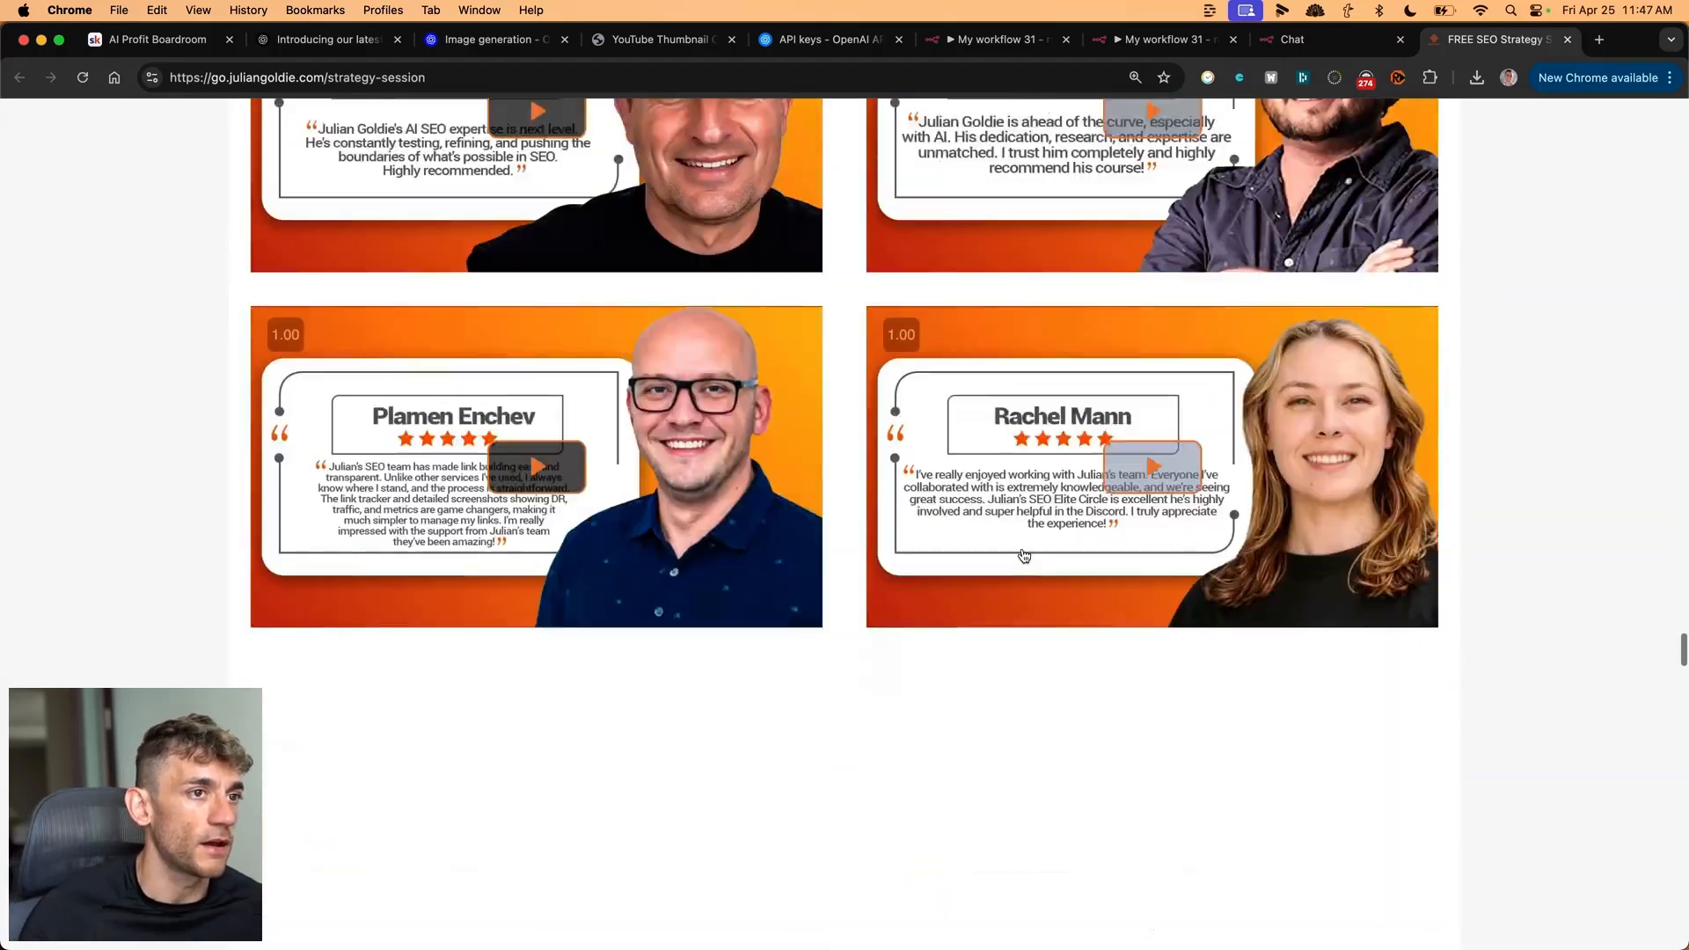
scroll("down", 3)
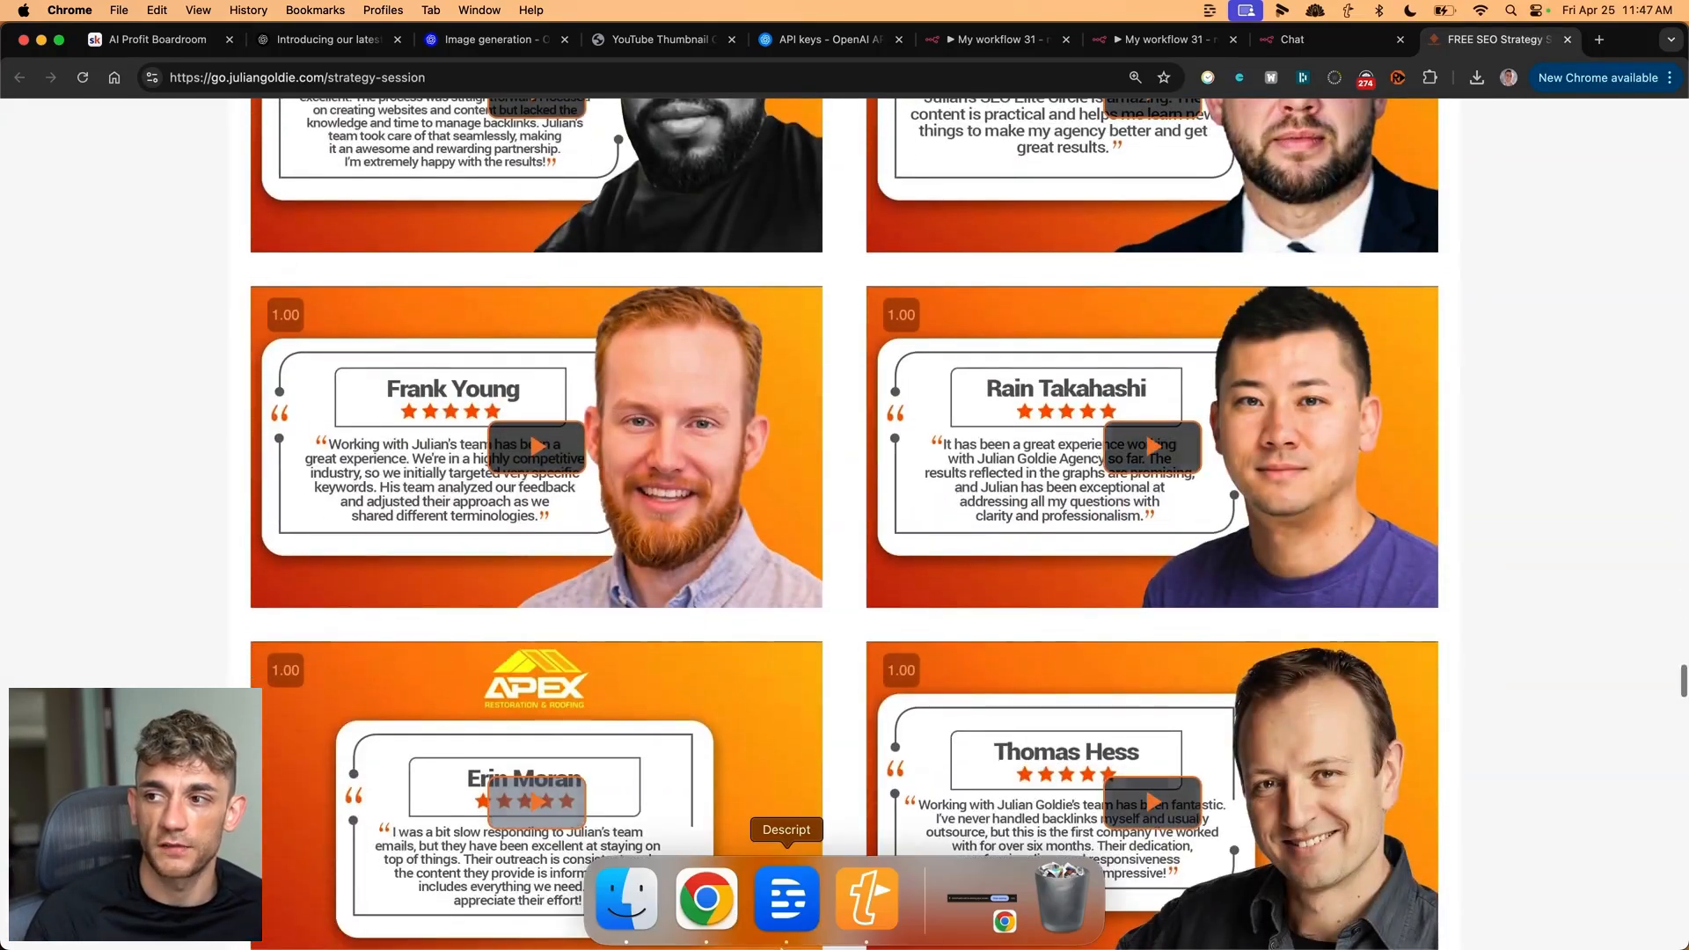